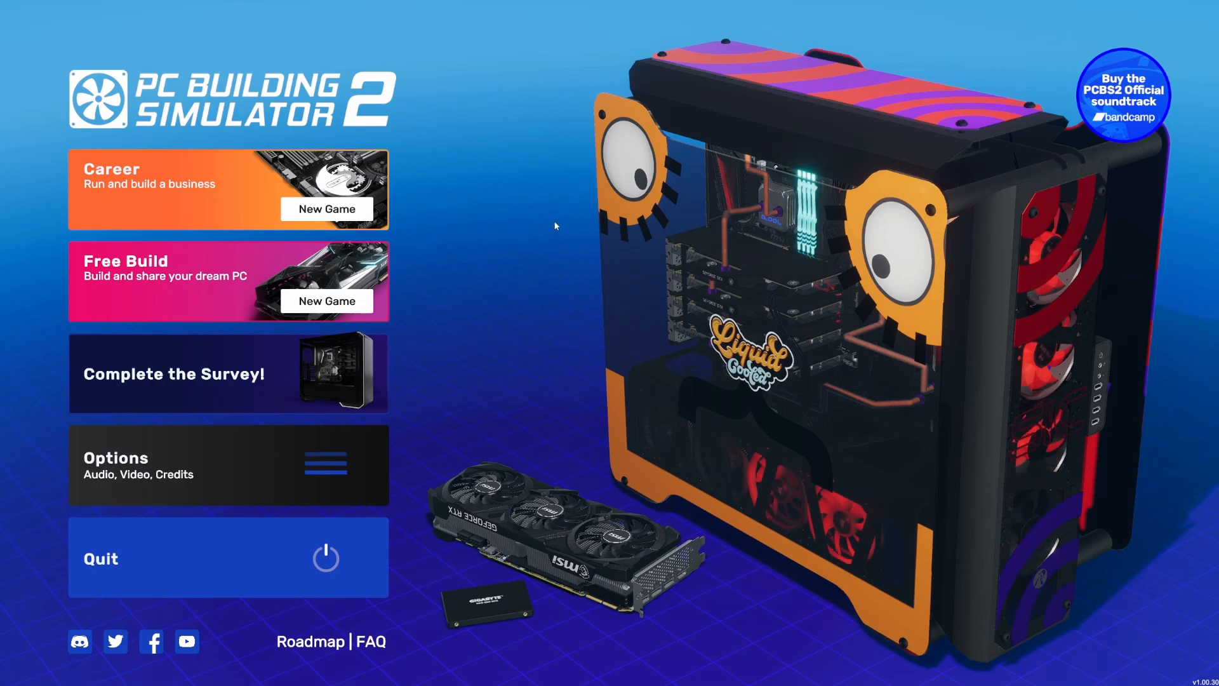
mouse_move(561, 218)
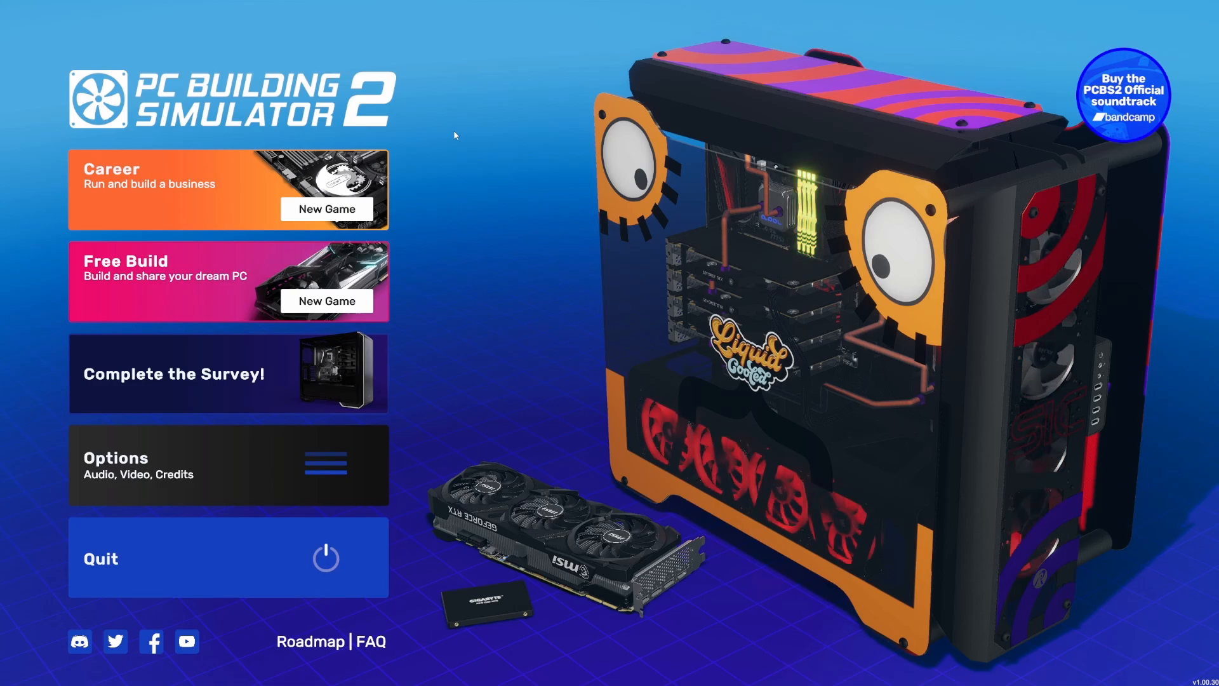
mouse_move(353, 209)
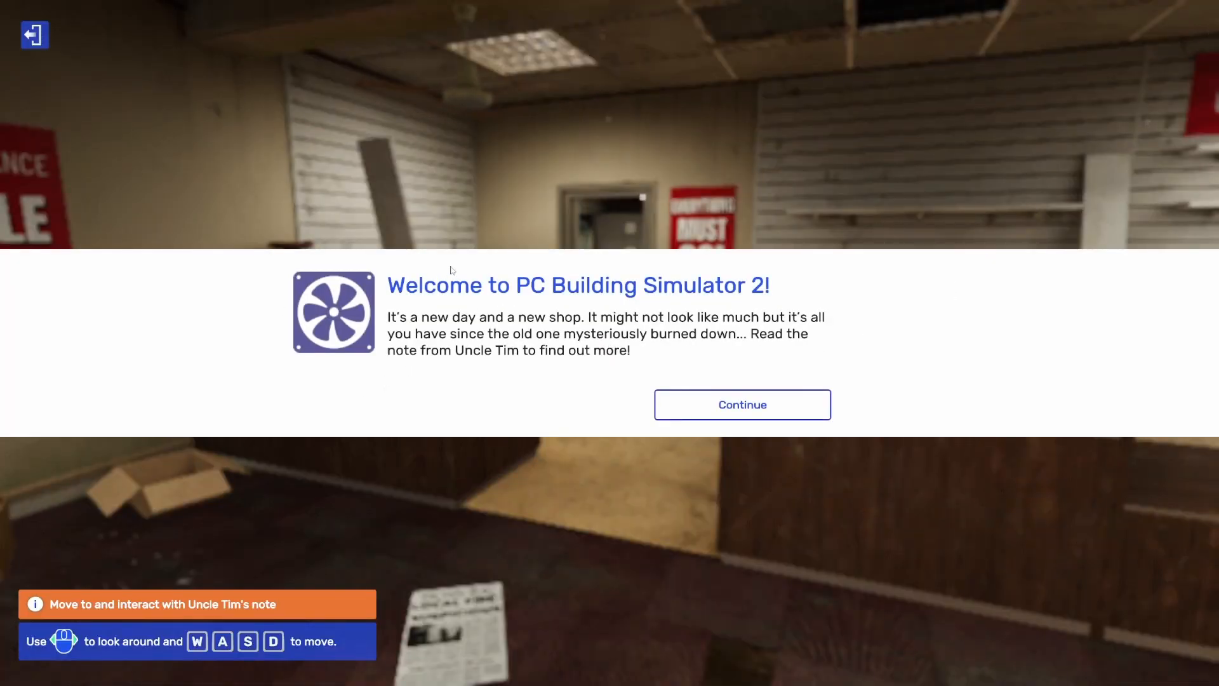
mouse_move(488, 318)
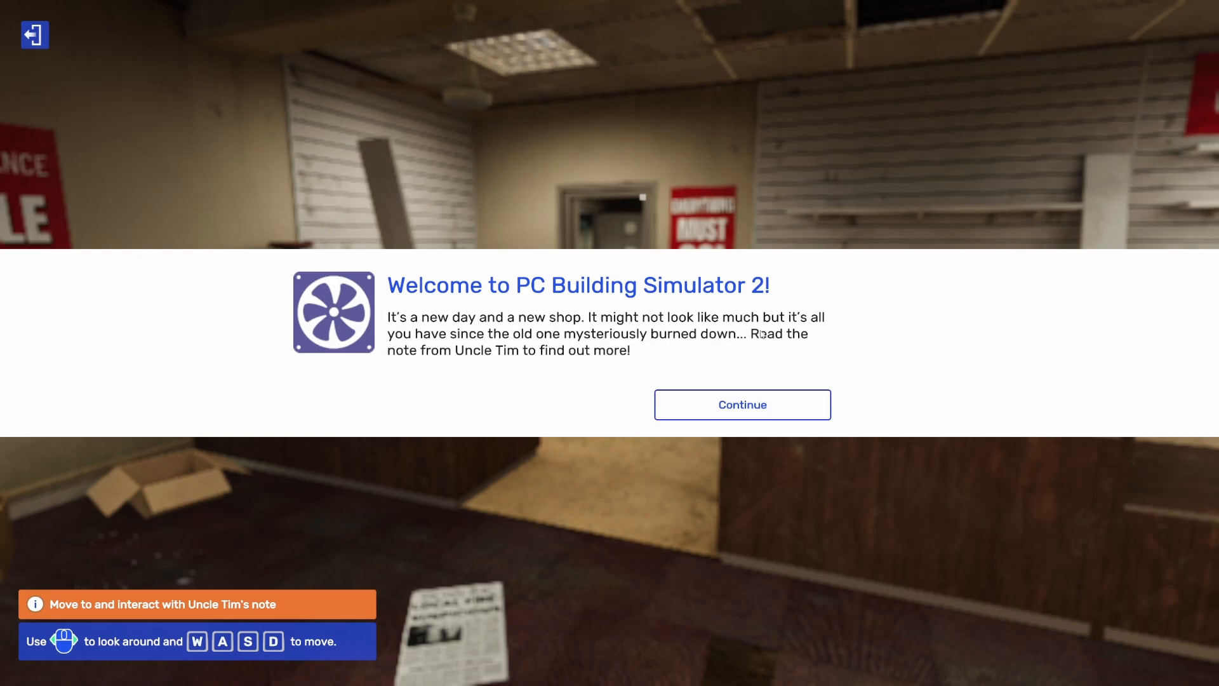
mouse_move(737, 348)
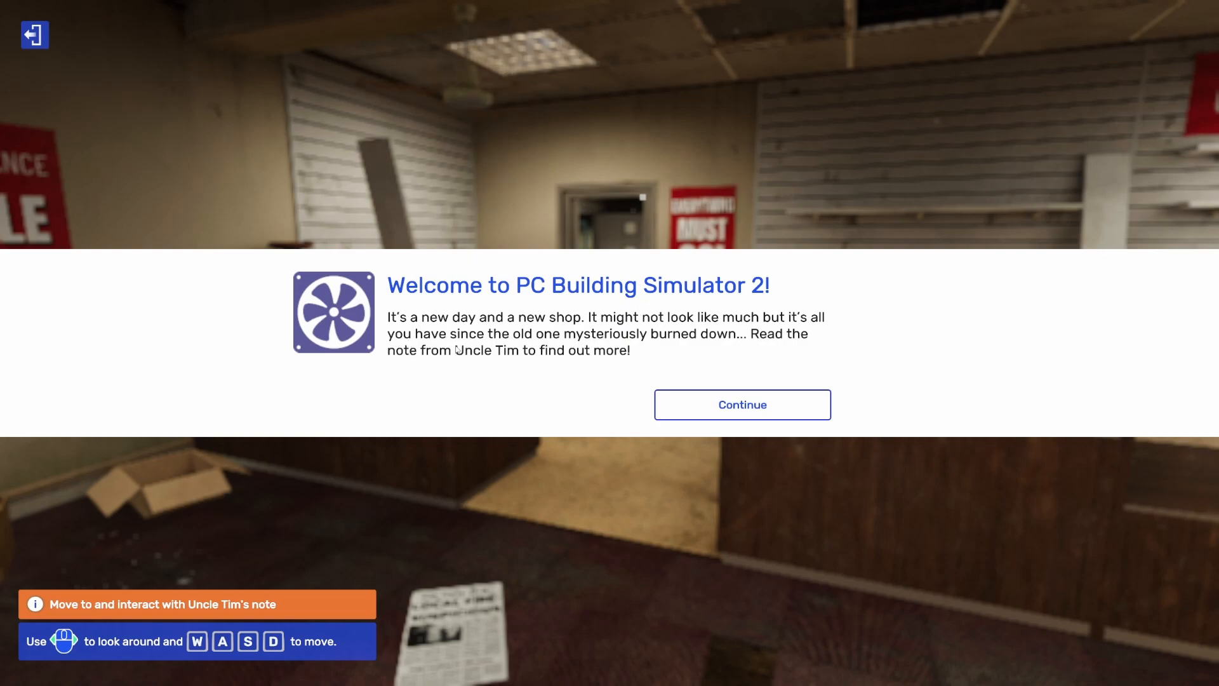
mouse_move(742, 374)
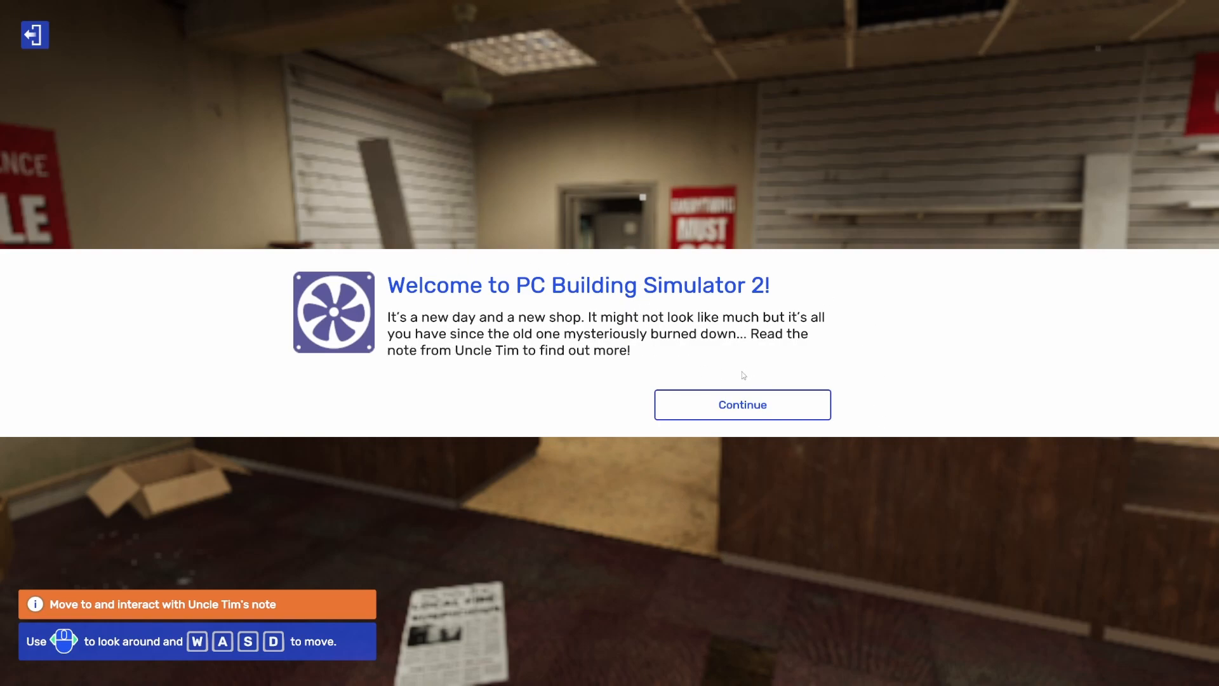
mouse_move(743, 408)
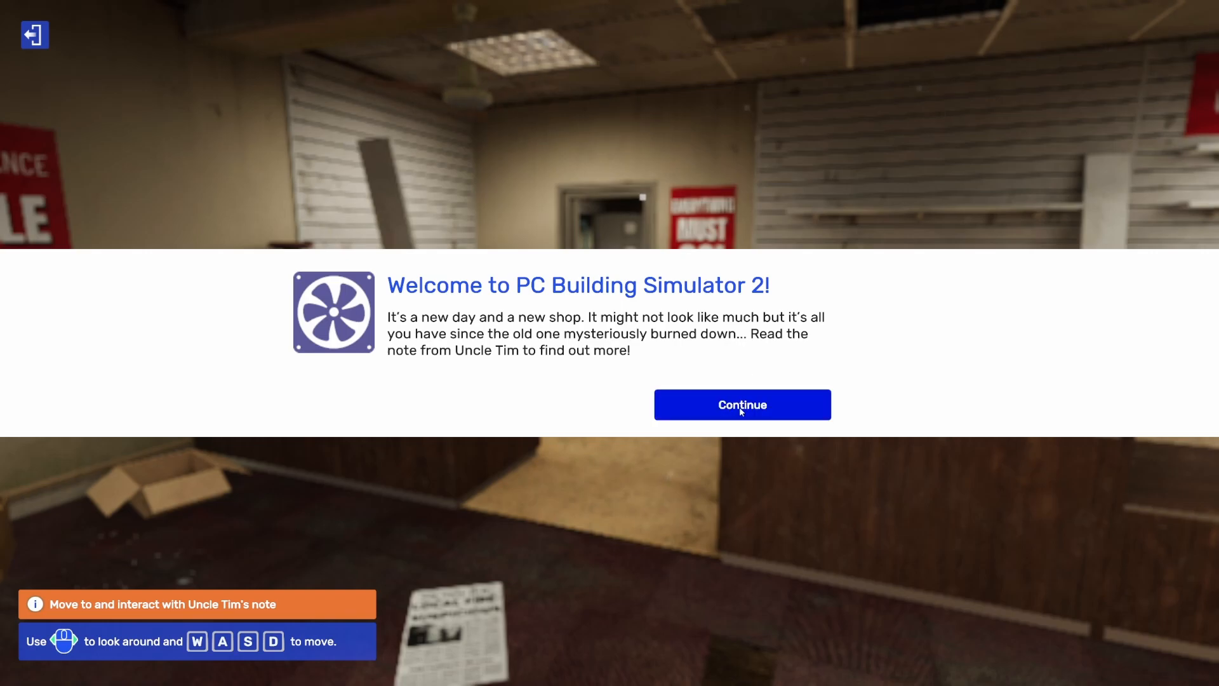
- Dismiss the welcome dialog and close Uncle Tim's handwritten note
click(742, 405)
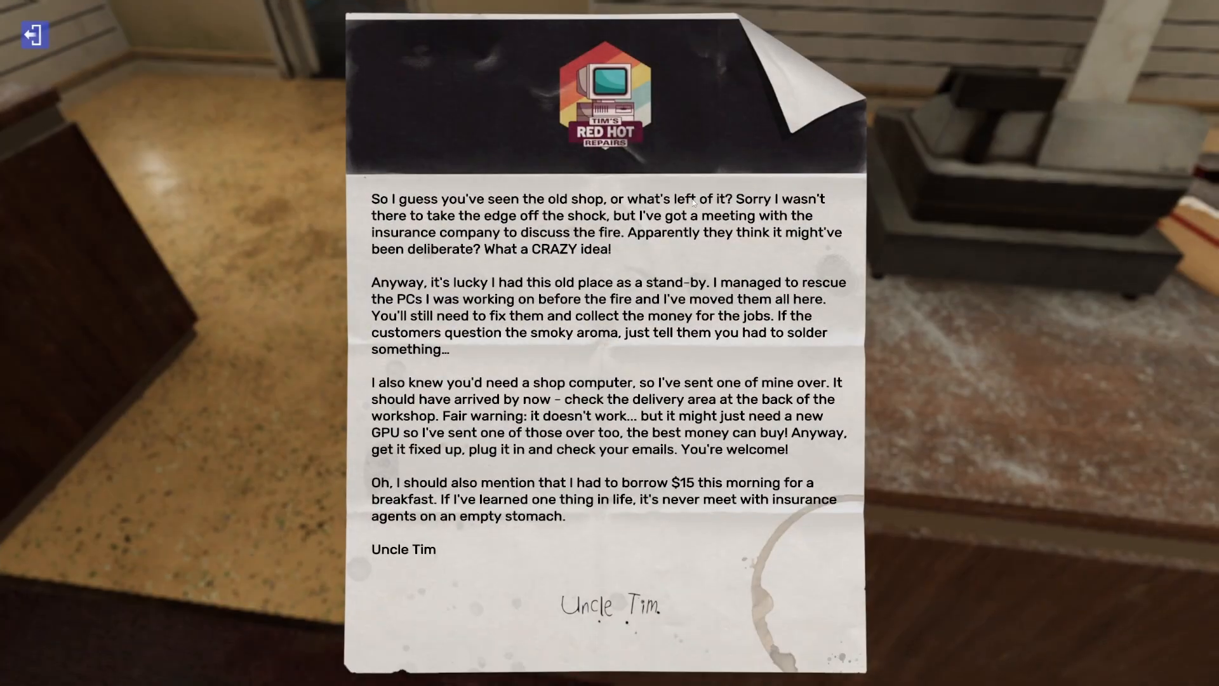
mouse_move(33, 35)
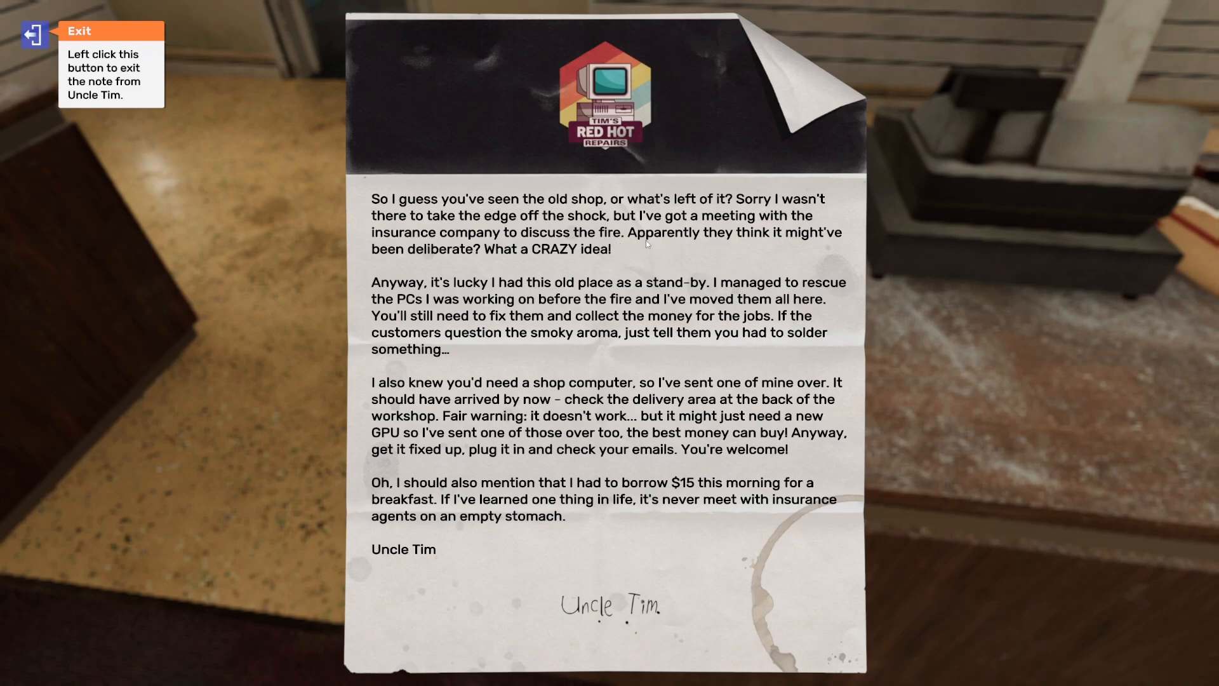
mouse_move(451, 262)
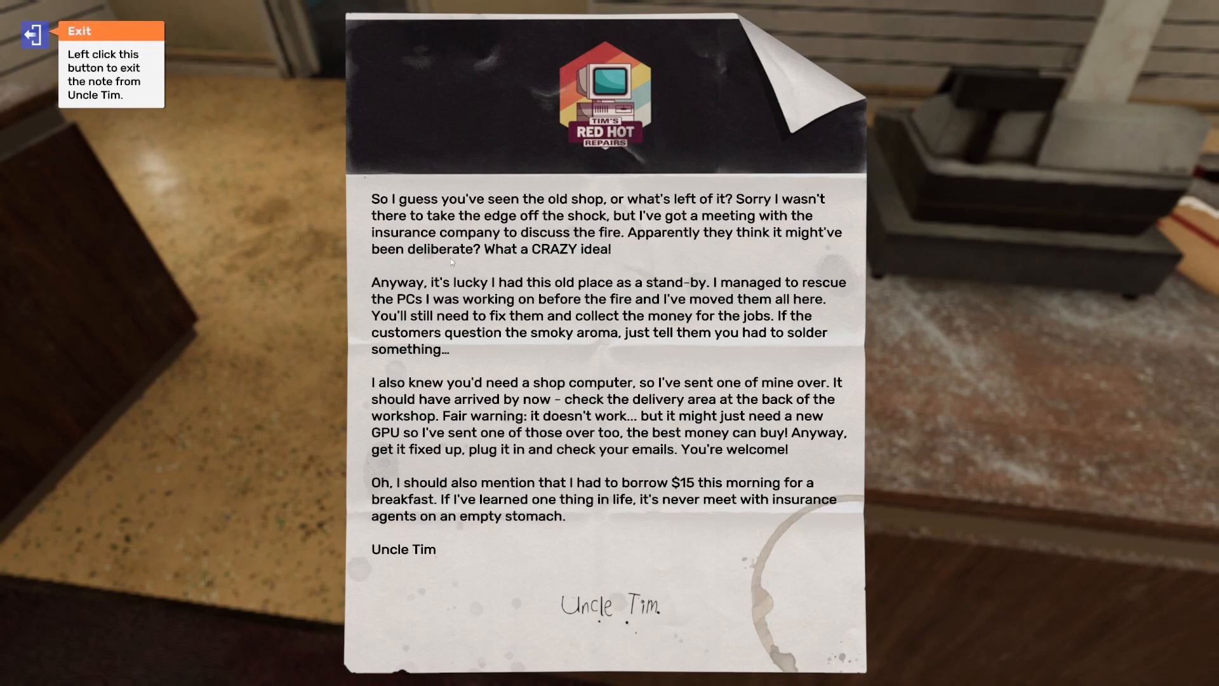
mouse_move(662, 295)
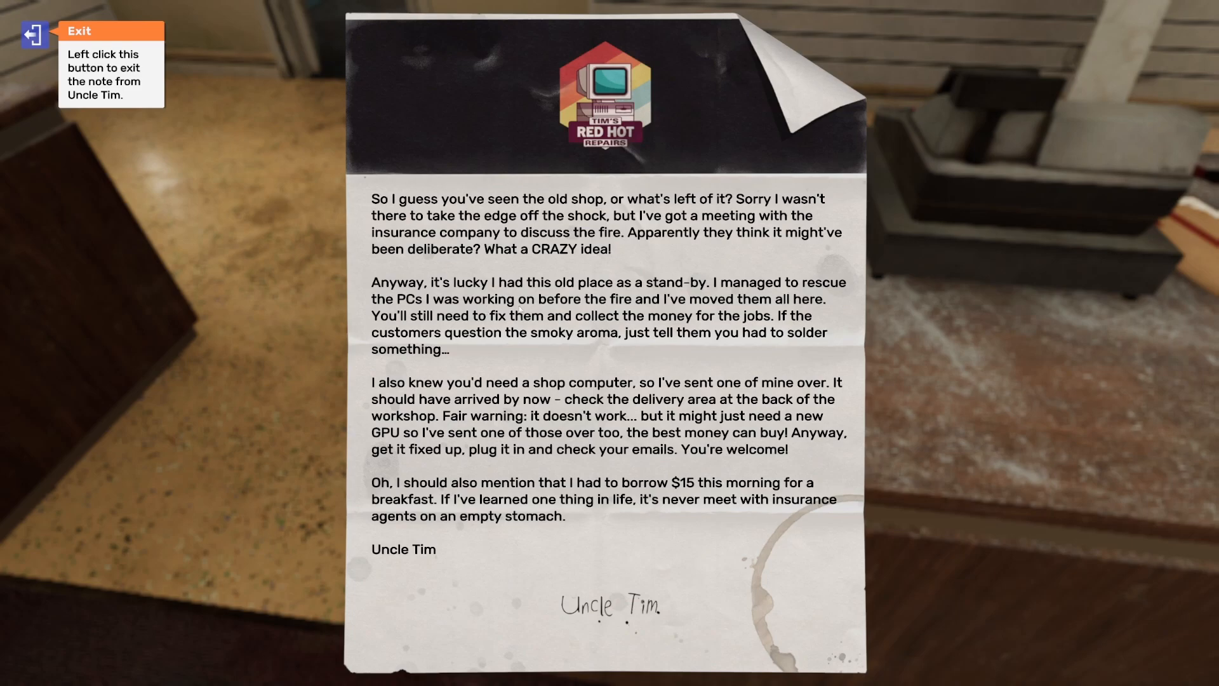
click(33, 31)
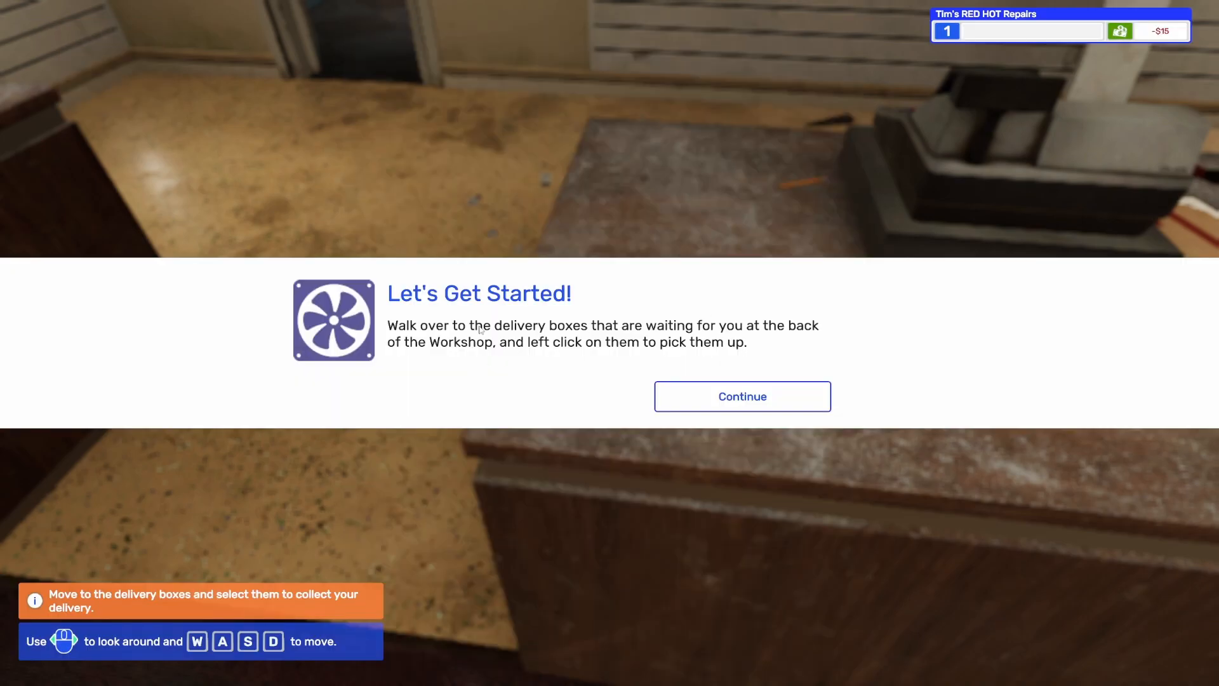
mouse_move(481, 385)
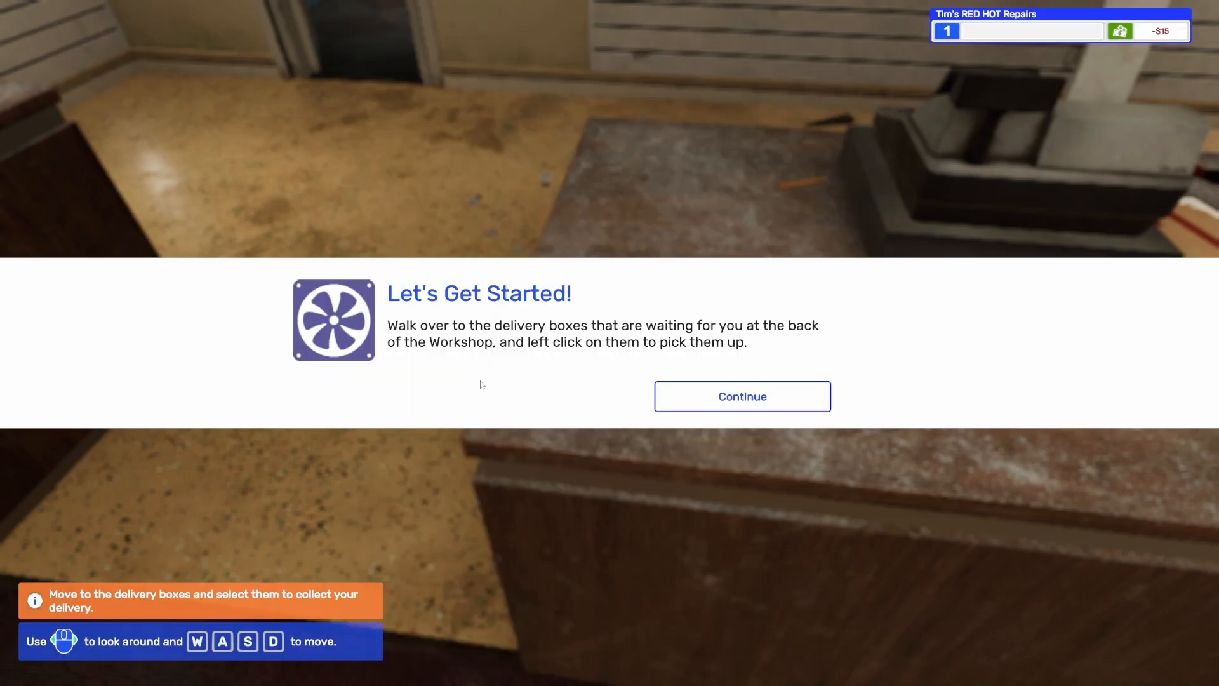
- Accept the delivered NVIDIA GeForce RTX 3080 and pick up the boxed PC for the workbench
click(742, 396)
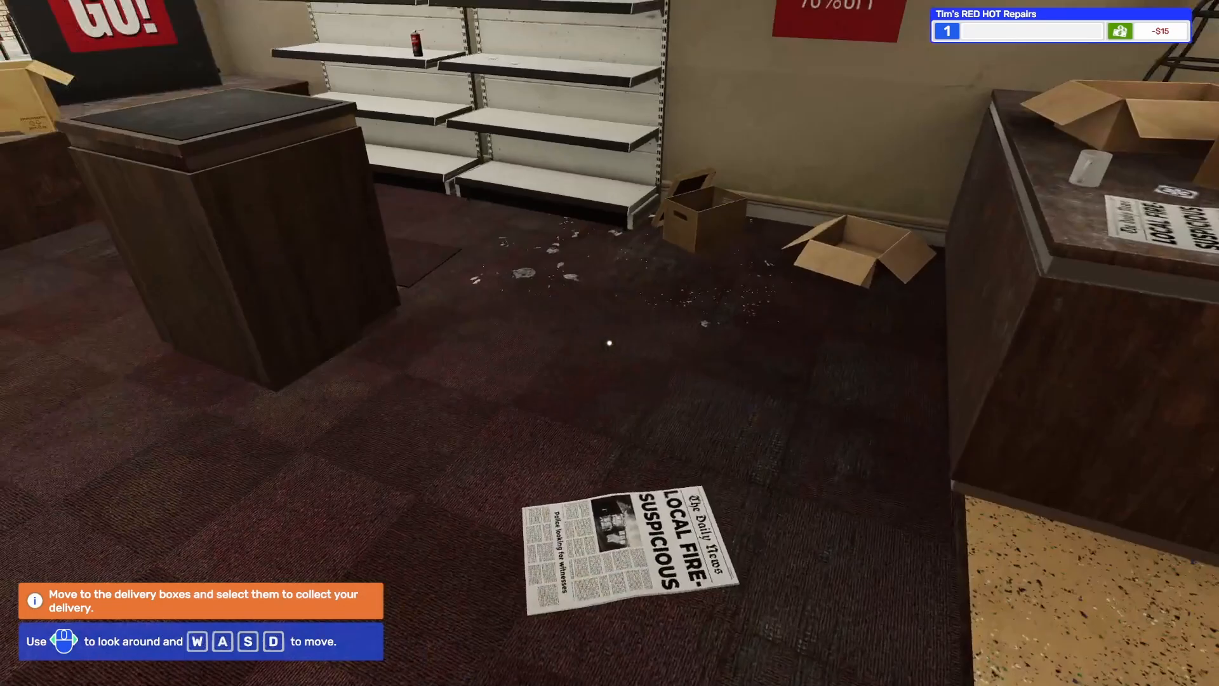
mouse_move(607, 344)
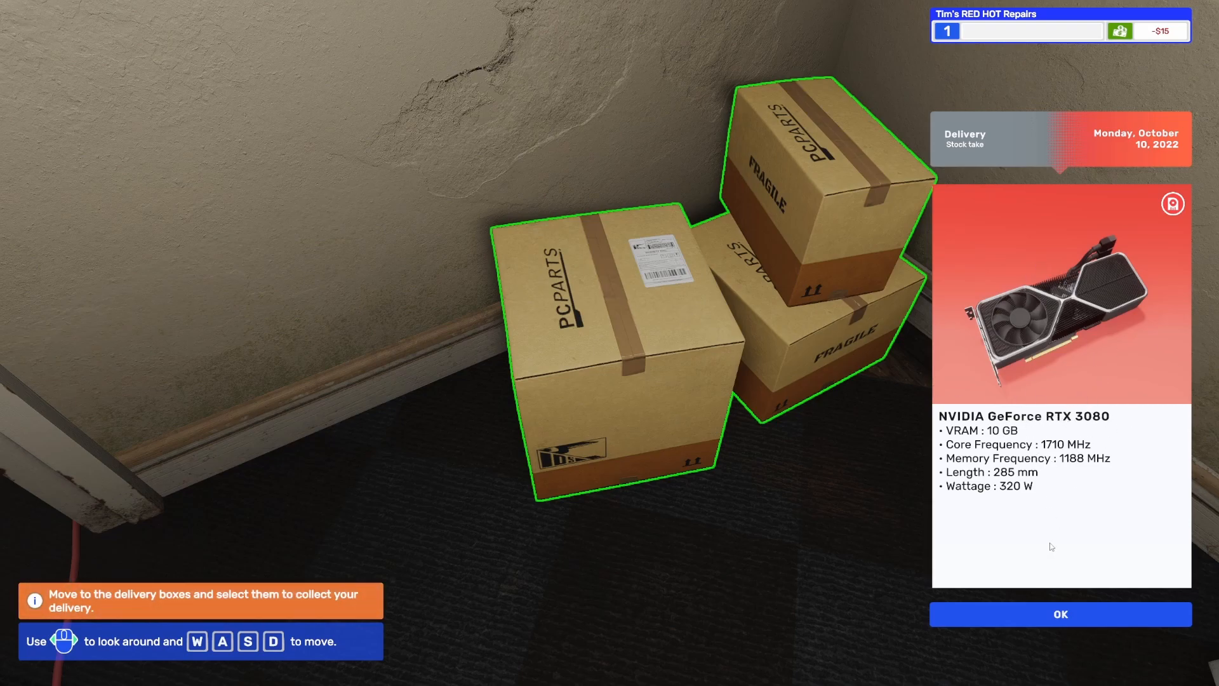
click(1060, 615)
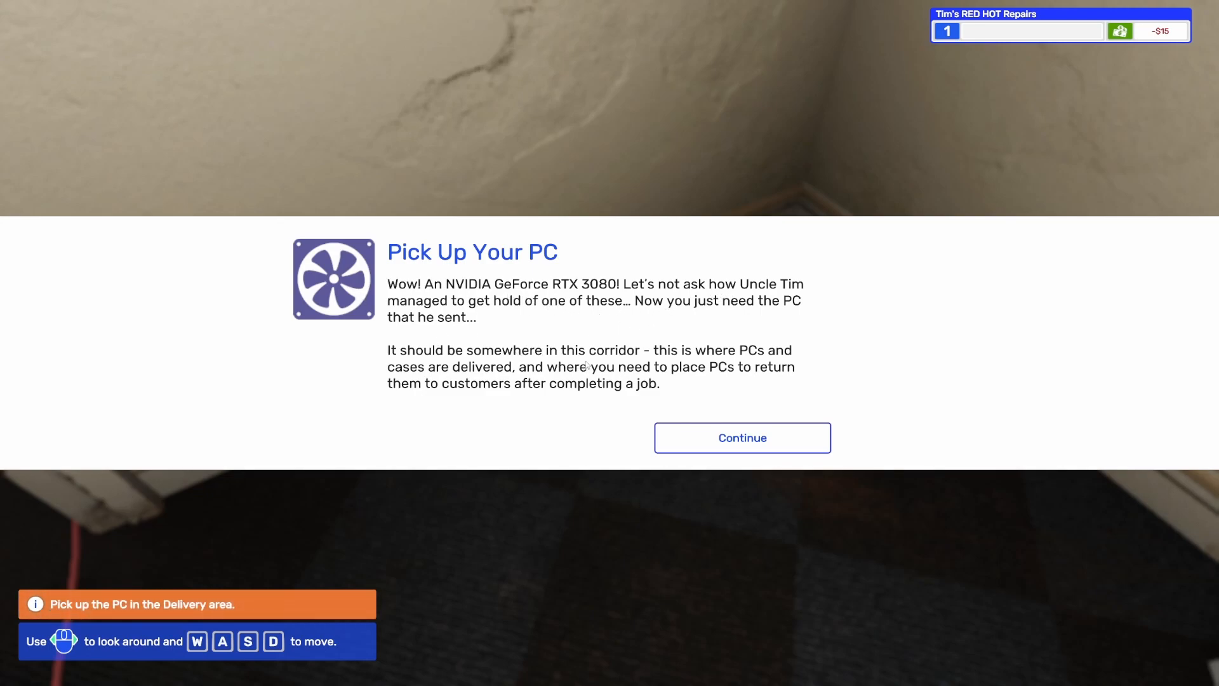
click(741, 437)
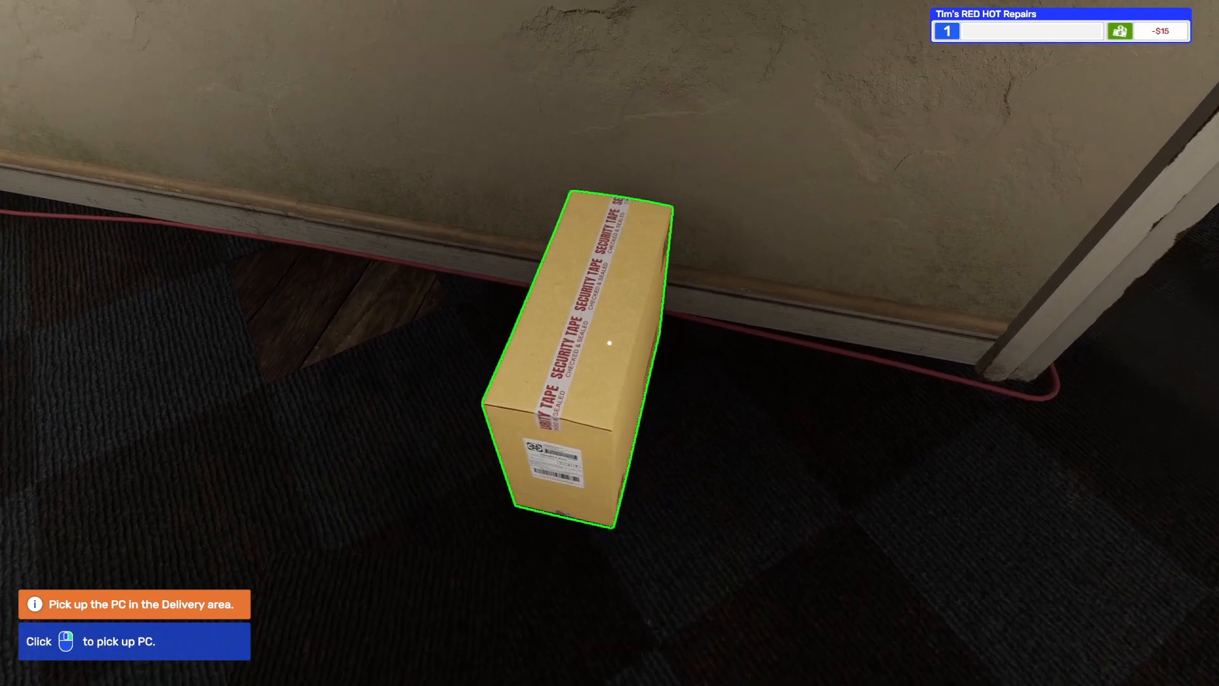
click(603, 343)
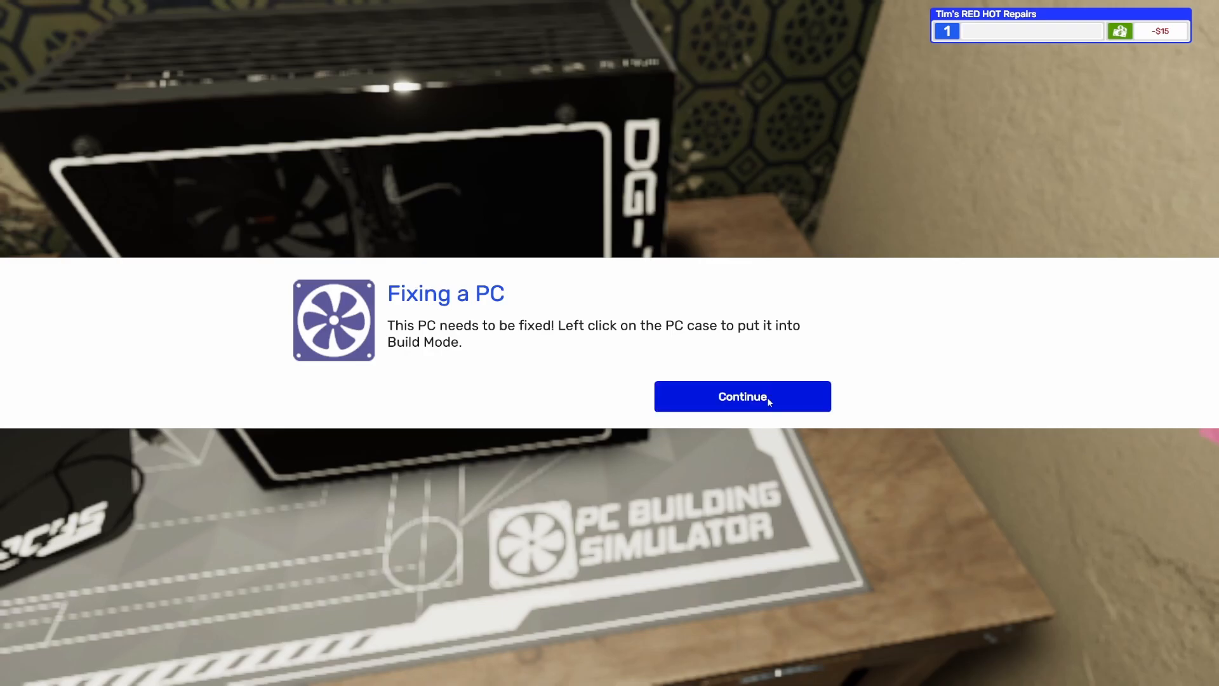
- Enter build mode on the PC and acknowledge the missing-GPU notice
click(742, 396)
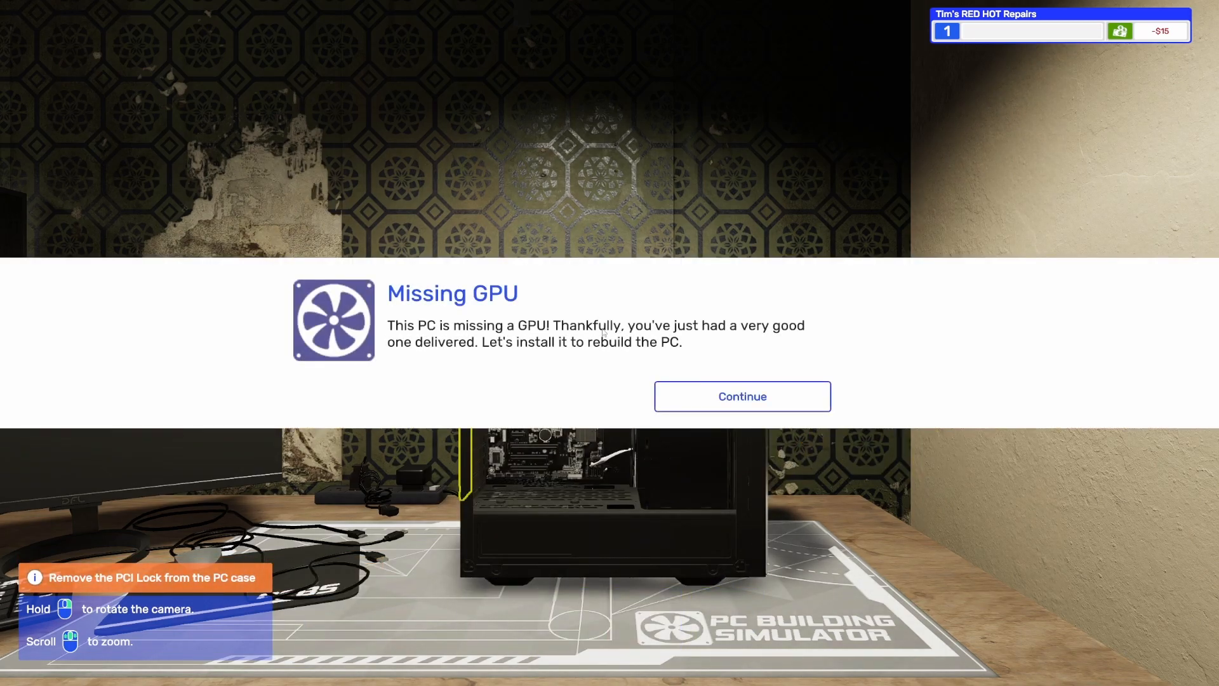
mouse_move(743, 403)
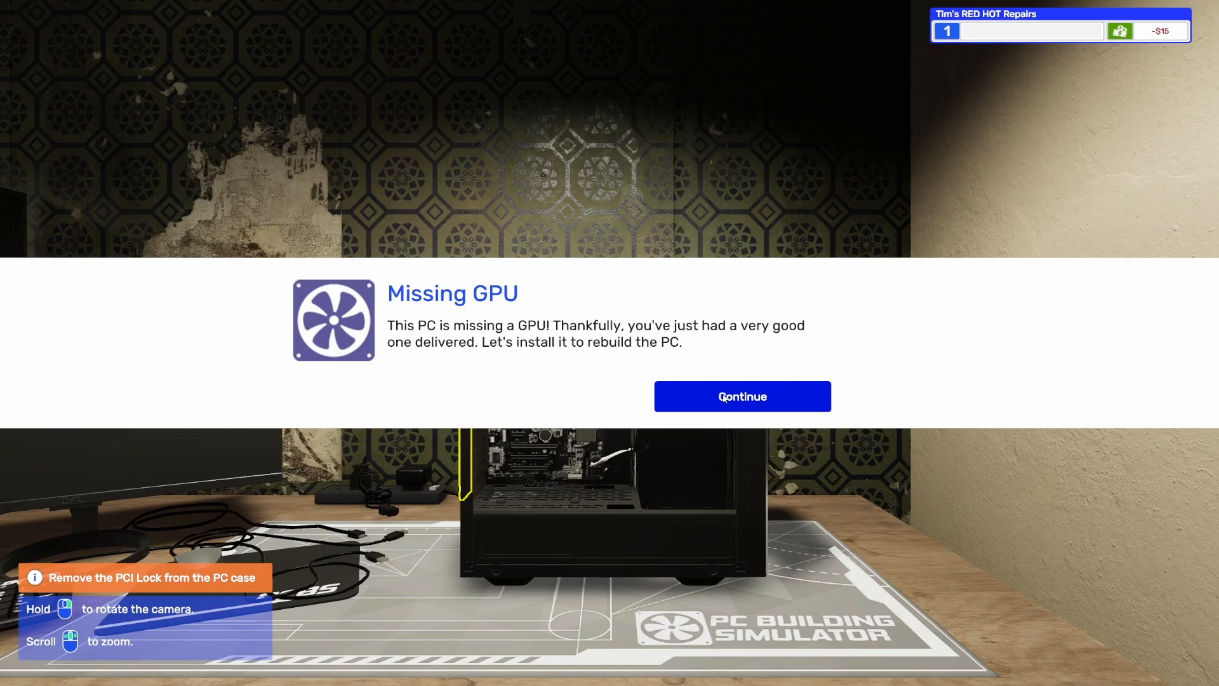
click(742, 396)
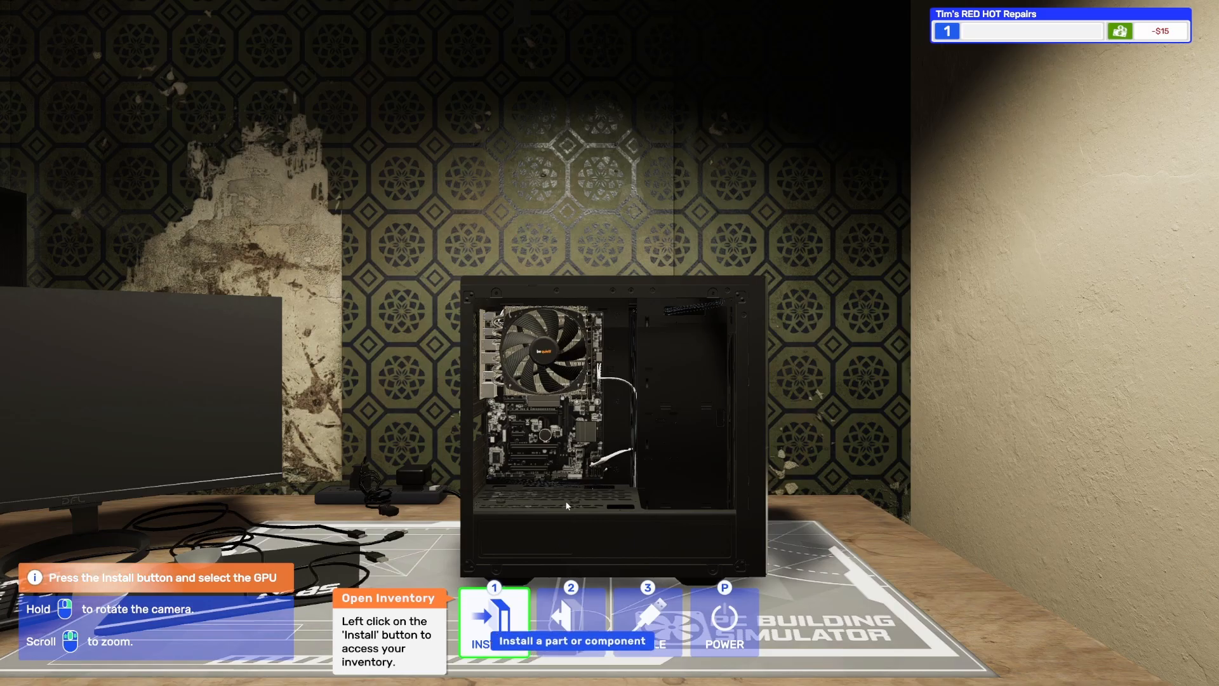
- Install the RTX 3080, refit the PCI lock and connect the card to the power supply
click(496, 615)
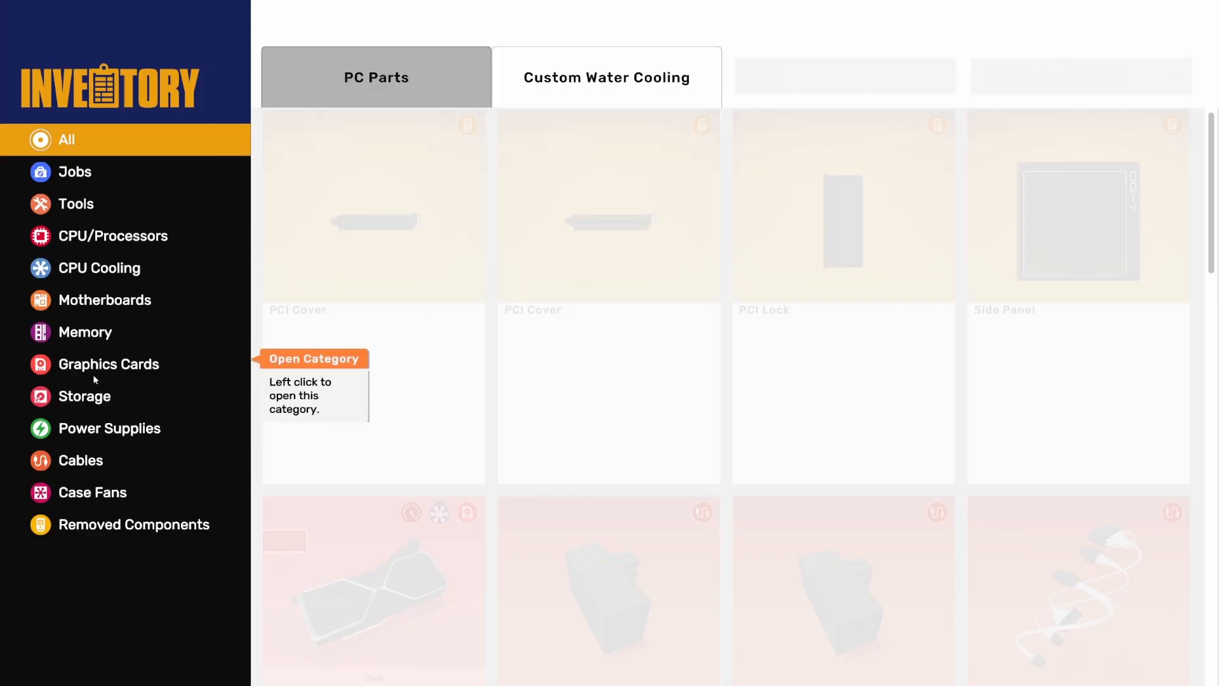
click(109, 363)
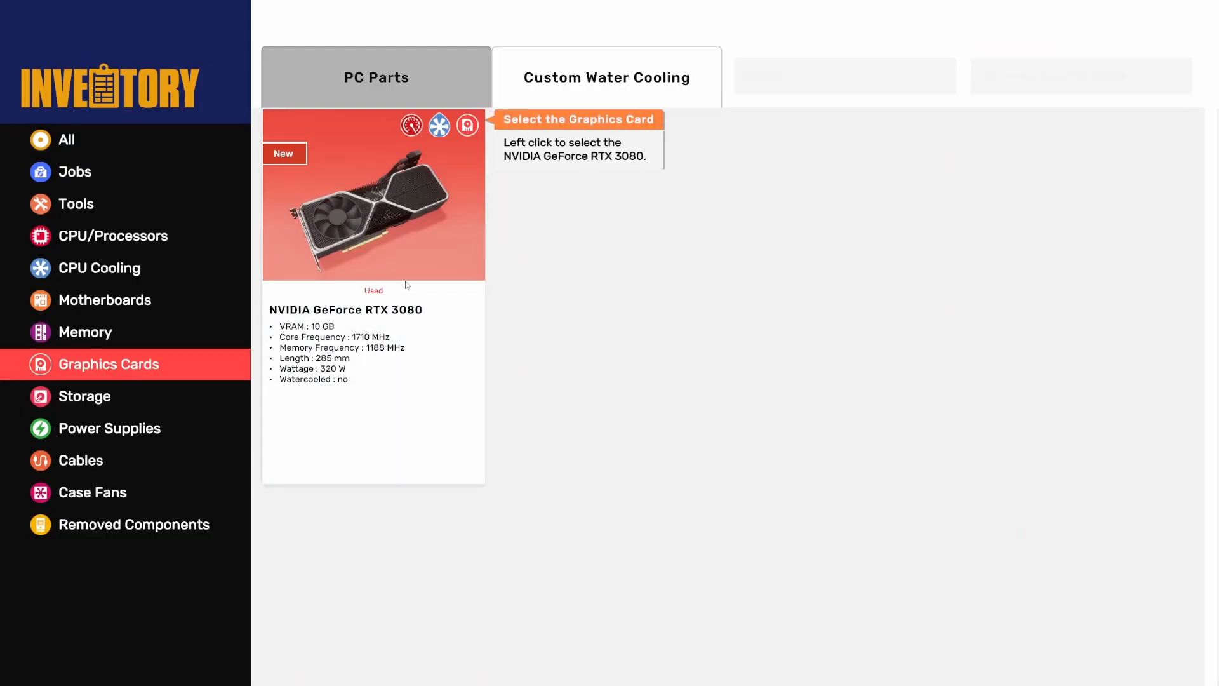
mouse_move(331, 206)
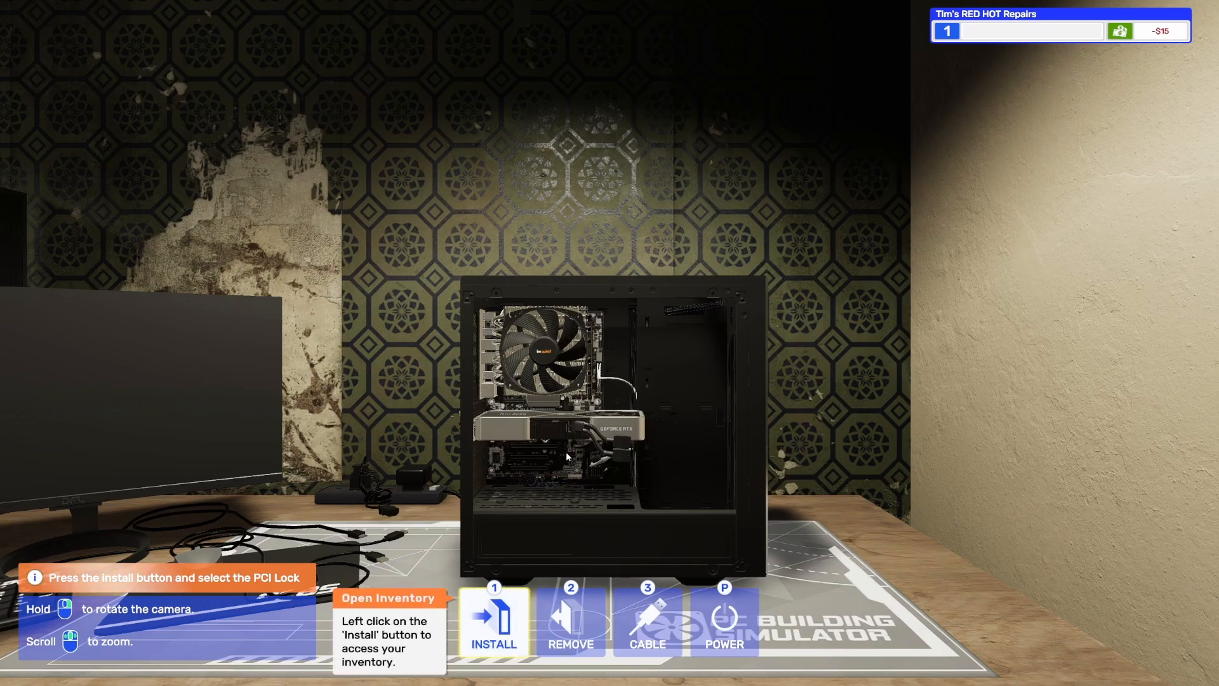
mouse_move(493, 627)
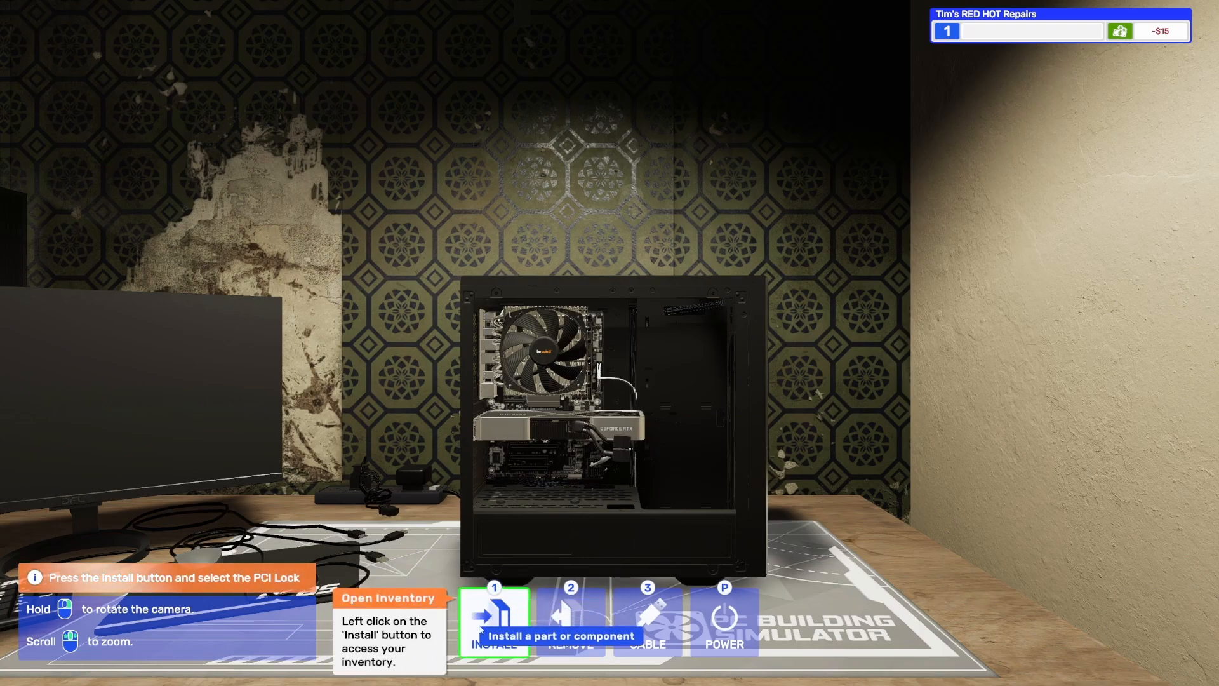
click(495, 624)
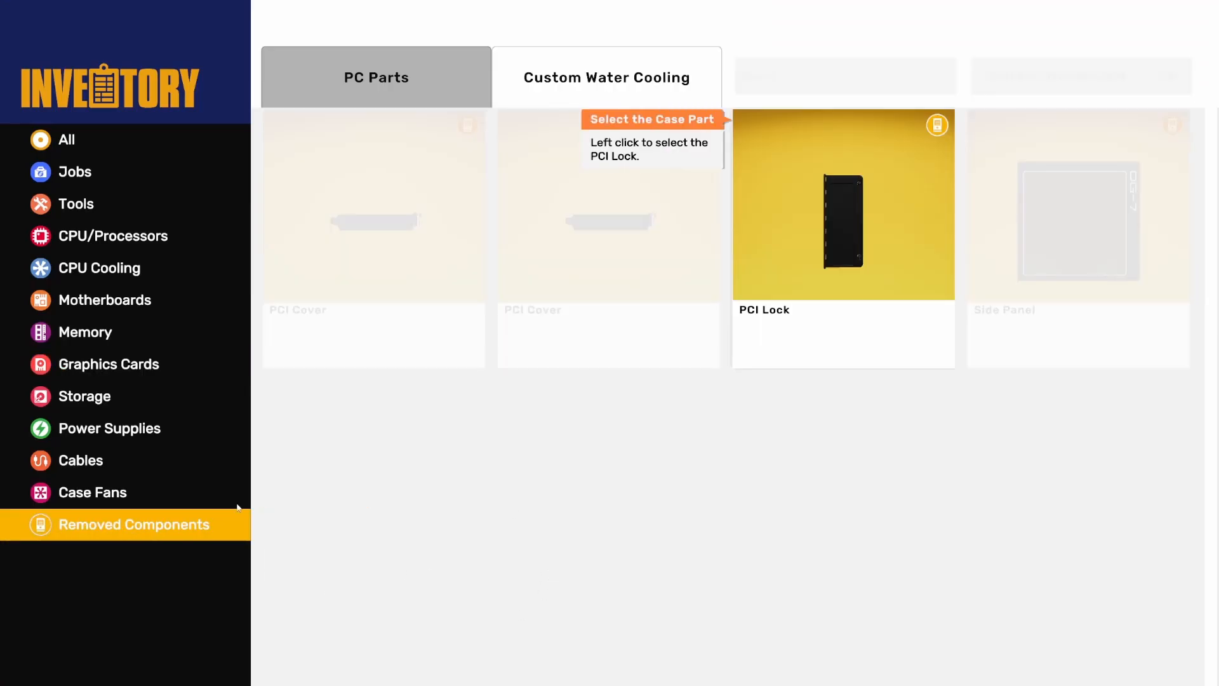
click(843, 213)
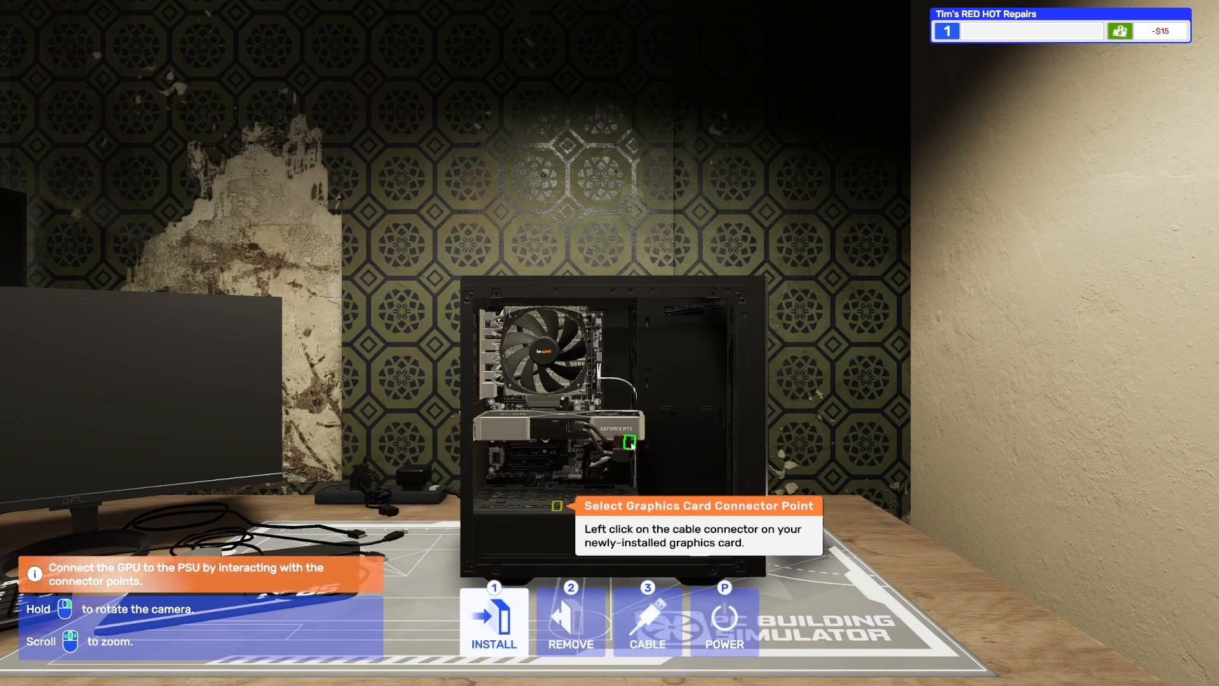
click(646, 621)
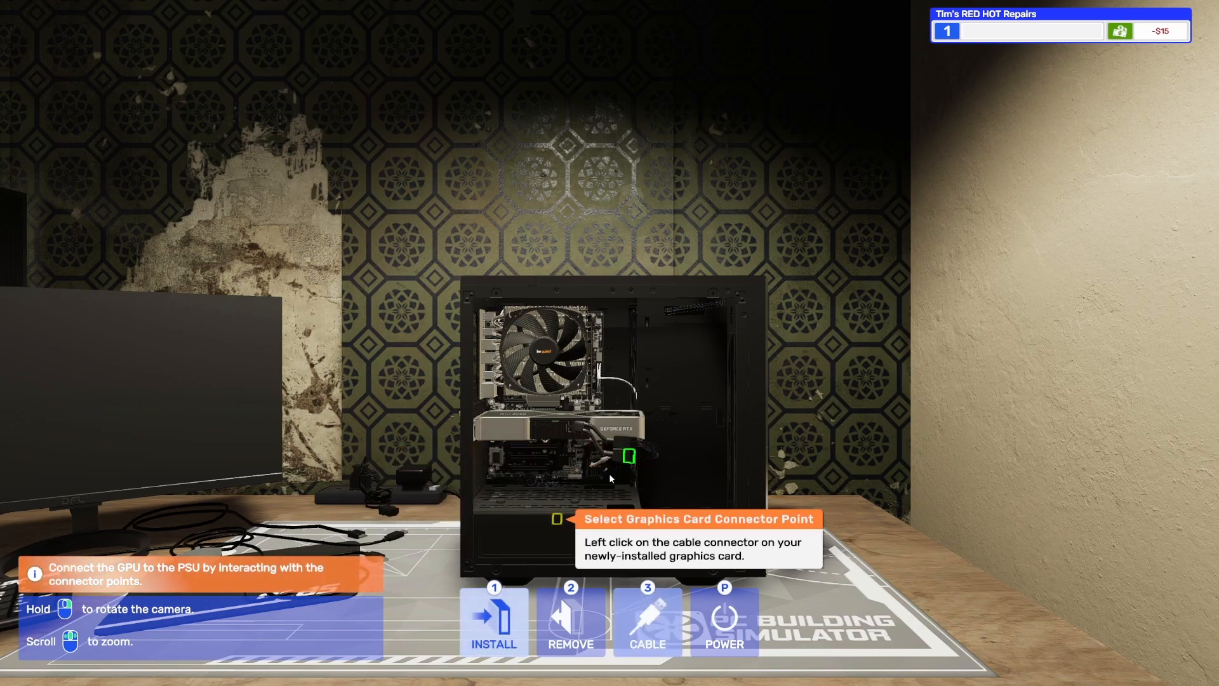
click(626, 457)
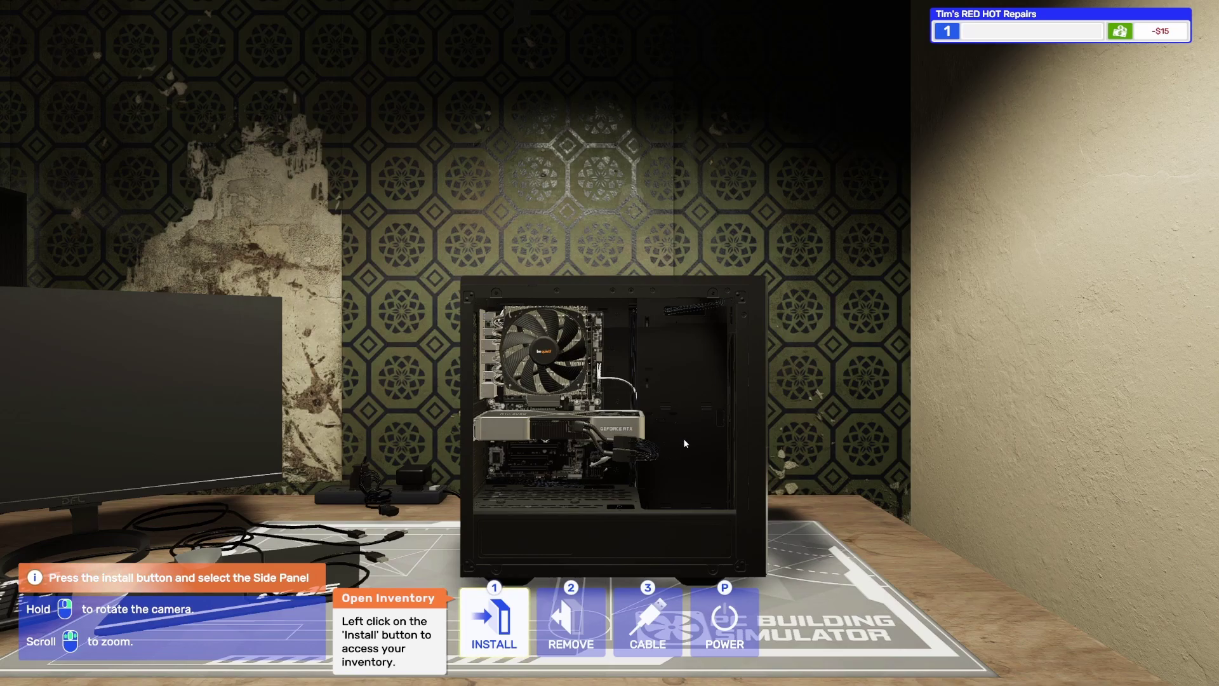
mouse_move(444, 621)
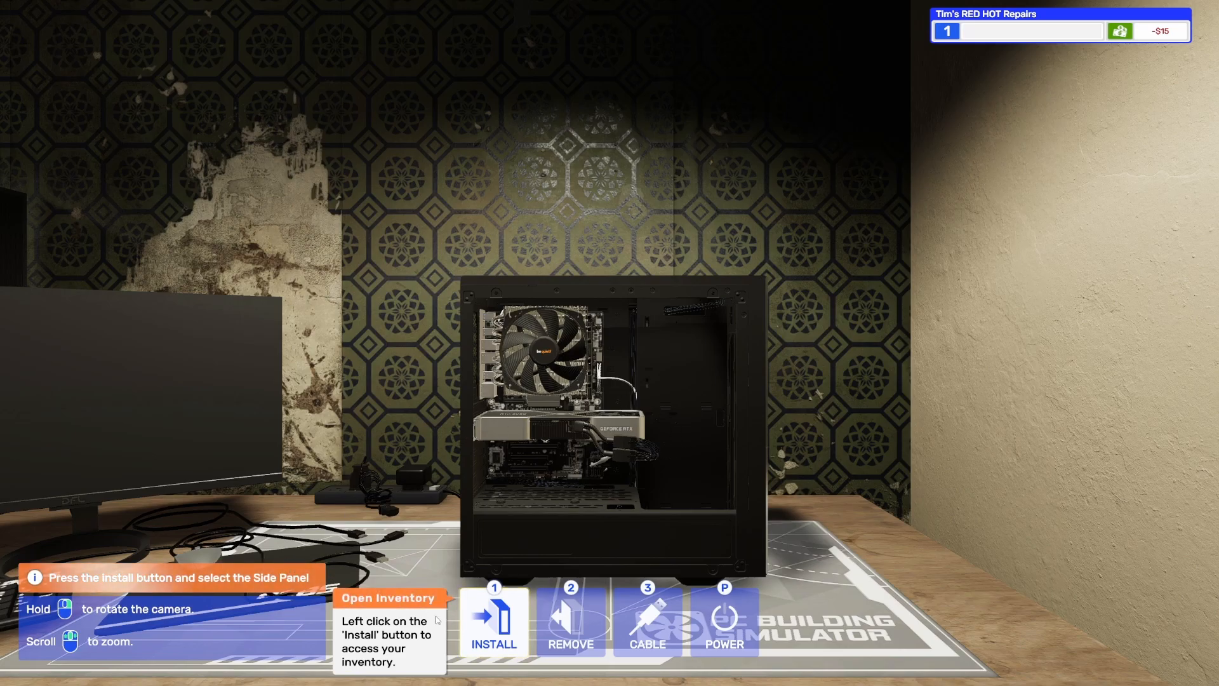
- Attach the side panel and mark the assembled PC as finished
click(494, 622)
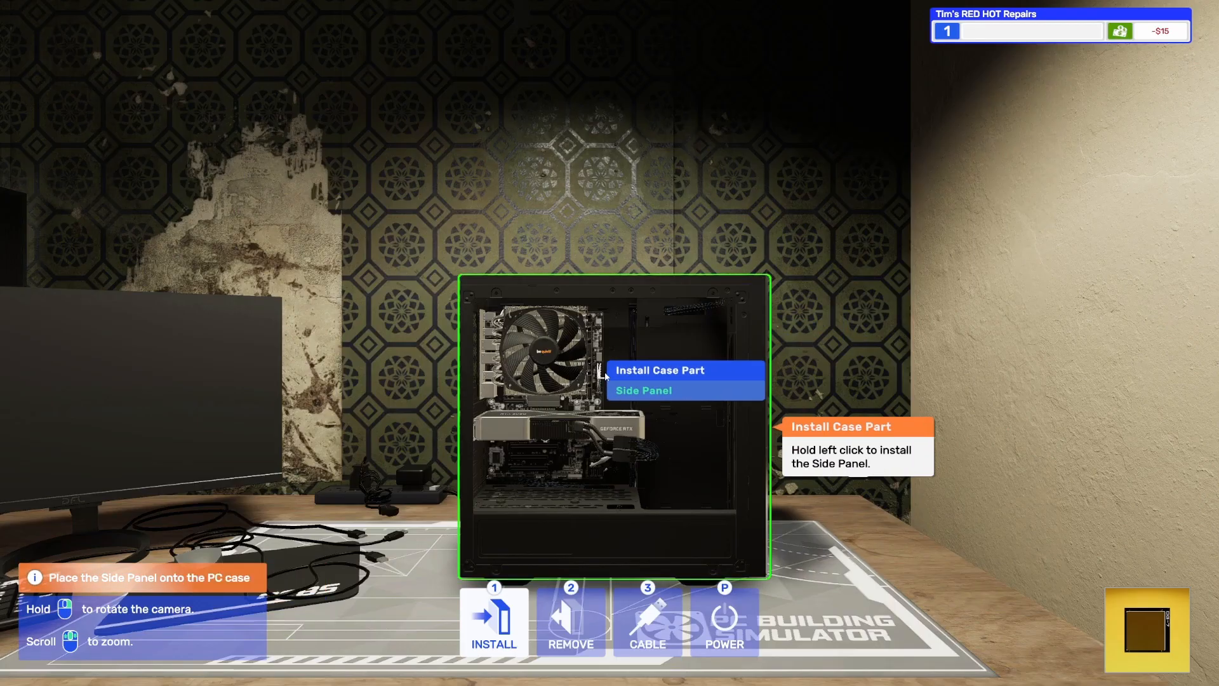
click(642, 390)
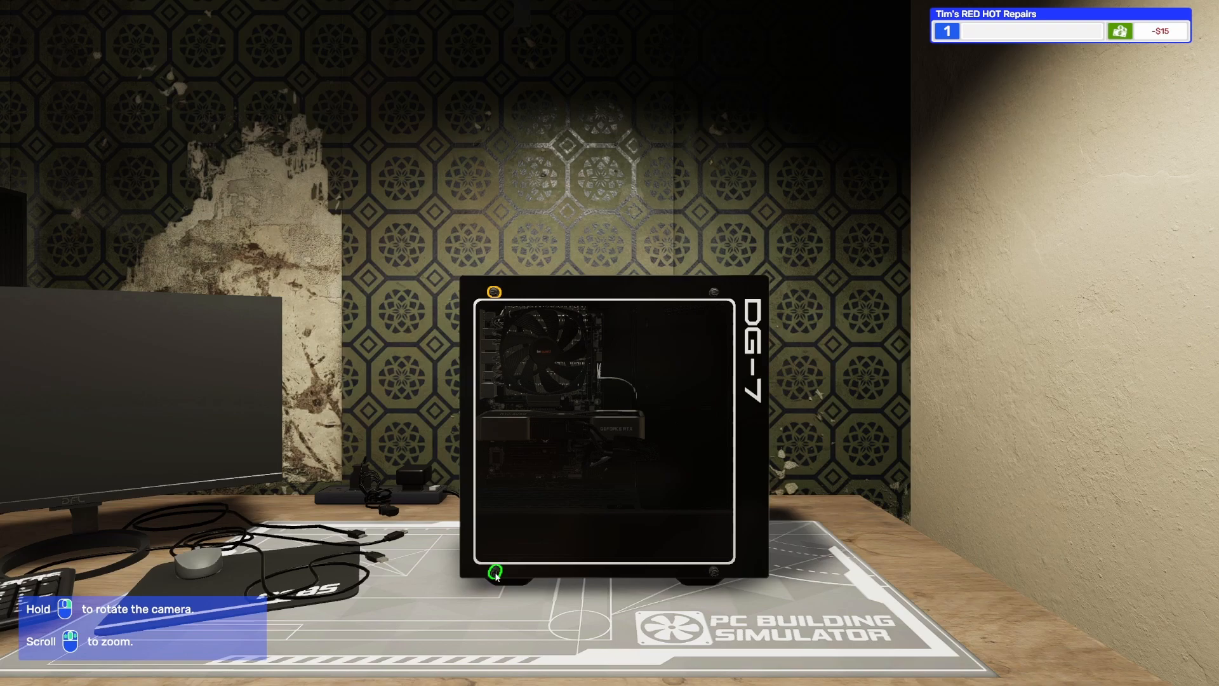
click(496, 572)
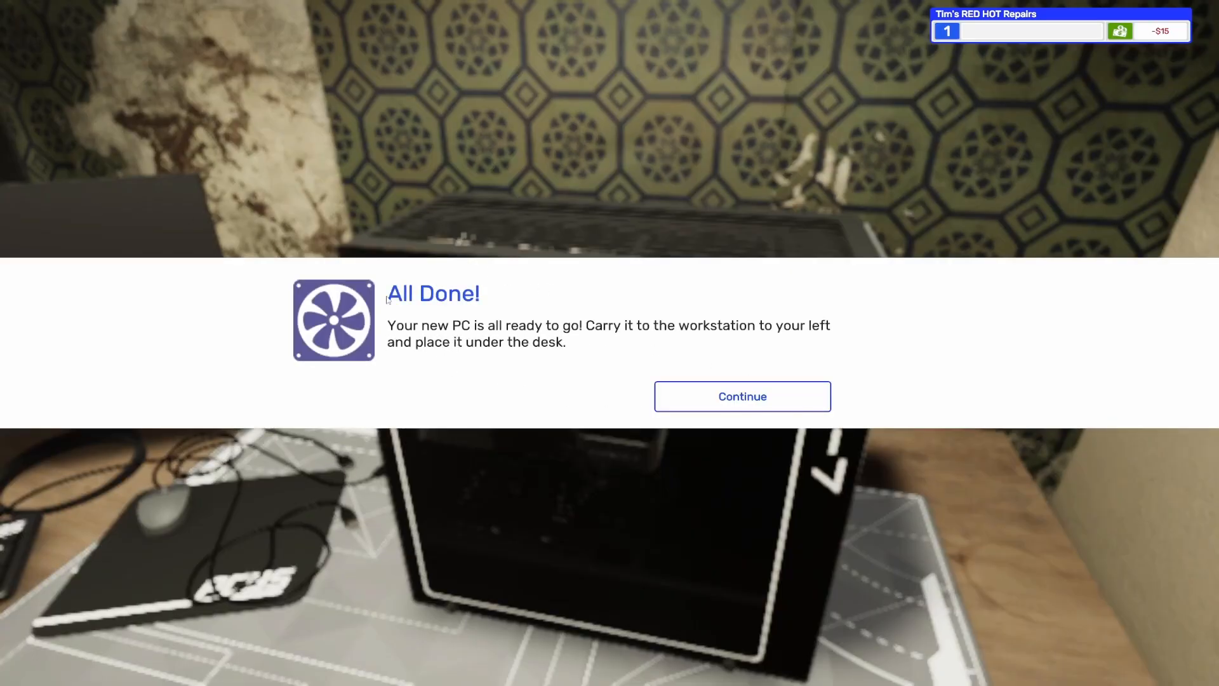
- Dismiss the All Done popup and place the PC under the office desk
click(742, 396)
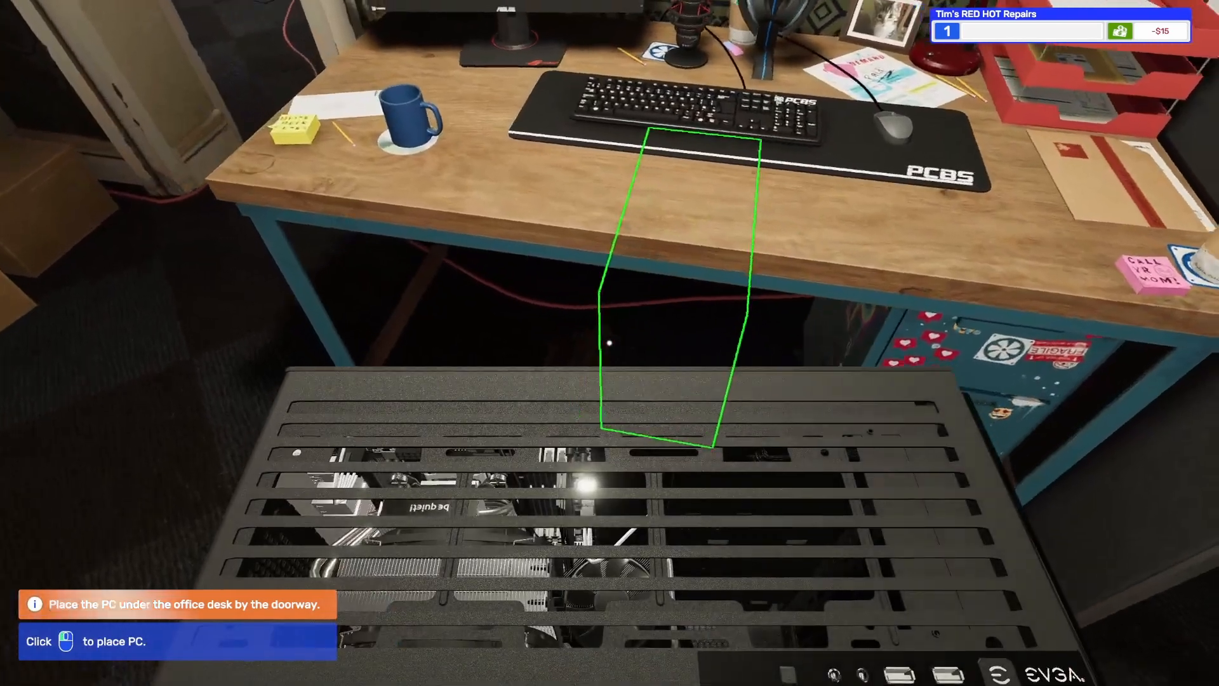
click(607, 345)
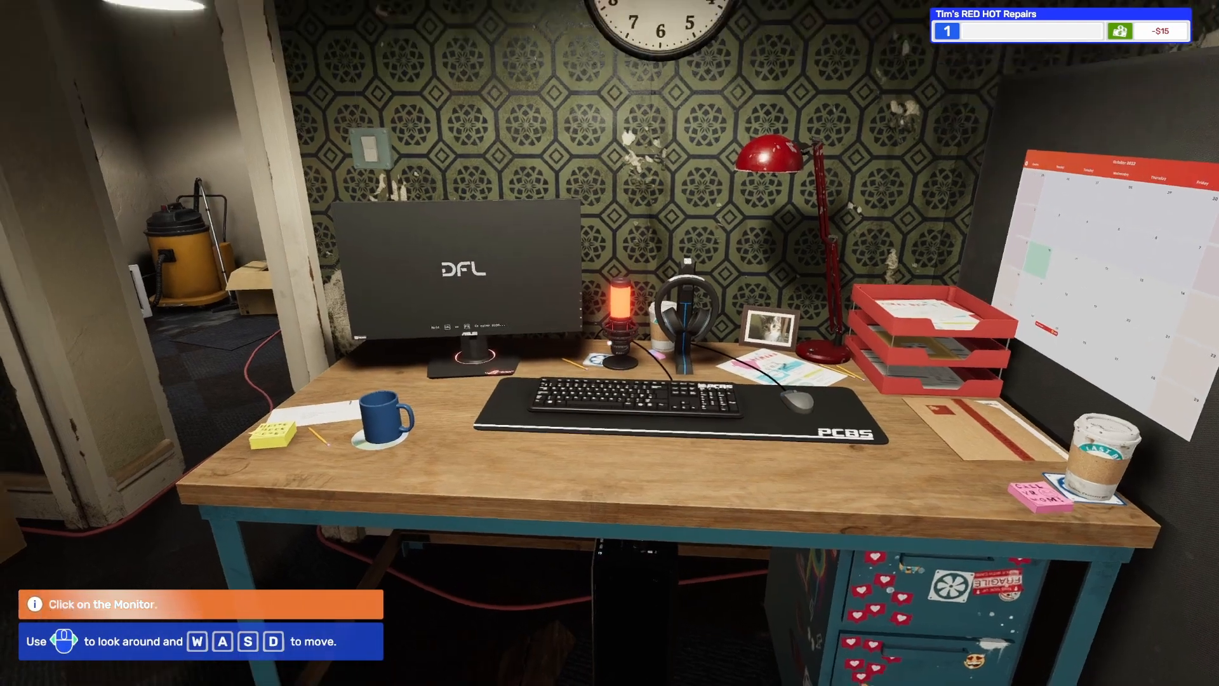
- Accept the Paint It Red job from the inbox on the office computer
click(459, 272)
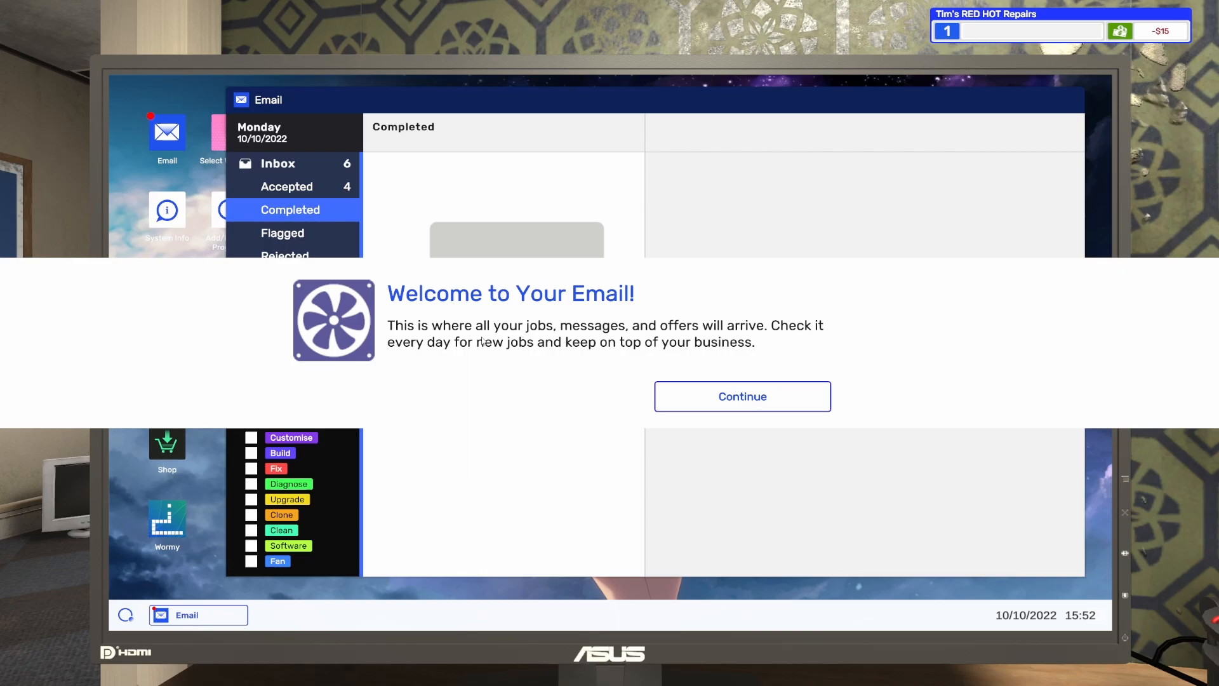
mouse_move(673, 377)
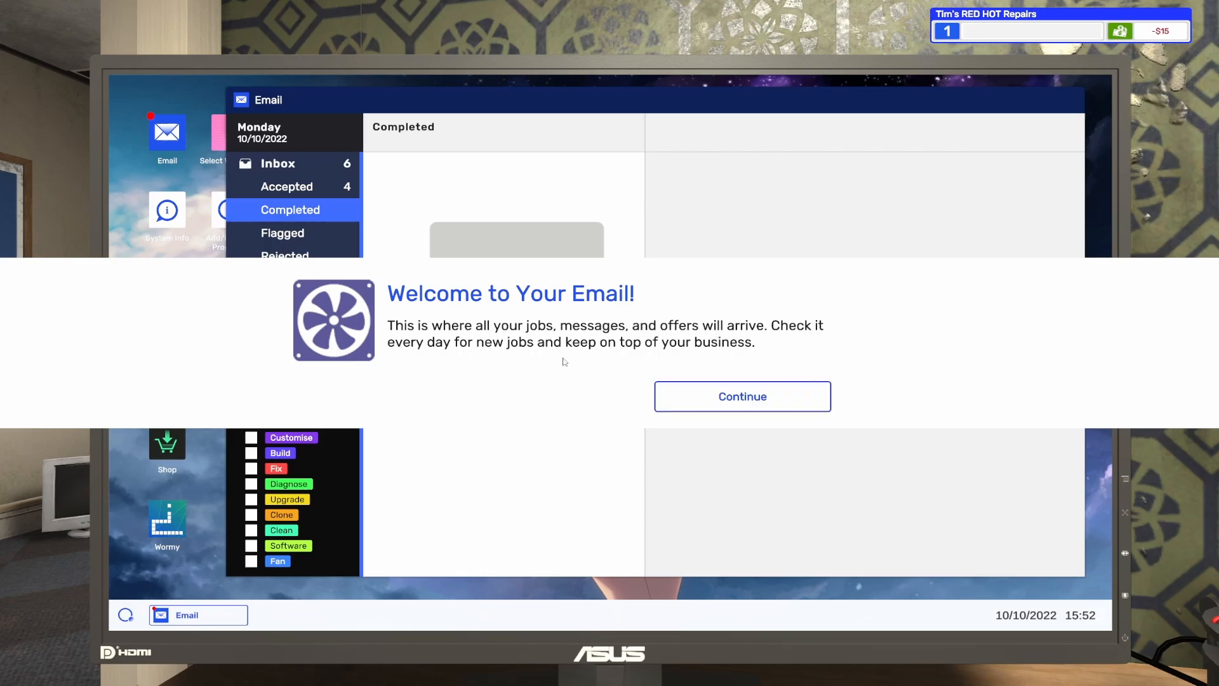
mouse_move(748, 408)
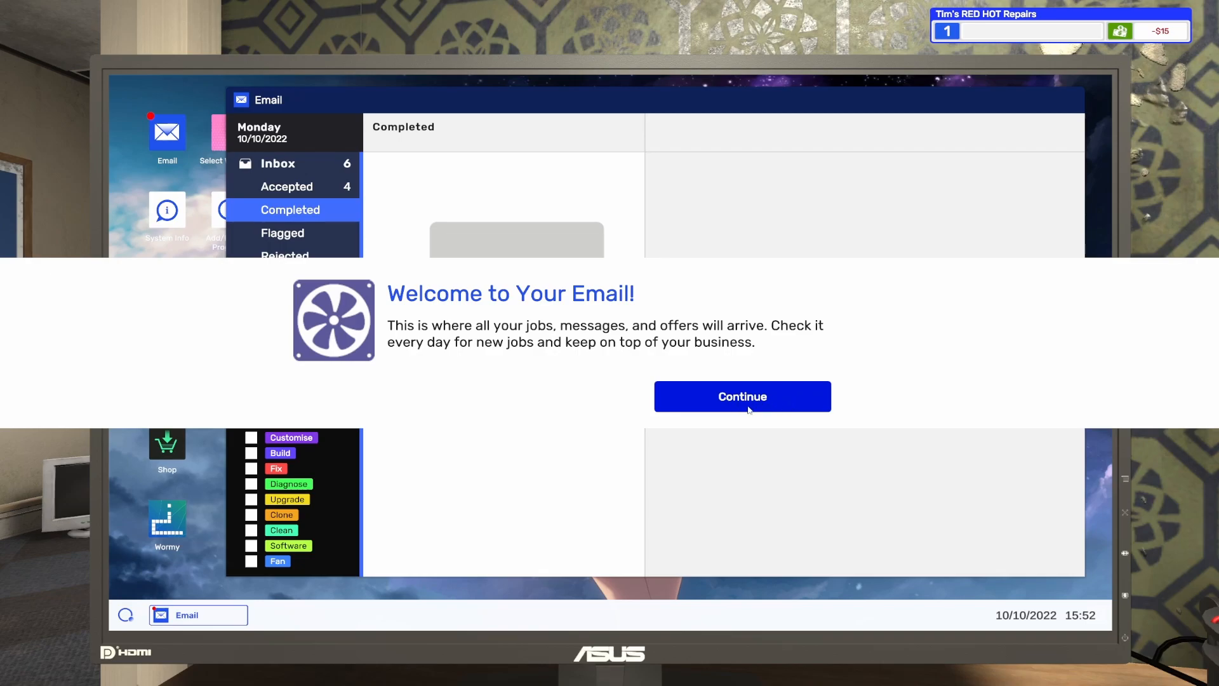
click(741, 396)
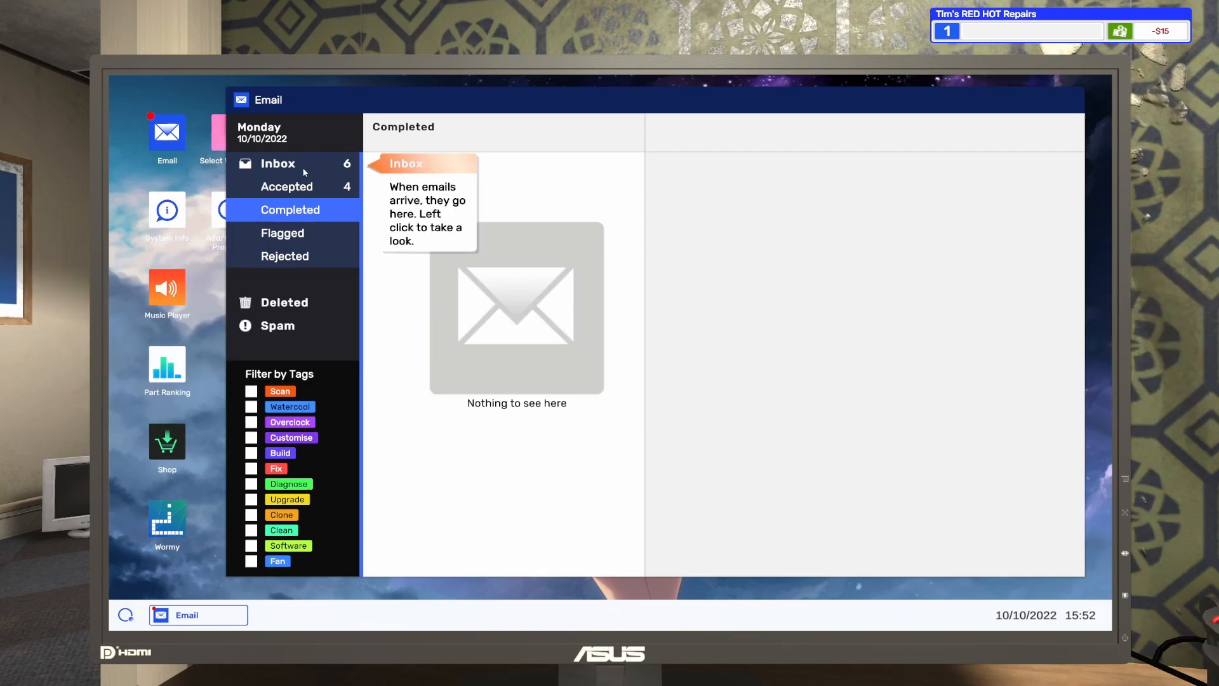
click(277, 163)
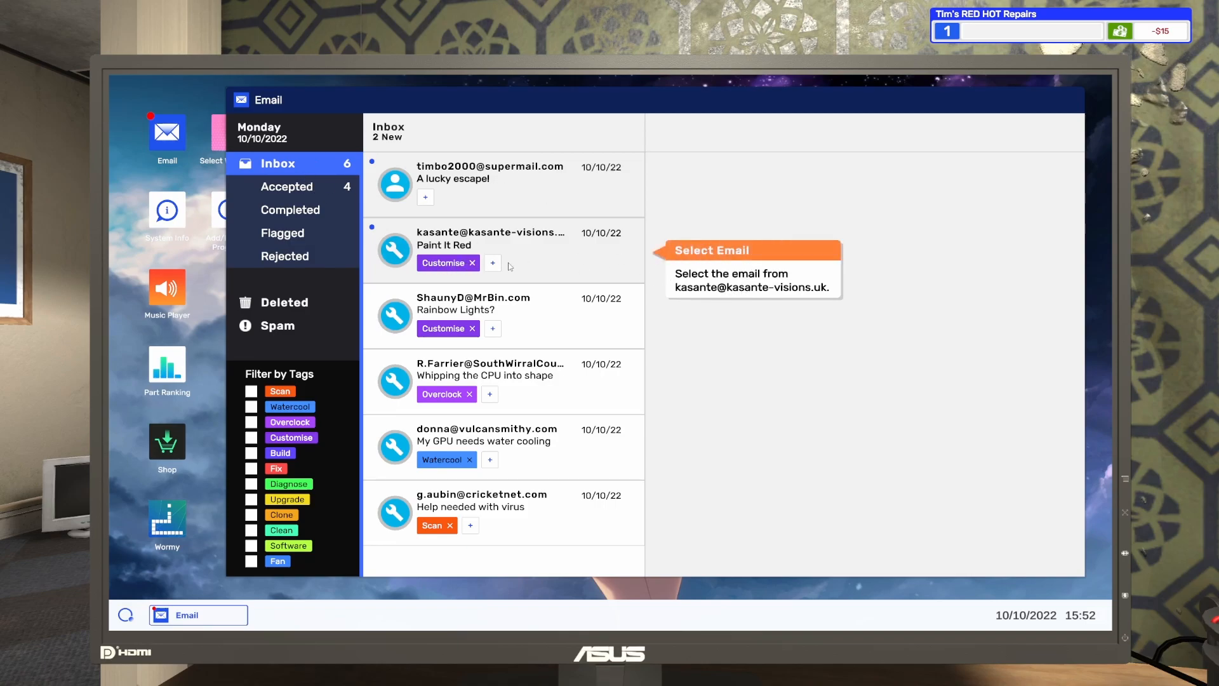
click(516, 245)
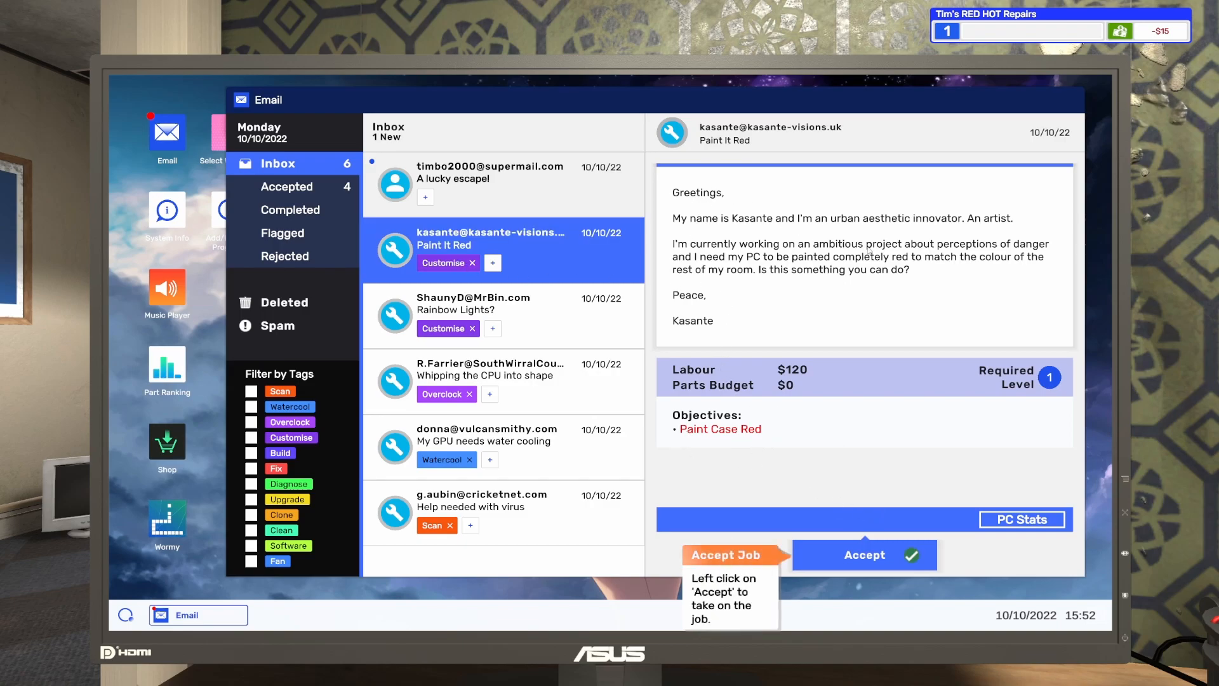
mouse_move(897, 501)
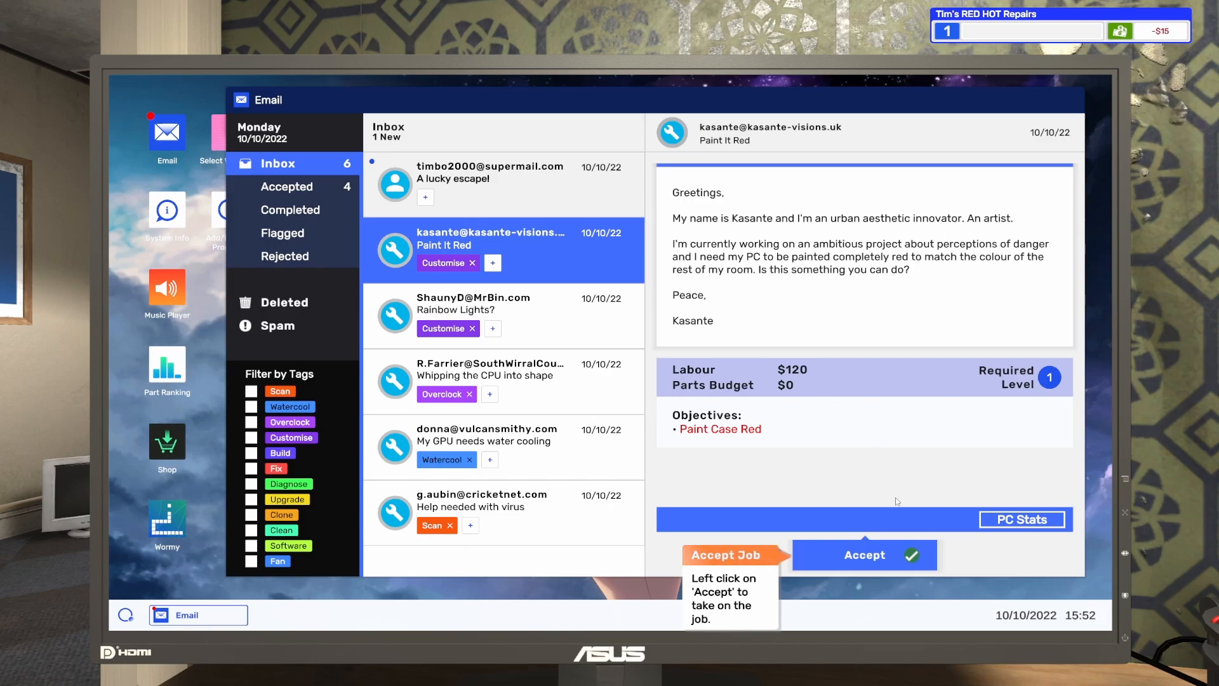
click(865, 555)
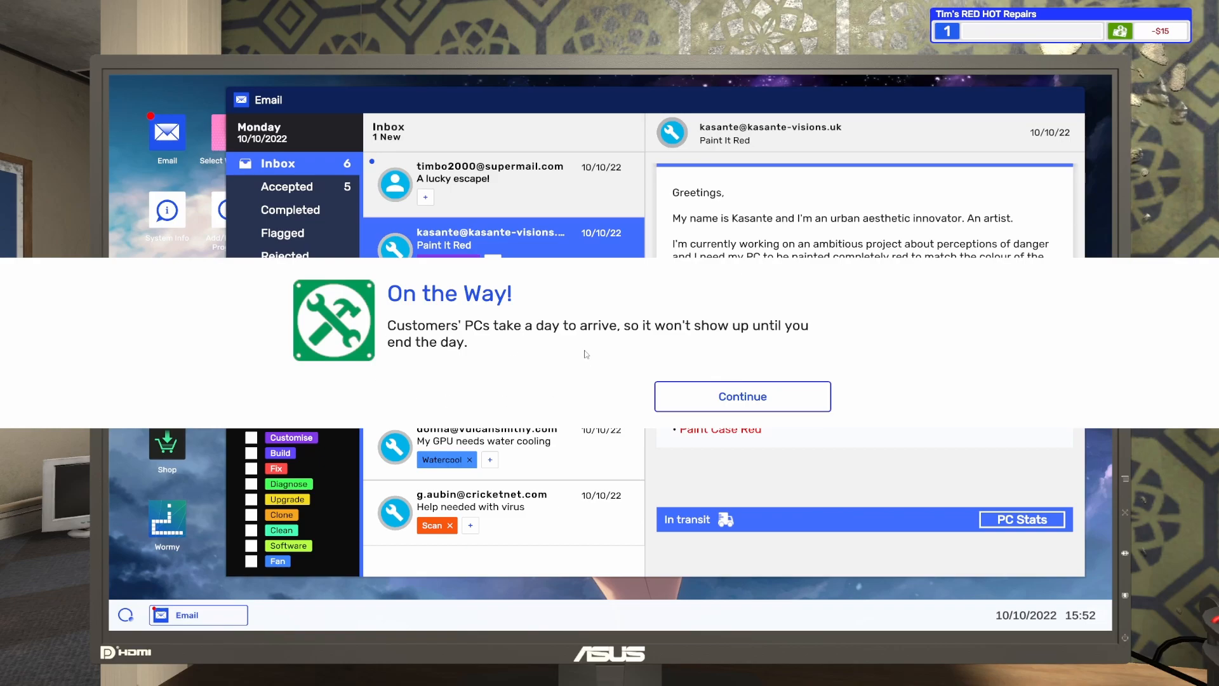
mouse_move(685, 379)
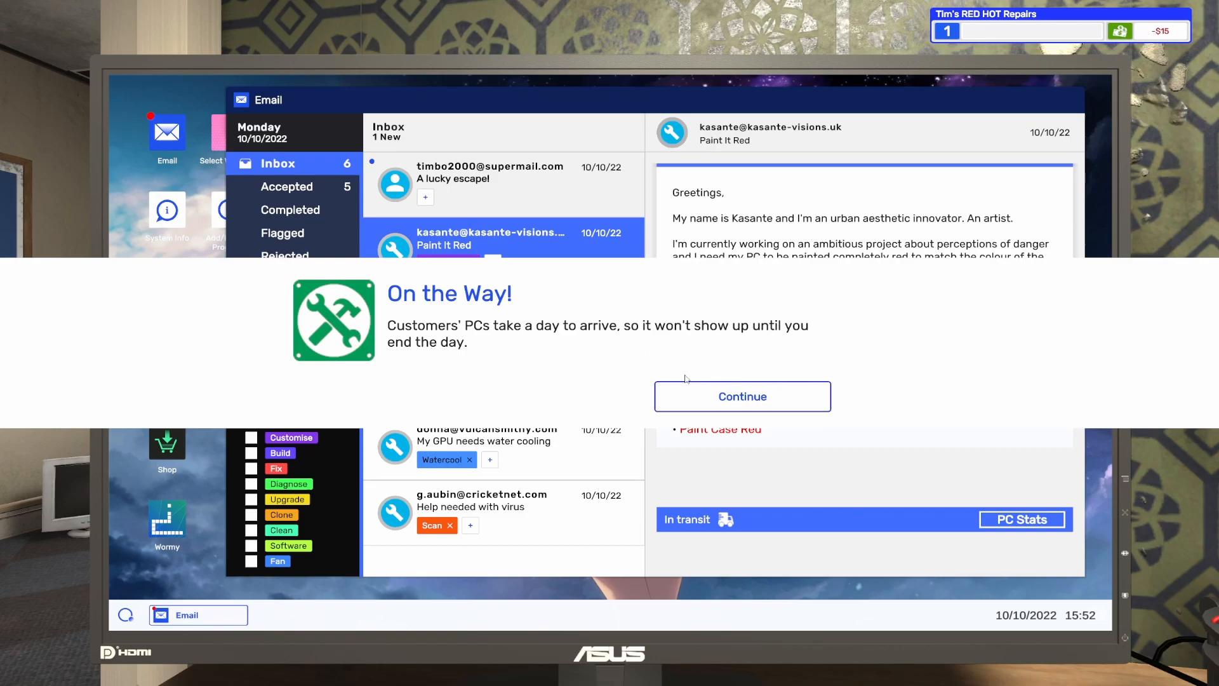
- Acknowledge the PC delivery notices and view the accepted jobs for the virus-removal job
click(742, 396)
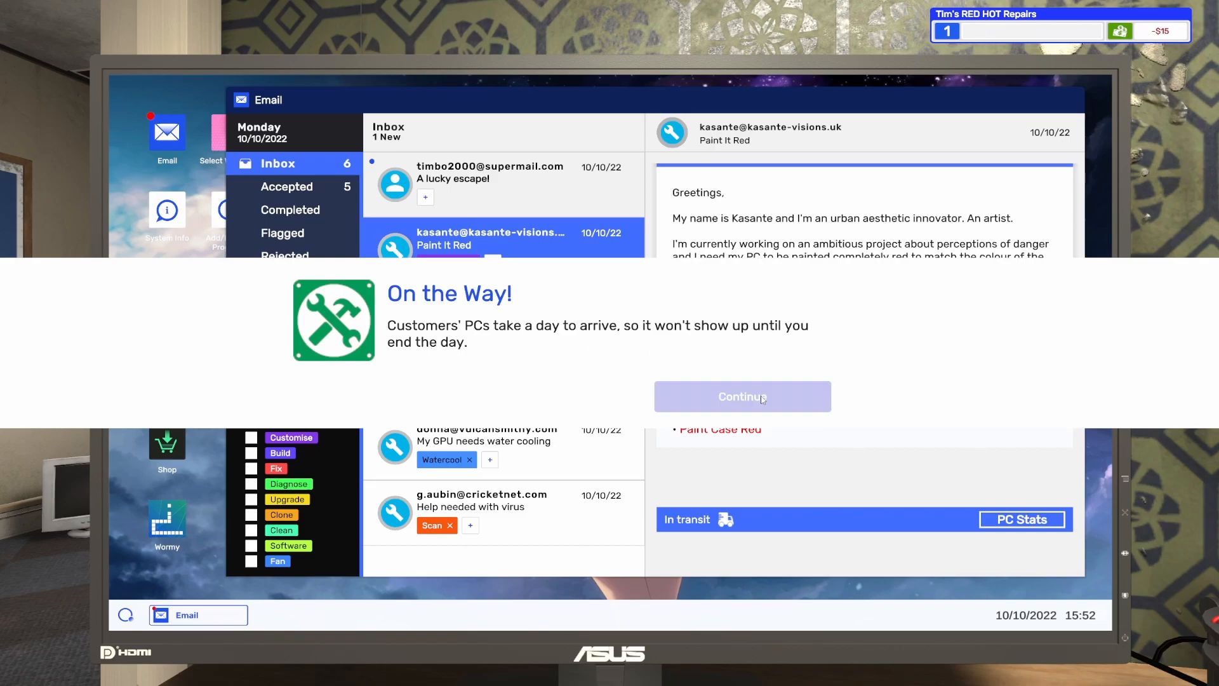
click(741, 396)
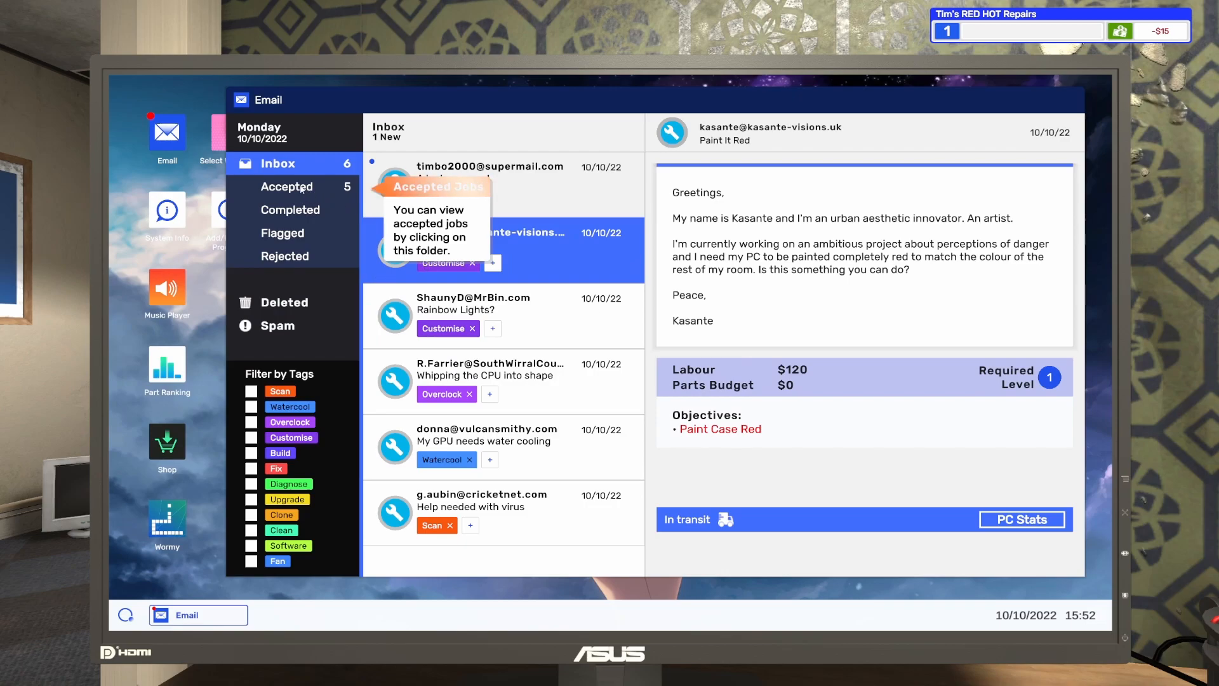
click(287, 187)
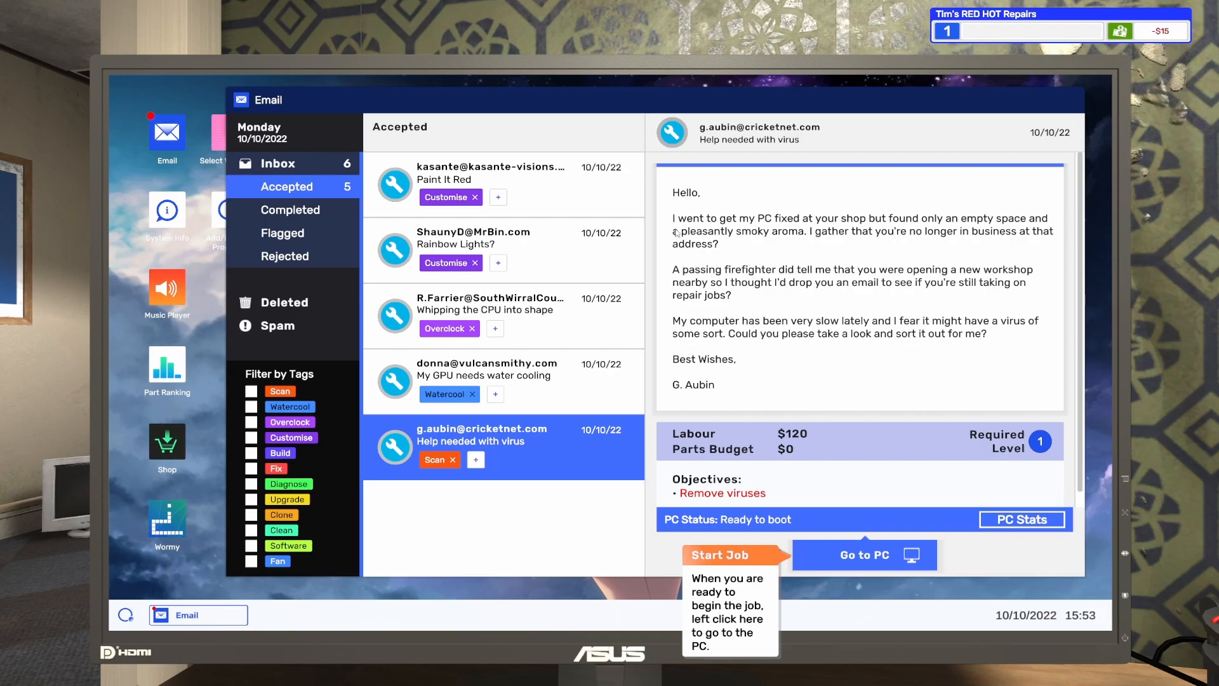
mouse_move(832, 239)
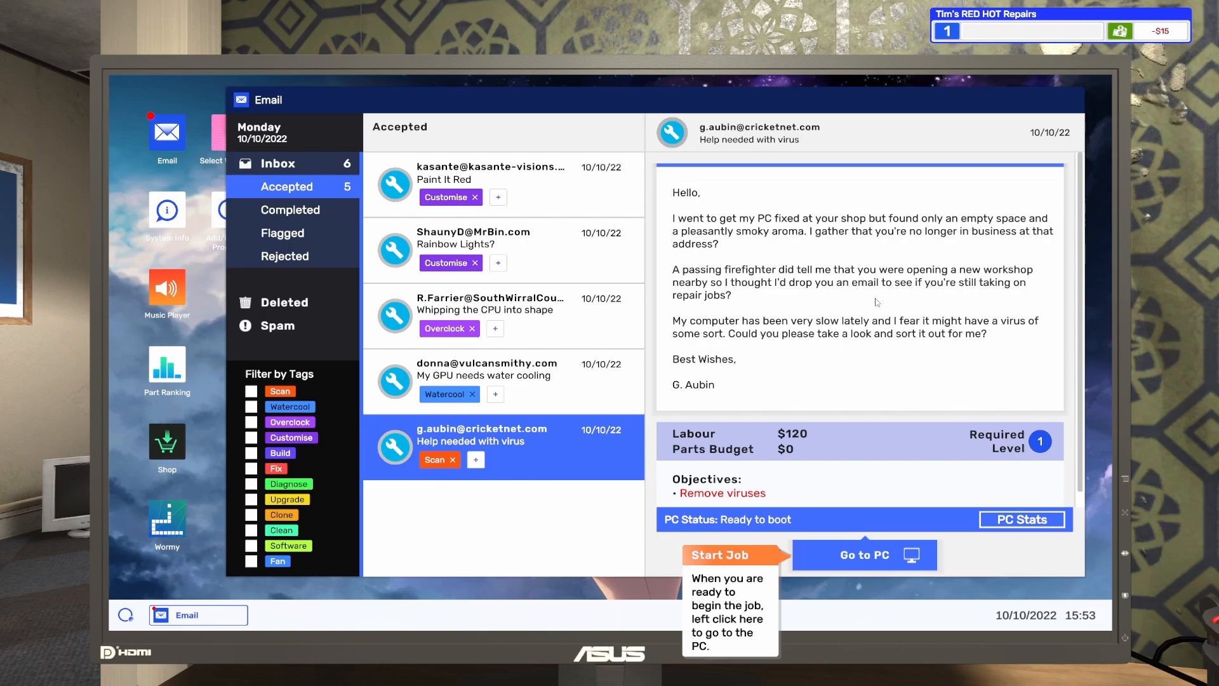
mouse_move(962, 299)
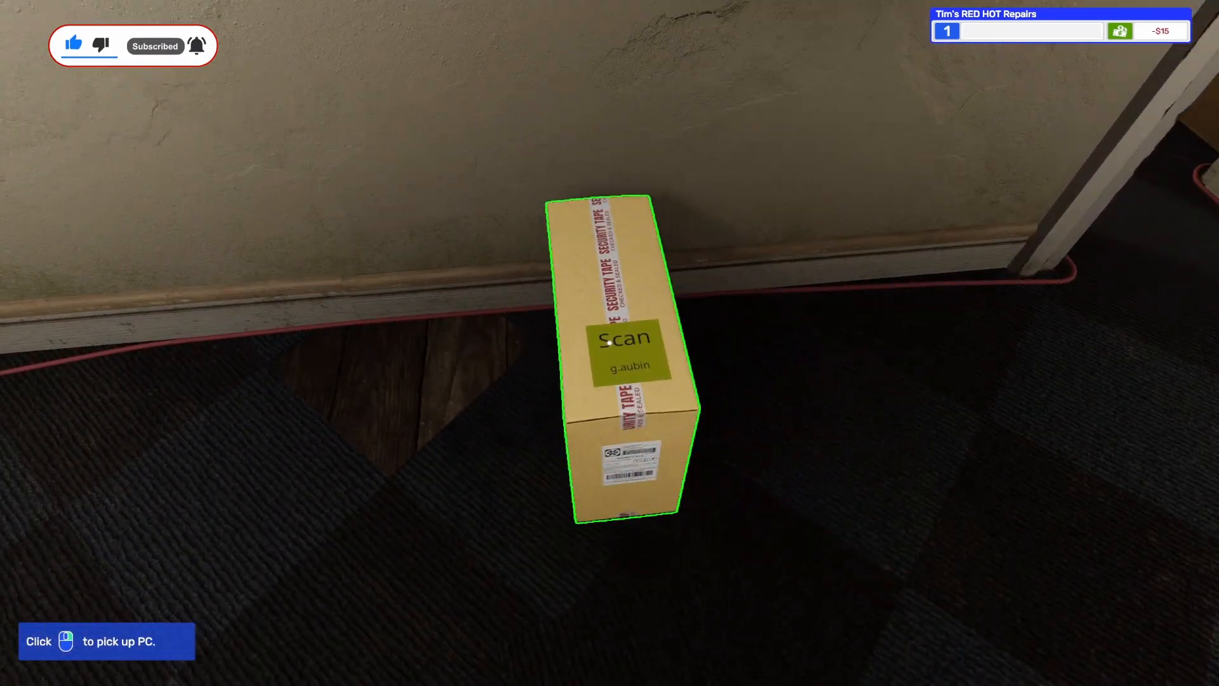
click(625, 354)
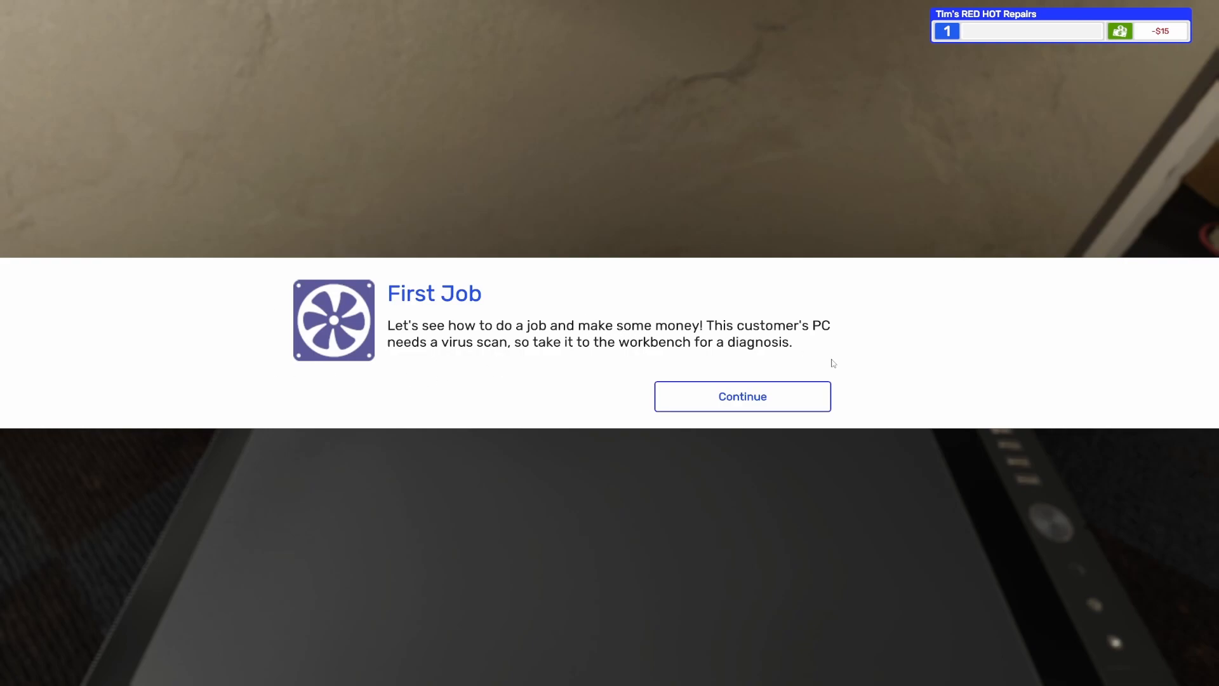
click(742, 397)
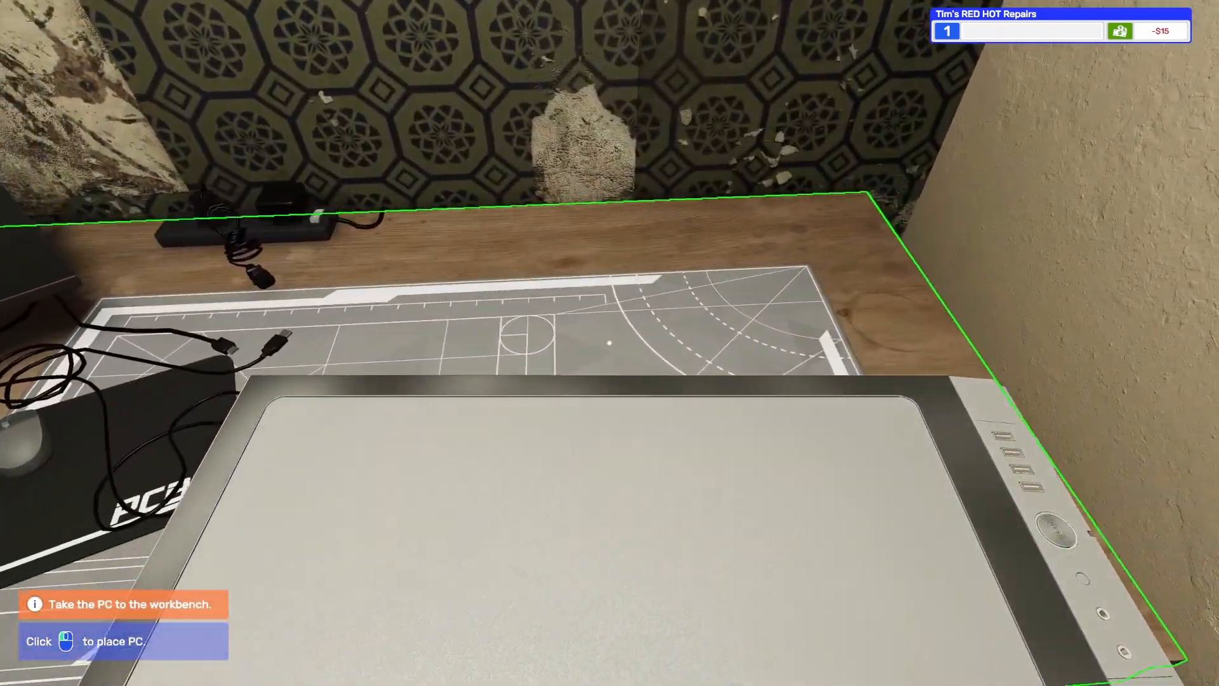
click(604, 341)
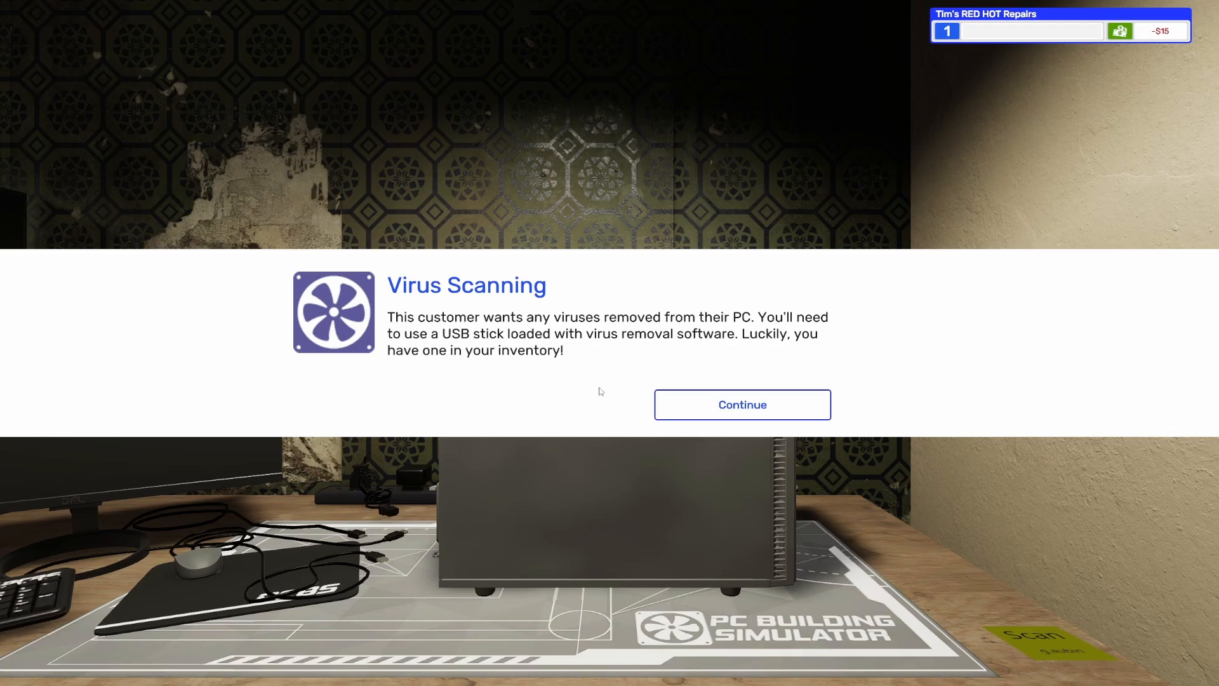
- Select the USB Drive from the Tools inventory to plug into the customer's PC
click(742, 405)
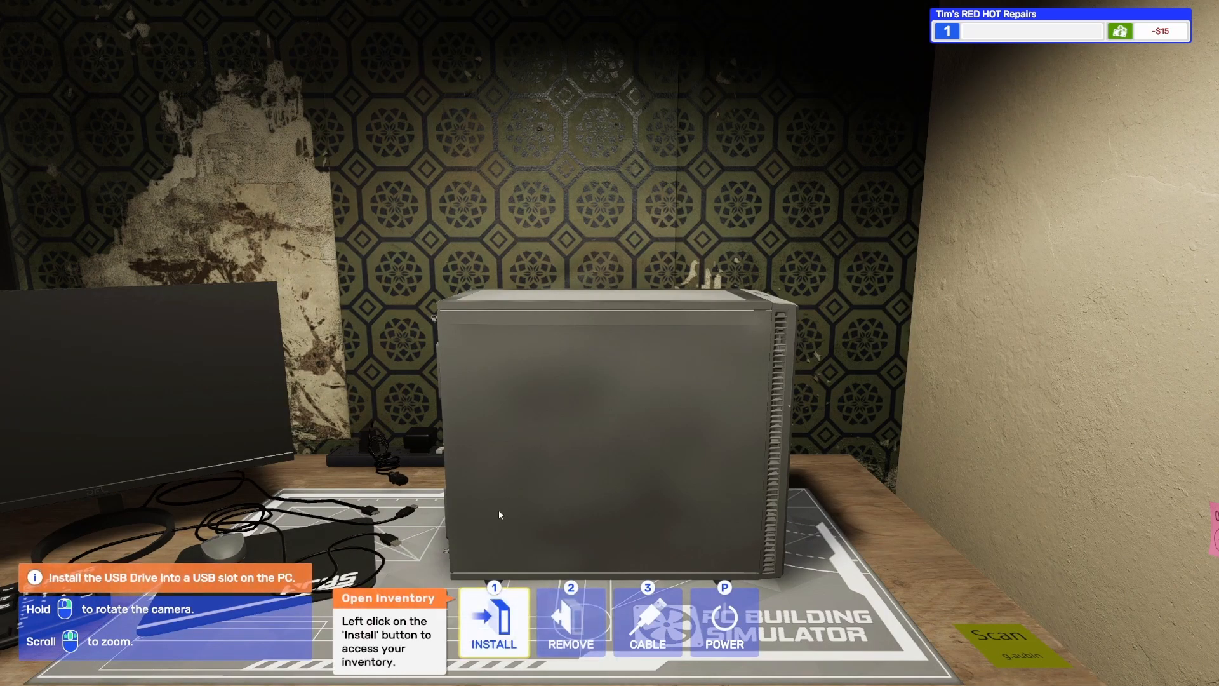
click(493, 622)
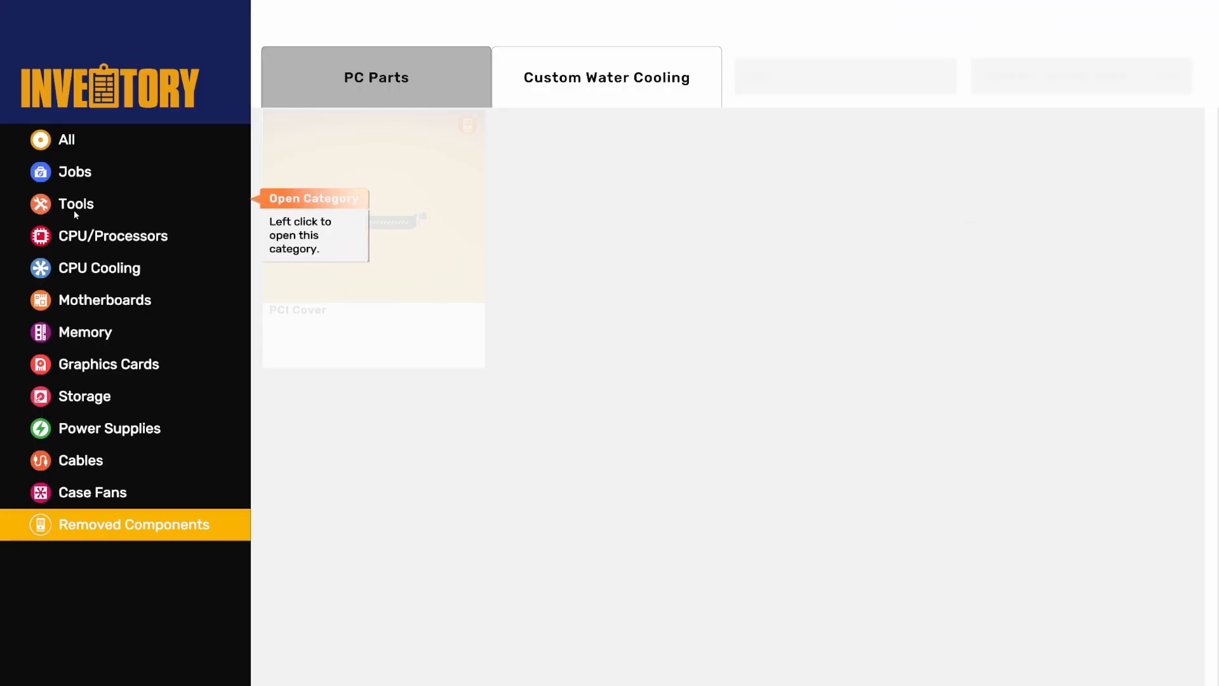
click(77, 203)
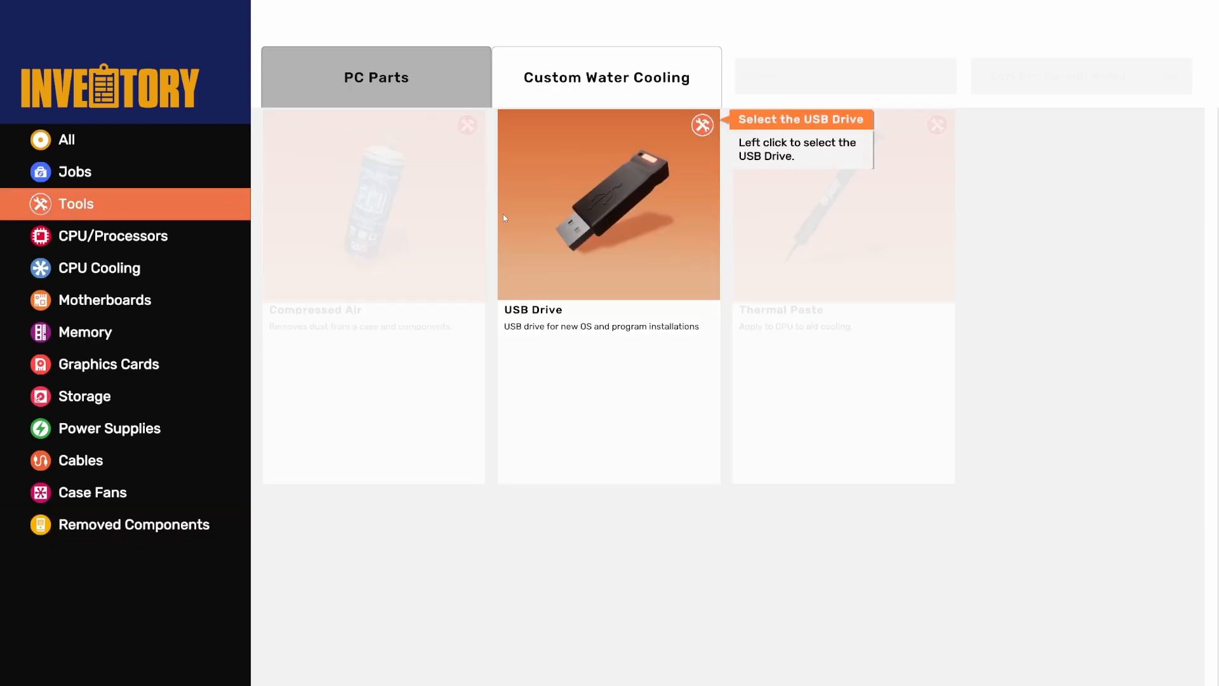
click(608, 204)
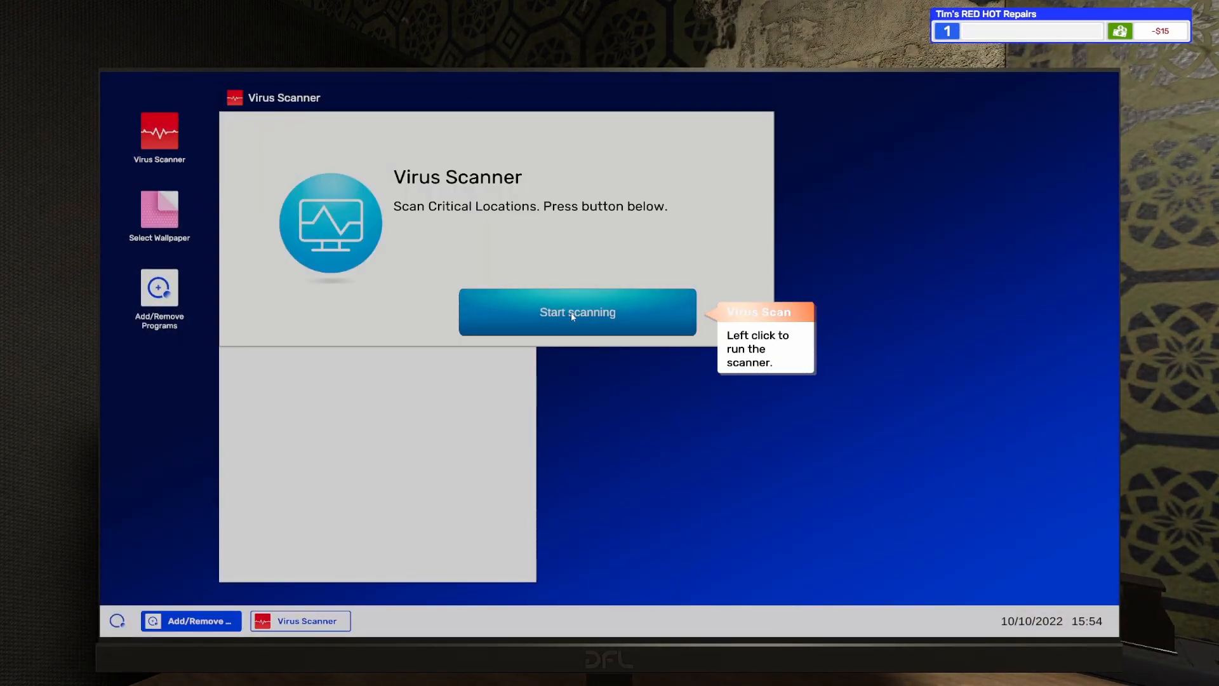
- Scan the PC, remove the 657 infected files and leave its screen
click(576, 313)
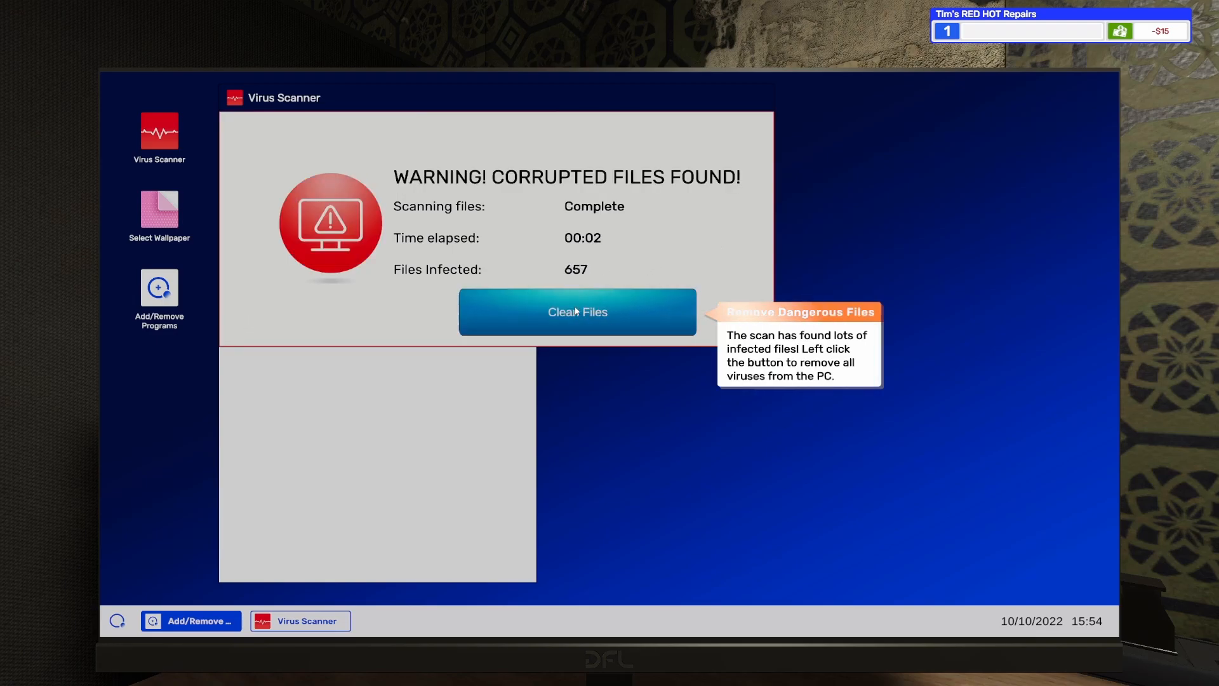
click(576, 313)
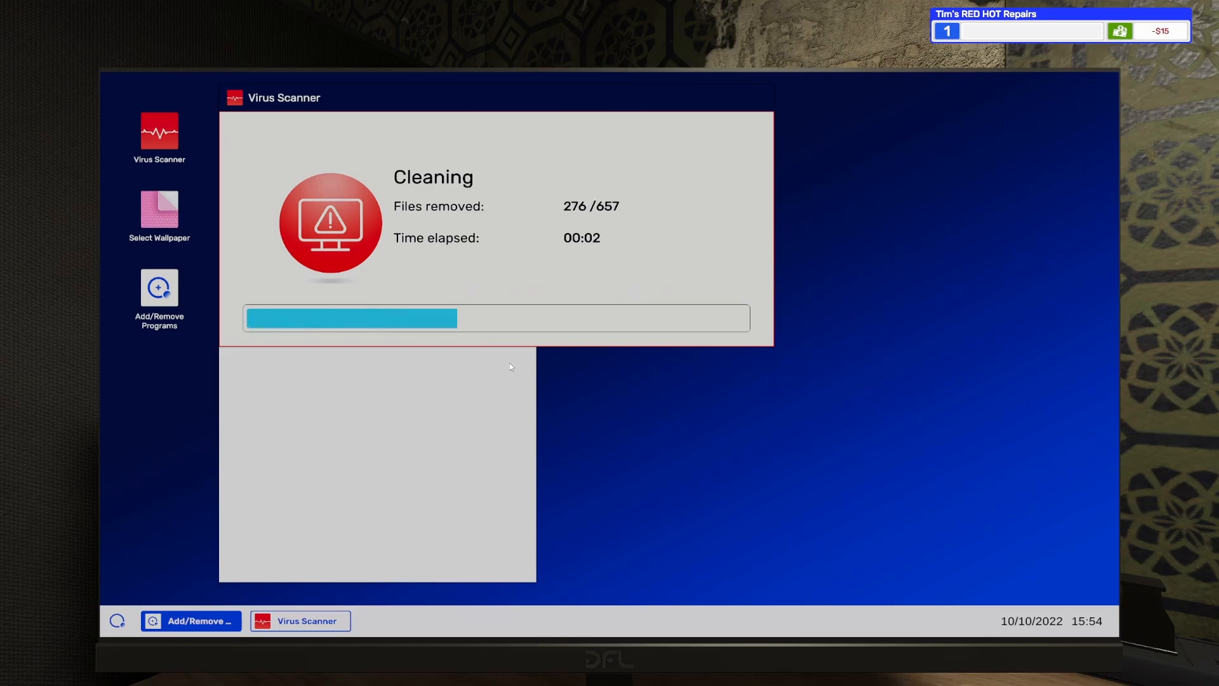
mouse_move(421, 426)
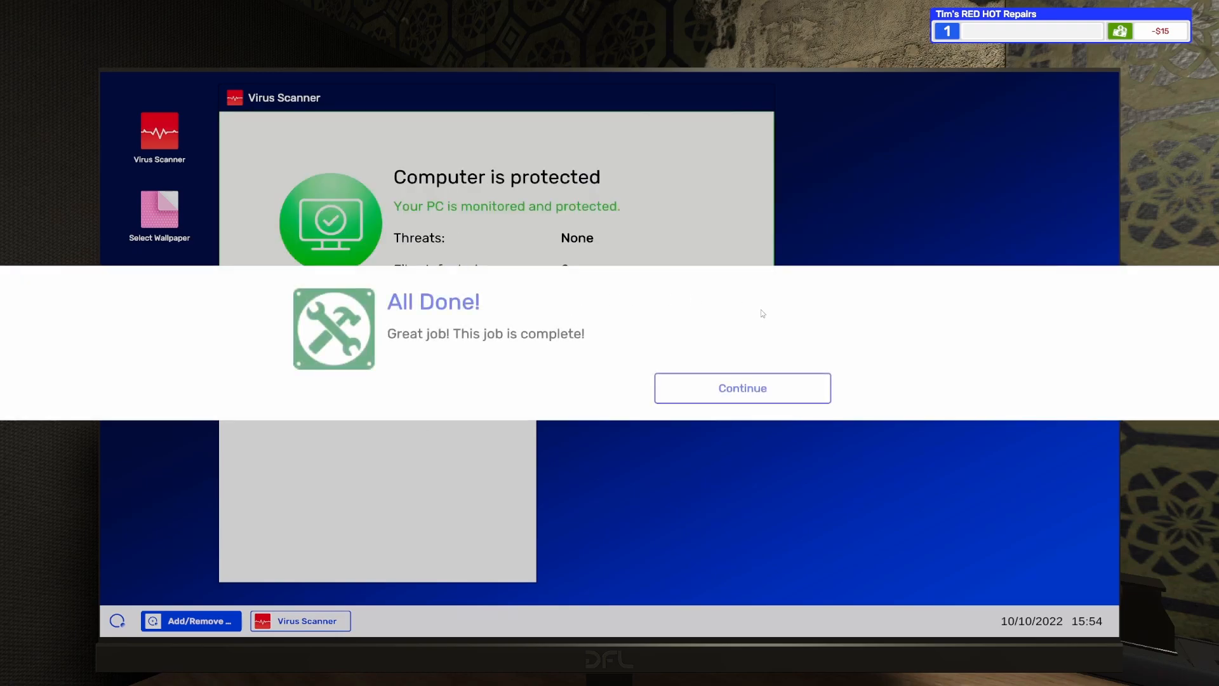
click(742, 389)
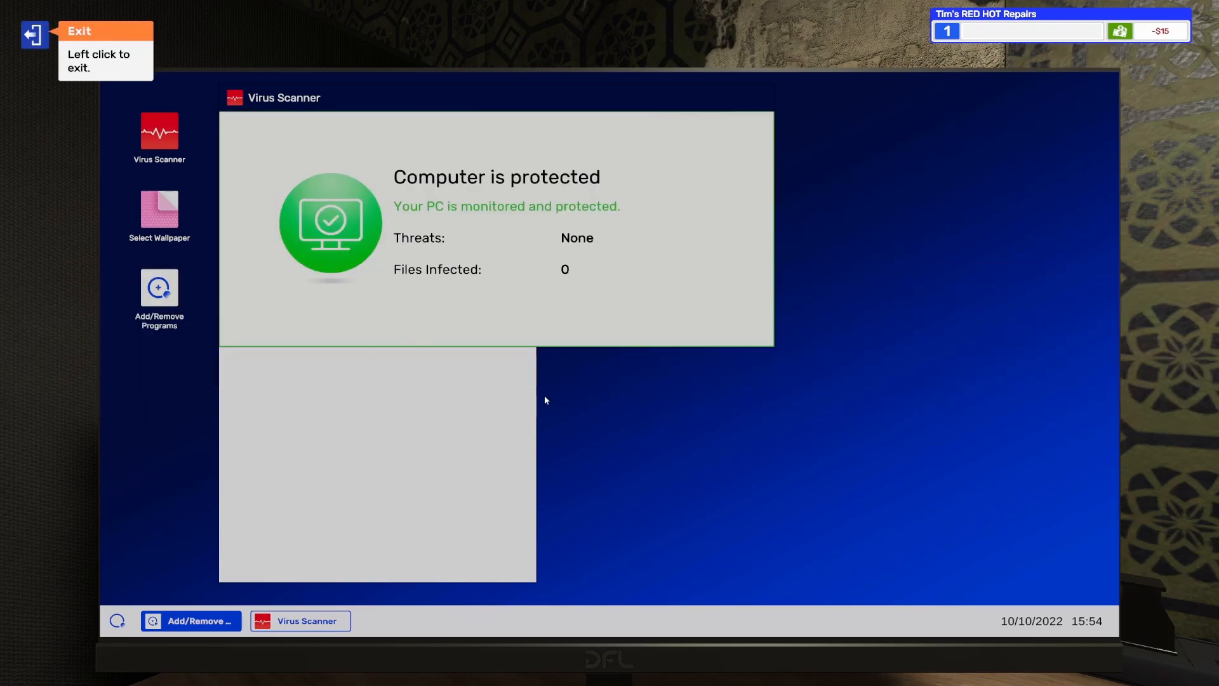
click(33, 34)
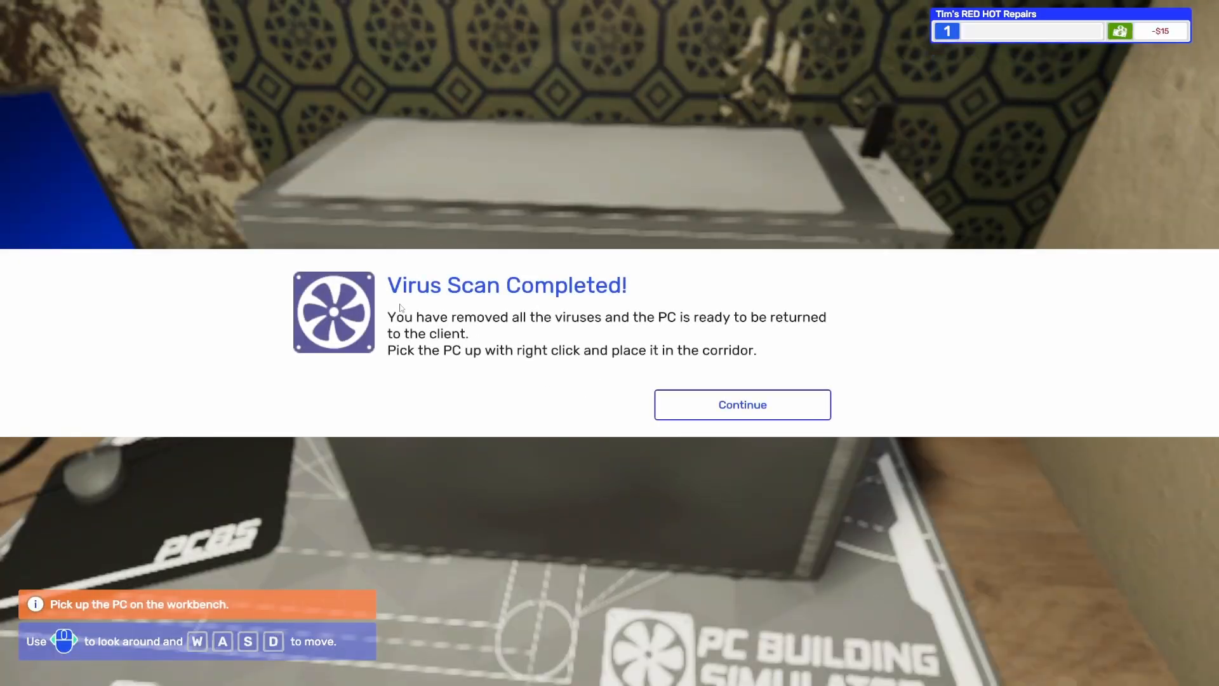
mouse_move(729, 335)
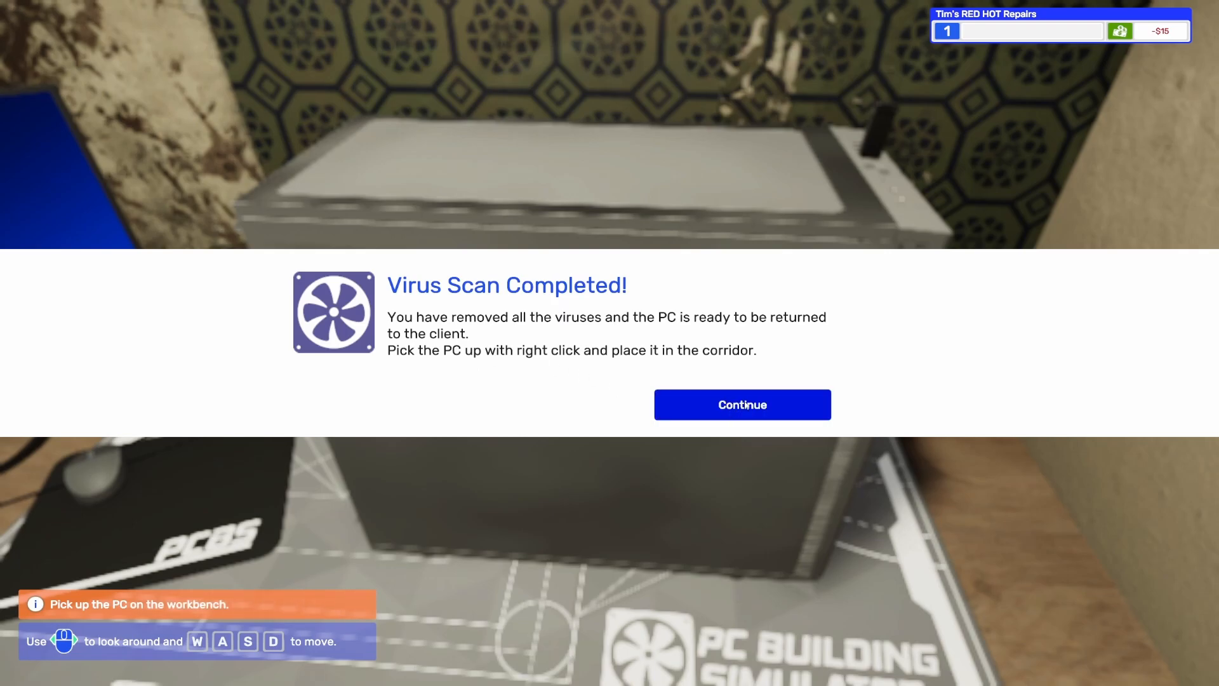
- Set the virus-cleaned PC down in the delivery area, ready to ship
click(741, 405)
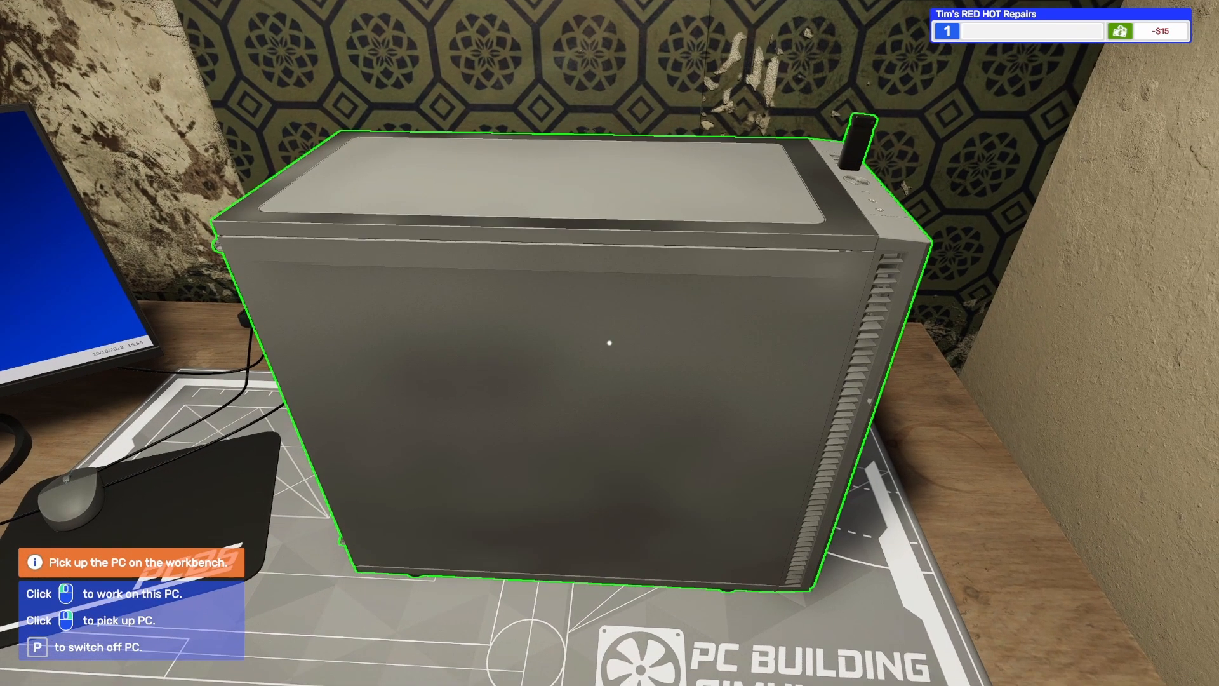
mouse_move(605, 342)
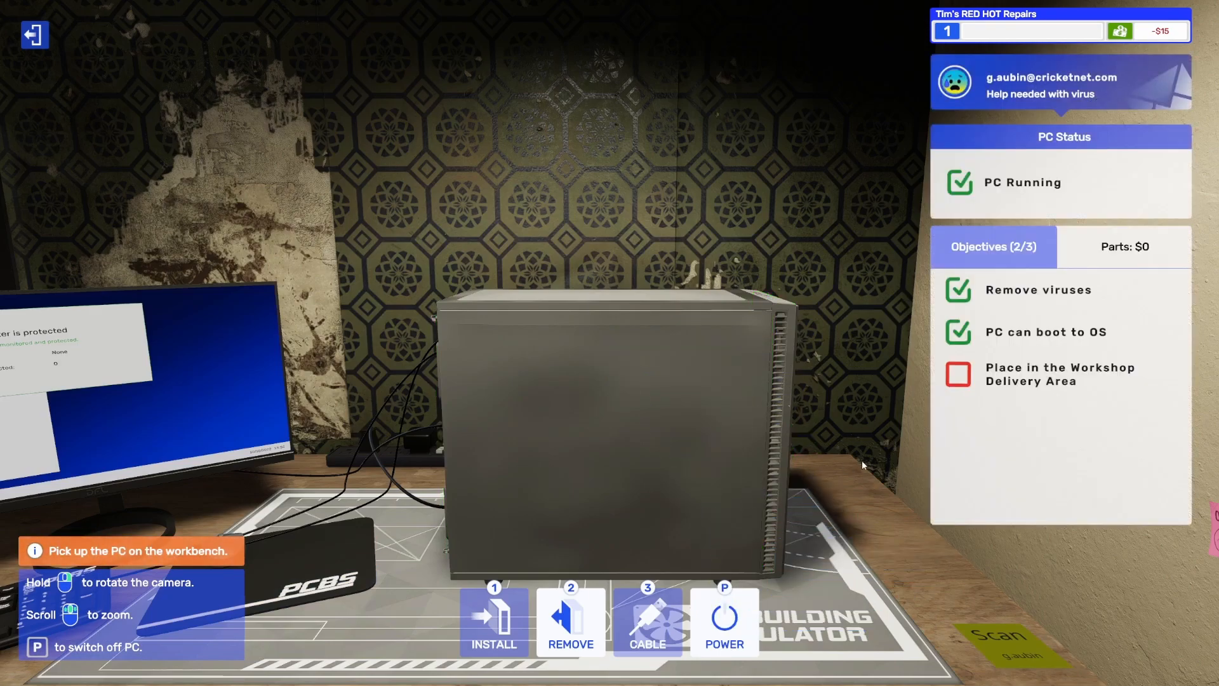
mouse_move(744, 629)
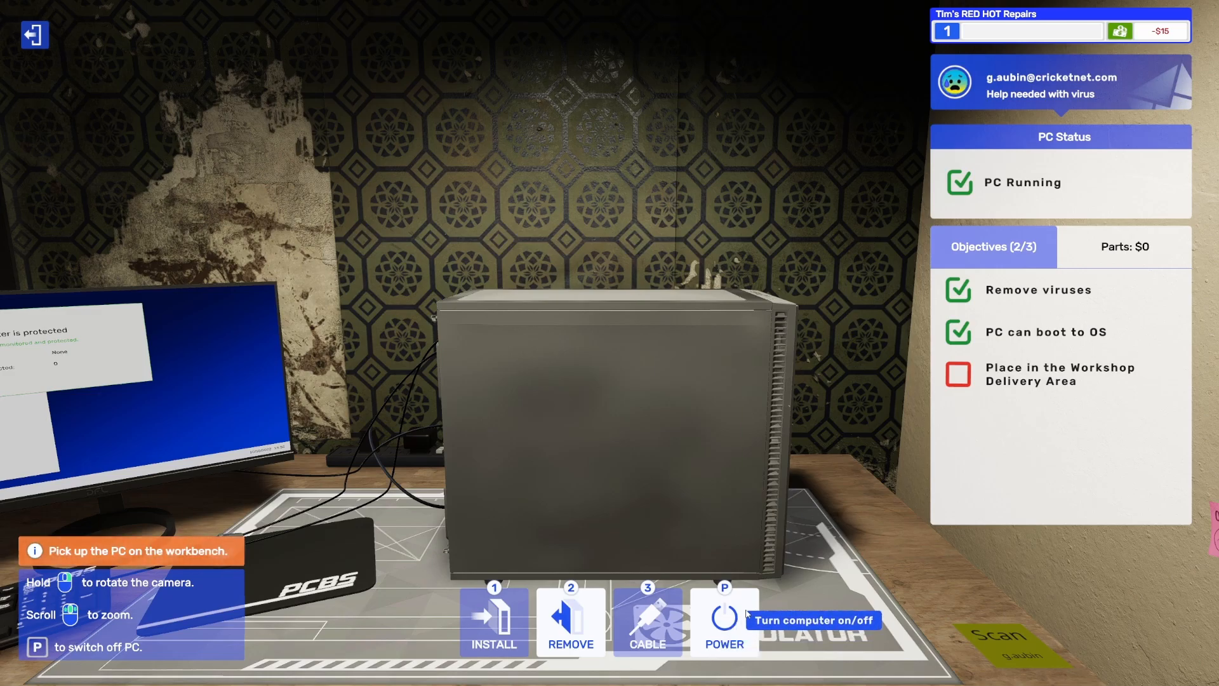
mouse_move(800, 363)
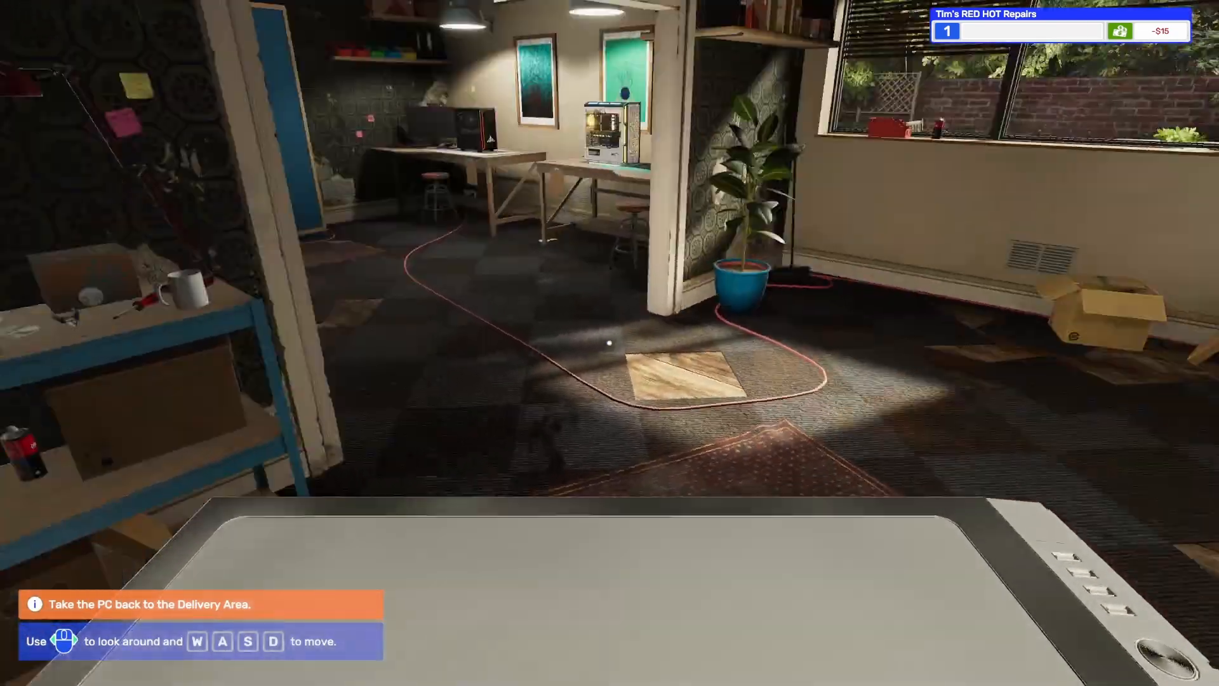
mouse_move(607, 343)
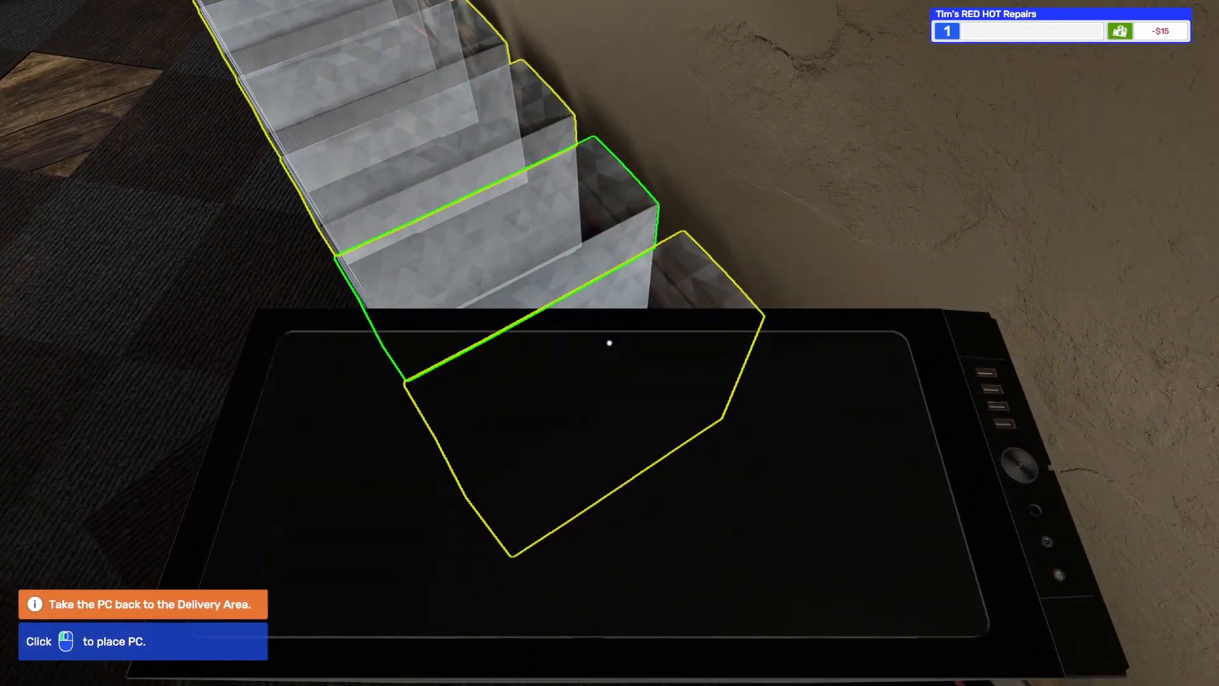
click(607, 340)
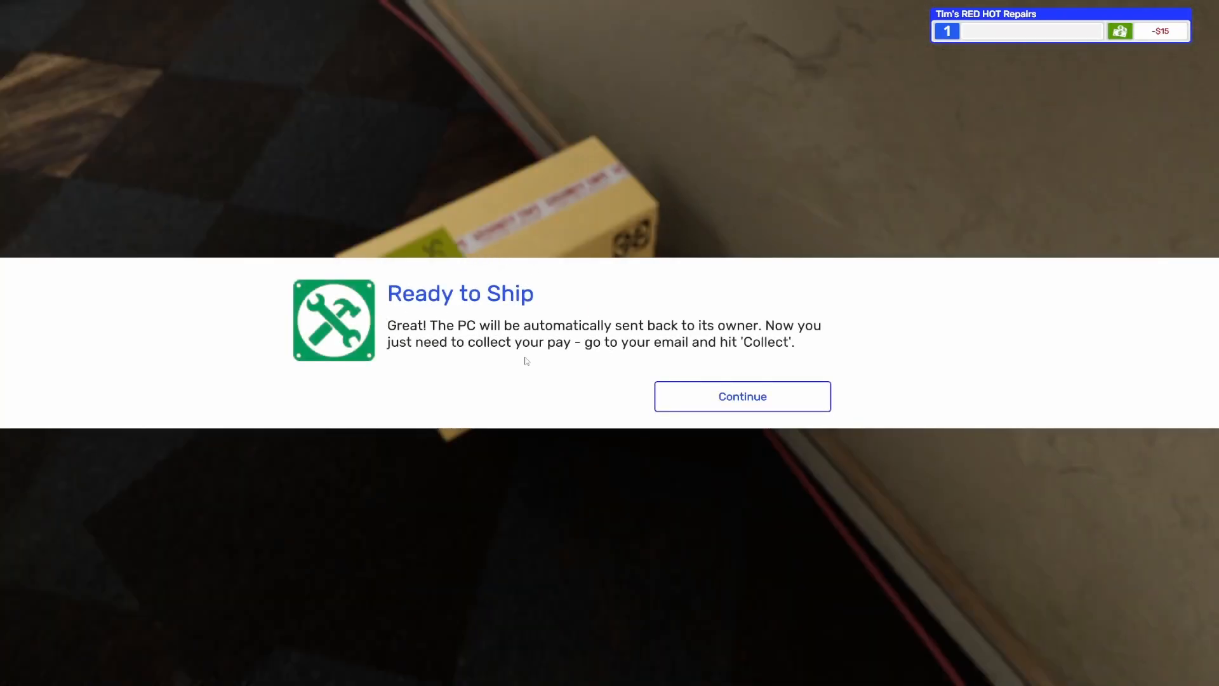
mouse_move(758, 346)
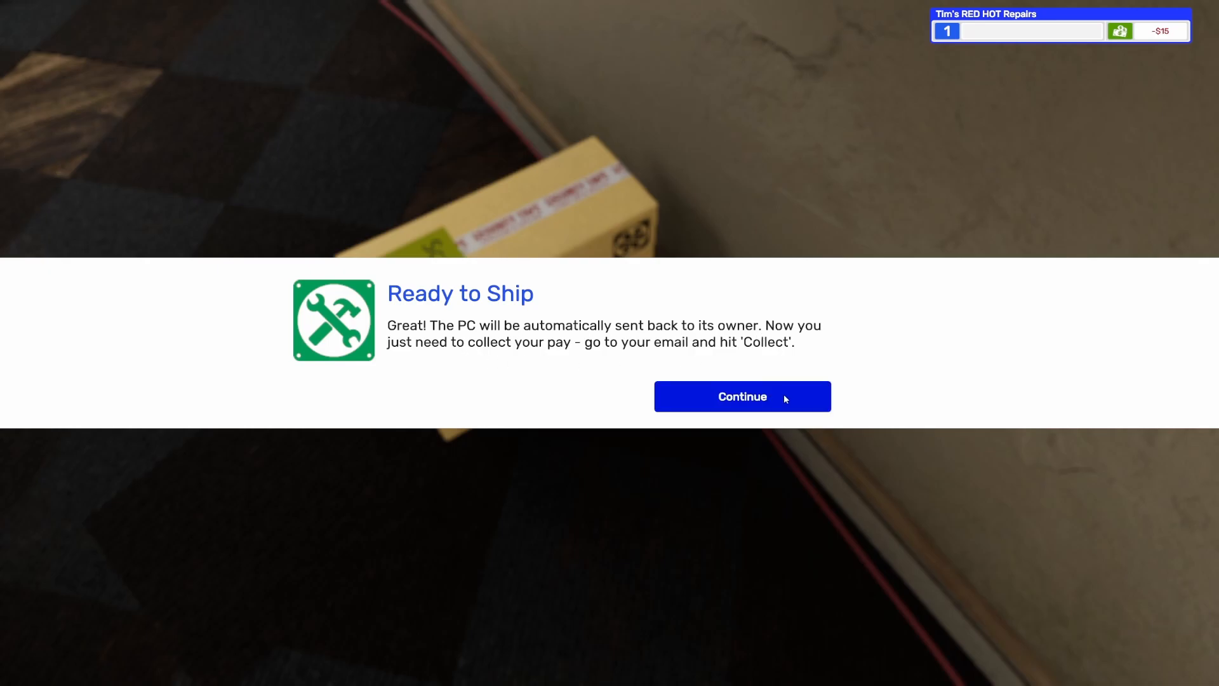
click(741, 396)
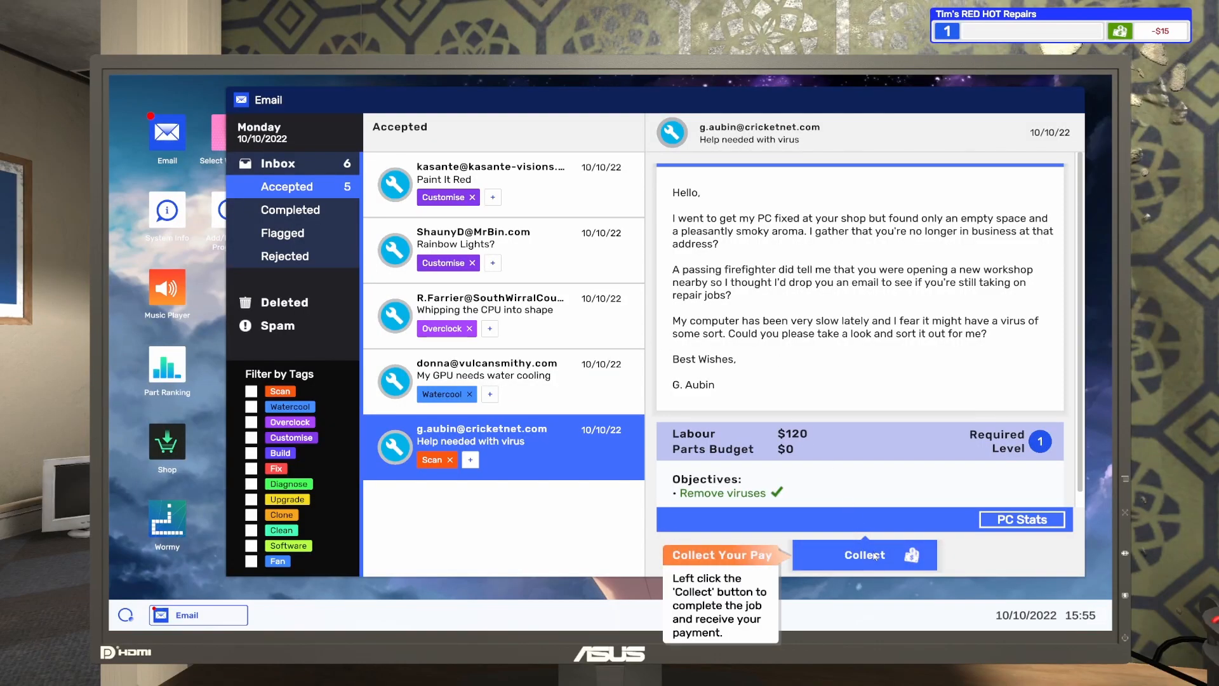
click(865, 555)
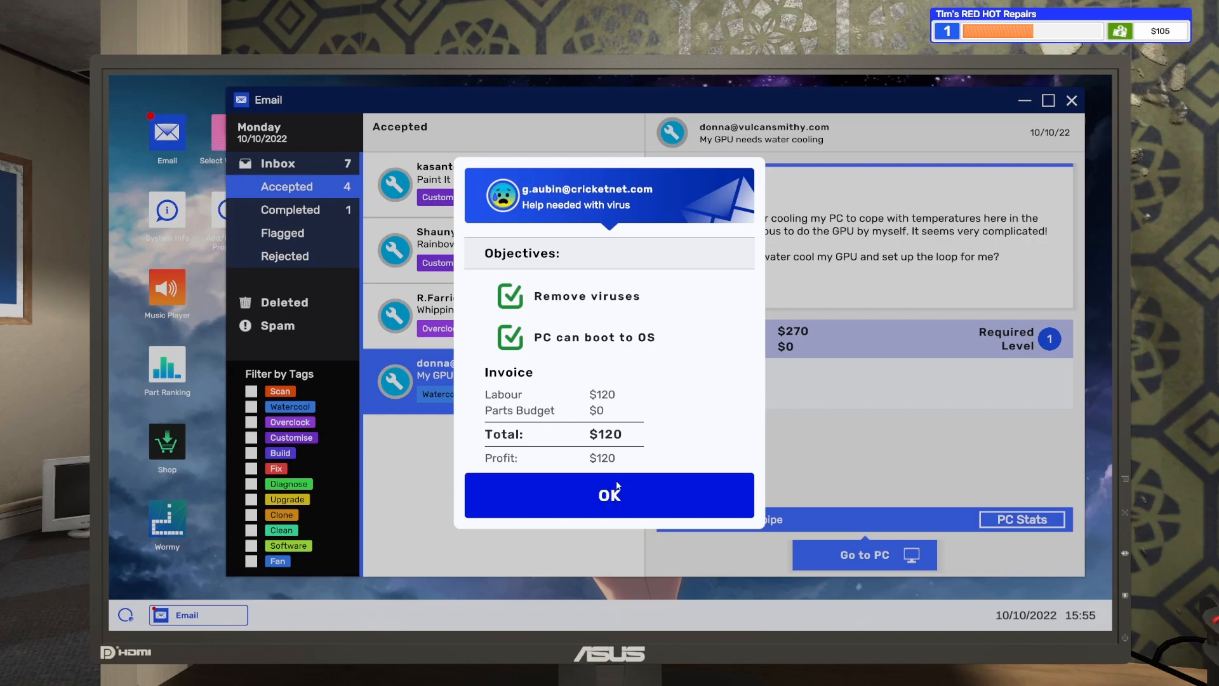
click(609, 494)
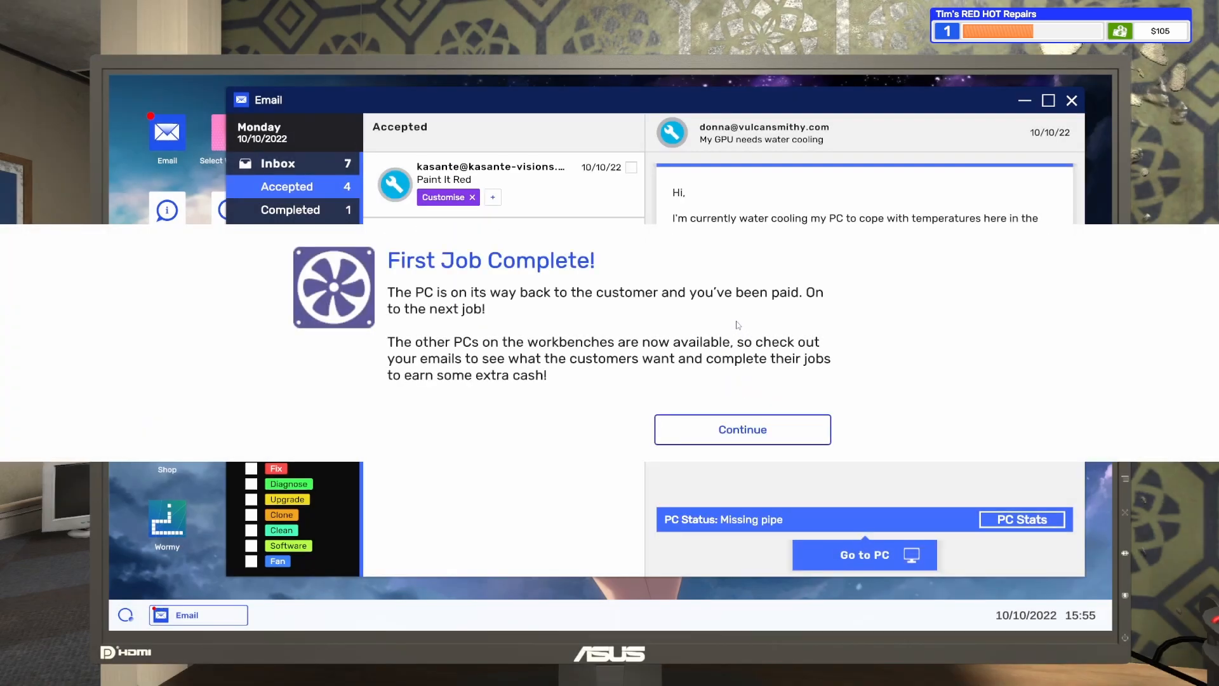
mouse_move(512, 322)
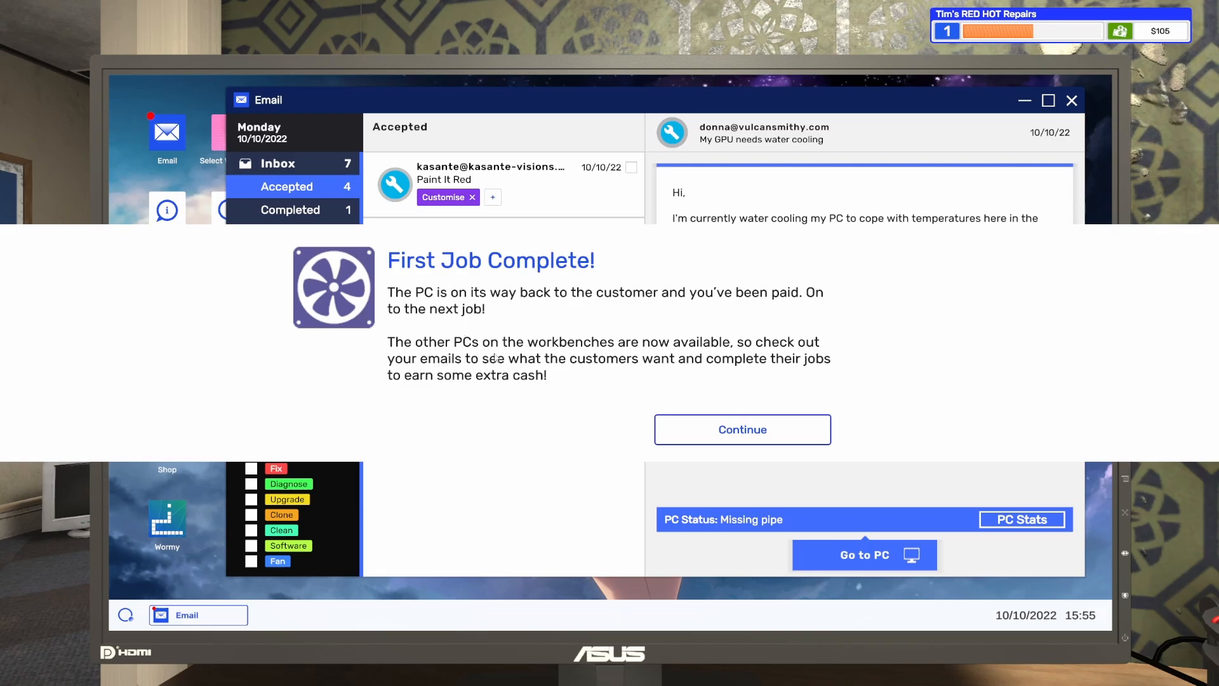
mouse_move(567, 353)
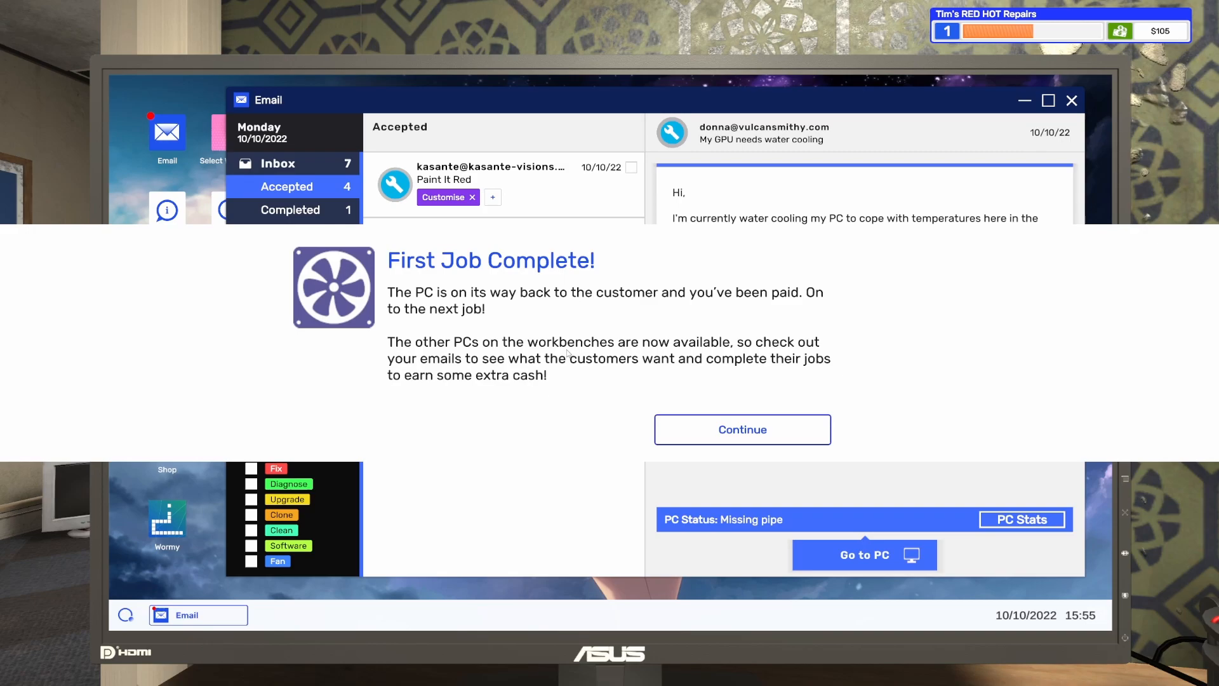
mouse_move(850, 396)
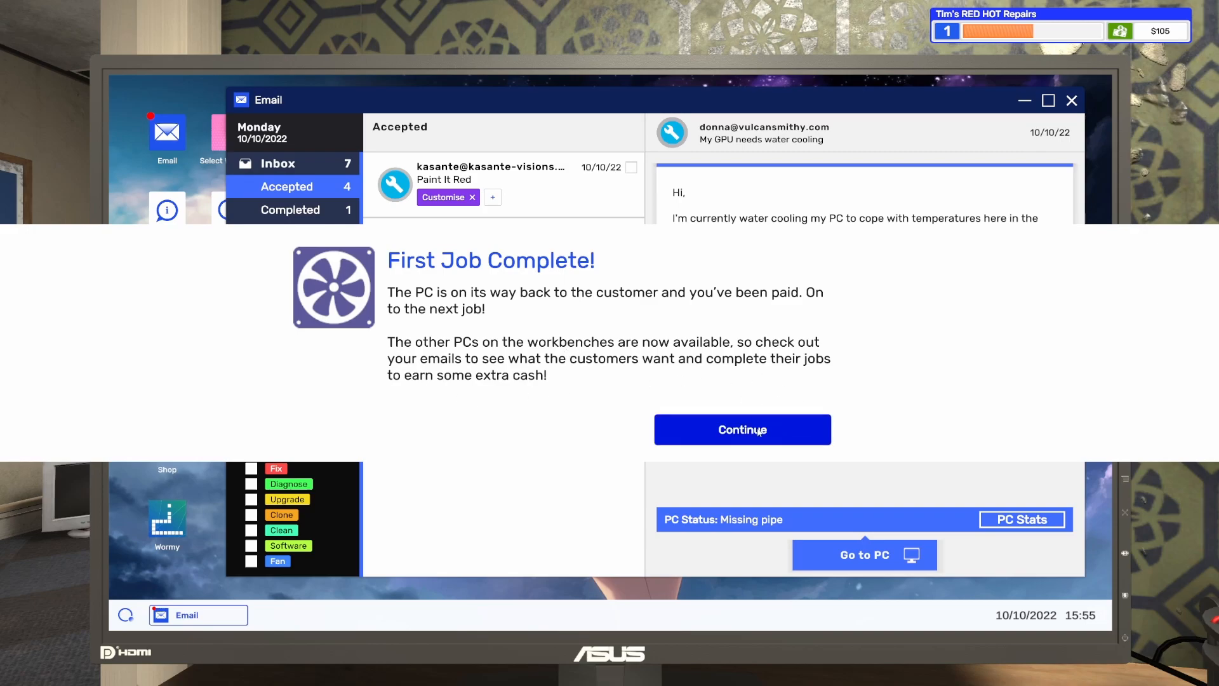
click(742, 429)
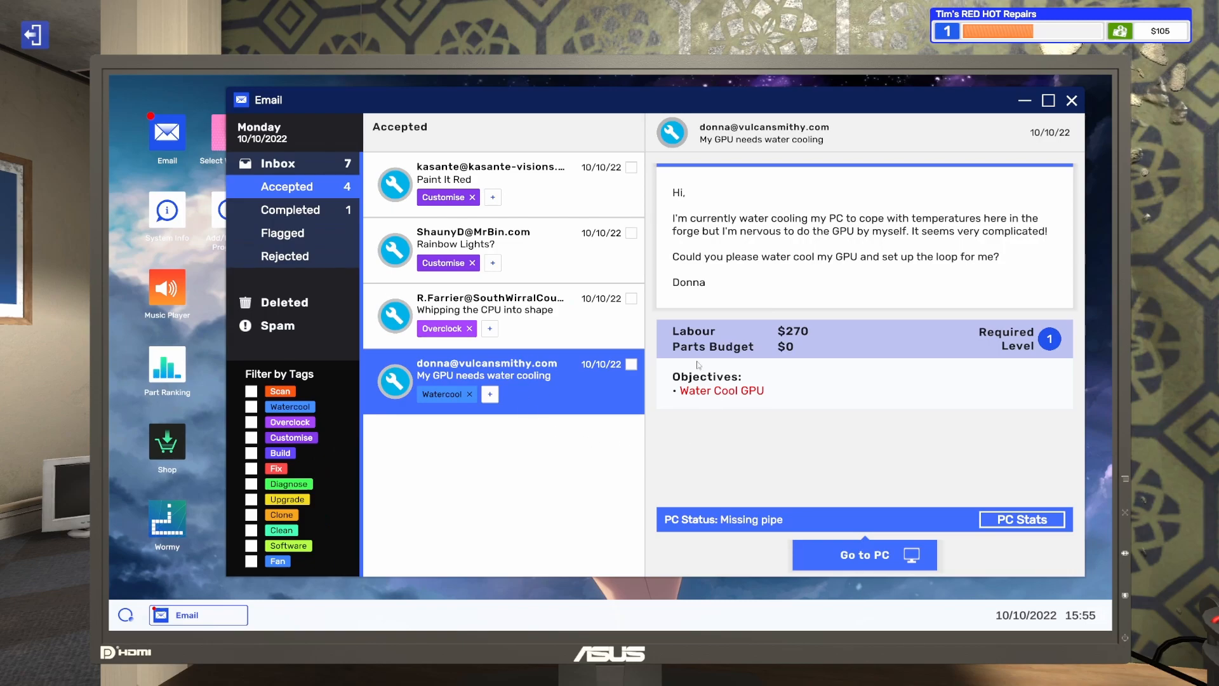
click(289, 209)
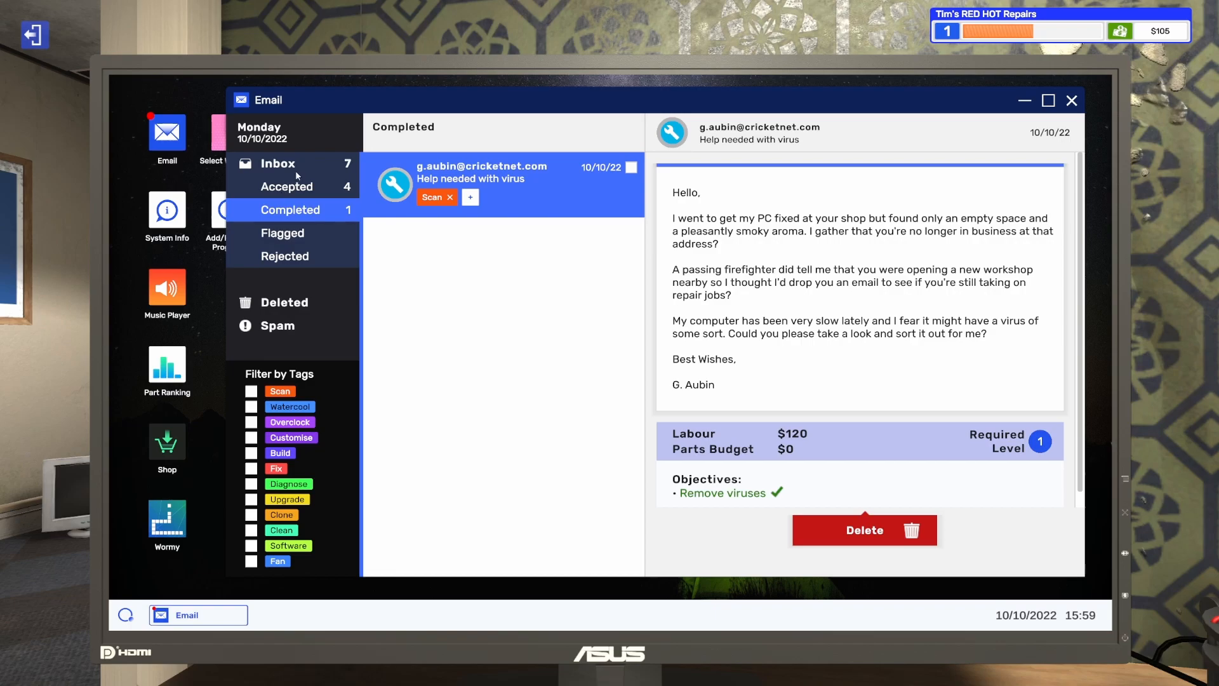
- Read the Rainbow Lights?, Whipping the CPU into shape and GPU water cooling requests in Accepted
click(287, 185)
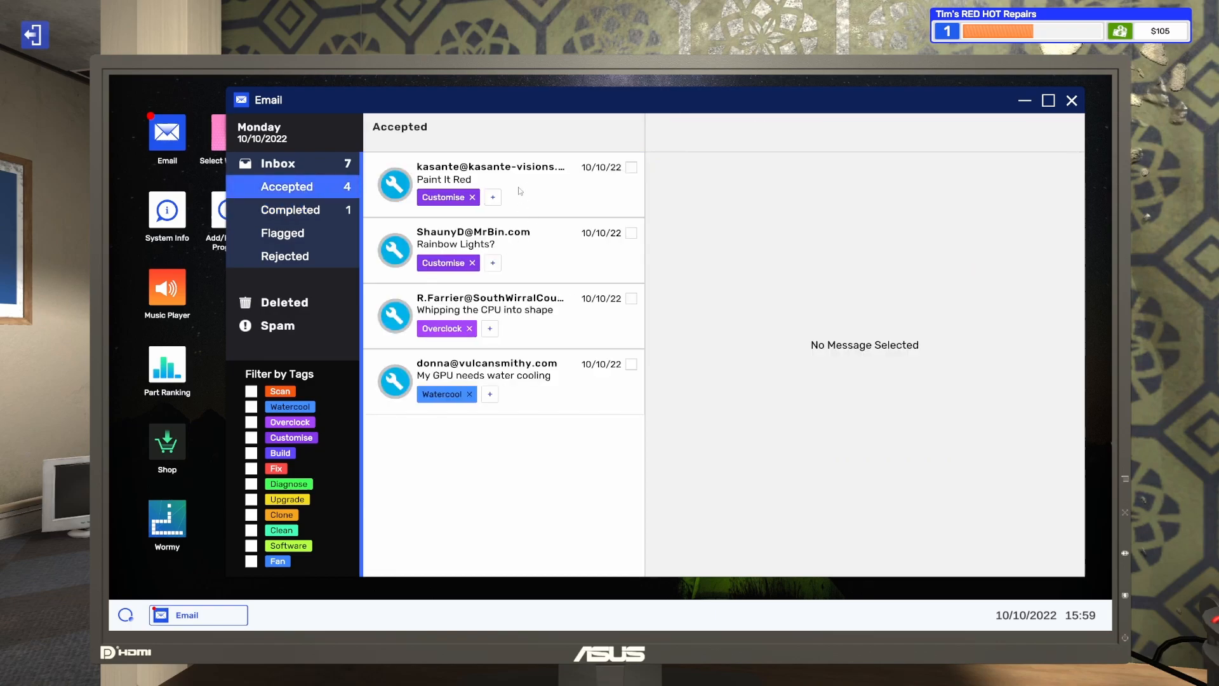
mouse_move(532, 197)
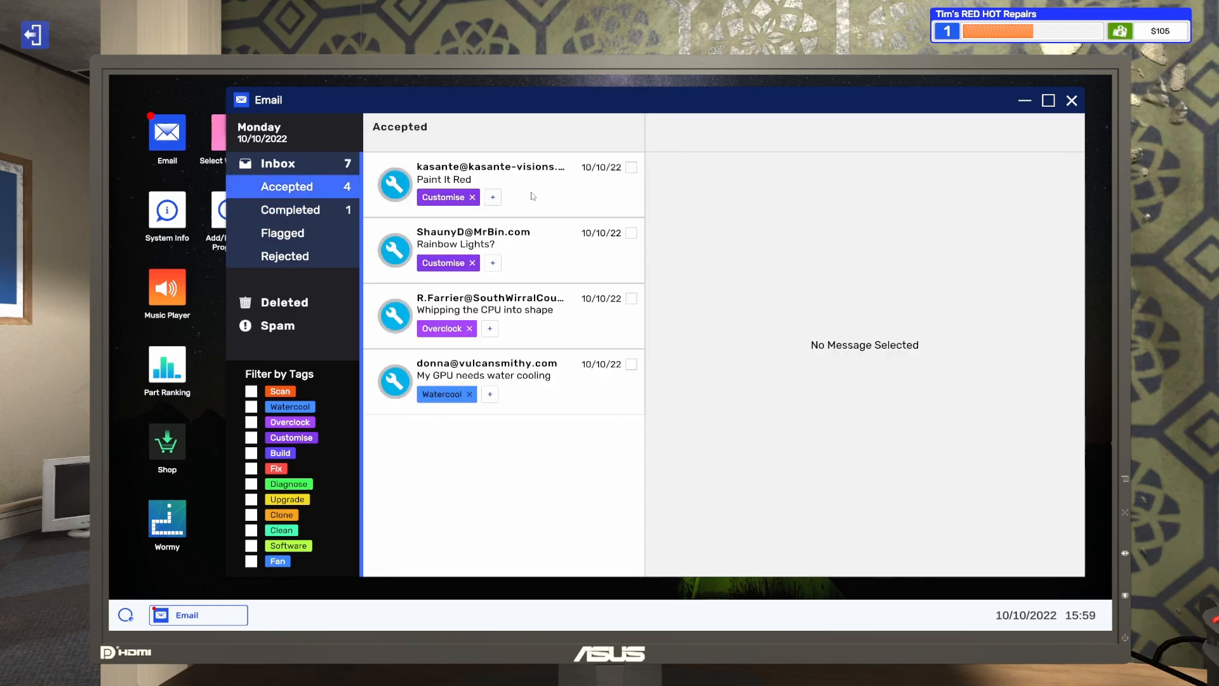
click(497, 240)
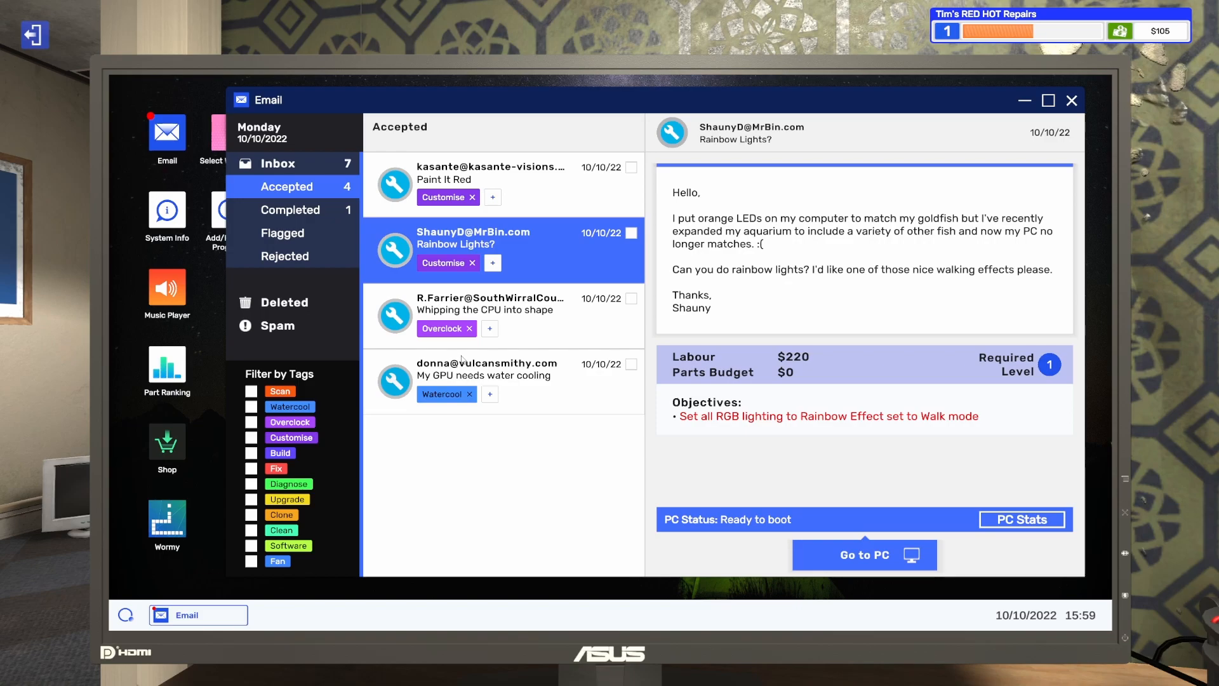
mouse_move(543, 336)
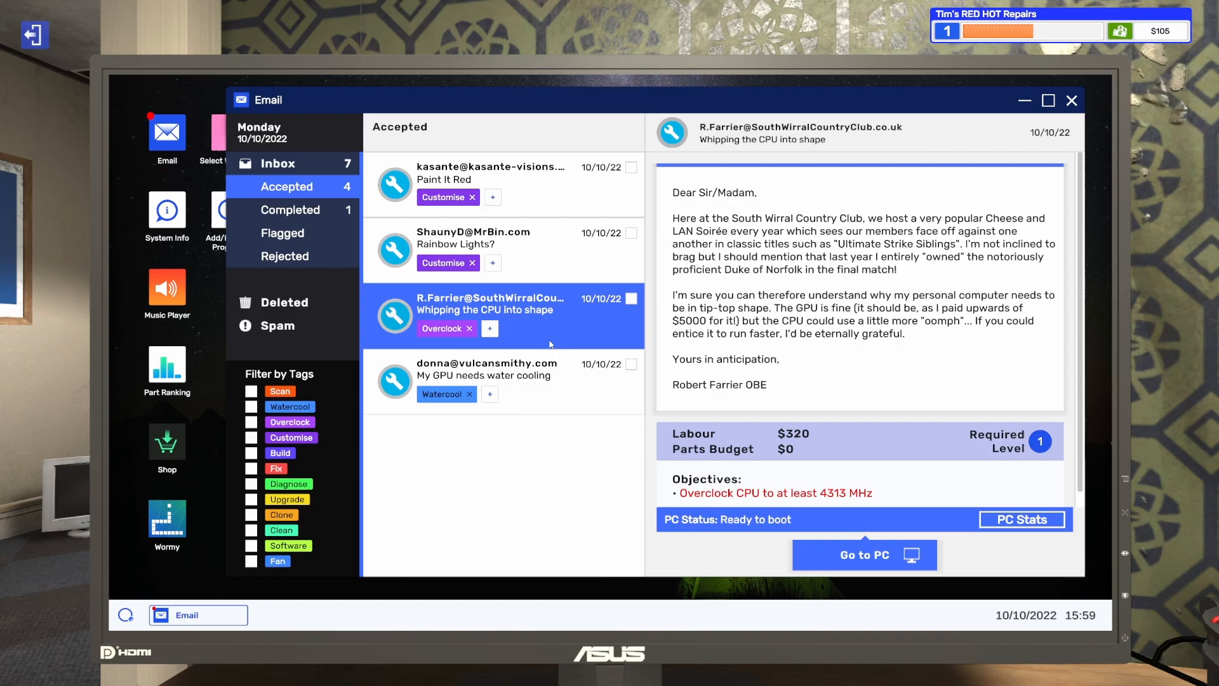
click(500, 375)
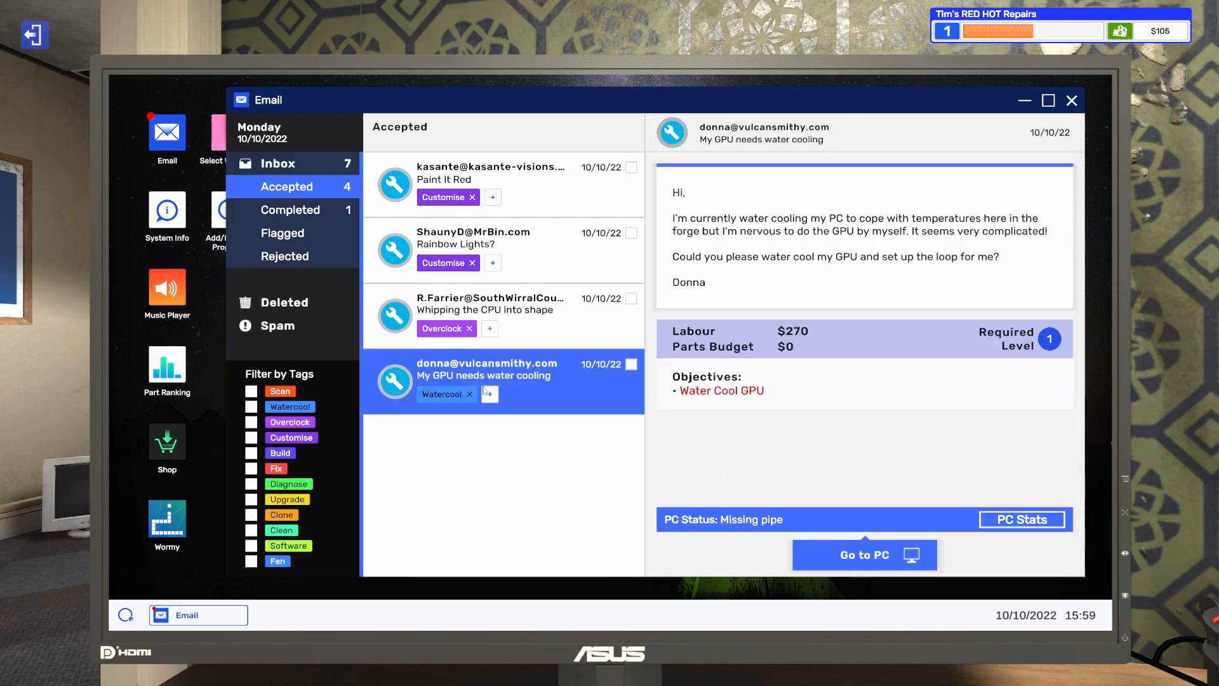
mouse_move(795, 498)
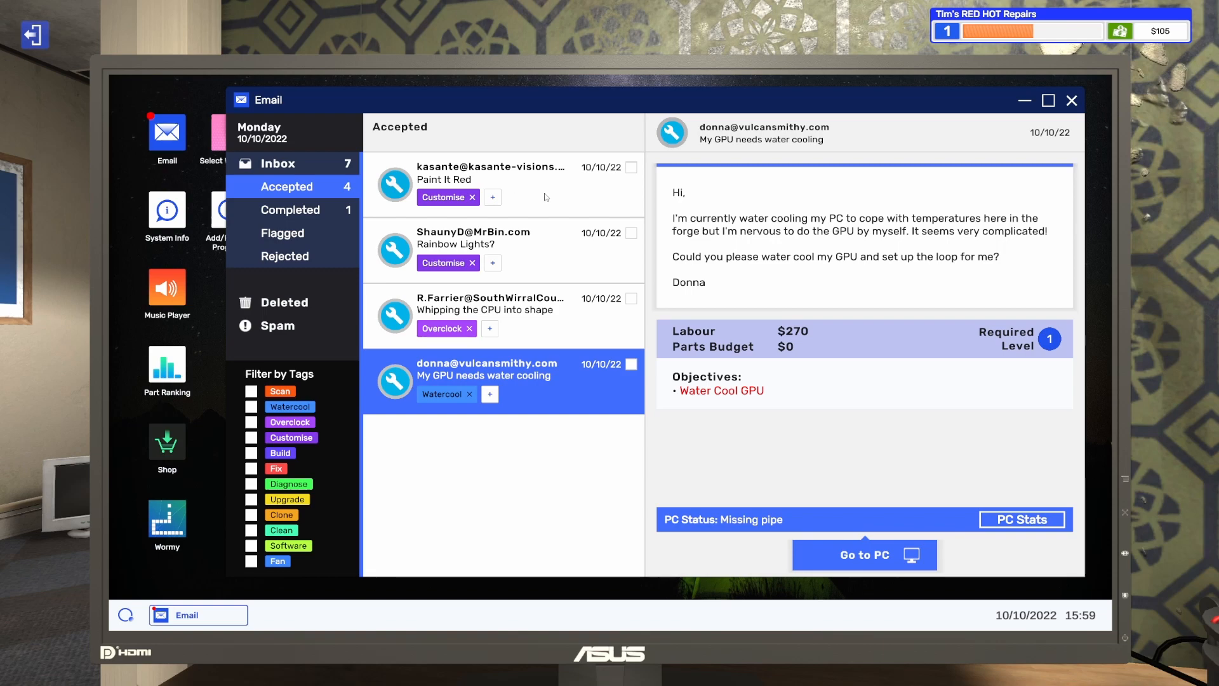
mouse_move(564, 343)
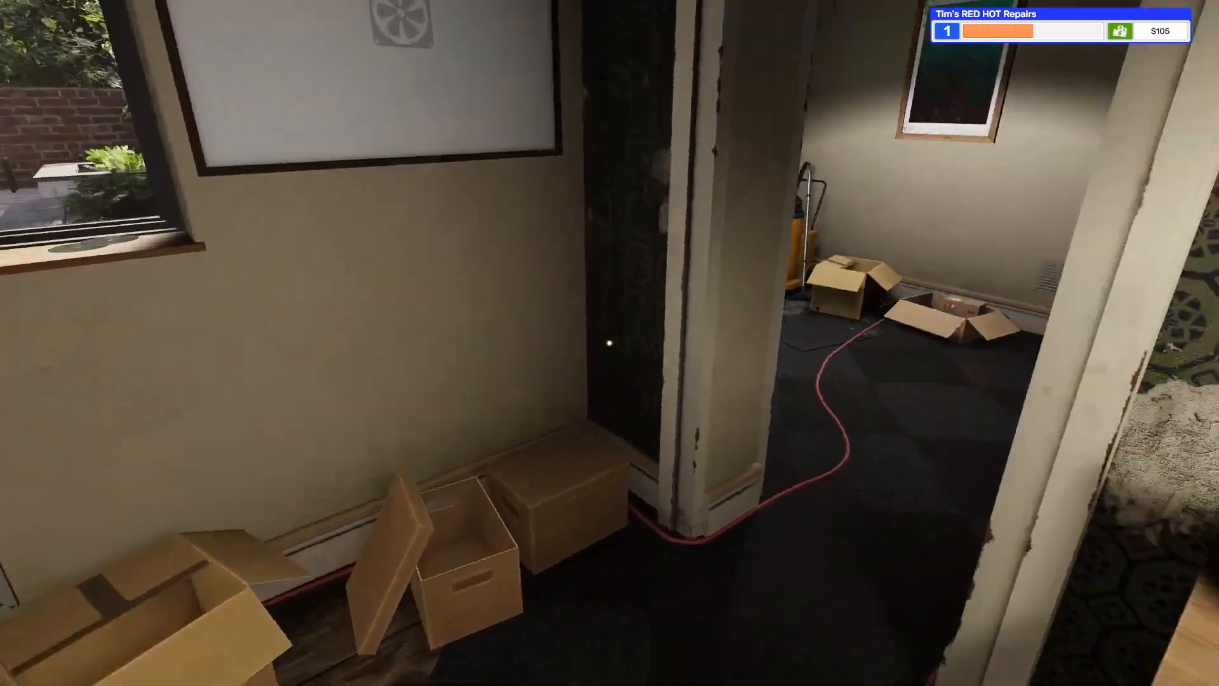
mouse_move(609, 342)
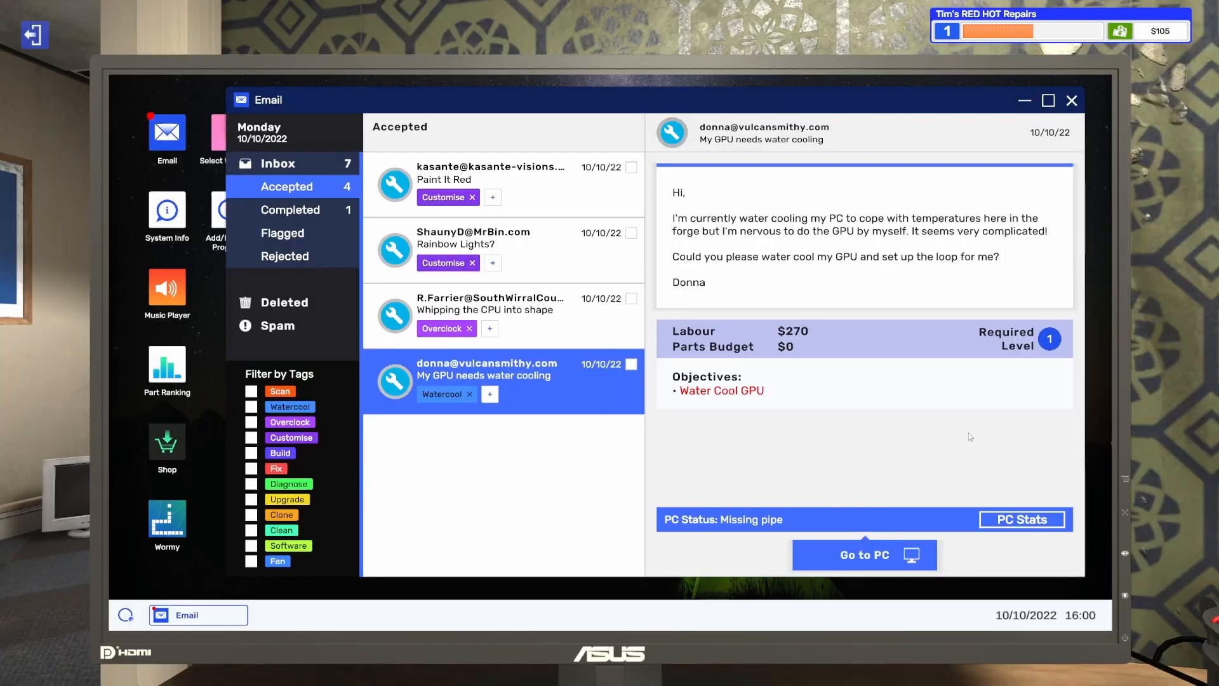
mouse_move(535, 192)
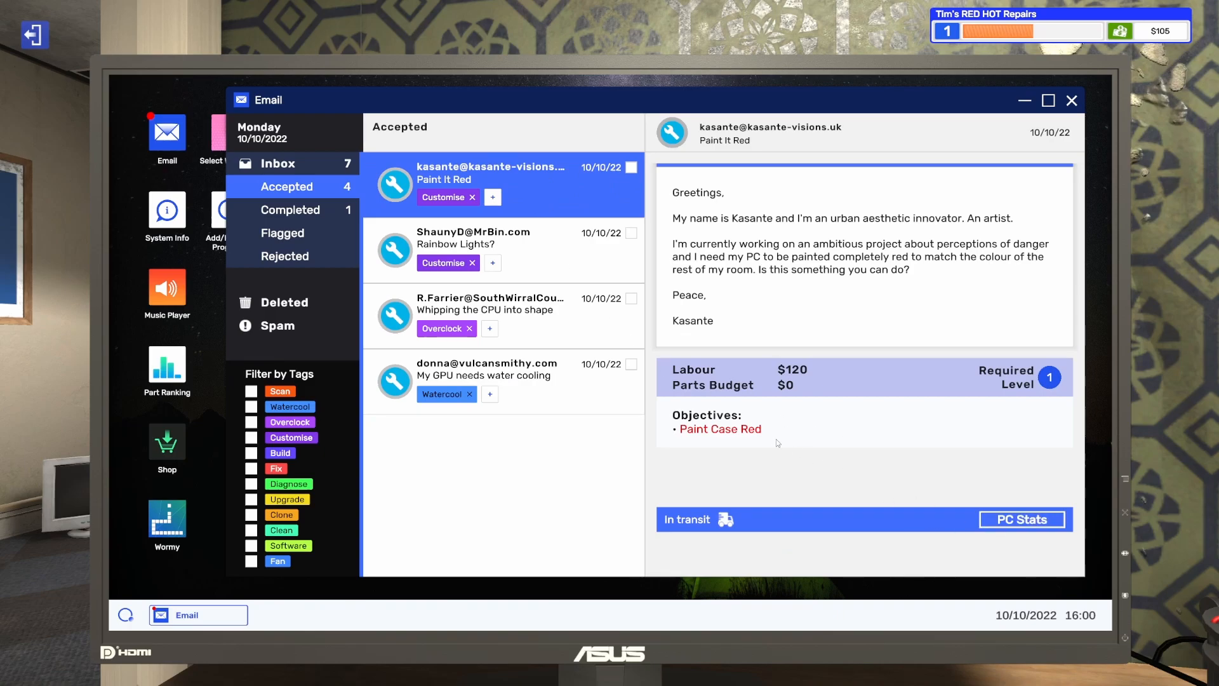
click(498, 237)
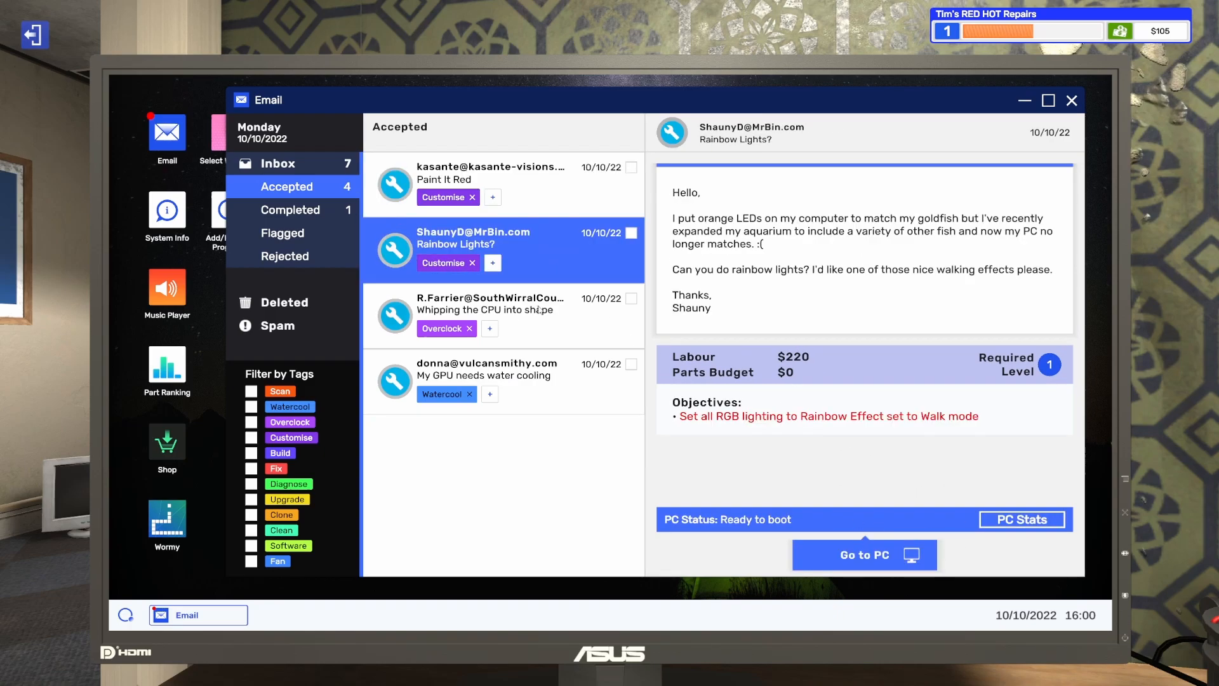
click(516, 308)
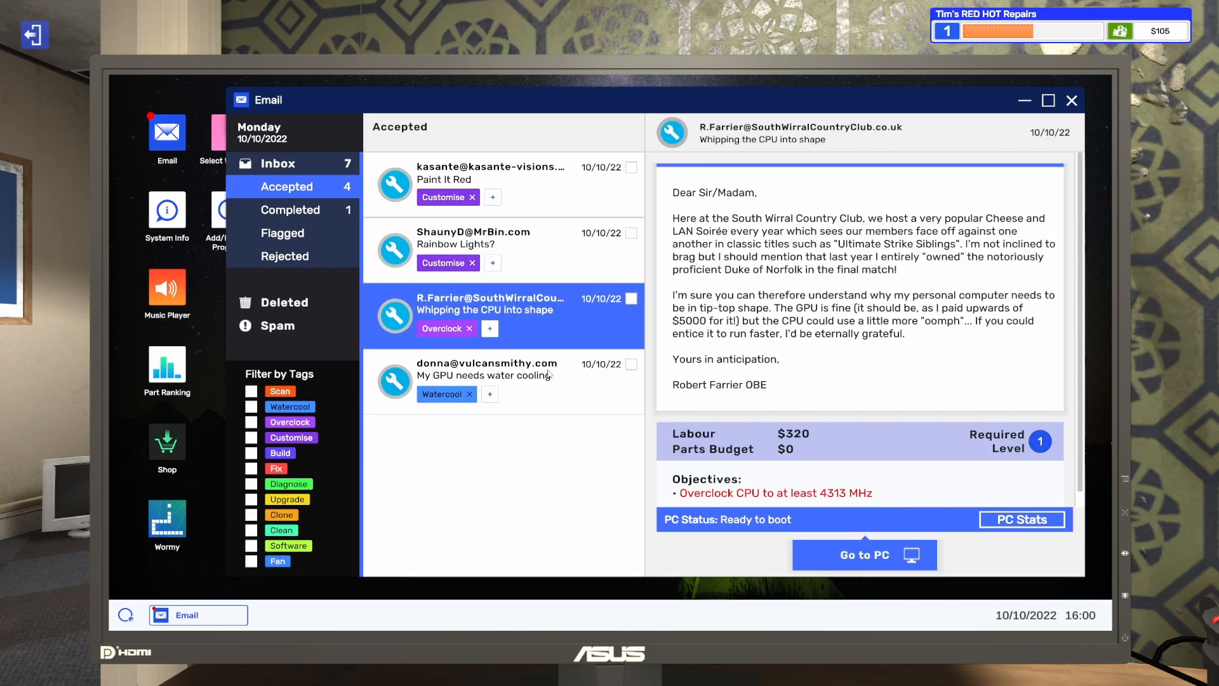
click(487, 368)
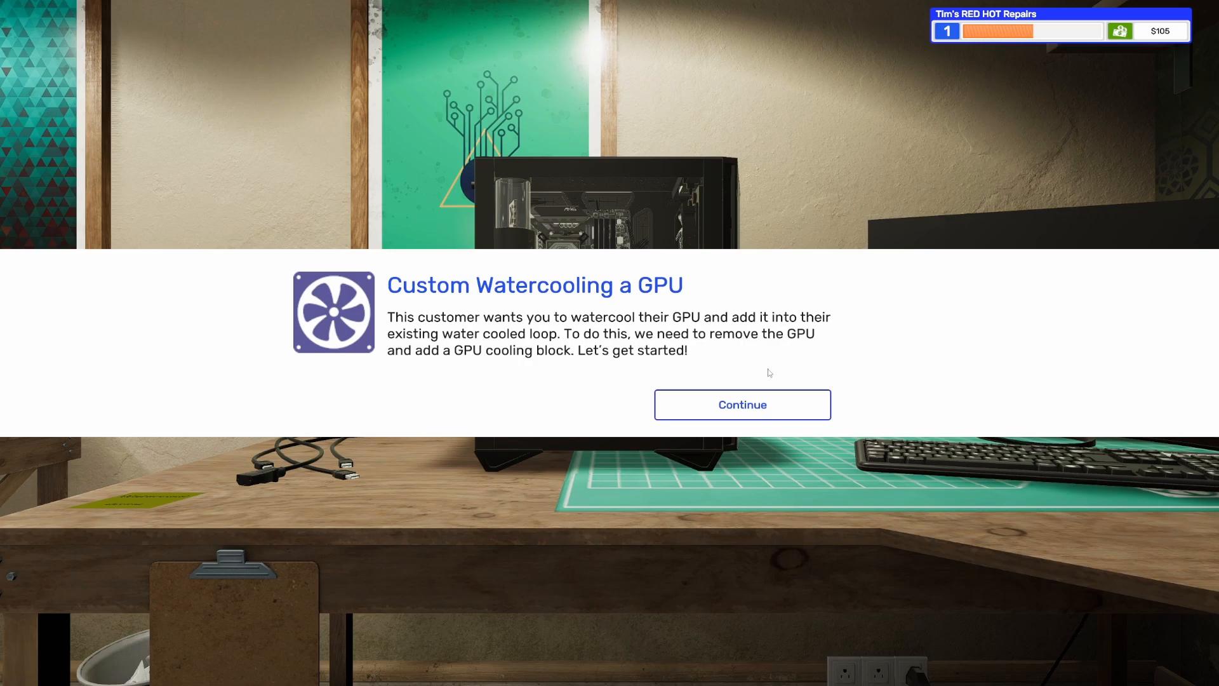
mouse_move(765, 379)
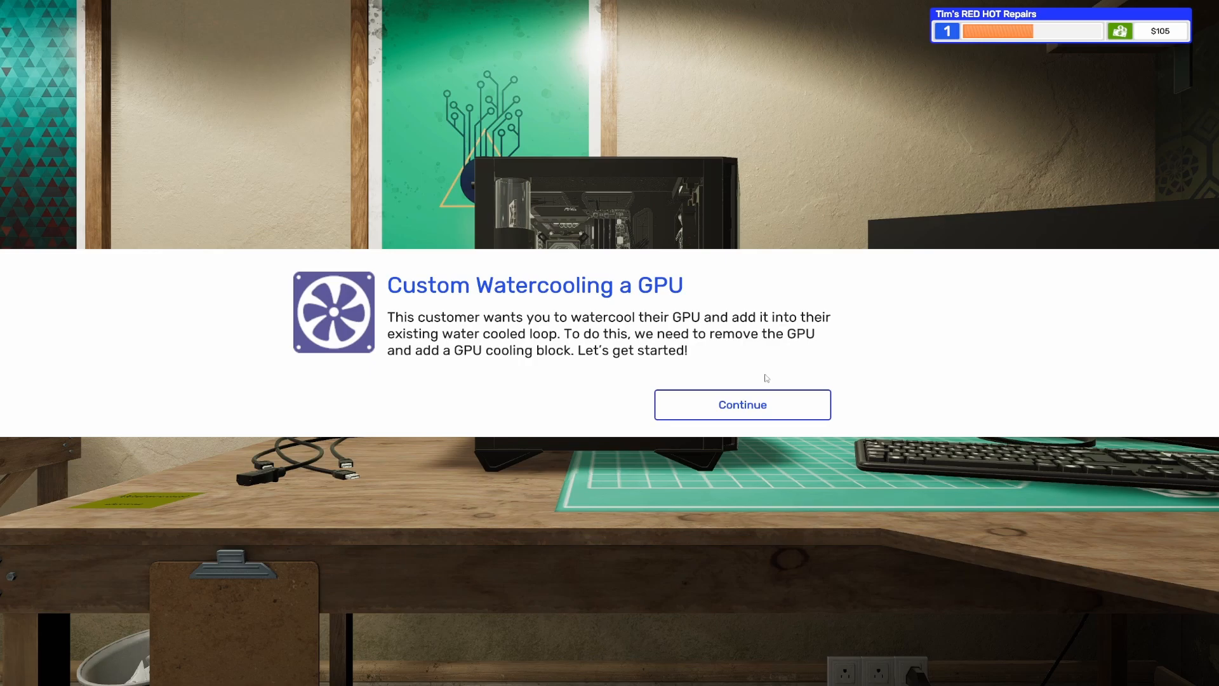
- Dismiss the watercooling and bench-change notices and start at the Water Cooling bench
click(742, 405)
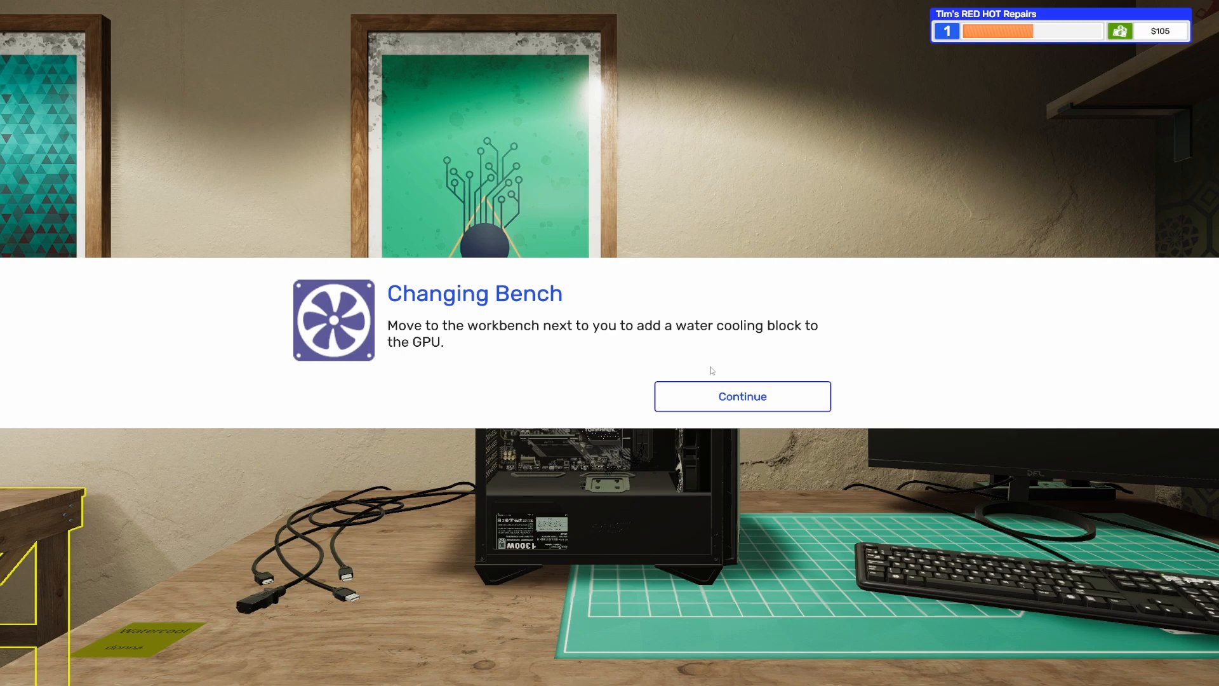
click(741, 396)
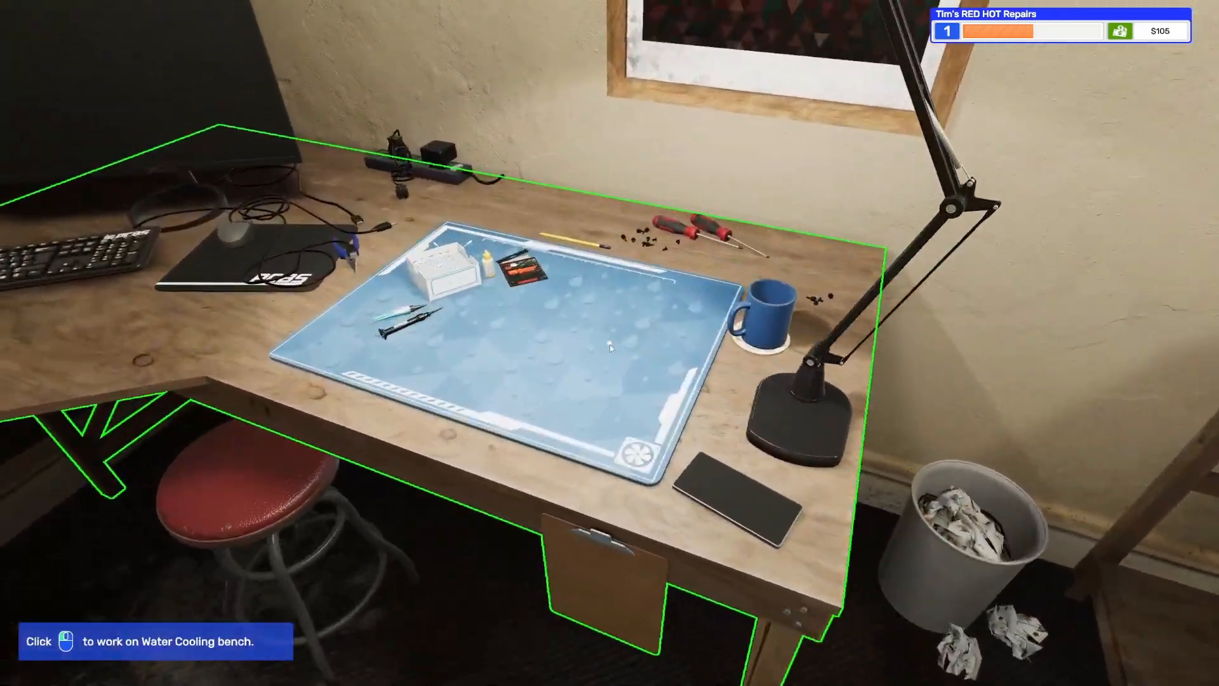
click(609, 348)
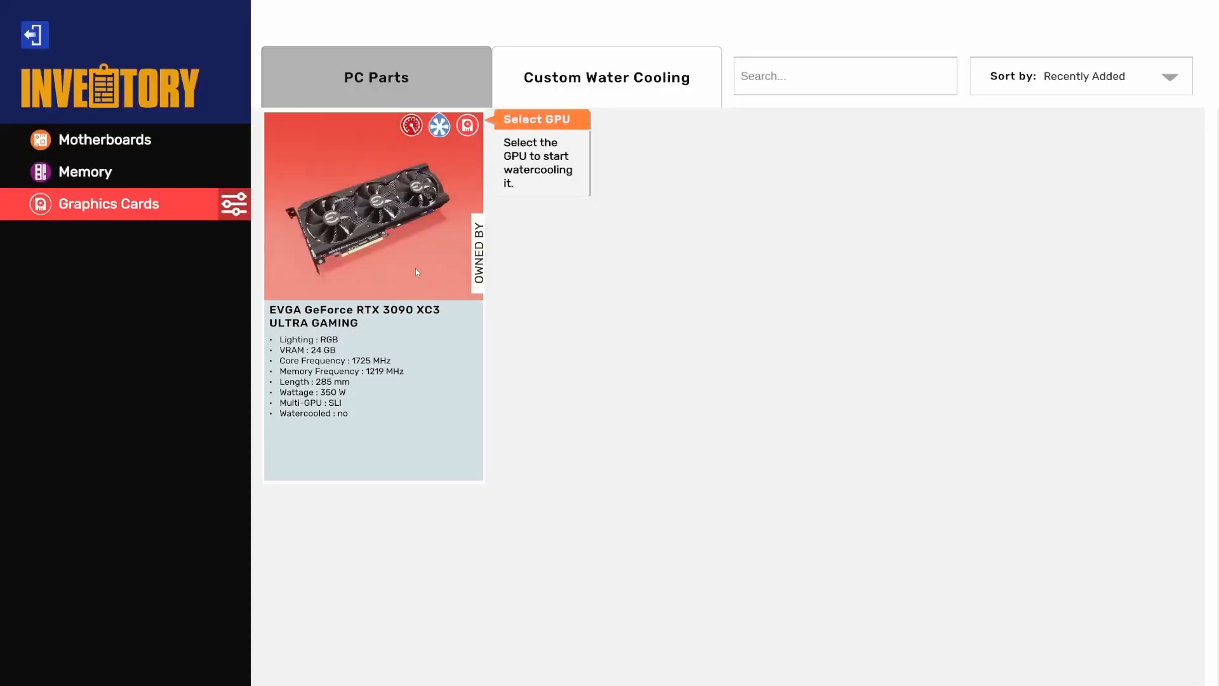
- Select Donna's RTX 3090, strip its heatsink and fit new Thermal Grizzly pads
click(374, 203)
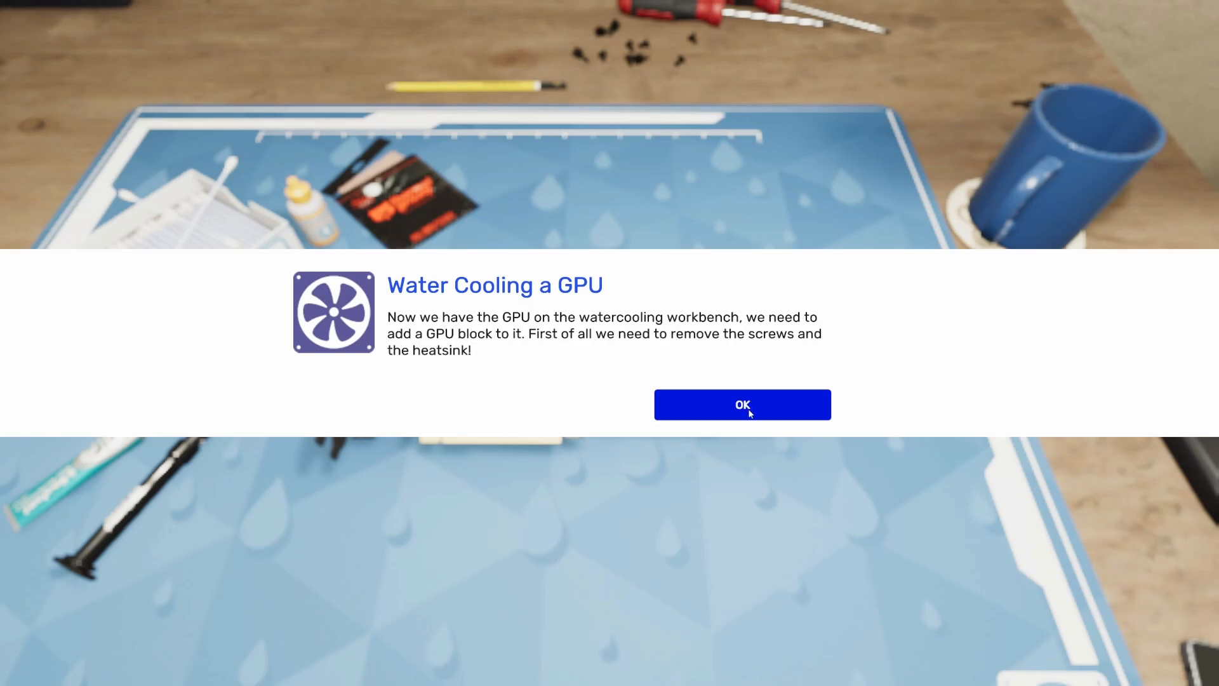
click(743, 405)
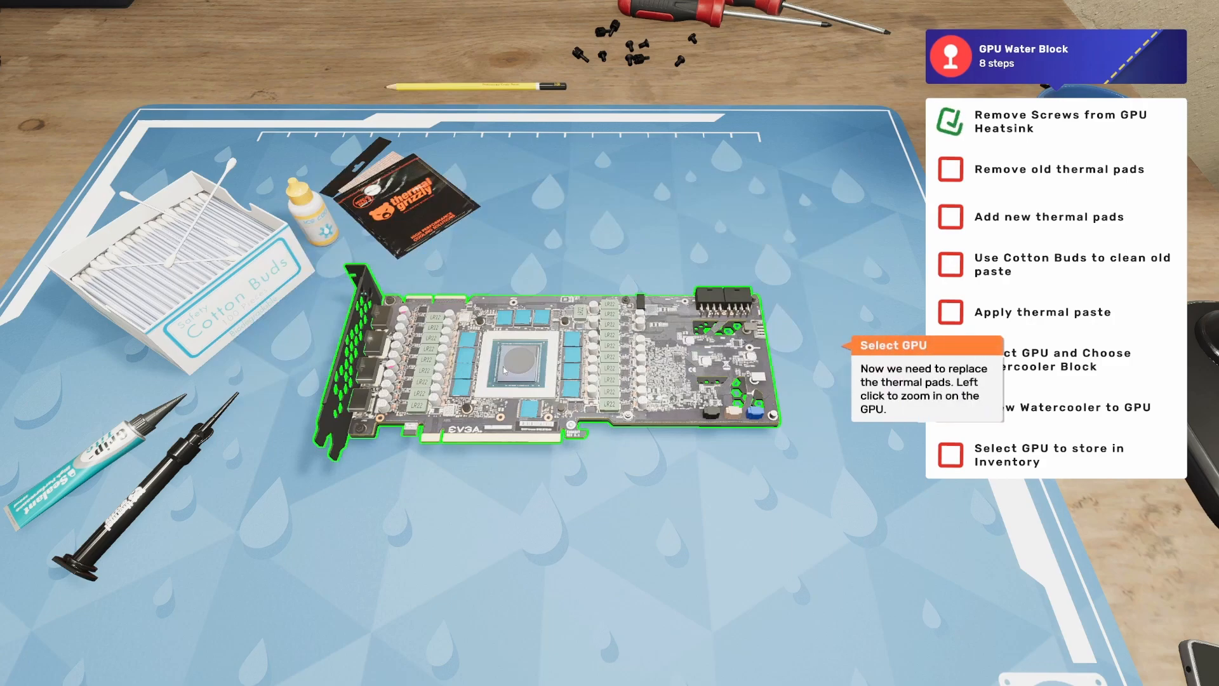
click(508, 366)
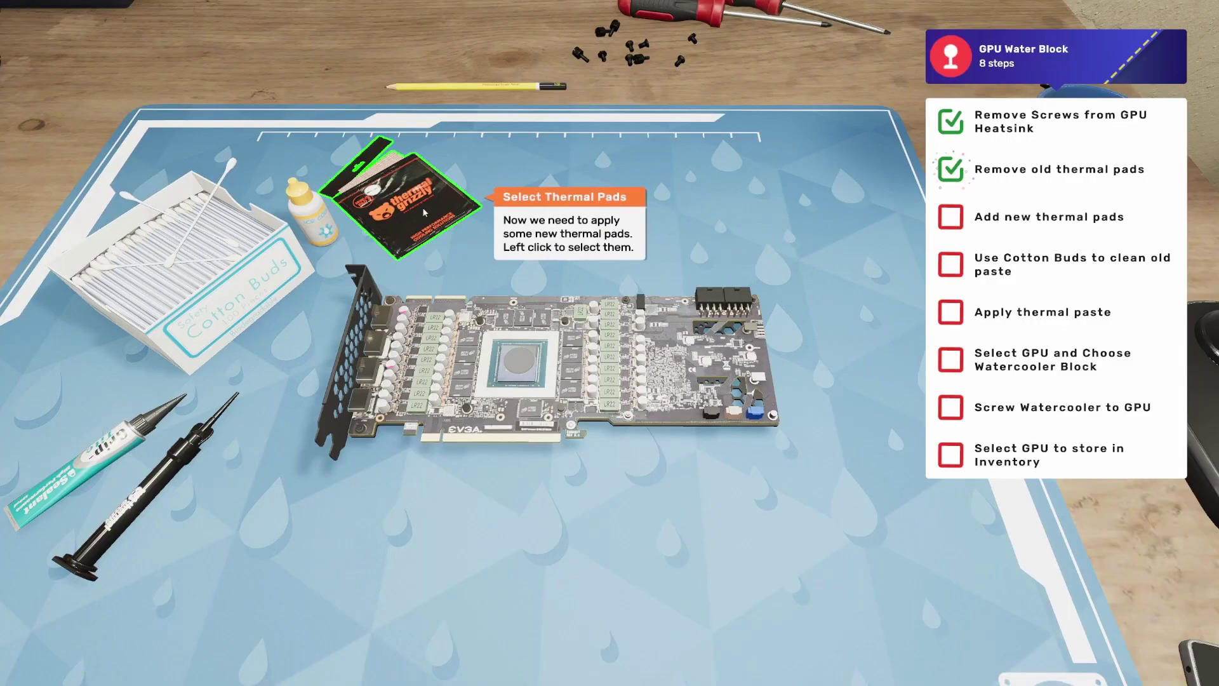
click(401, 203)
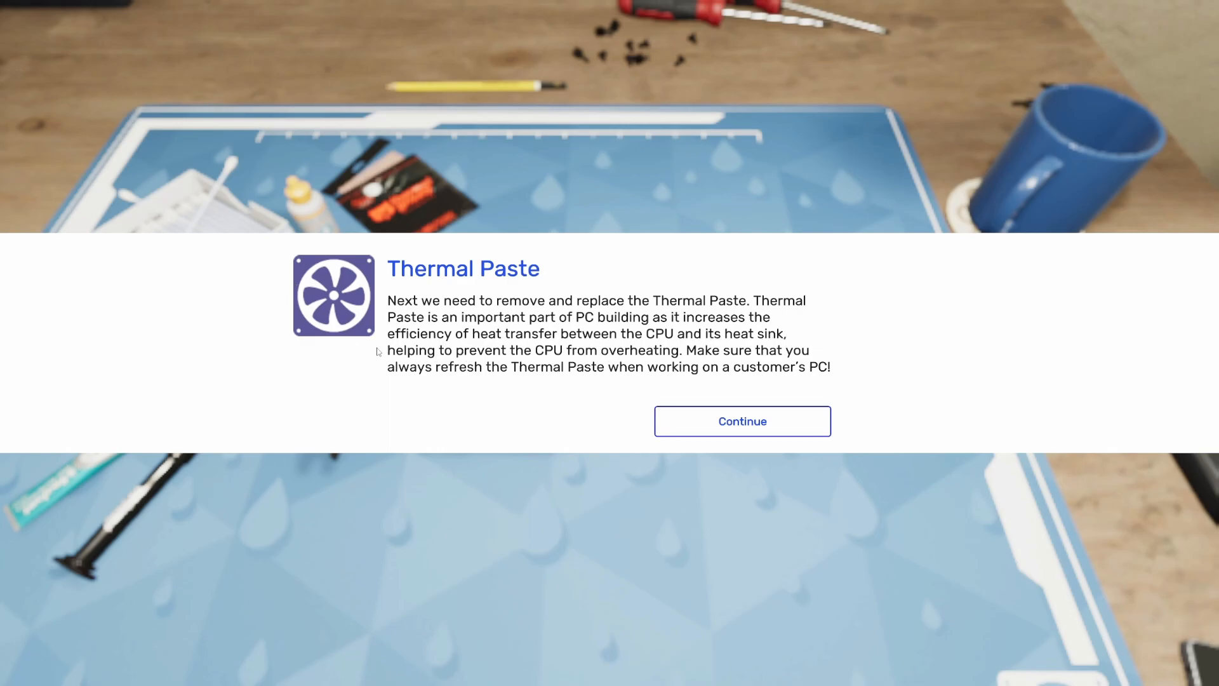
mouse_move(671, 353)
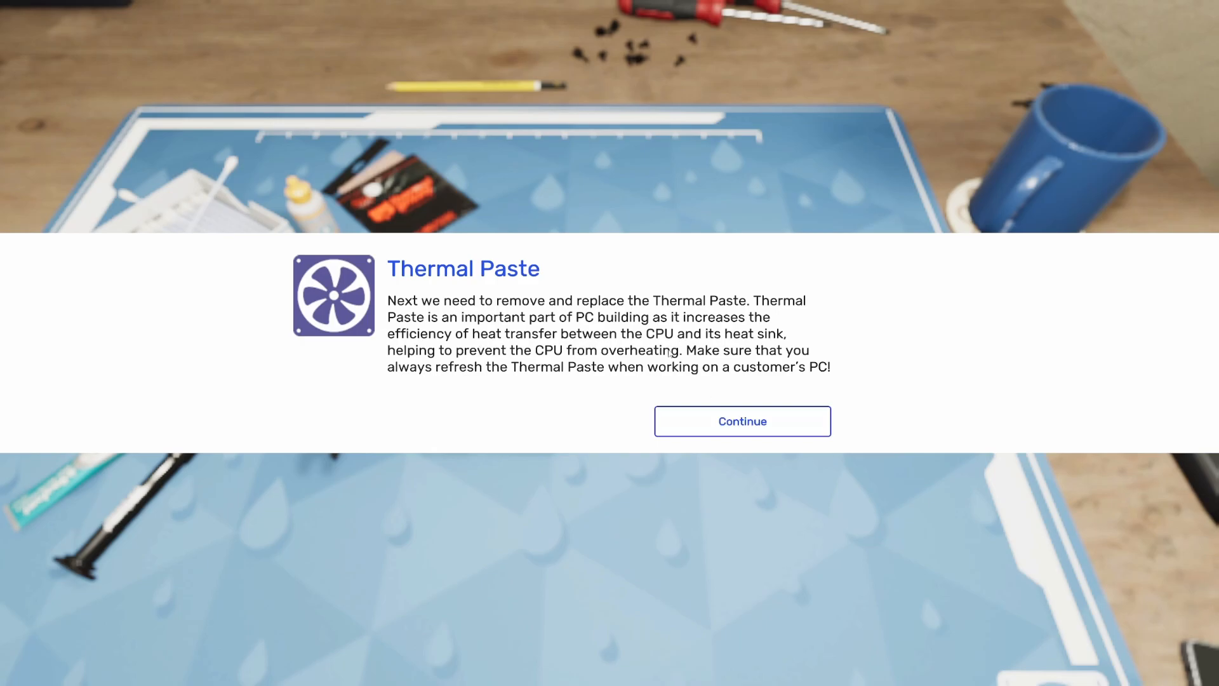
- Clean the chip with cotton buds, apply fresh thermal paste and leave the close-up
click(742, 420)
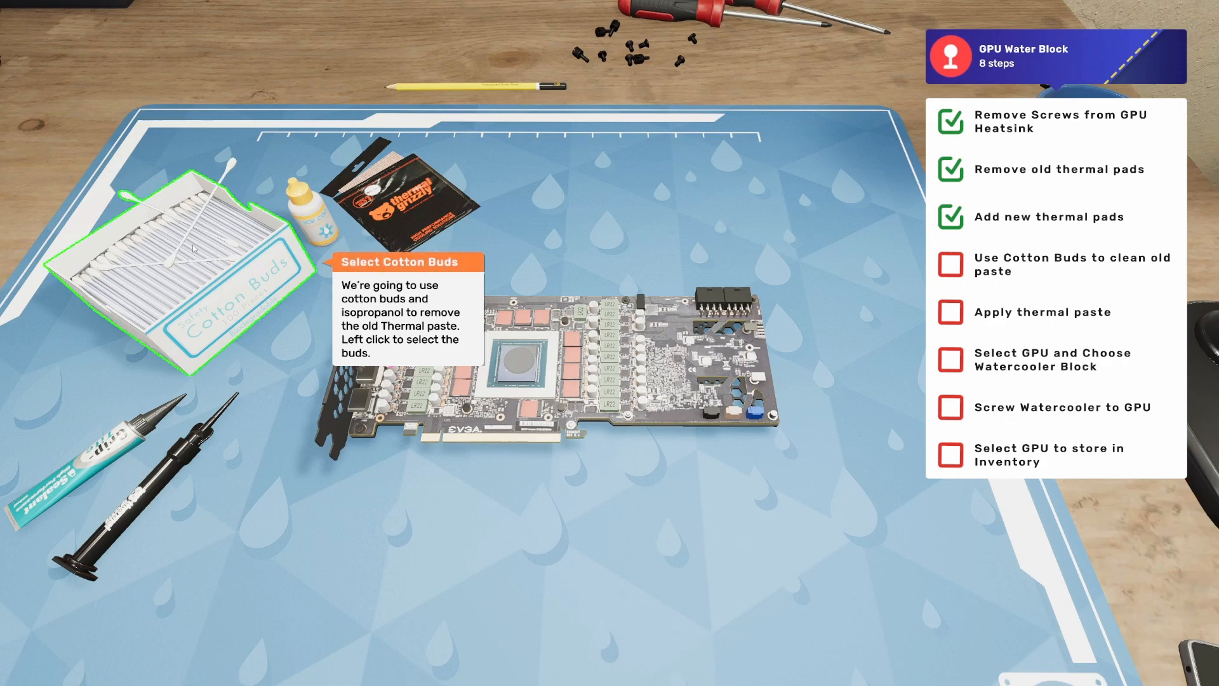
click(172, 257)
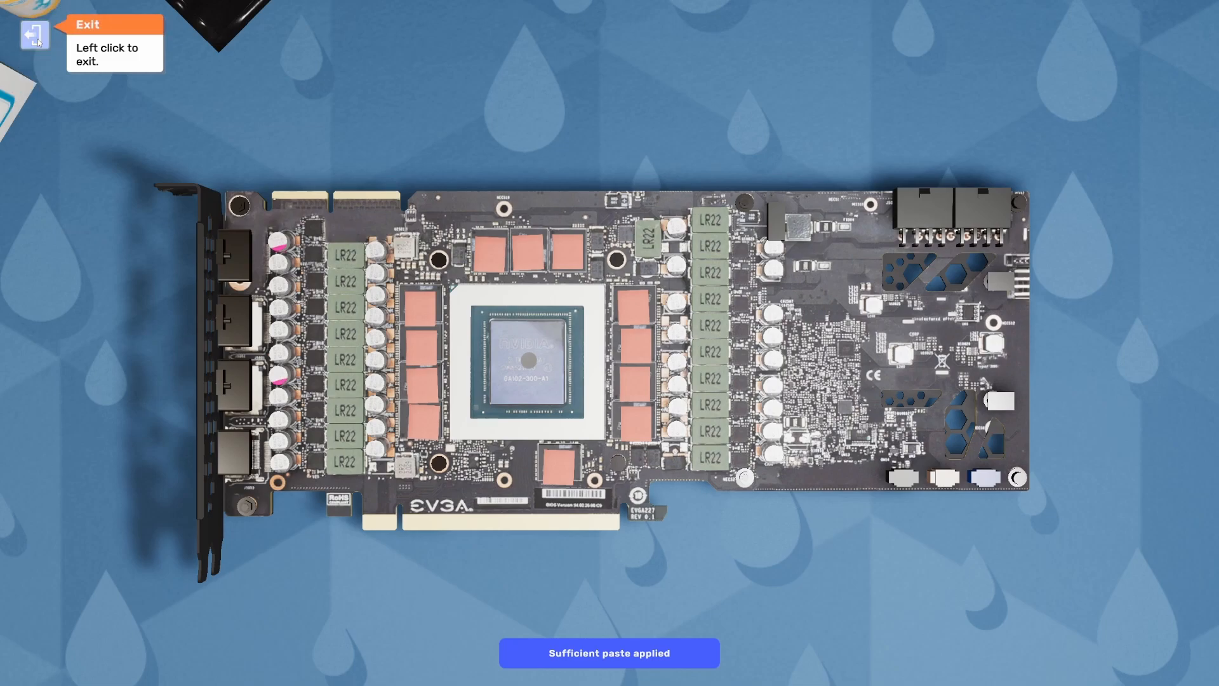
click(33, 33)
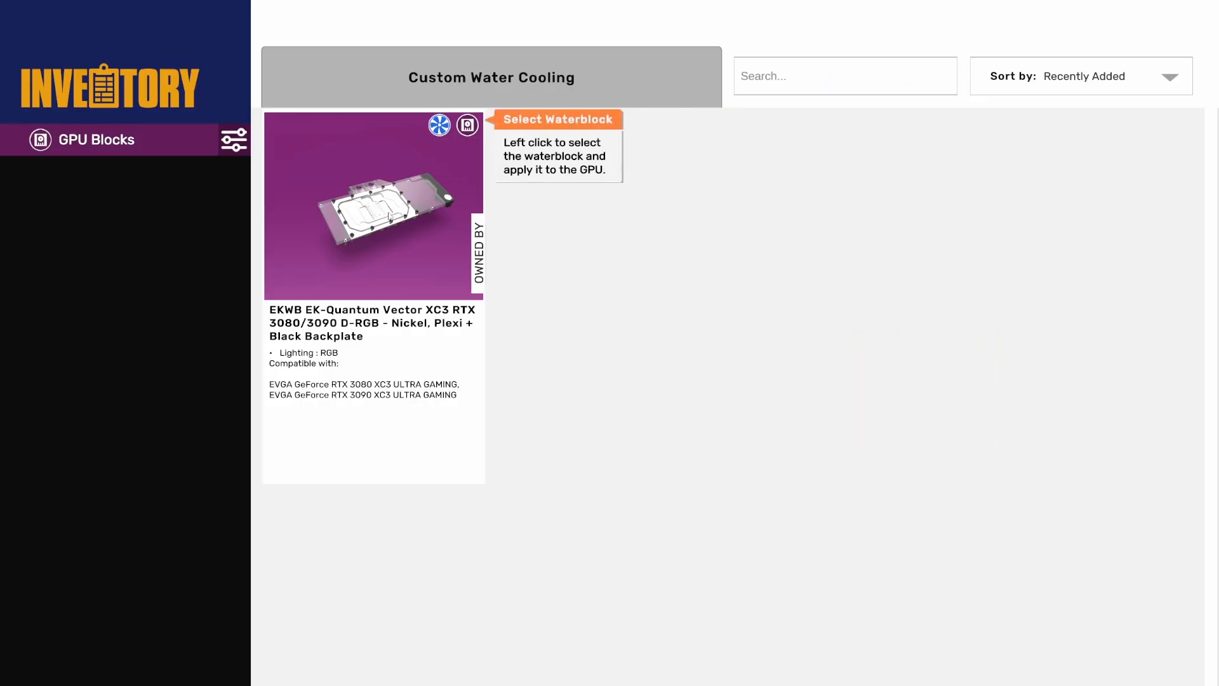
- Screw the EKWB water block onto the RTX 3090 and store the watercooled card
click(389, 216)
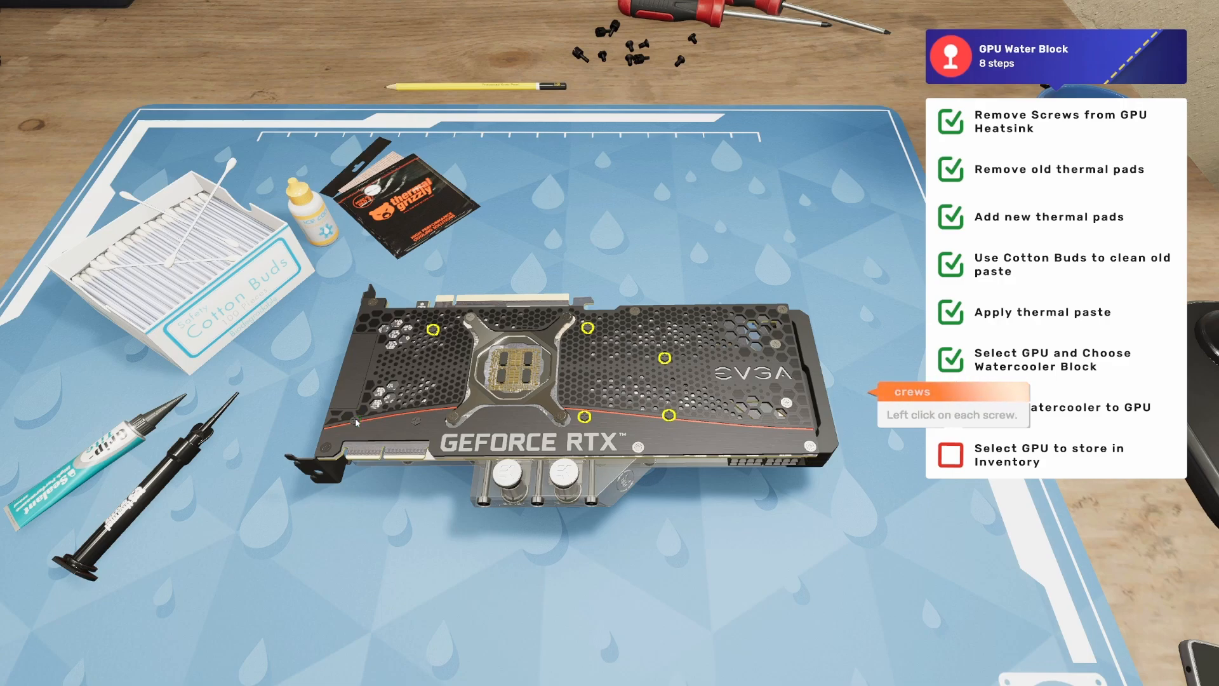
click(584, 330)
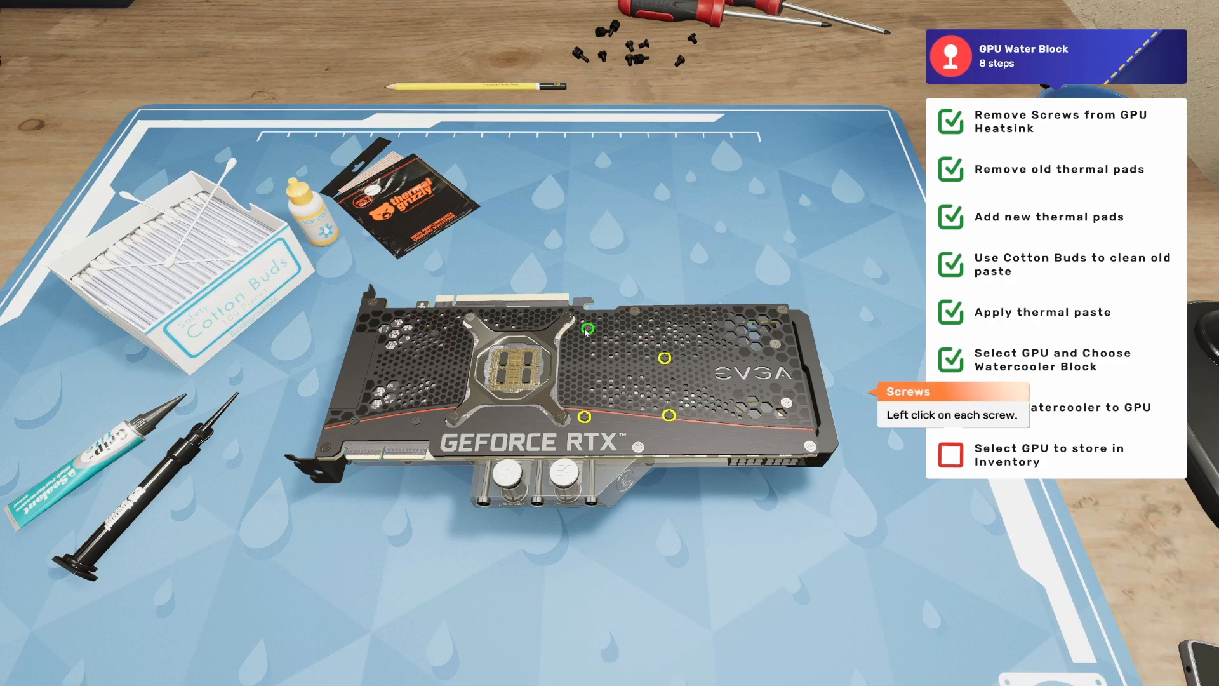
click(586, 416)
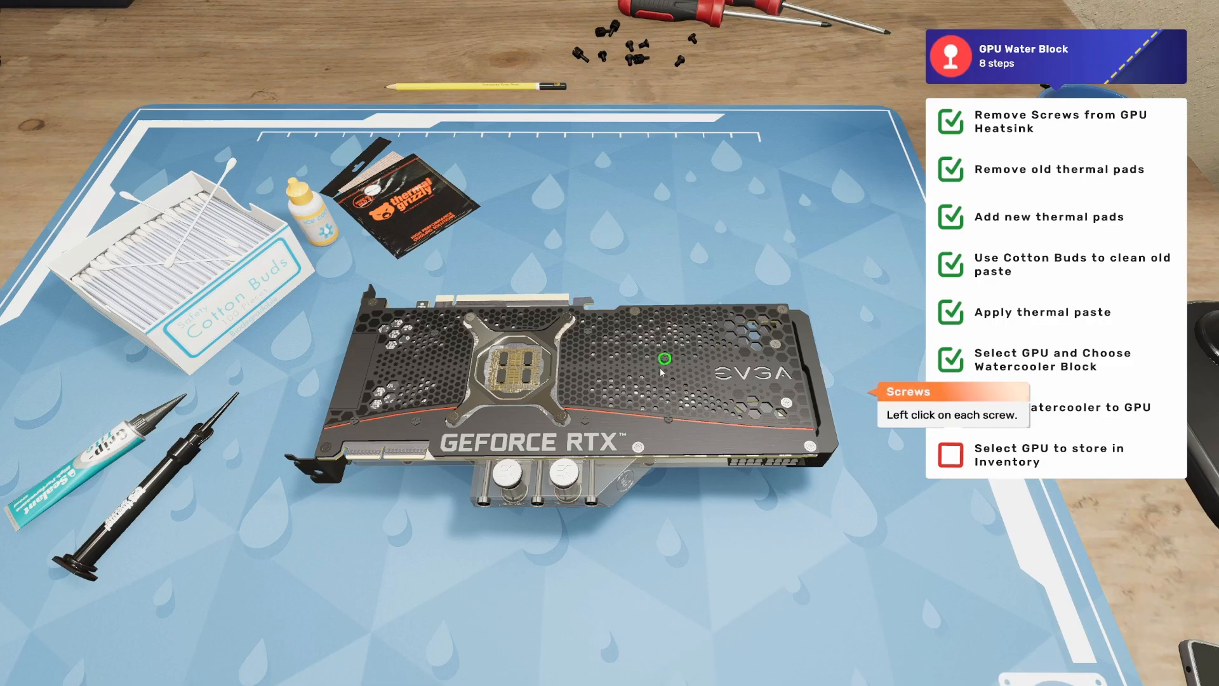
click(664, 359)
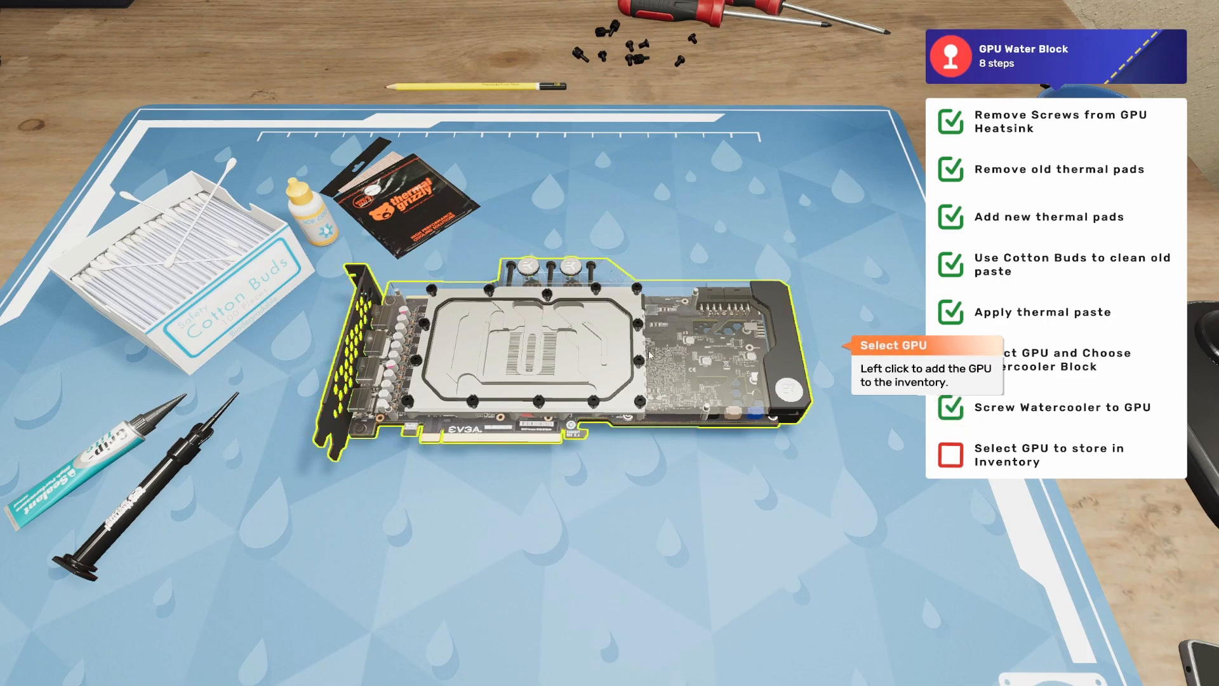
click(525, 359)
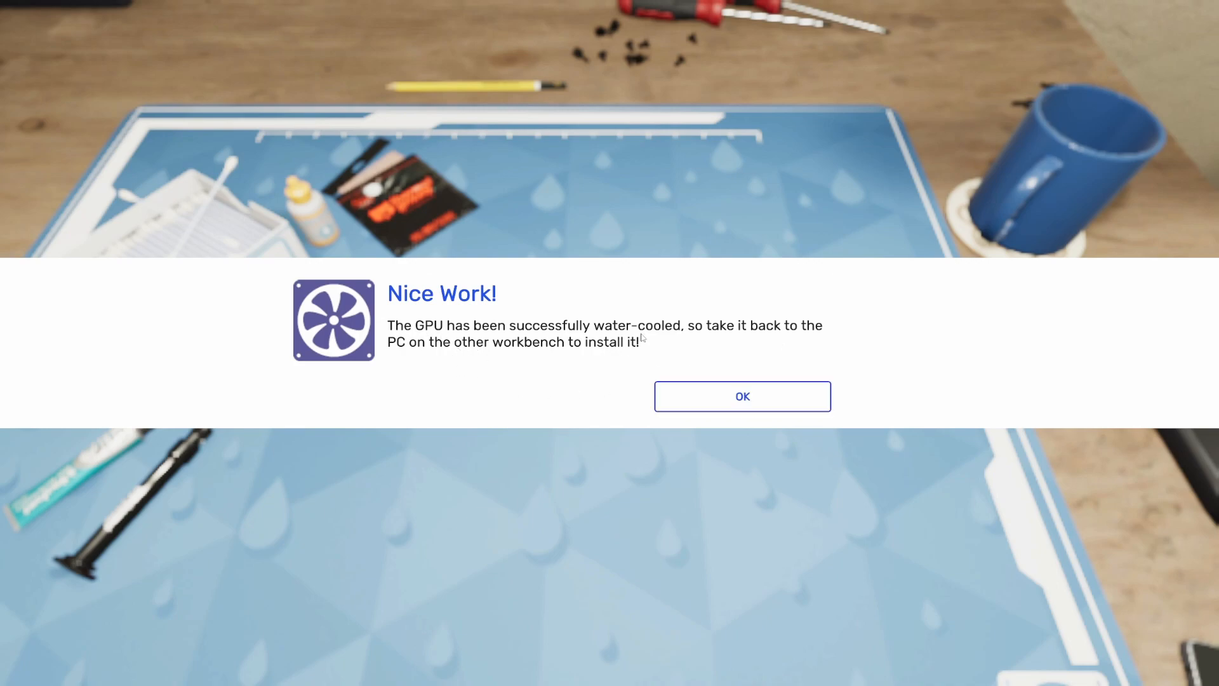
click(743, 396)
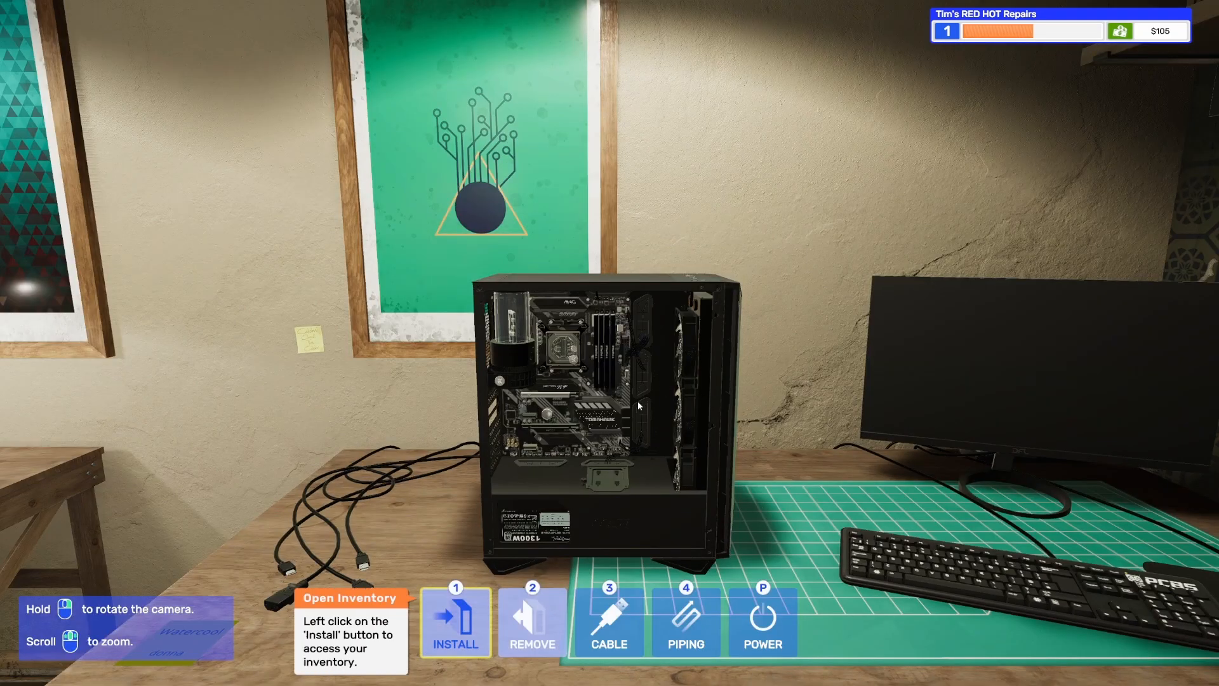
- Install the watercooled GPU, cable it and pipe it into the loop, ready for coolant
click(455, 623)
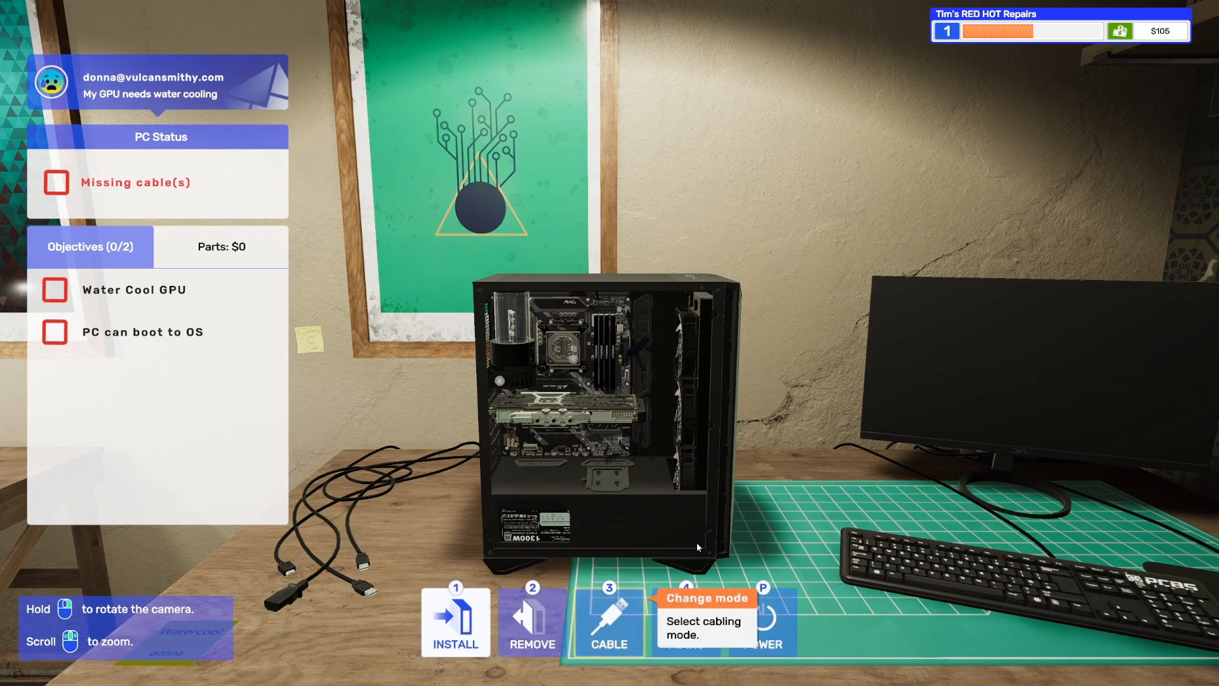
click(609, 631)
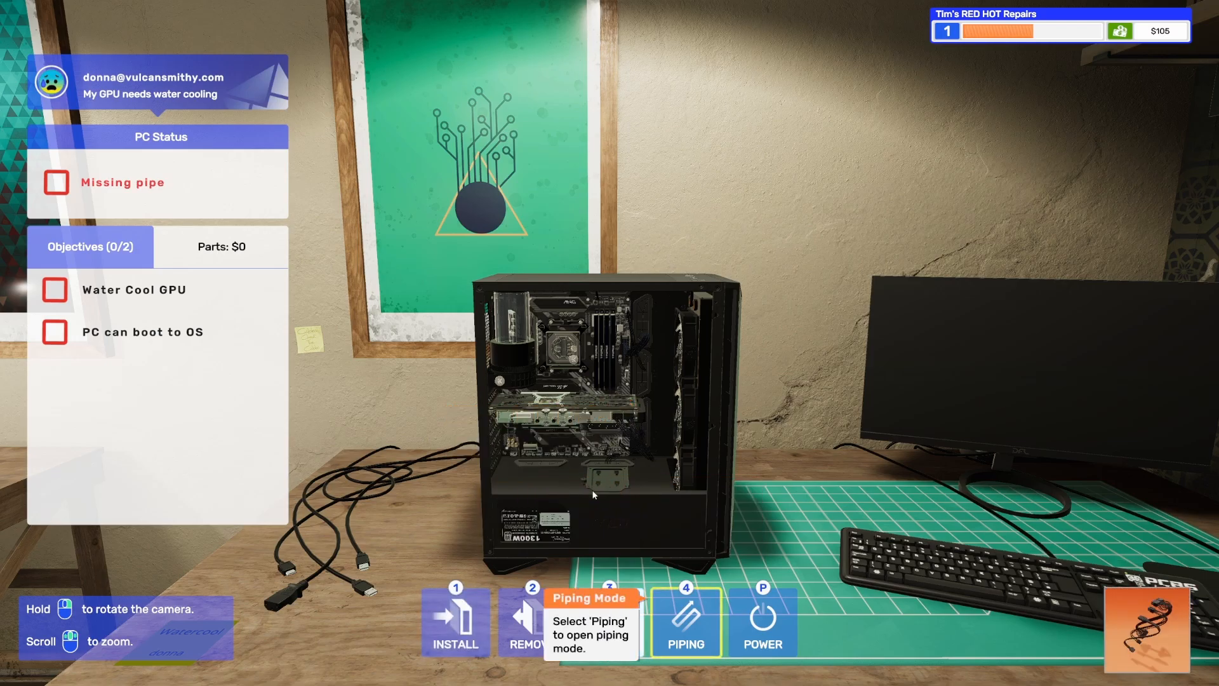
click(688, 627)
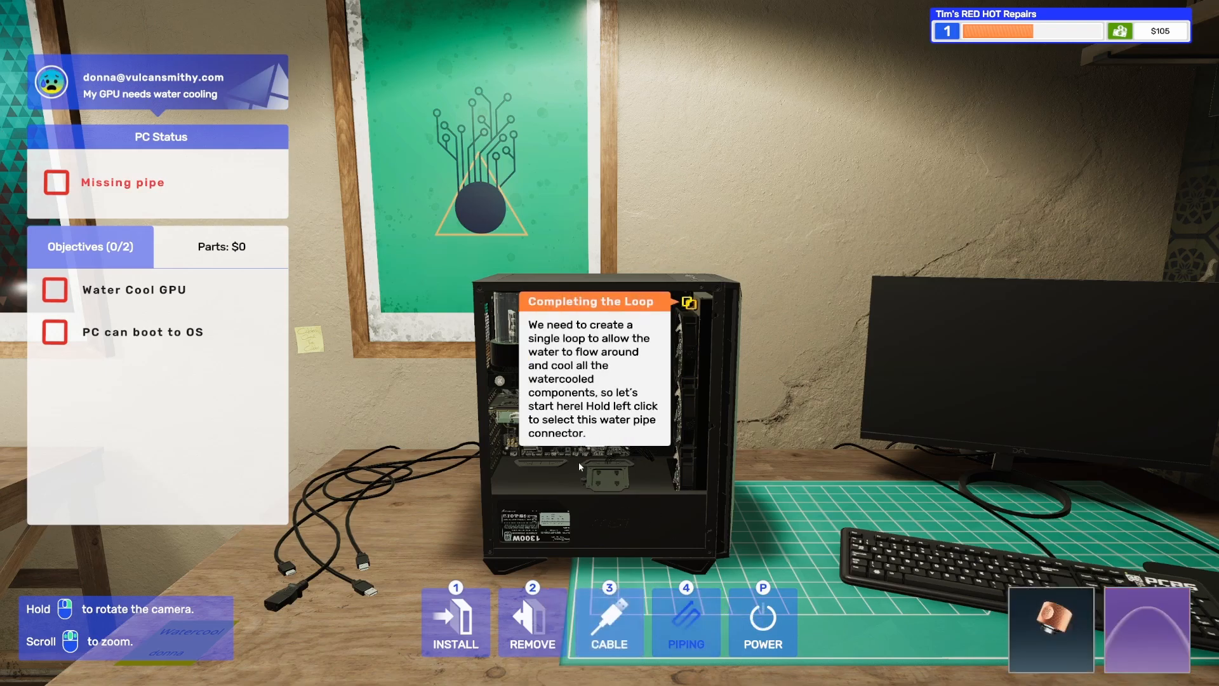
click(687, 302)
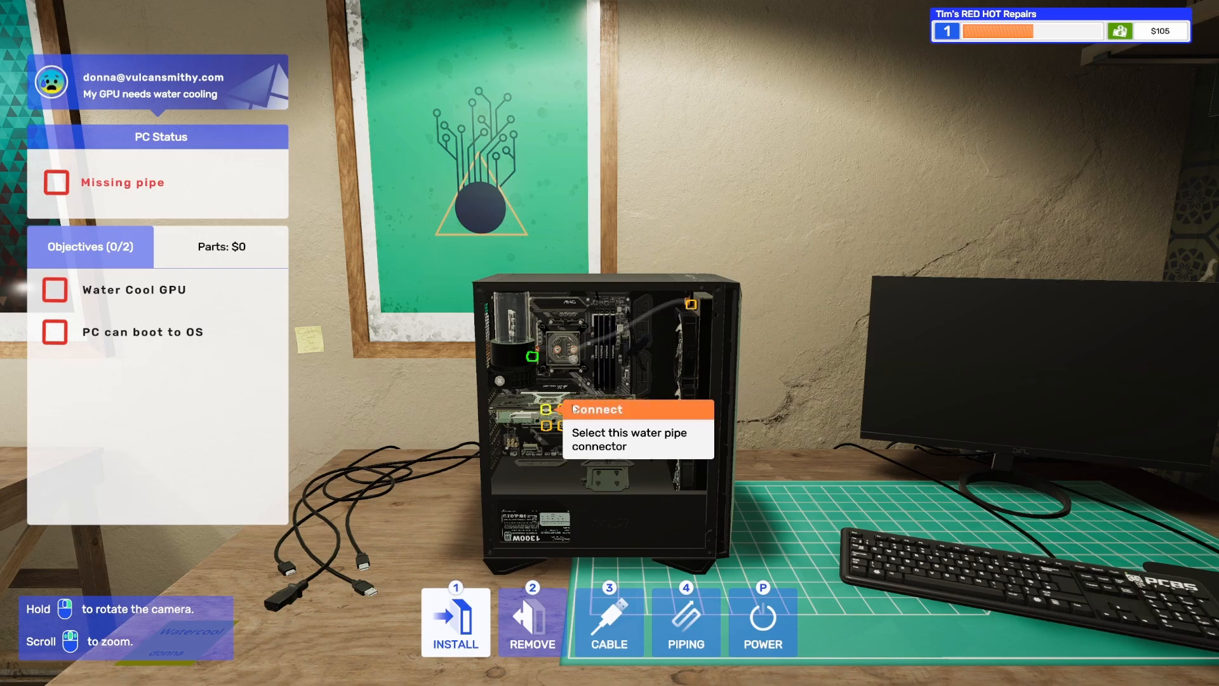
click(546, 412)
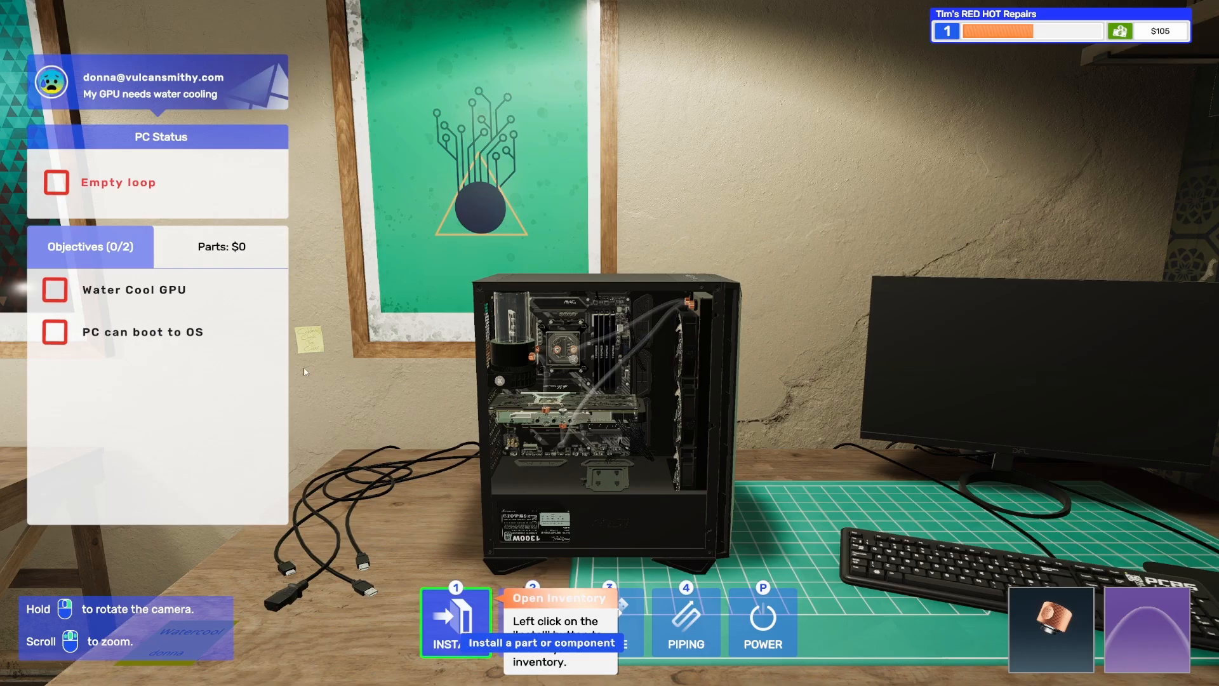
click(460, 628)
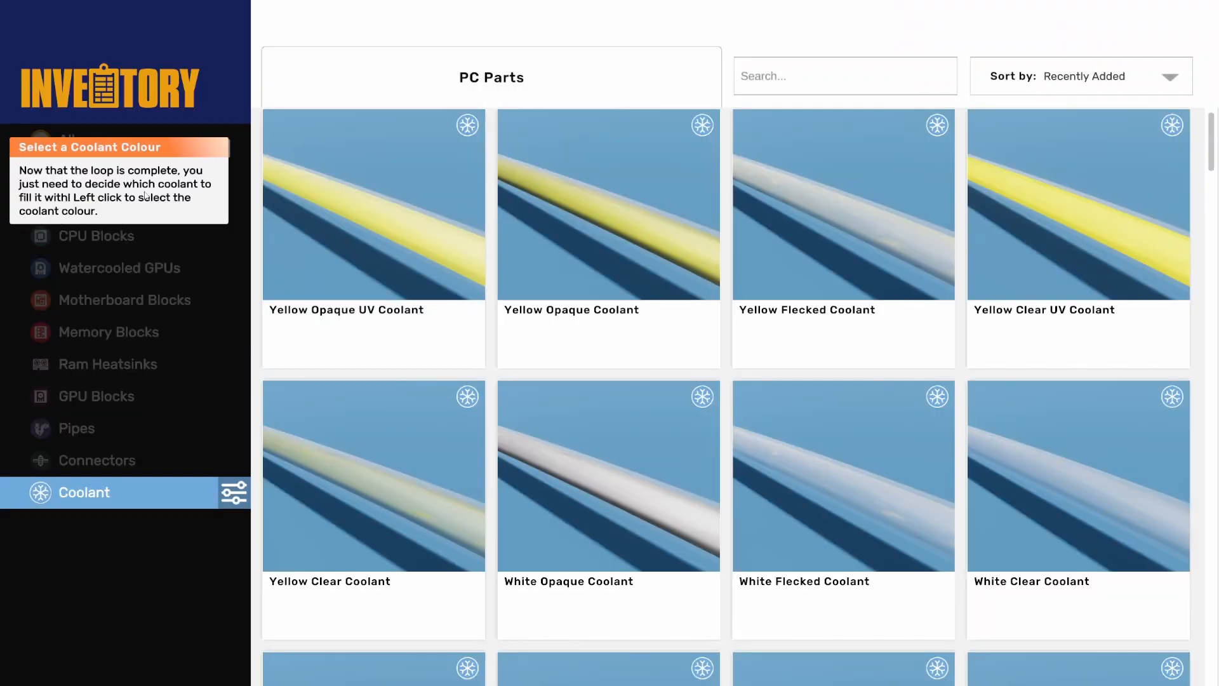
mouse_move(213, 182)
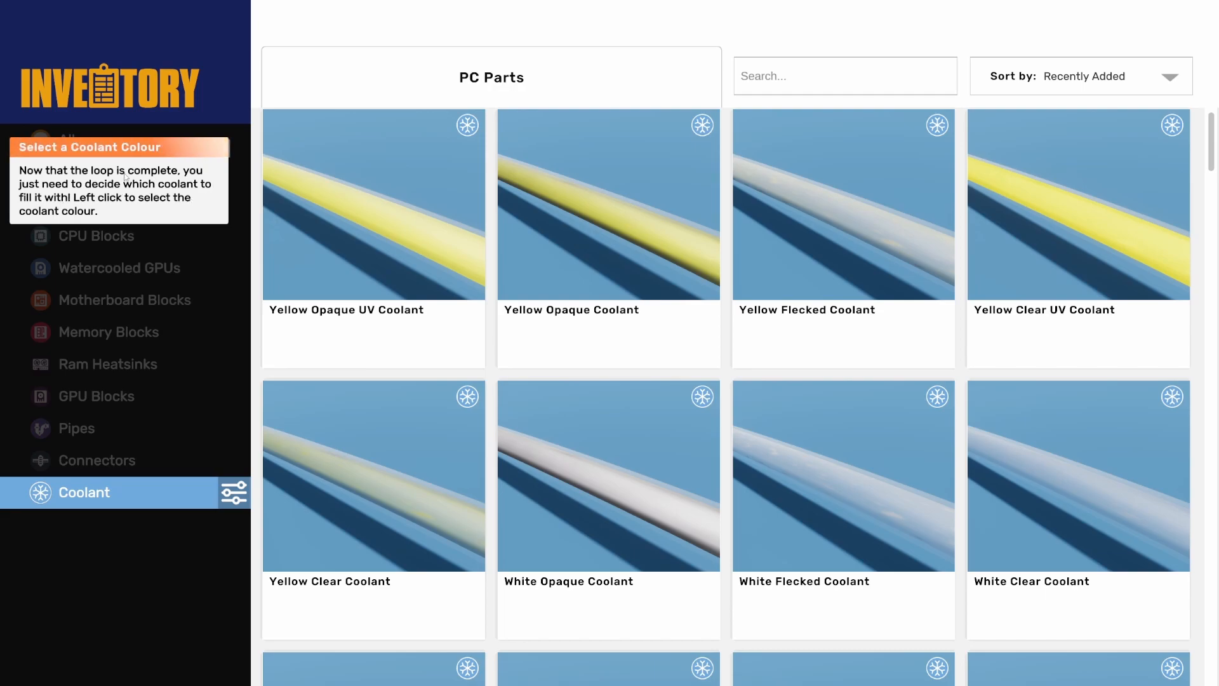
mouse_move(354, 259)
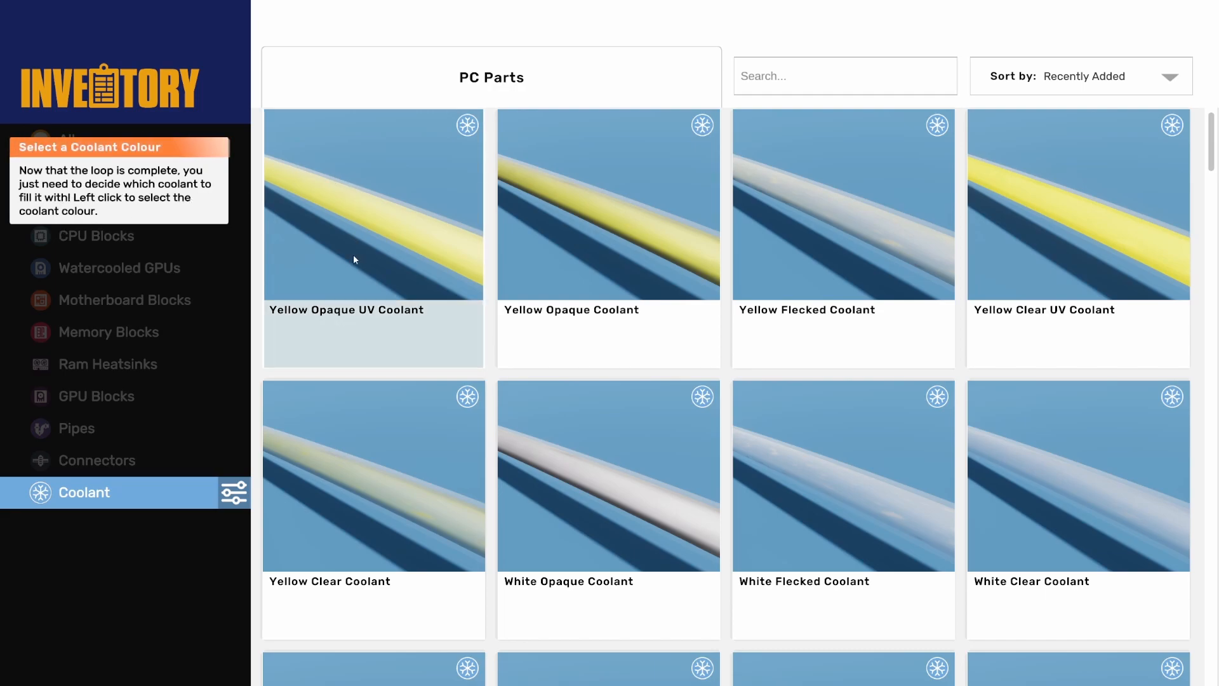
mouse_move(412, 234)
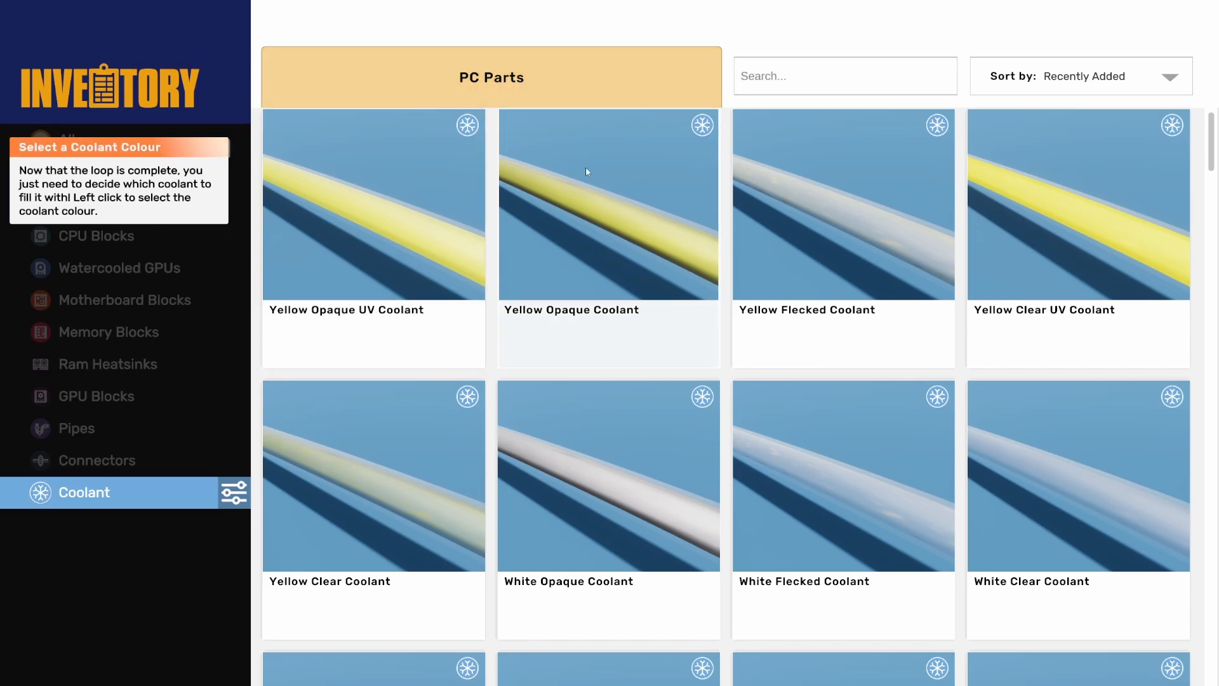
- Choose red coolant and fill the pump to complete the Water Cool GPU objective
scroll(down, 3)
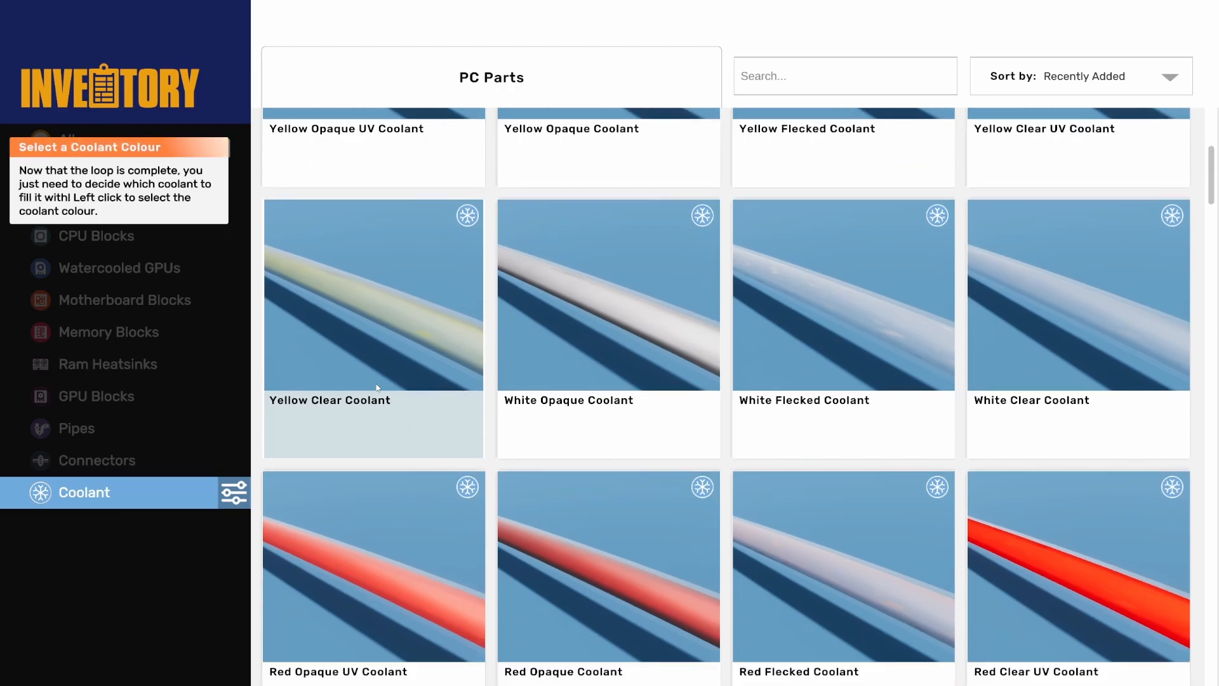
scroll(down, 3)
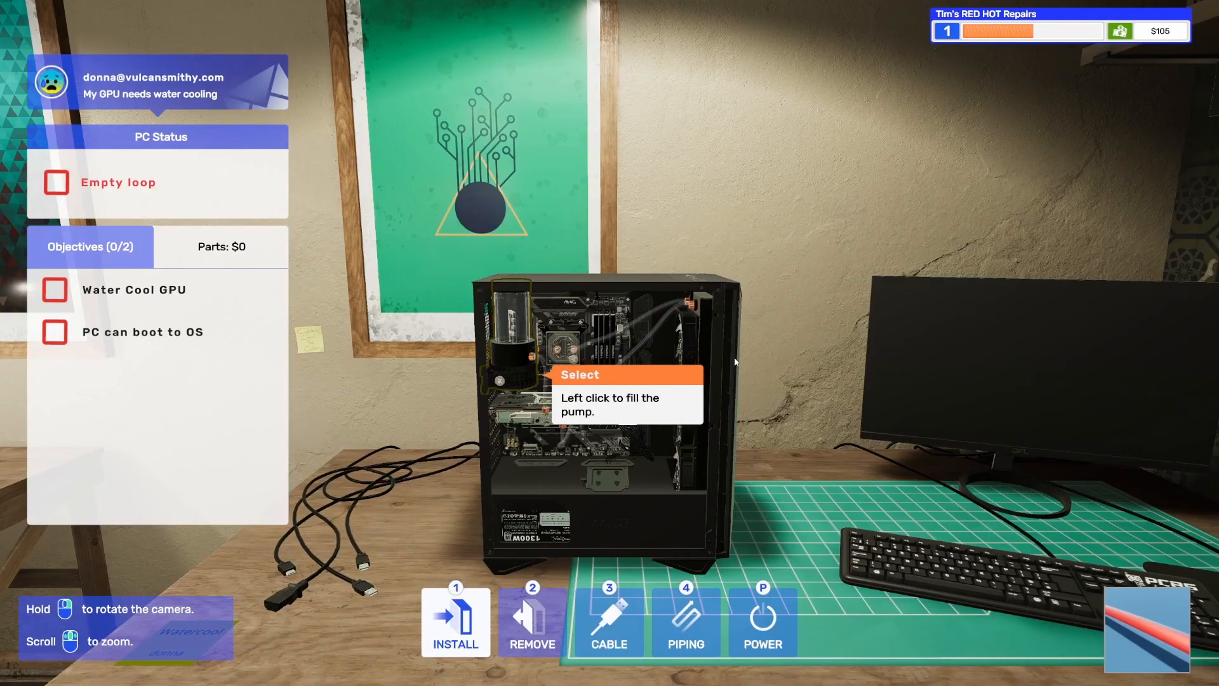
click(513, 331)
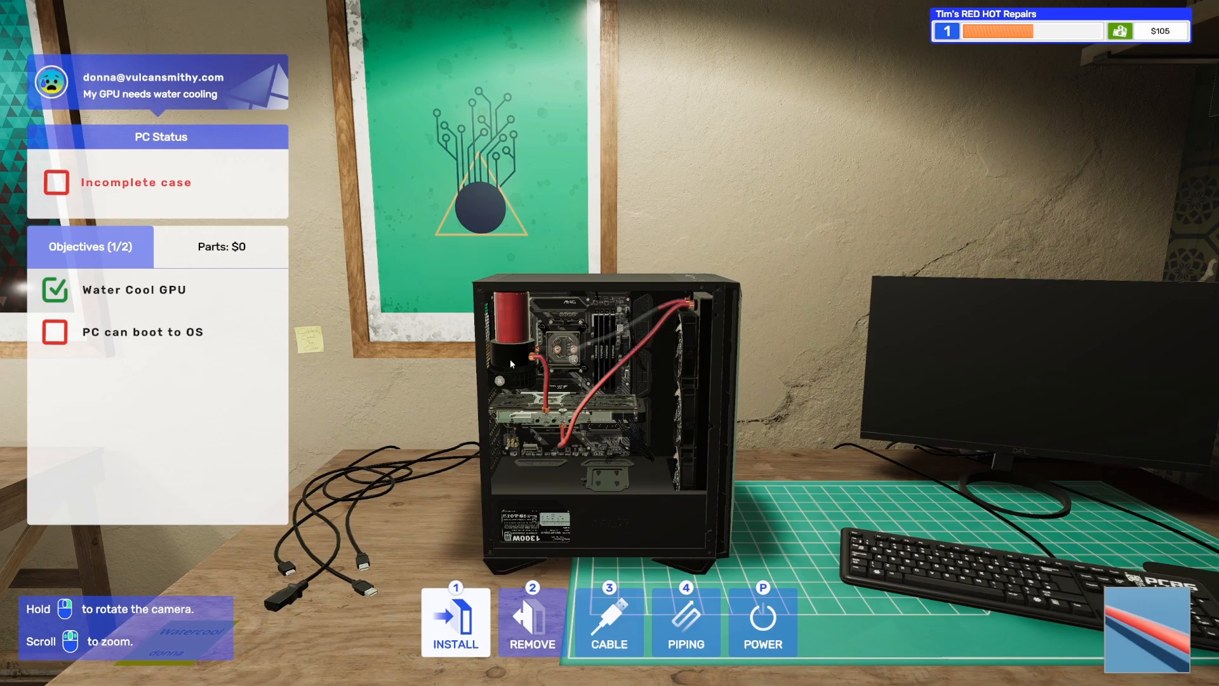
mouse_move(940, 251)
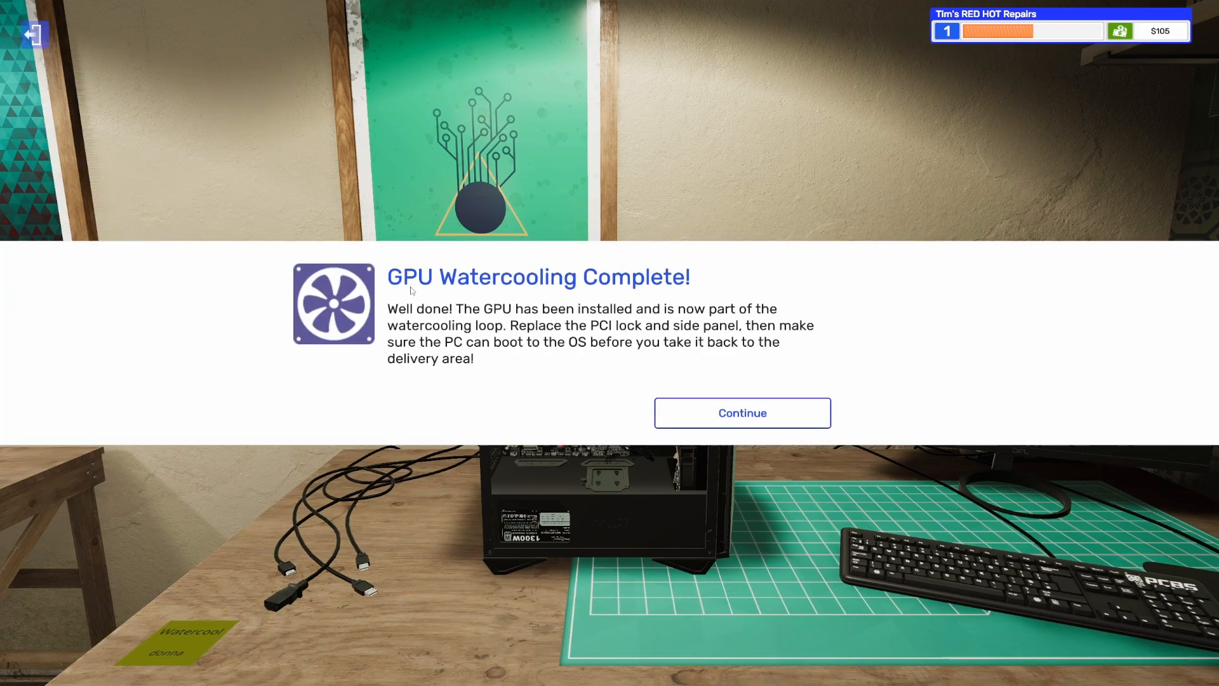
click(741, 413)
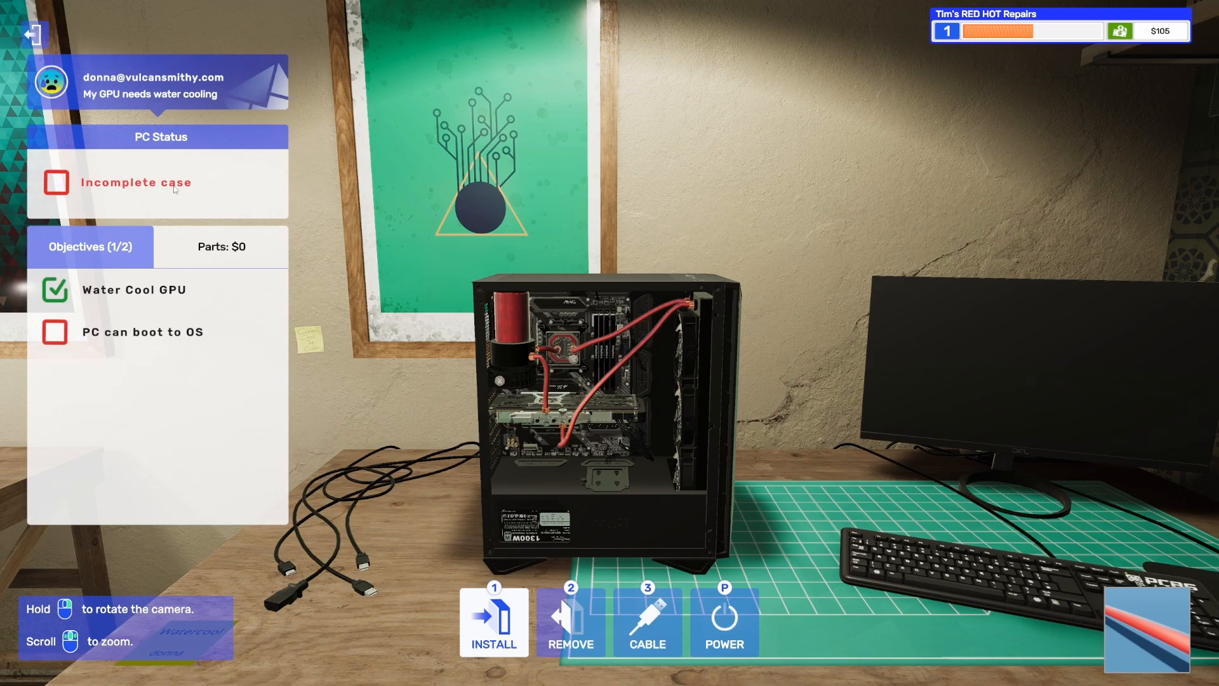
mouse_move(649, 622)
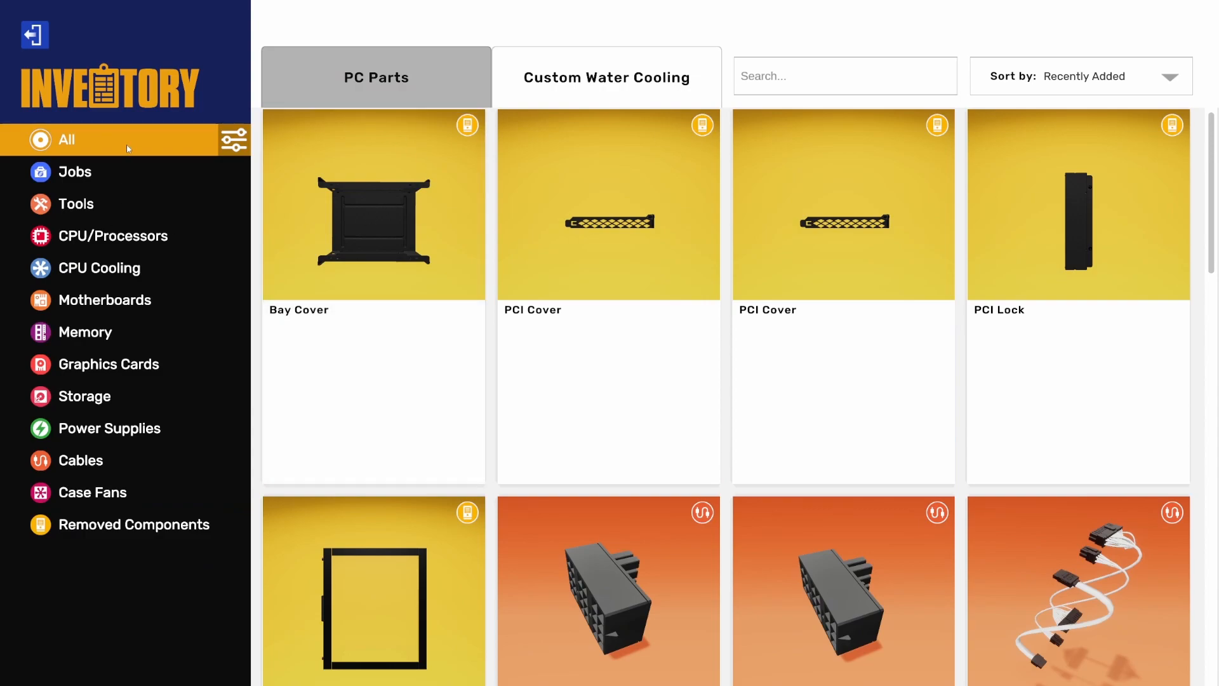
mouse_move(82, 237)
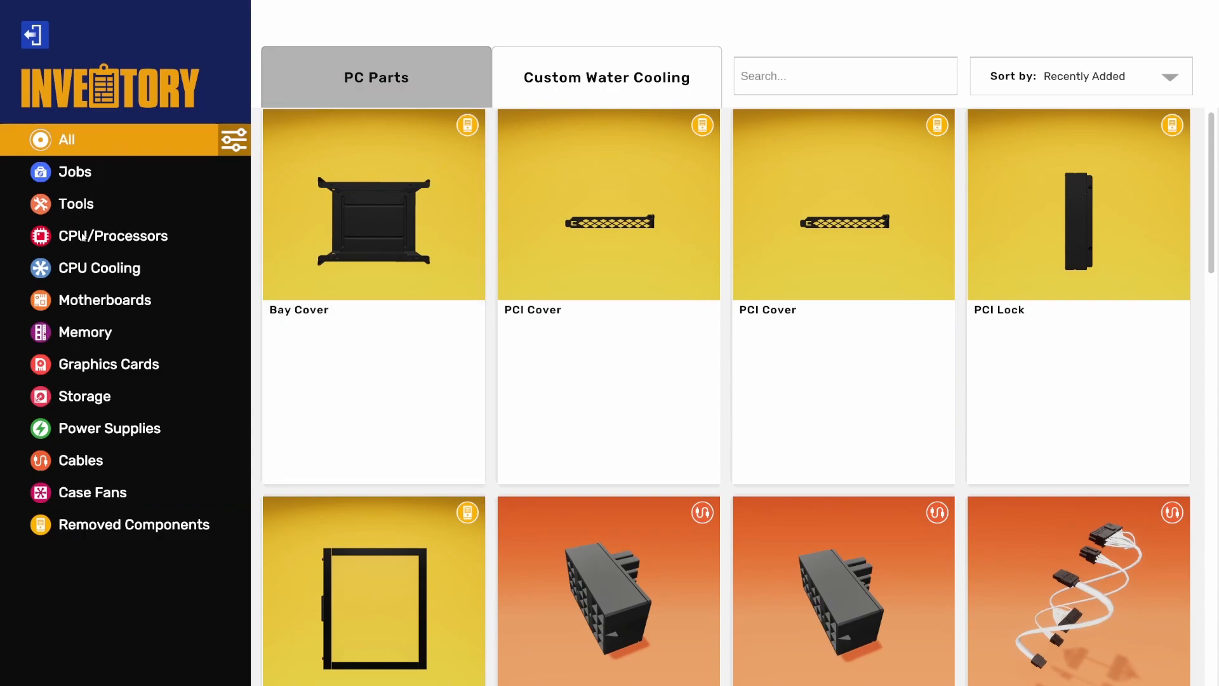
click(134, 525)
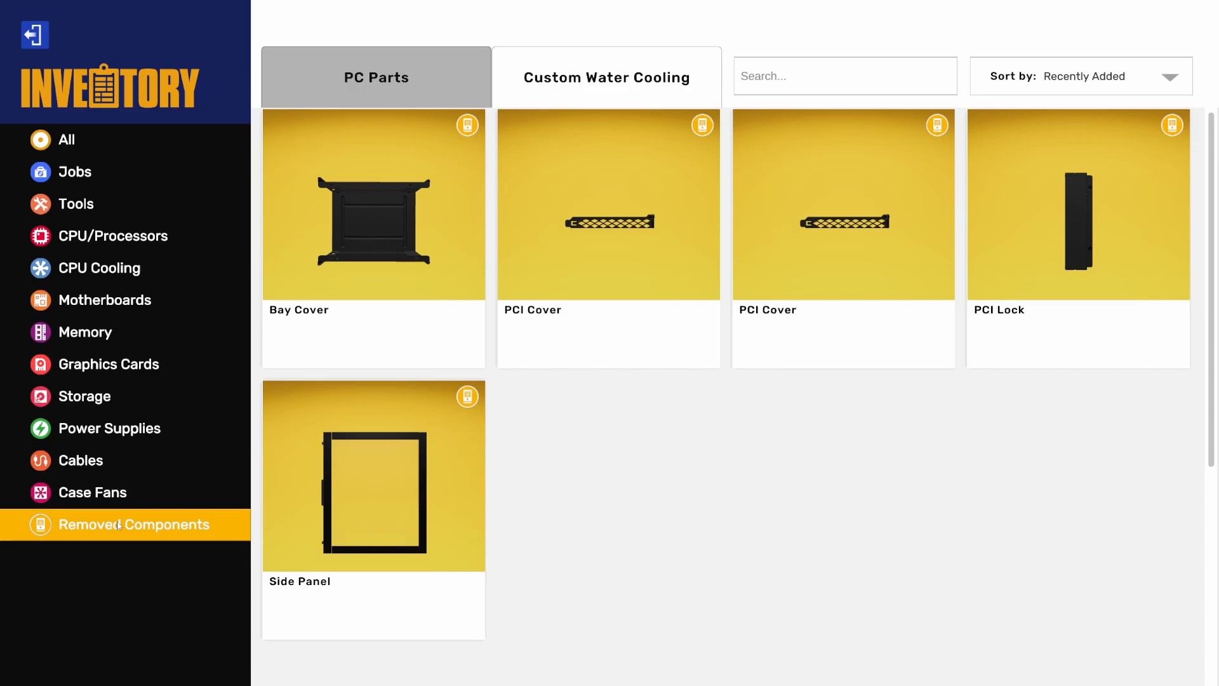
mouse_move(513, 277)
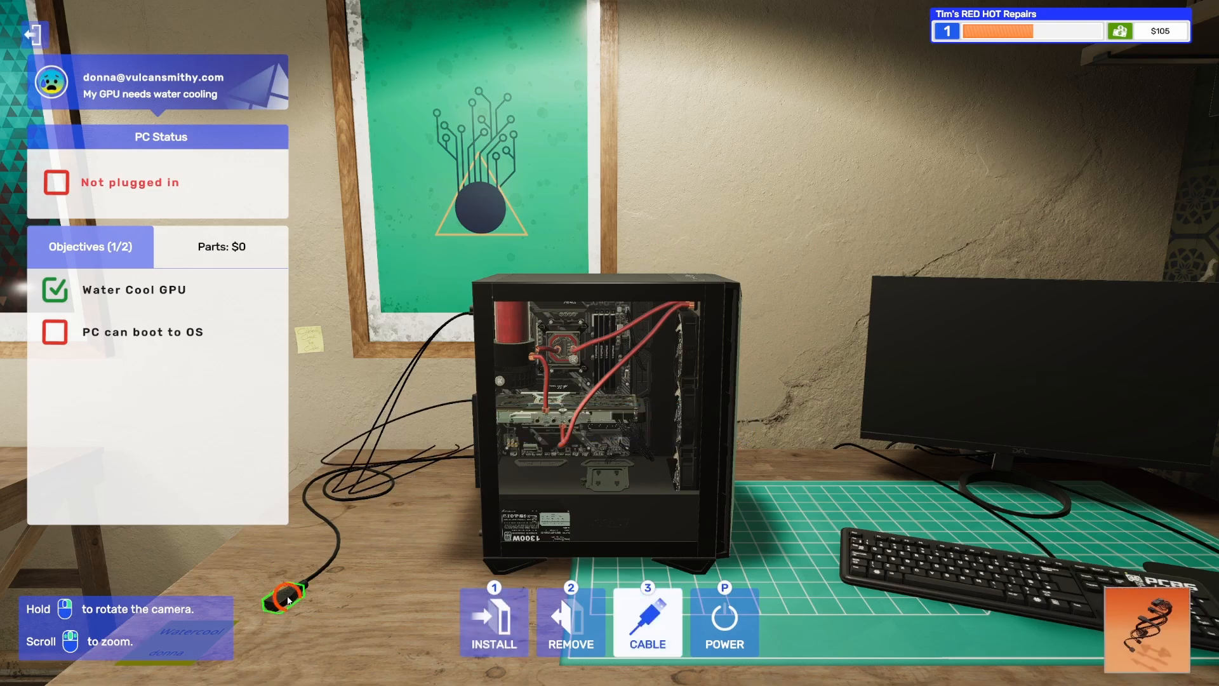
click(285, 602)
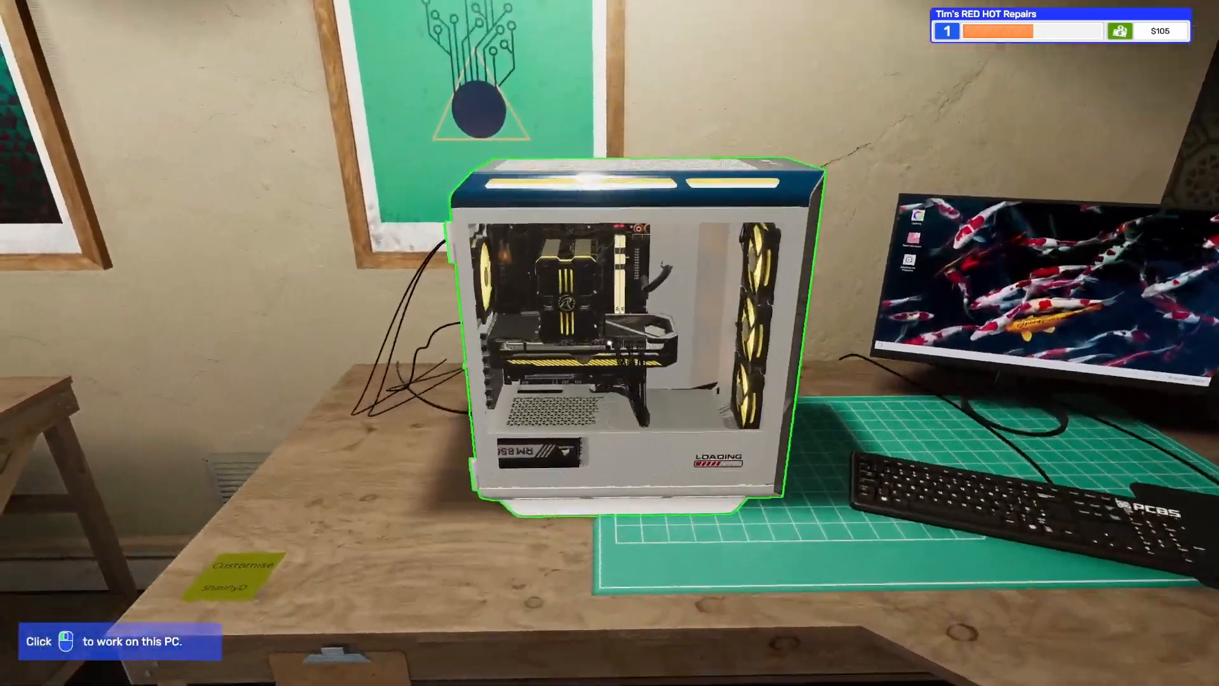
- Set the white PC's lighting to the Rainbow effect with Walk direction
click(615, 327)
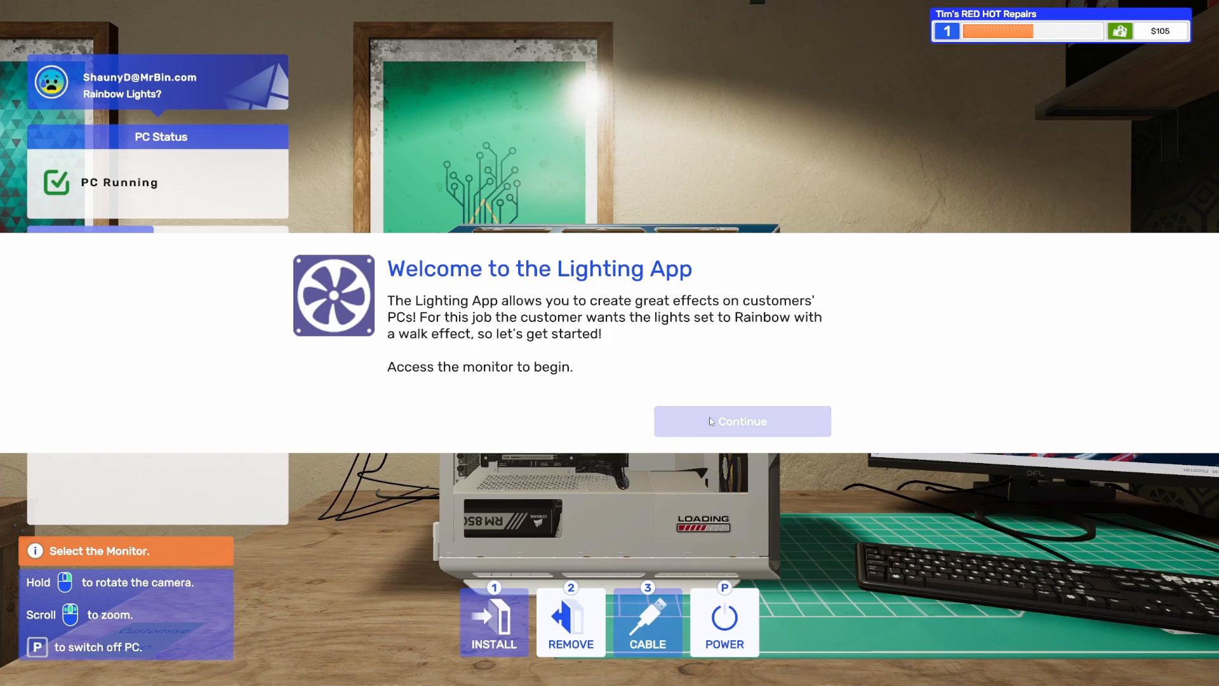
click(742, 421)
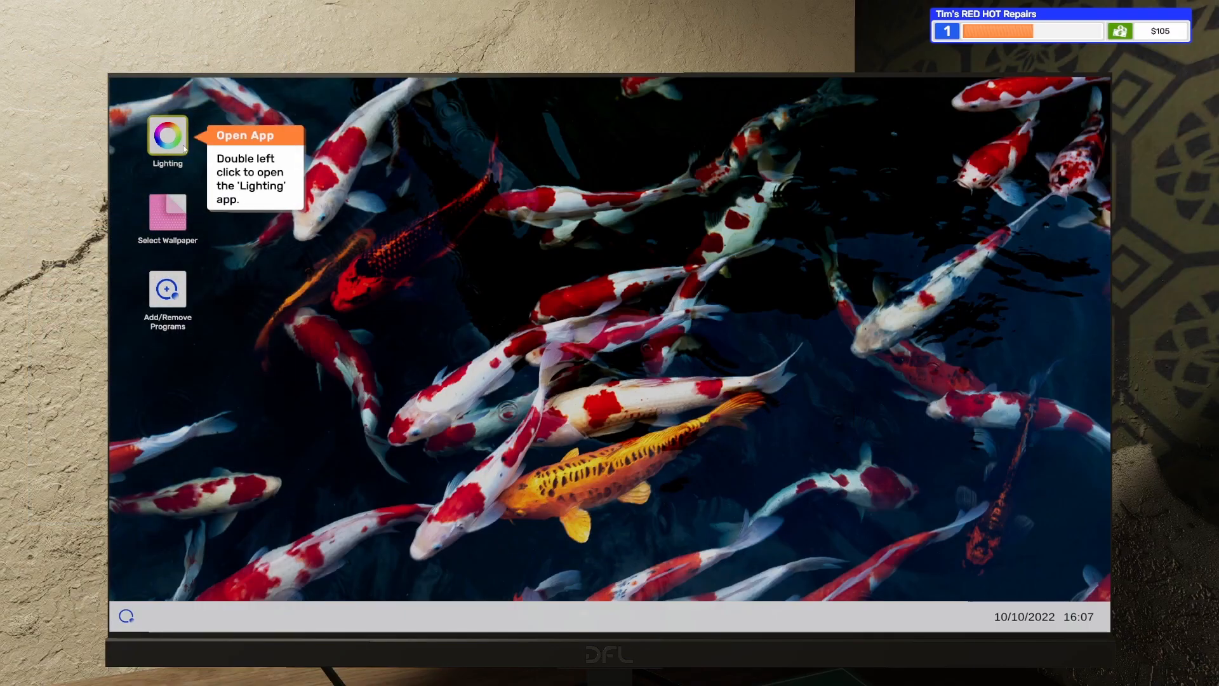
double_click(168, 136)
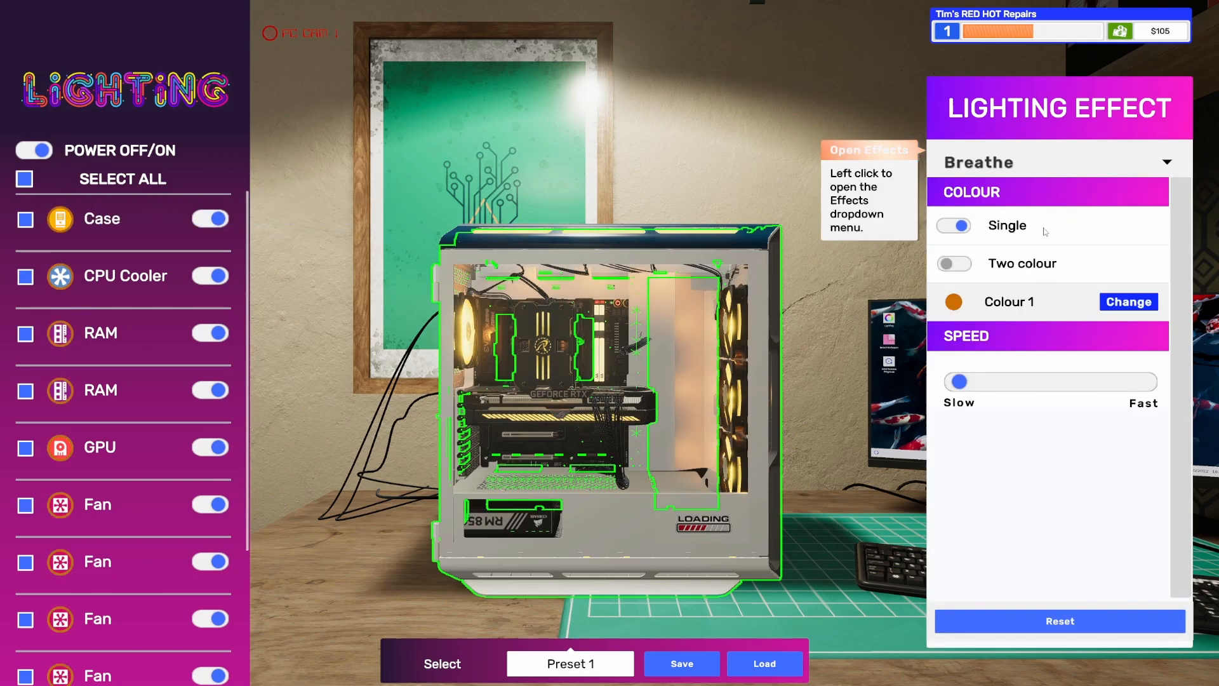
click(1056, 163)
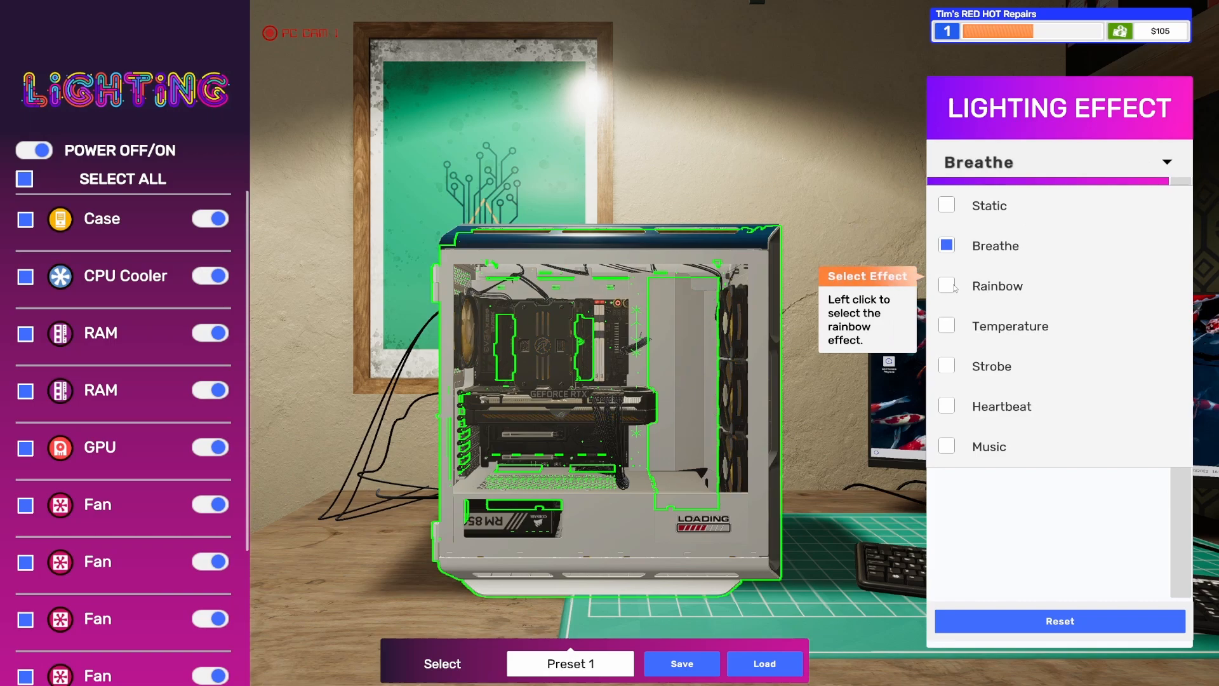
click(946, 285)
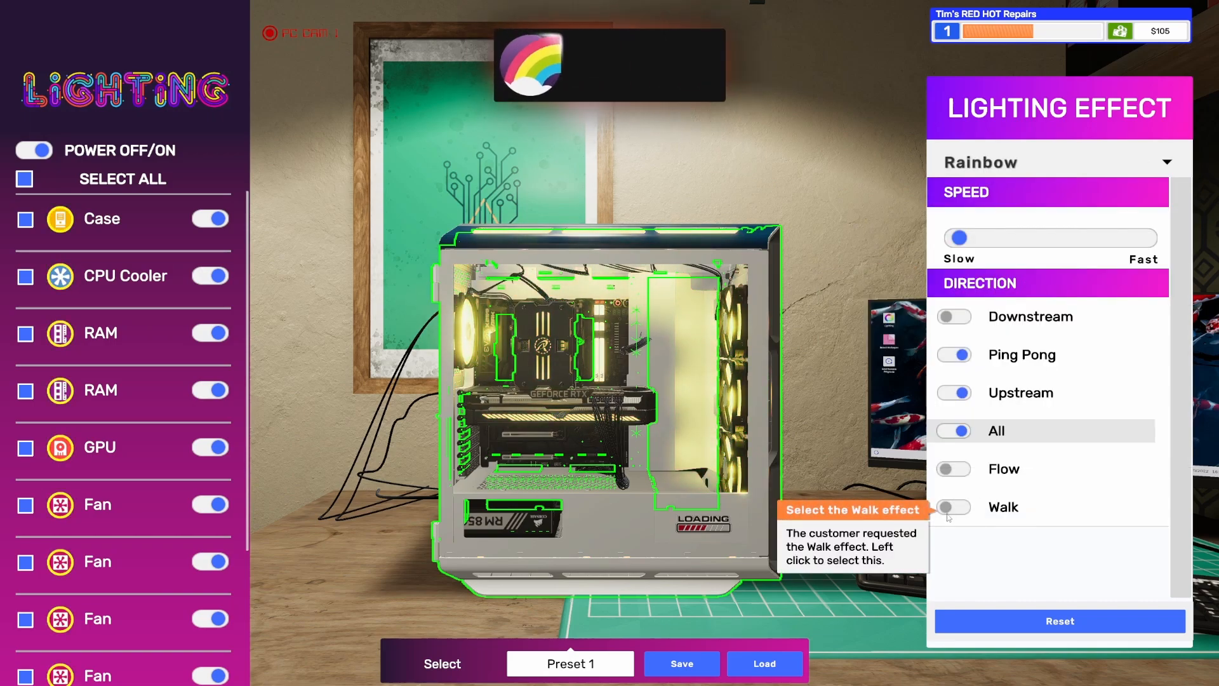
click(952, 507)
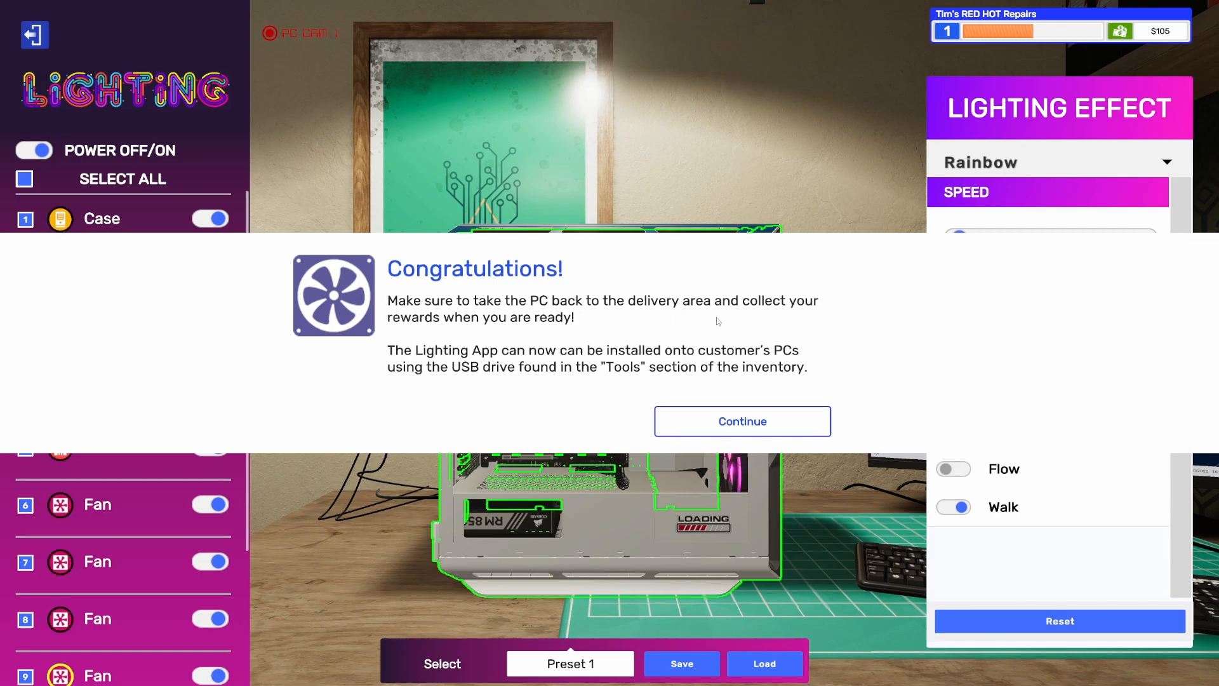
mouse_move(701, 420)
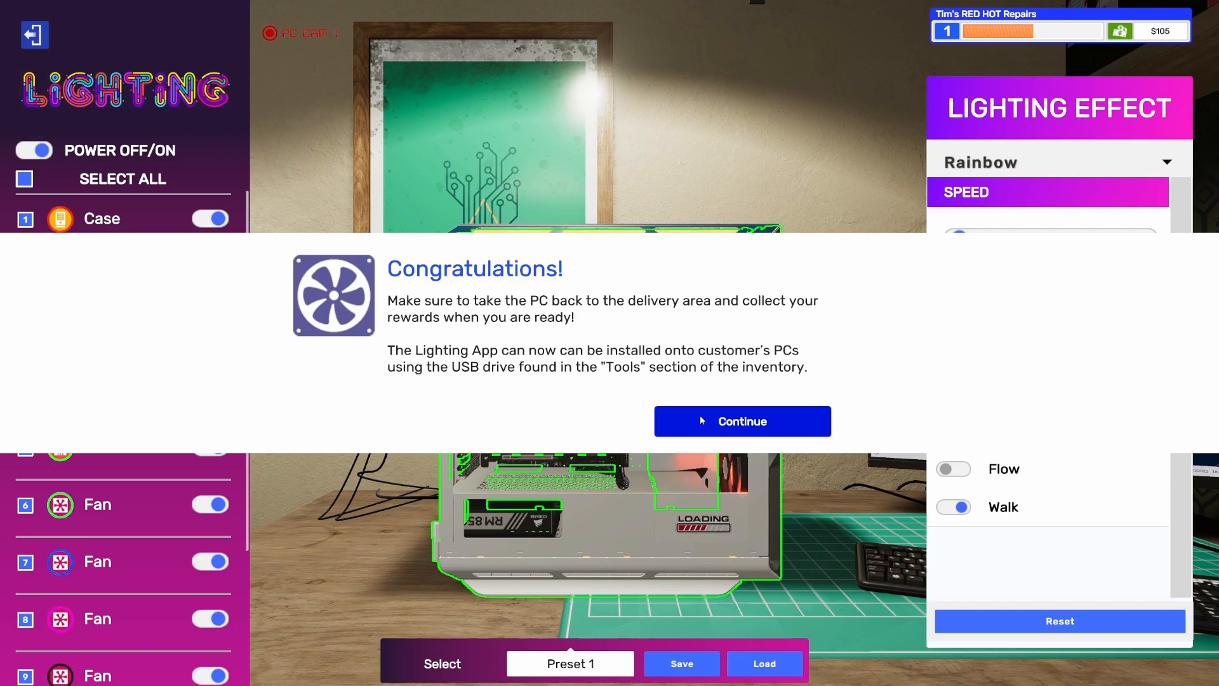
- Finish the lighting job, step away and start the overclocking job on the black PC
click(742, 421)
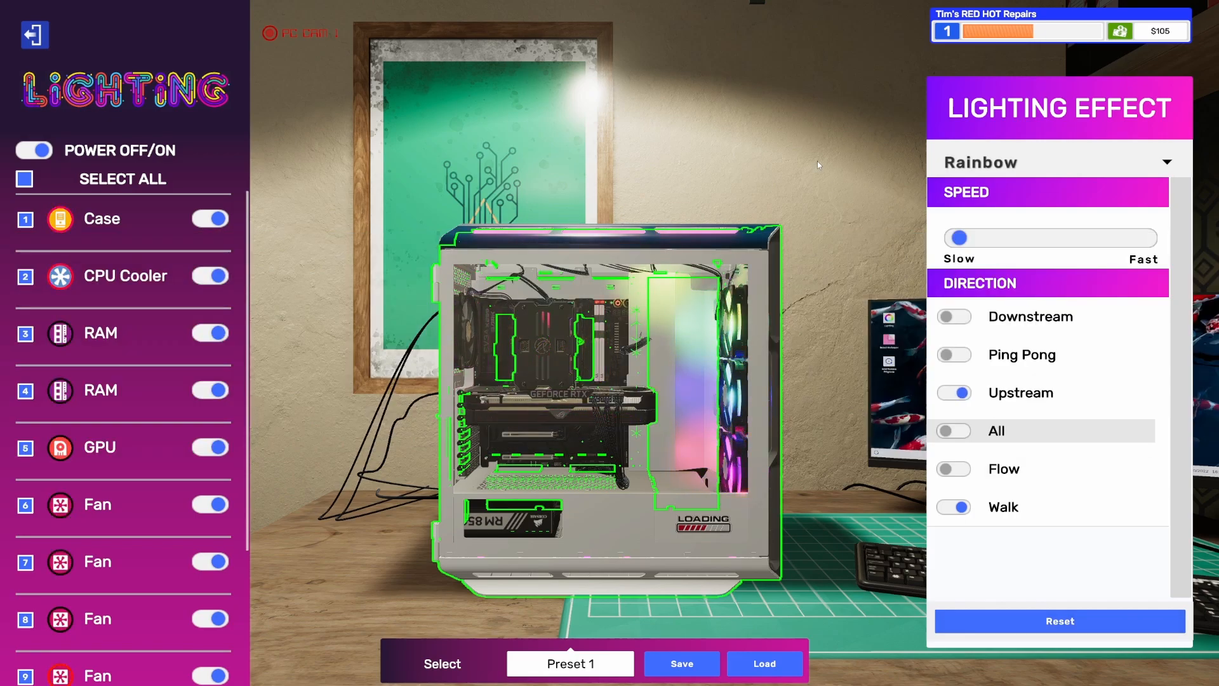
click(35, 34)
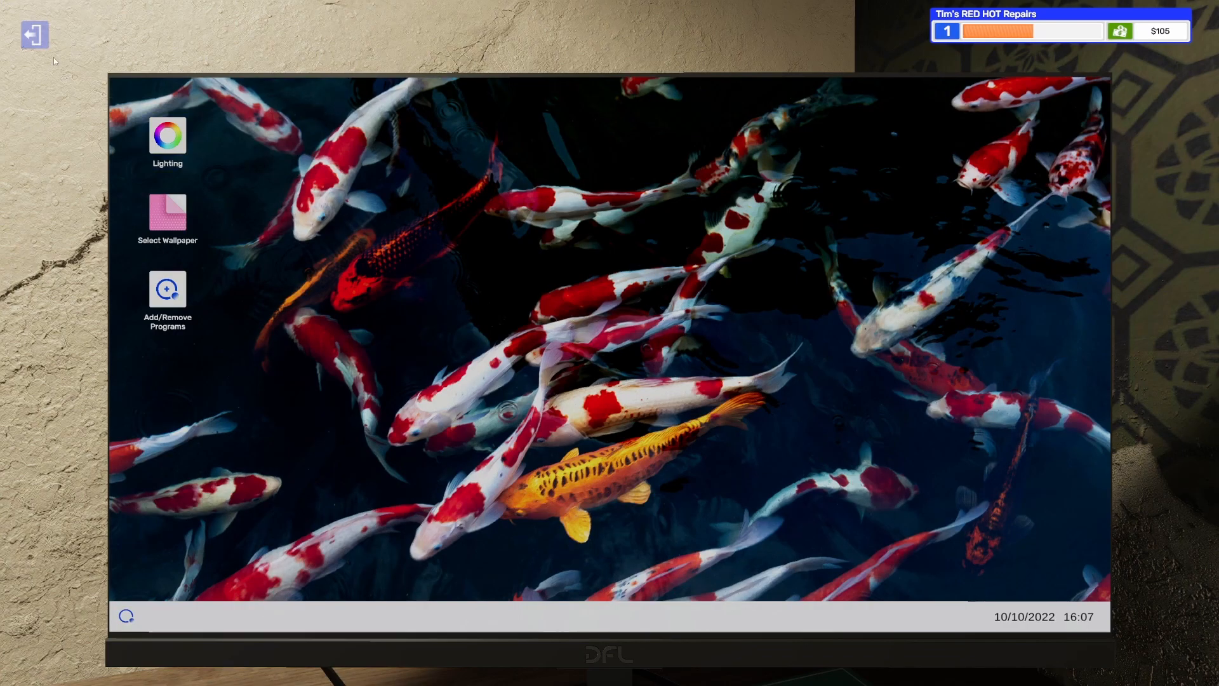
click(32, 32)
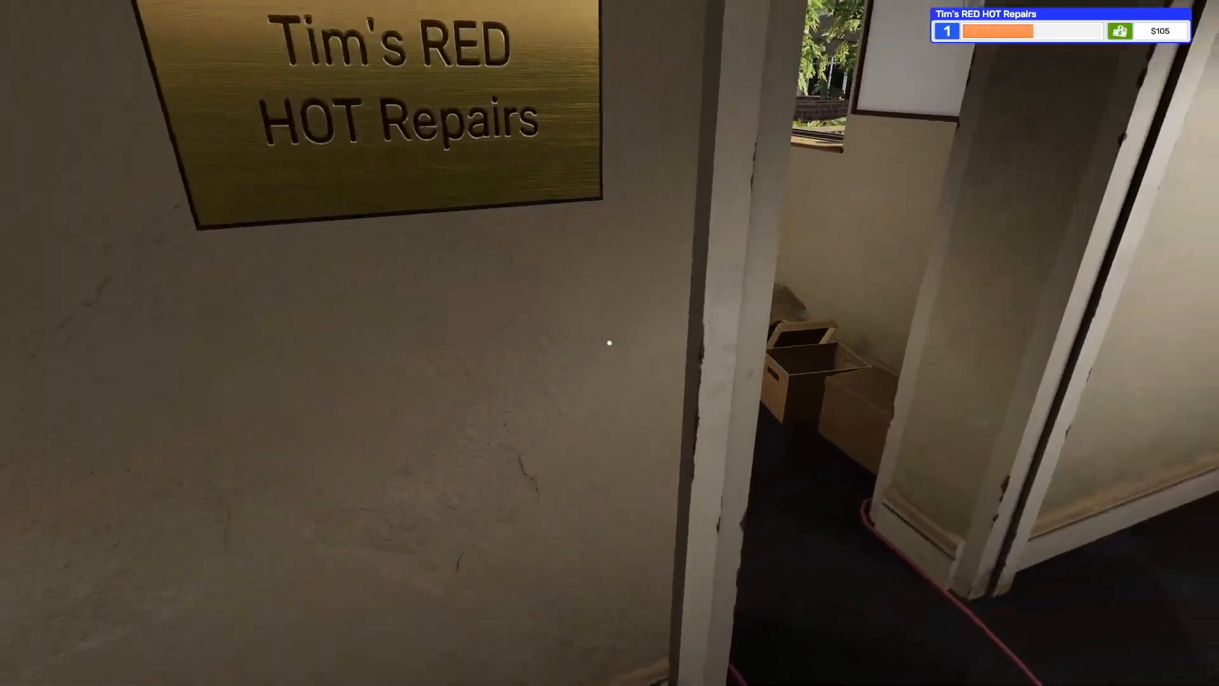
mouse_move(605, 343)
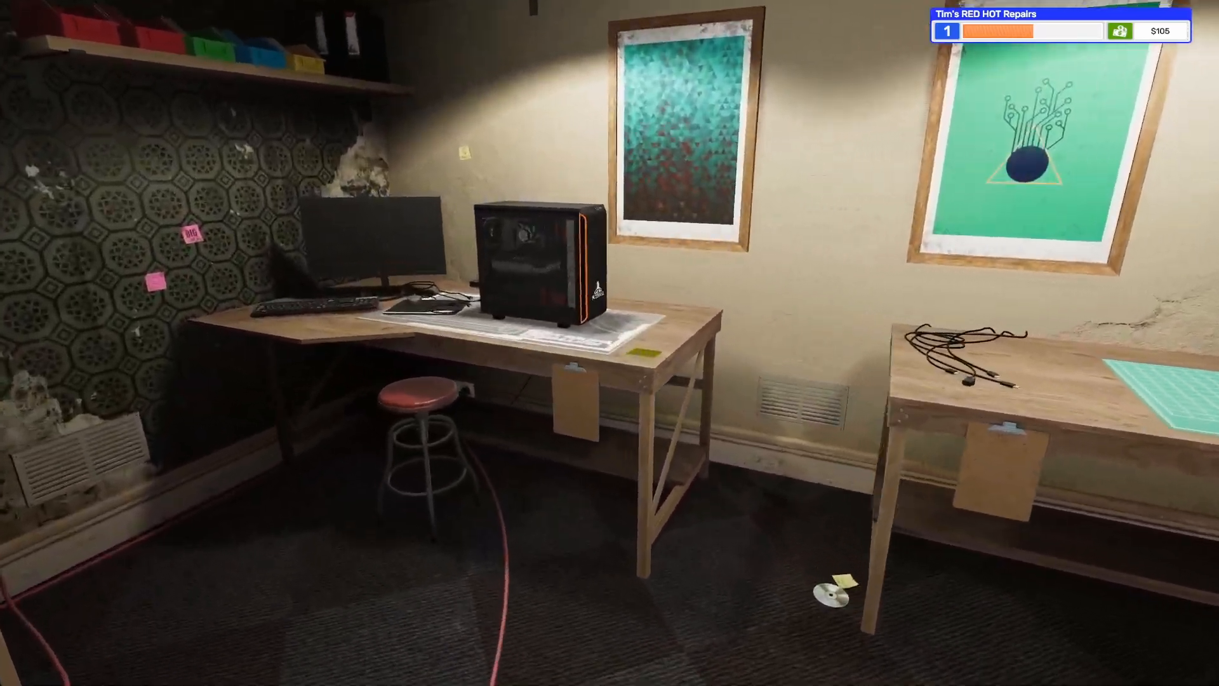
click(535, 253)
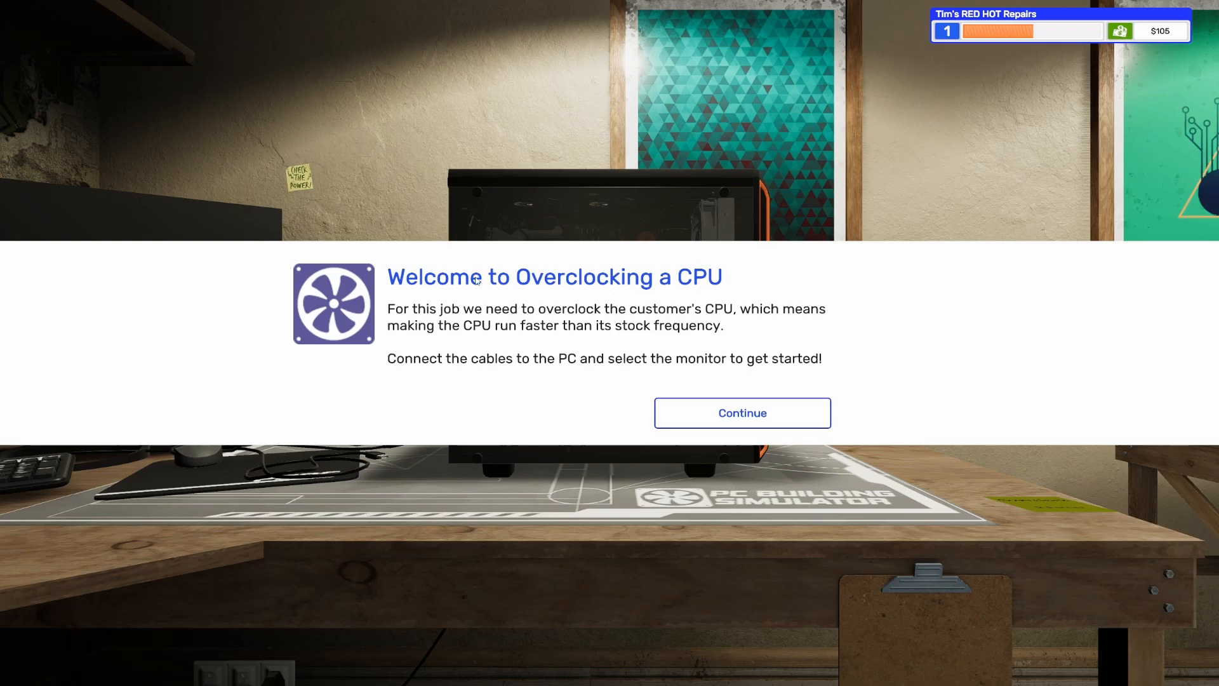
click(742, 412)
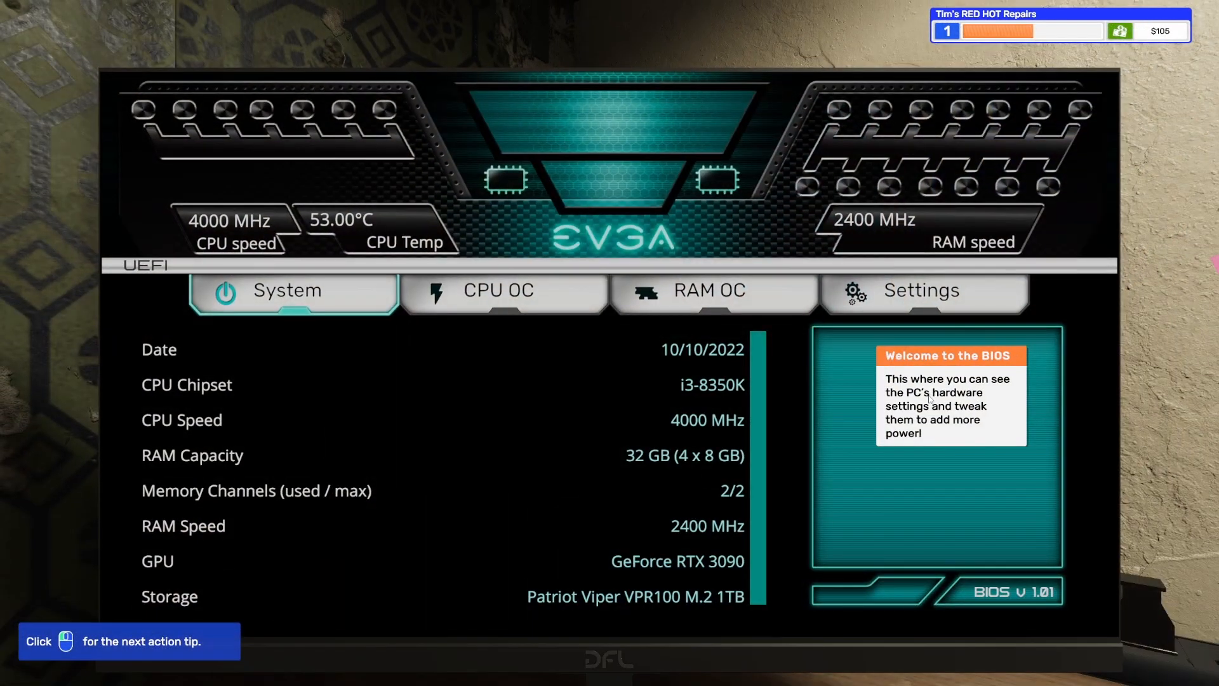
mouse_move(774, 395)
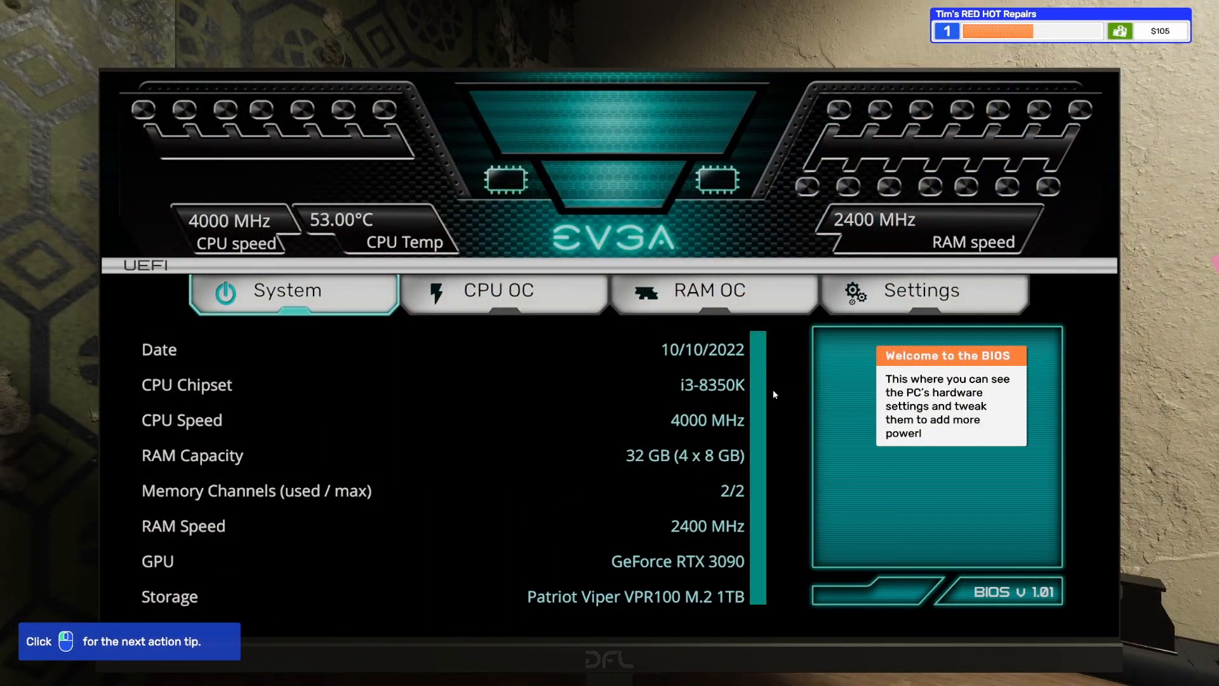
mouse_move(229, 258)
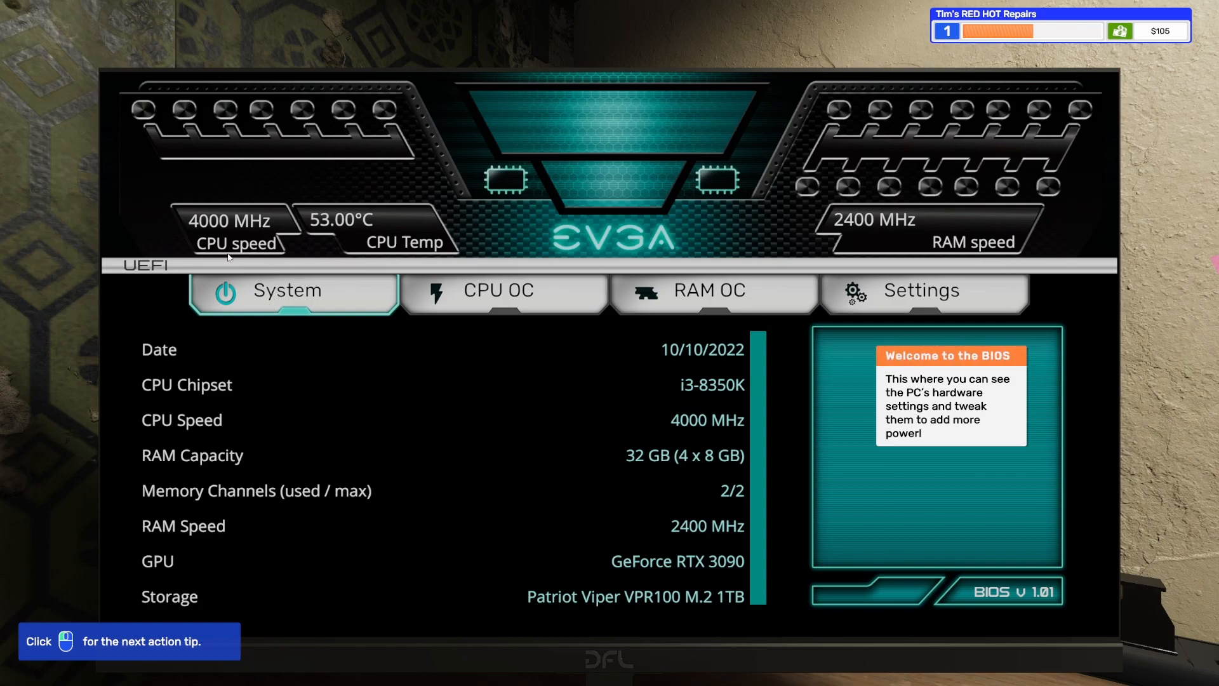
mouse_move(829, 390)
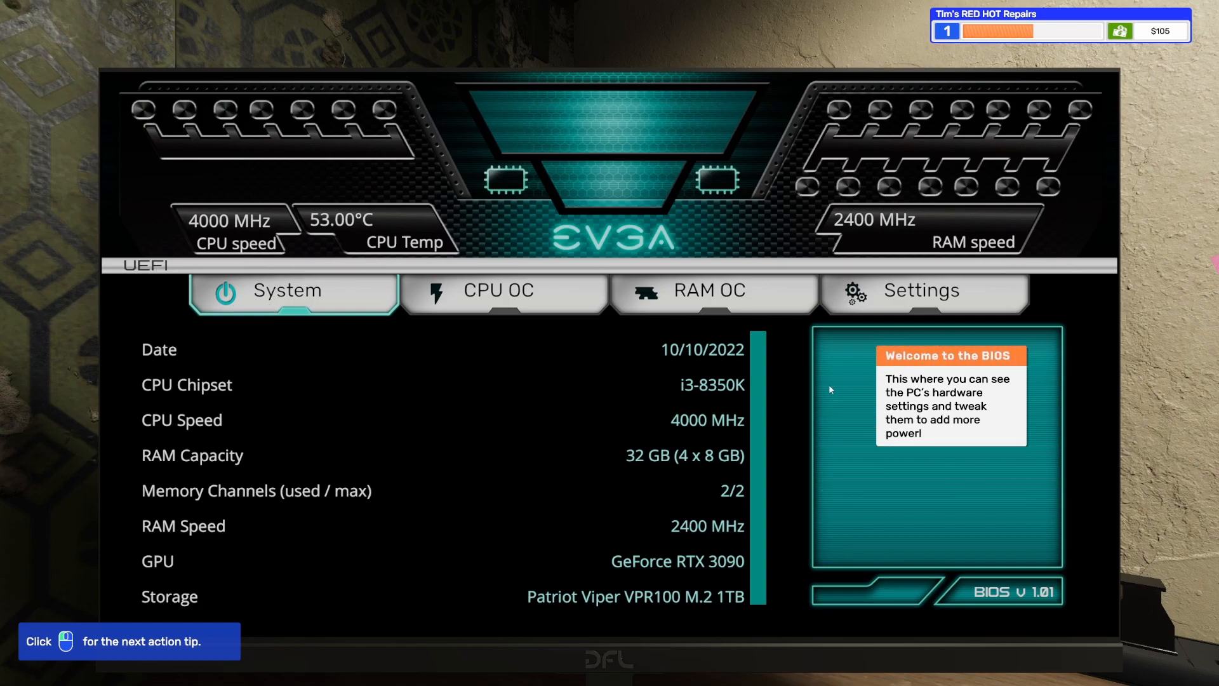
mouse_move(827, 398)
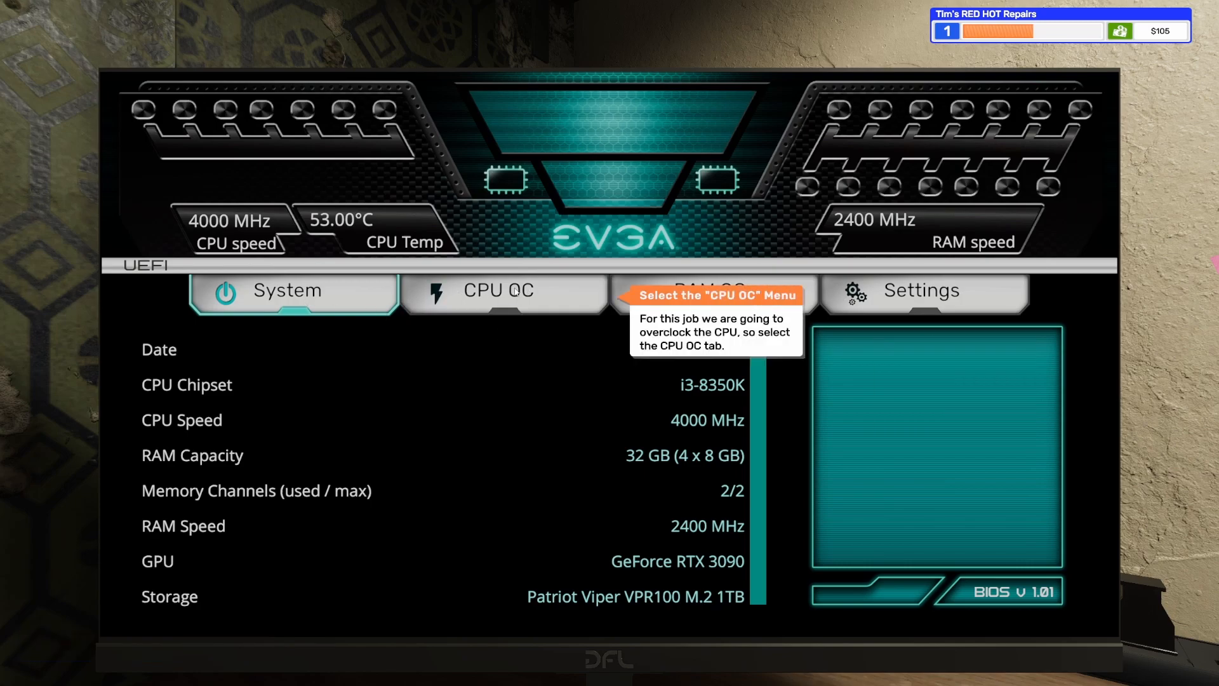
- Set the CPU overclock to ratio x44 (4400 MHz) at 1.35 V in the BIOS
click(501, 292)
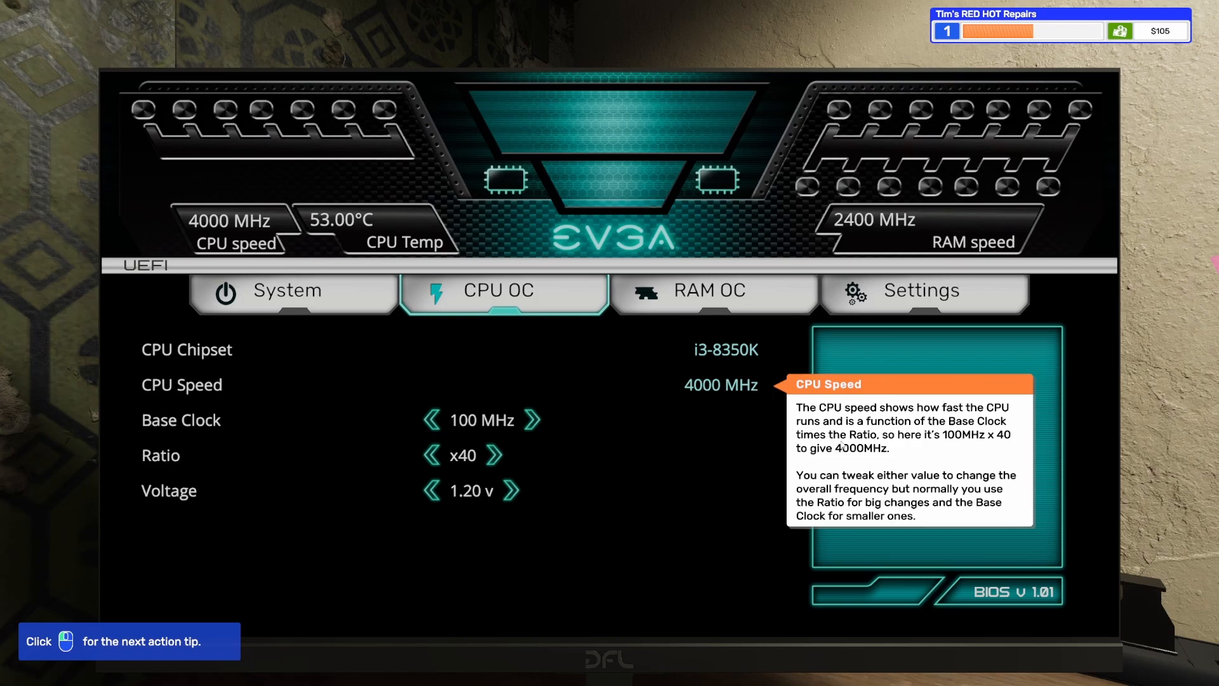
mouse_move(1000, 448)
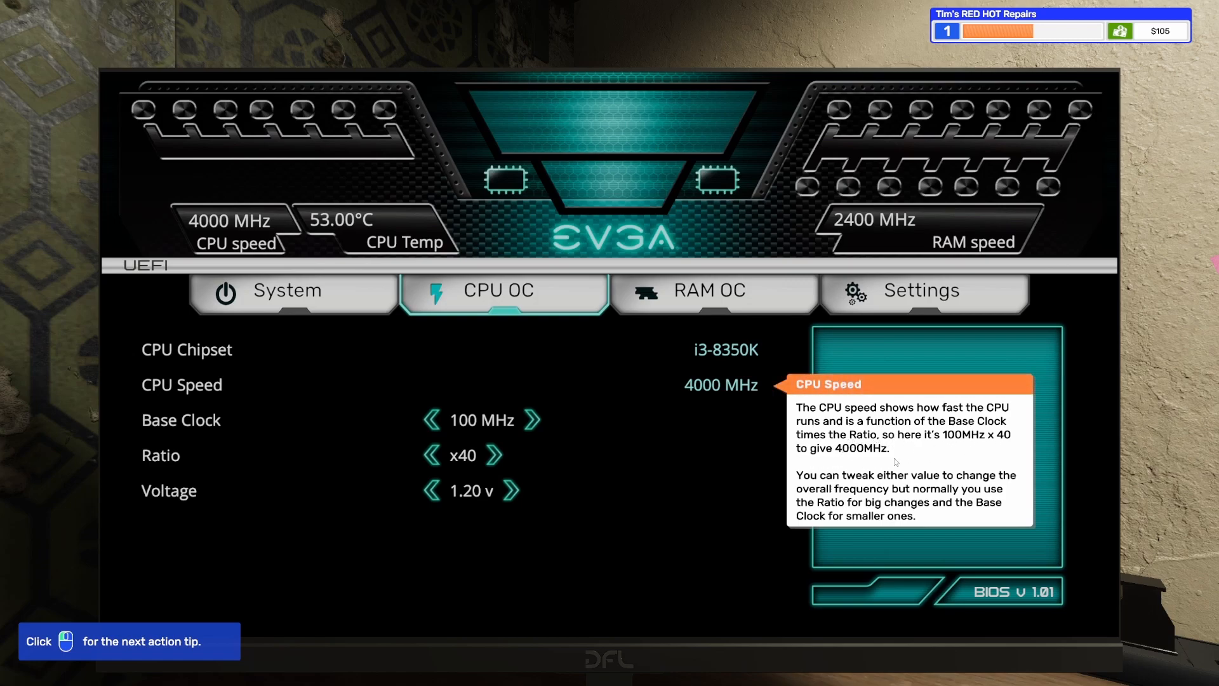
mouse_move(814, 482)
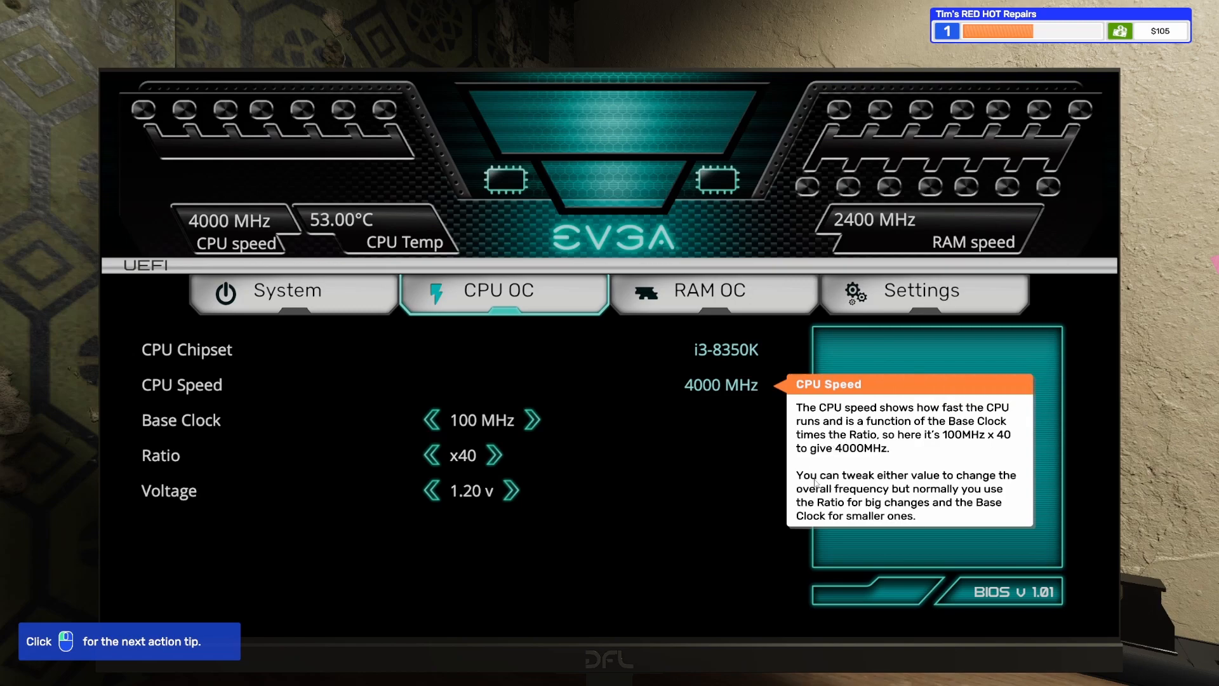
mouse_move(676, 472)
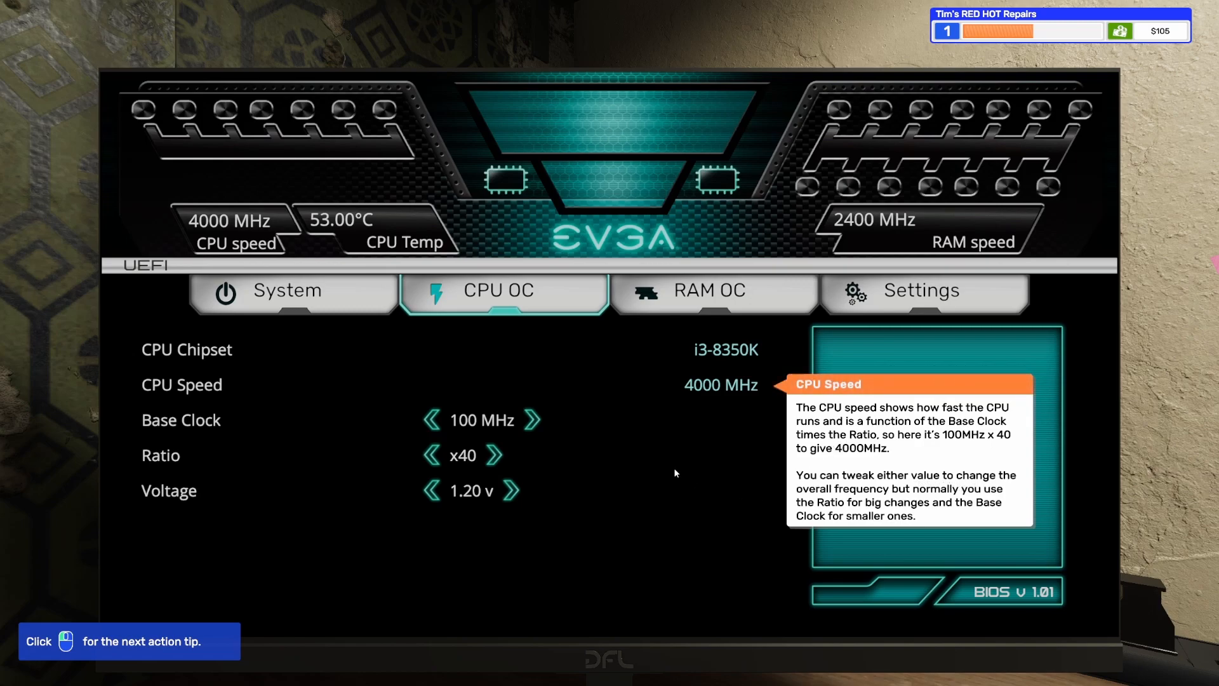
mouse_move(610, 462)
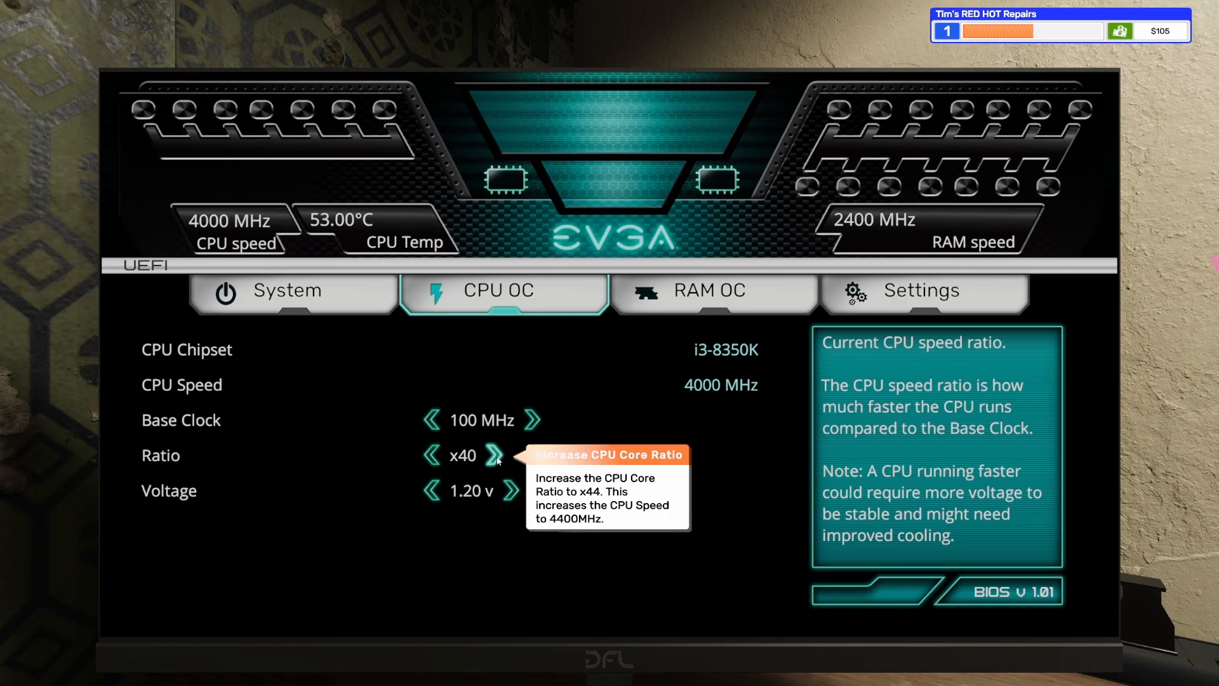
click(495, 456)
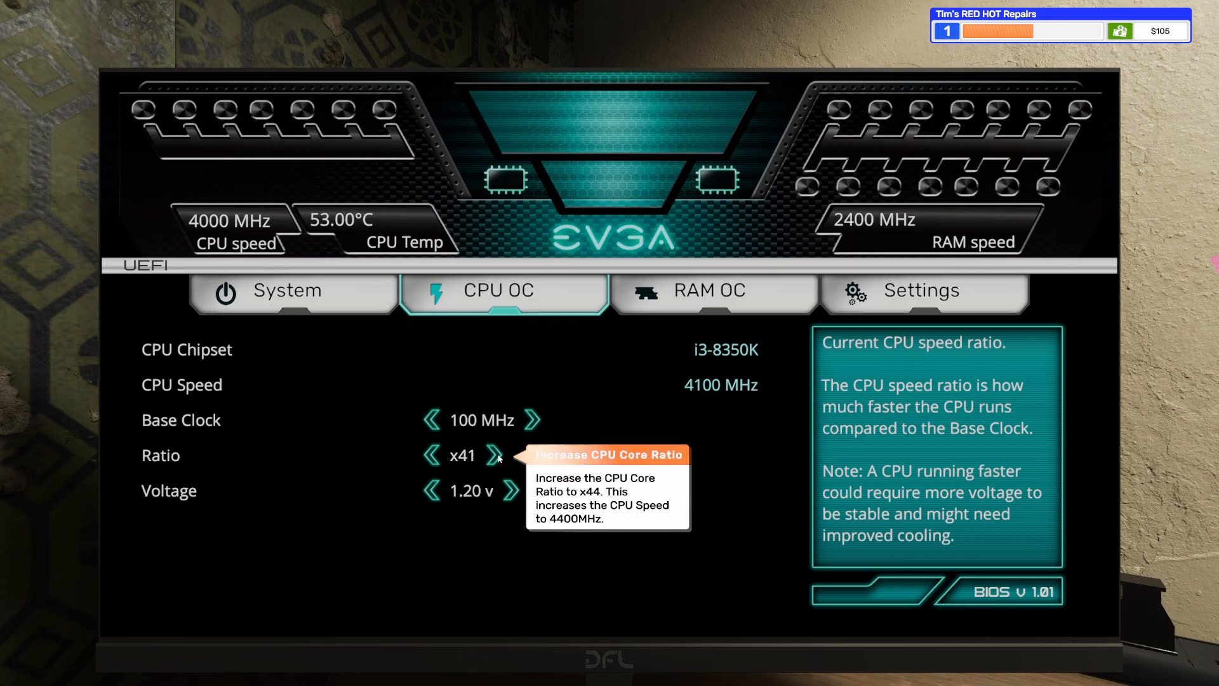
click(496, 455)
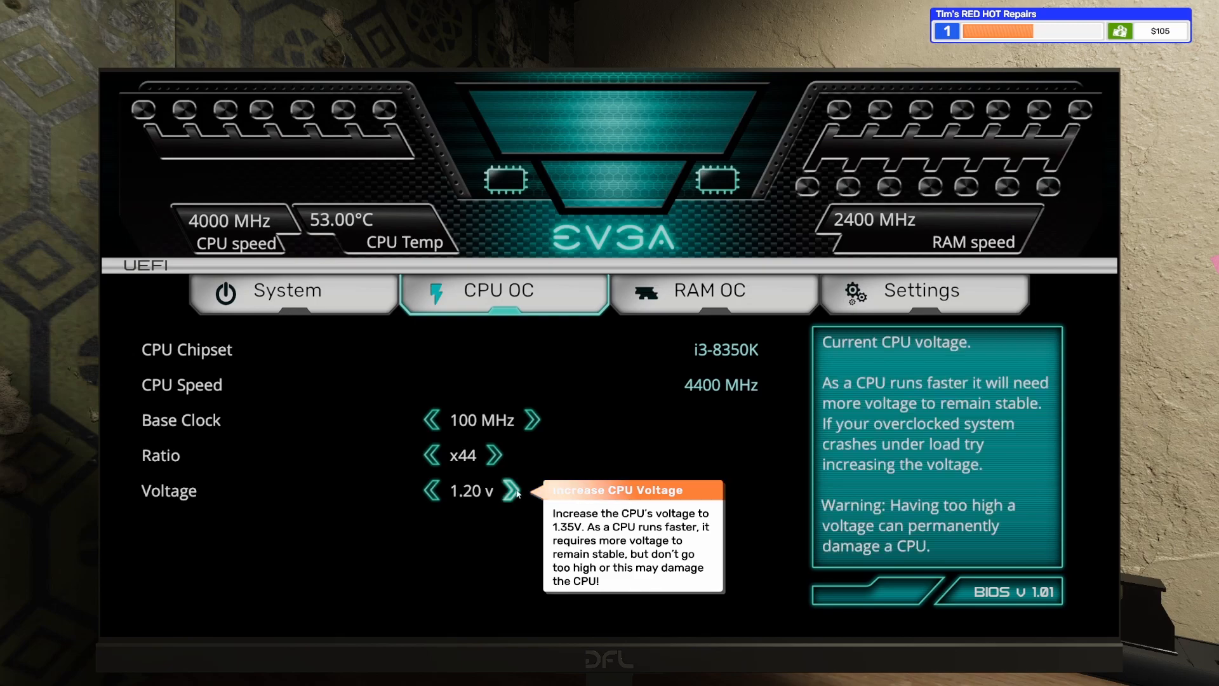
click(508, 490)
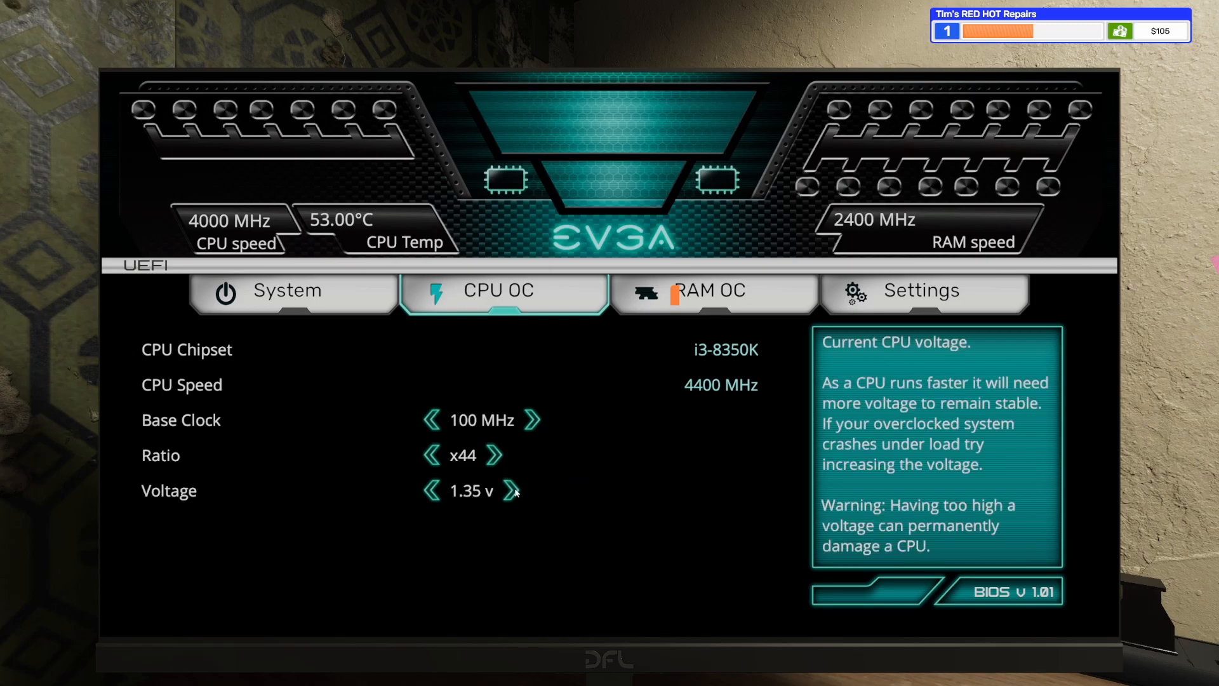
- Choose Apply changes and restart from the BIOS settings
click(921, 291)
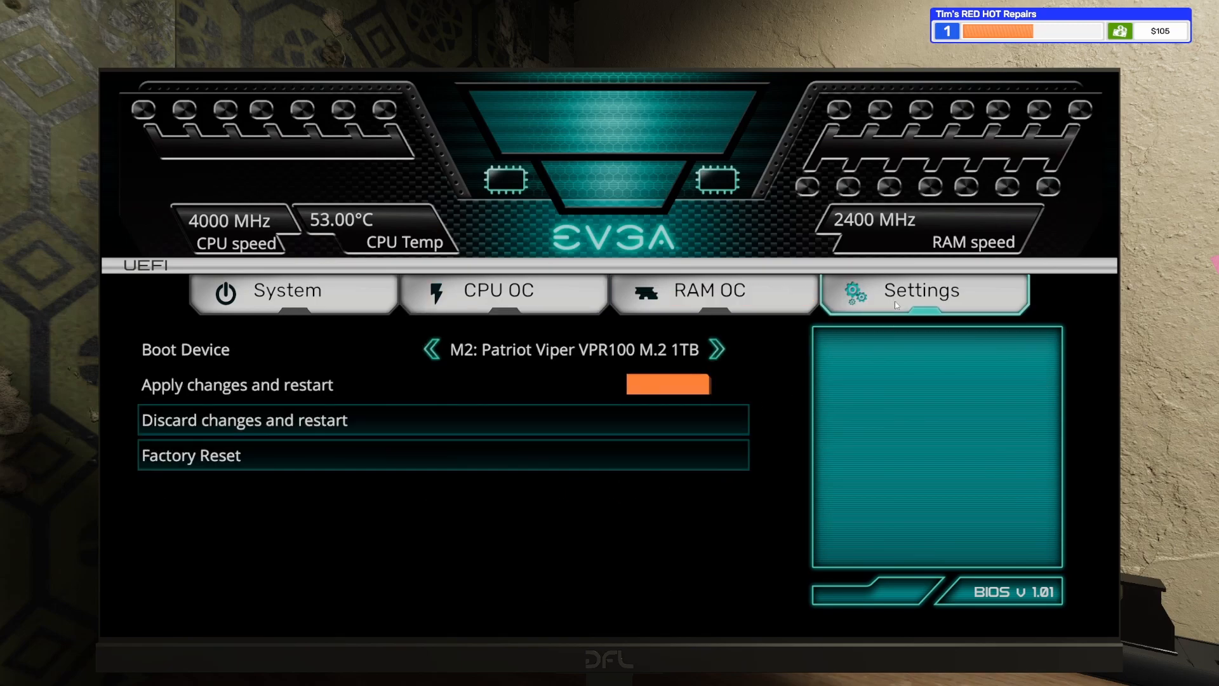
click(664, 383)
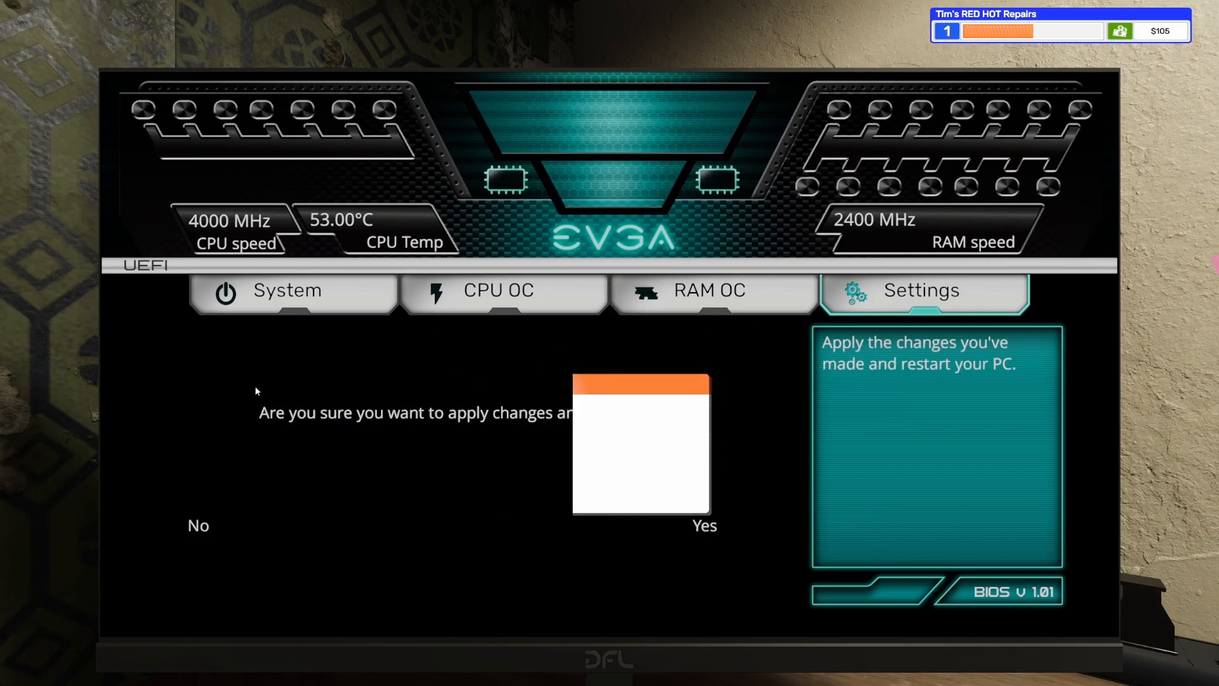
- Confirm the restart with the new overclock and launch the OCCT stress-testing app
click(703, 526)
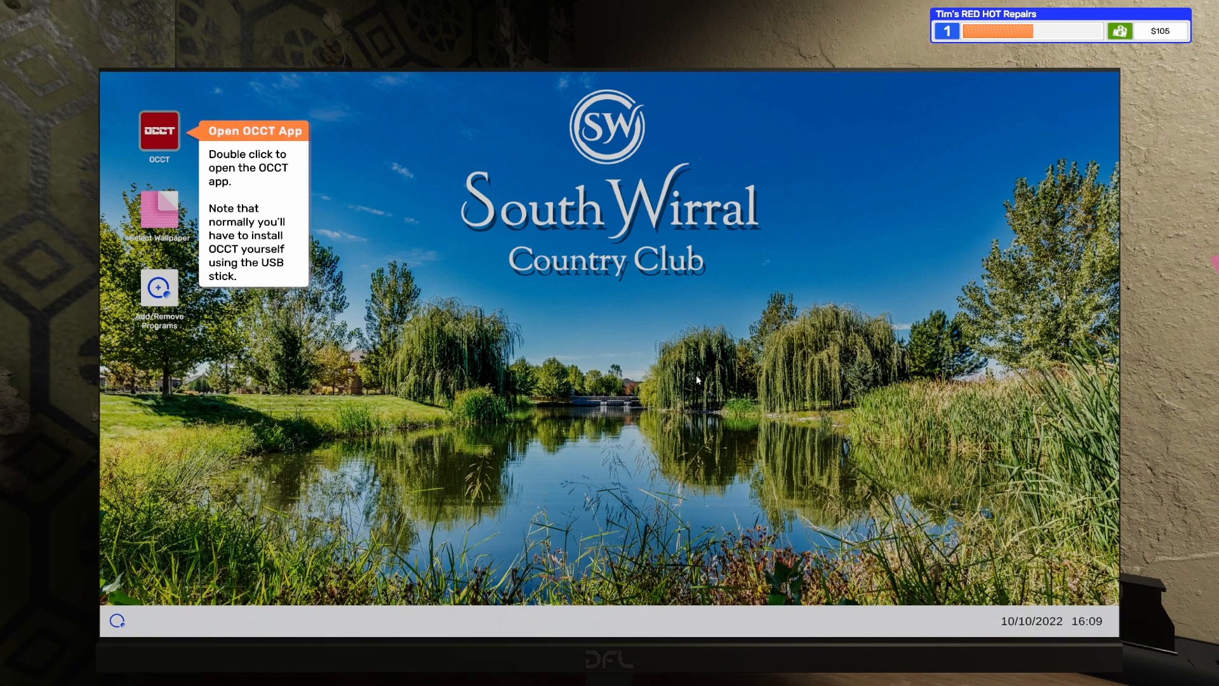
click(159, 130)
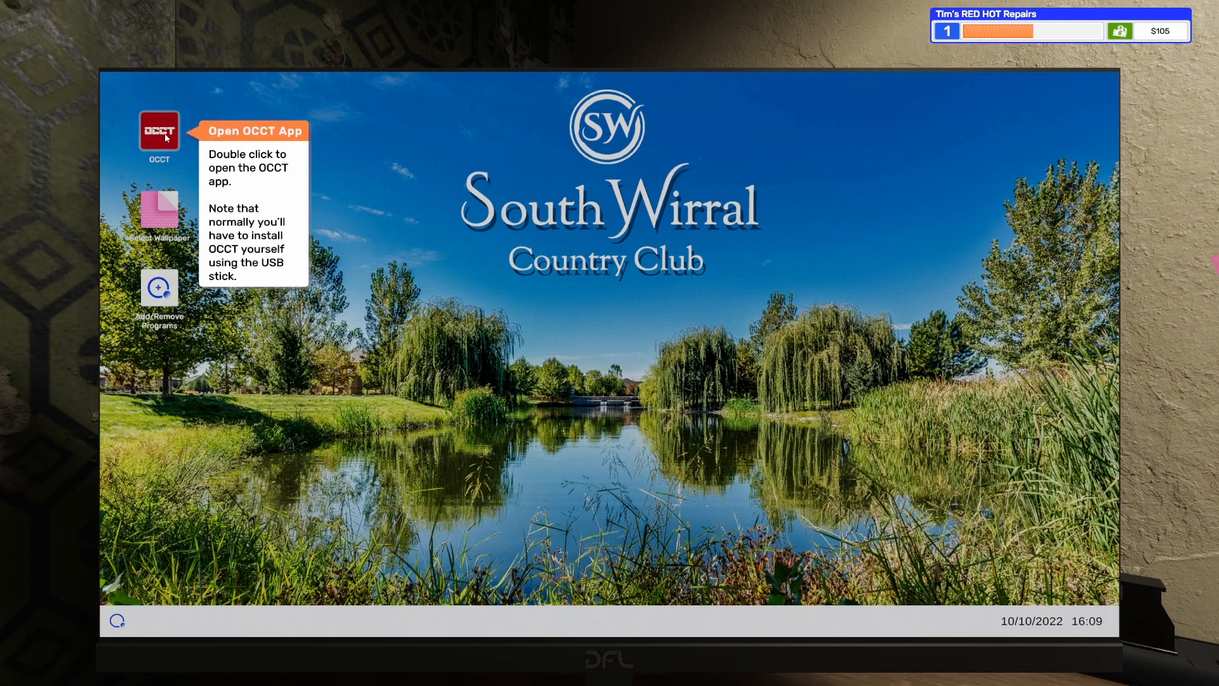
double_click(158, 131)
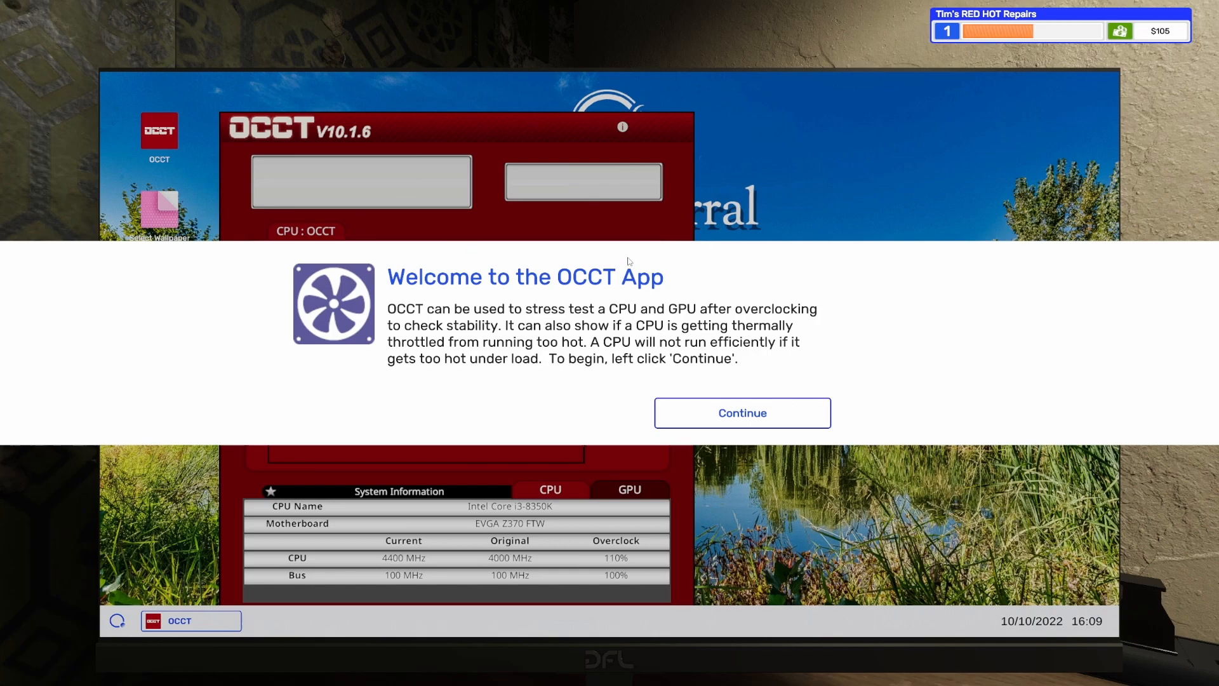
mouse_move(379, 304)
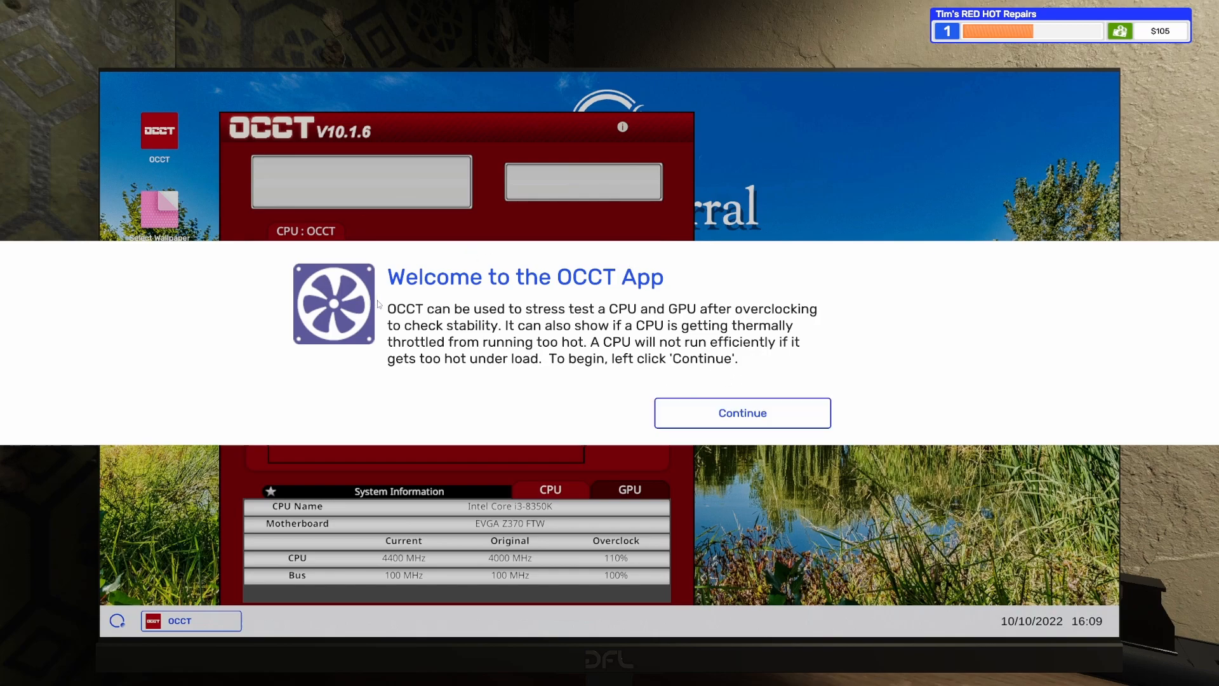
mouse_move(536, 320)
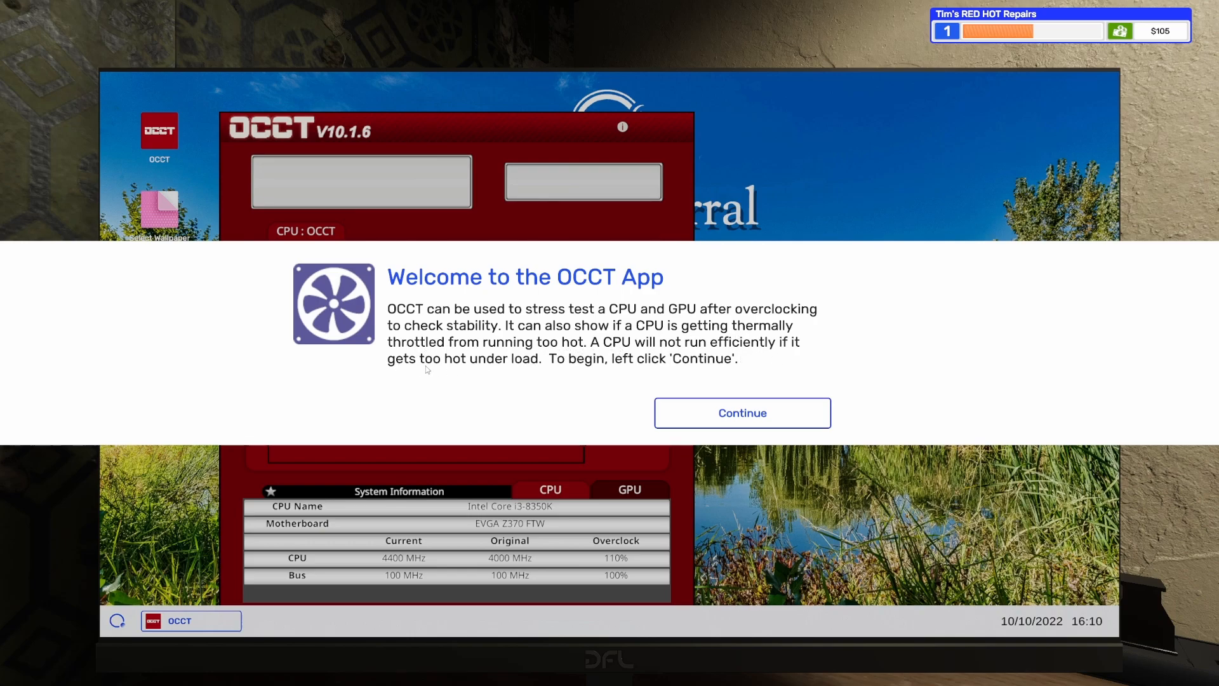
mouse_move(505, 366)
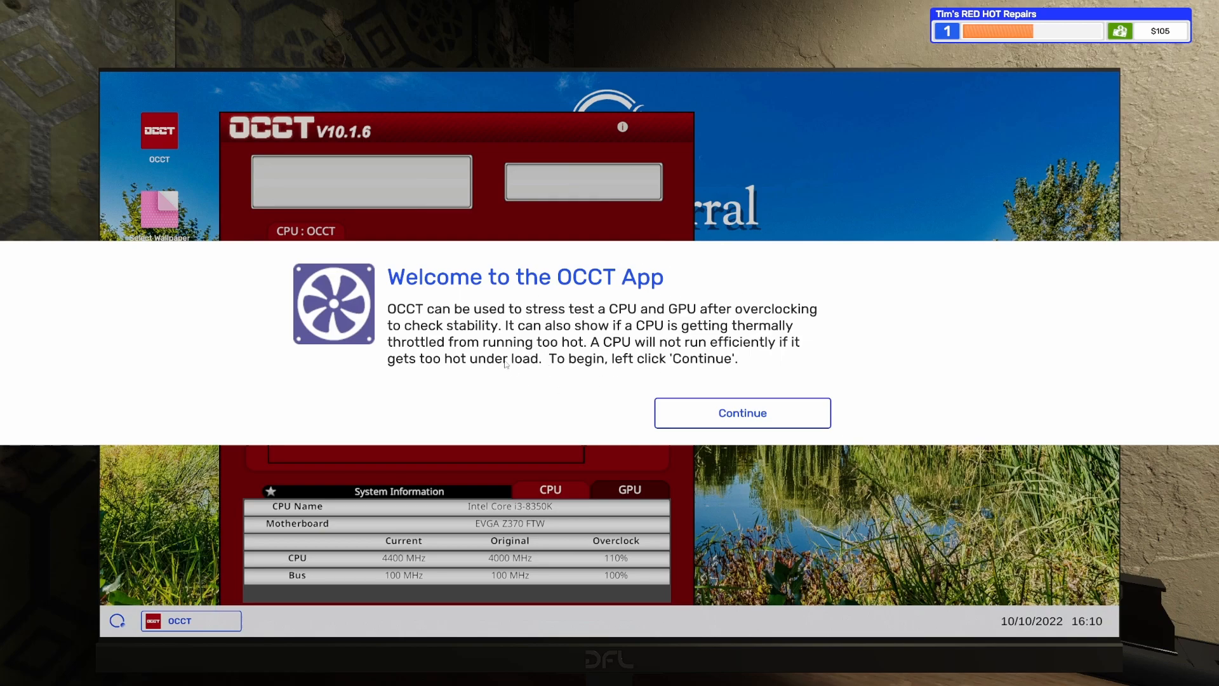
mouse_move(389, 381)
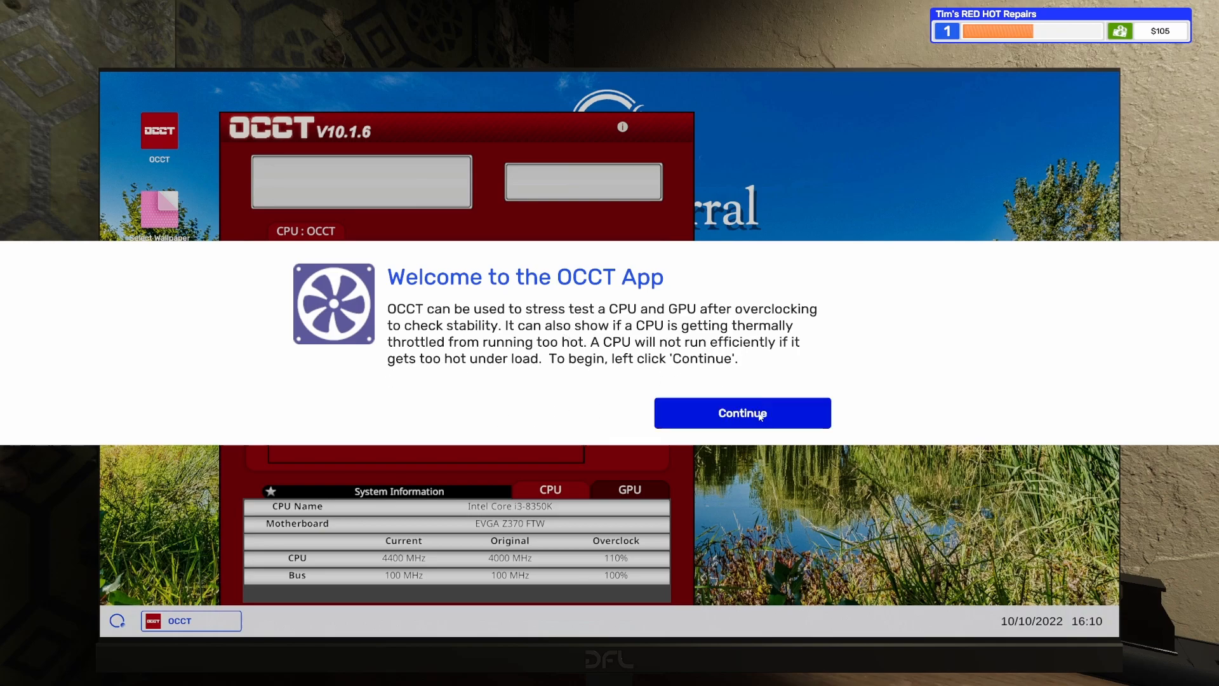
mouse_move(624, 383)
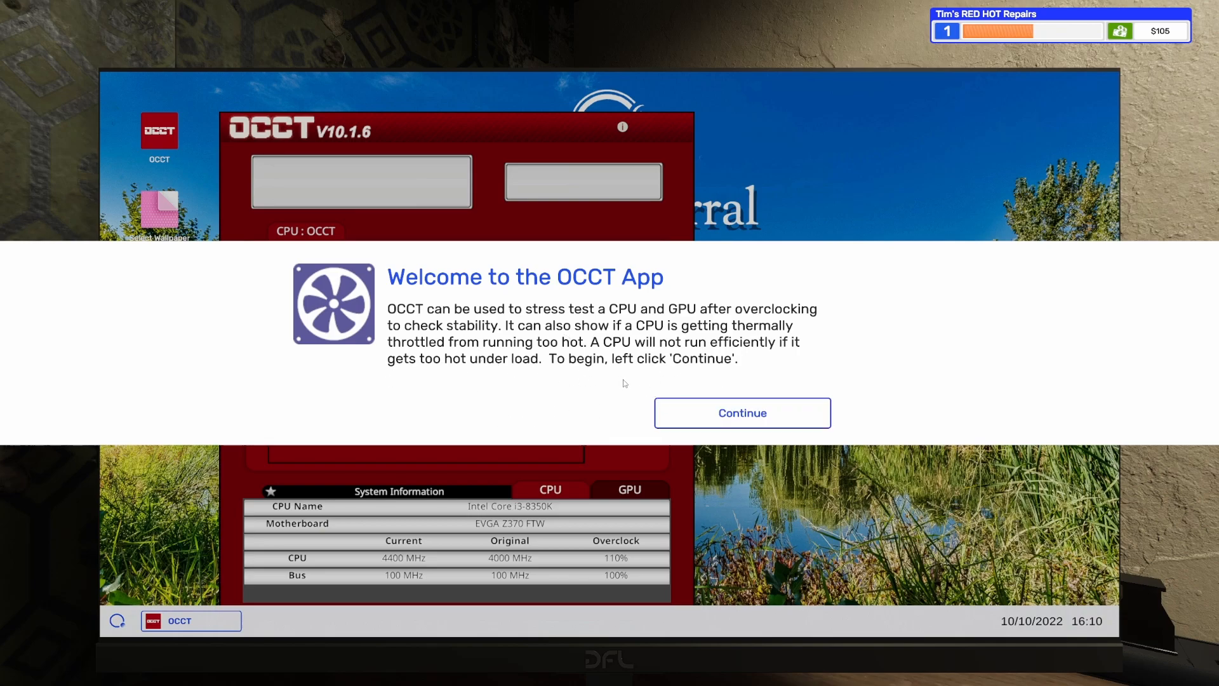
- Run the OCCT CPU stress test on the 4400 MHz overclock and acknowledge its completion
click(741, 413)
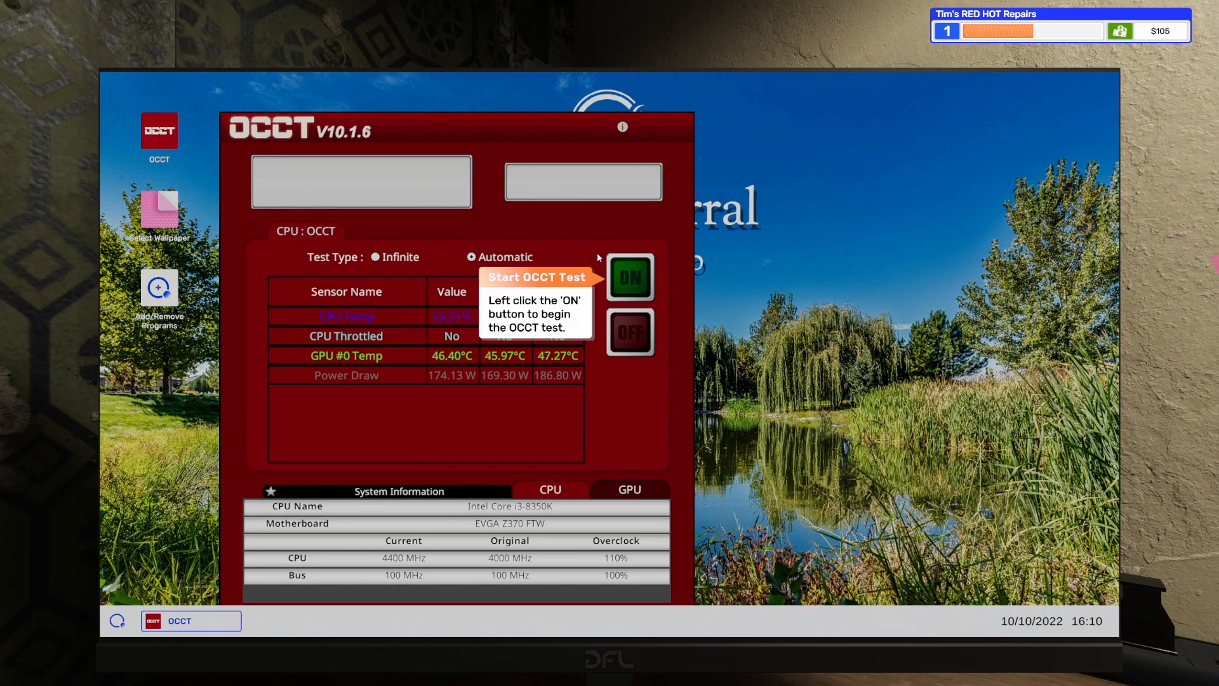
mouse_move(592, 251)
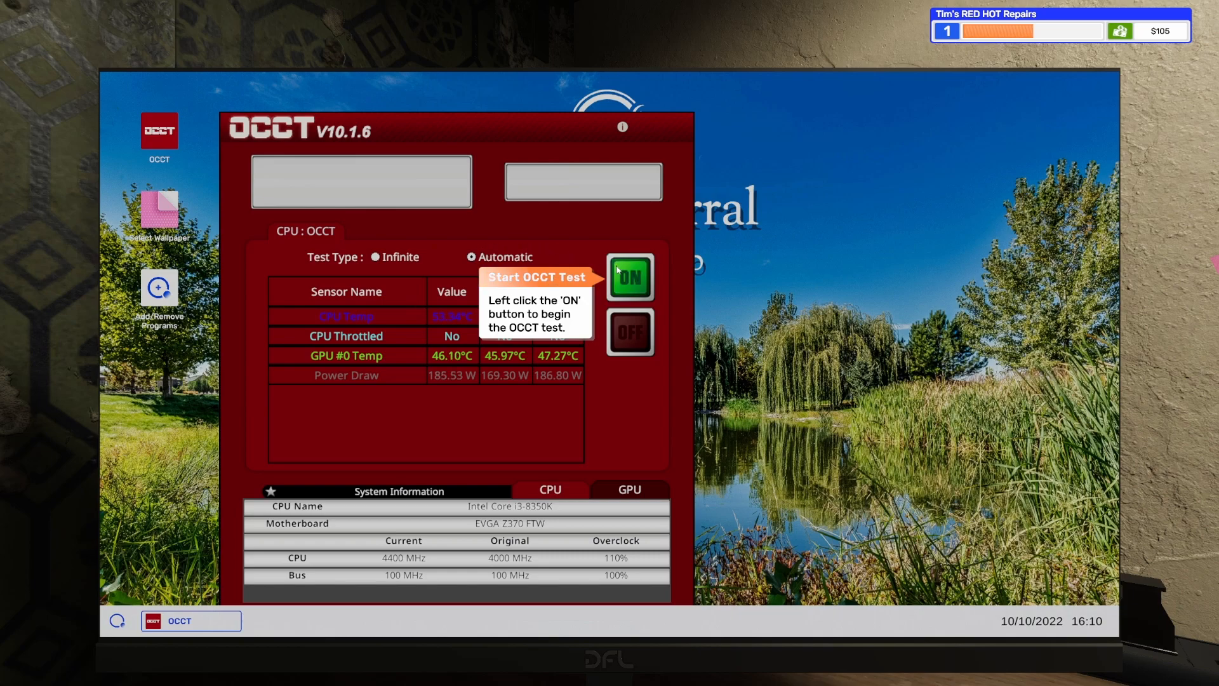
click(630, 277)
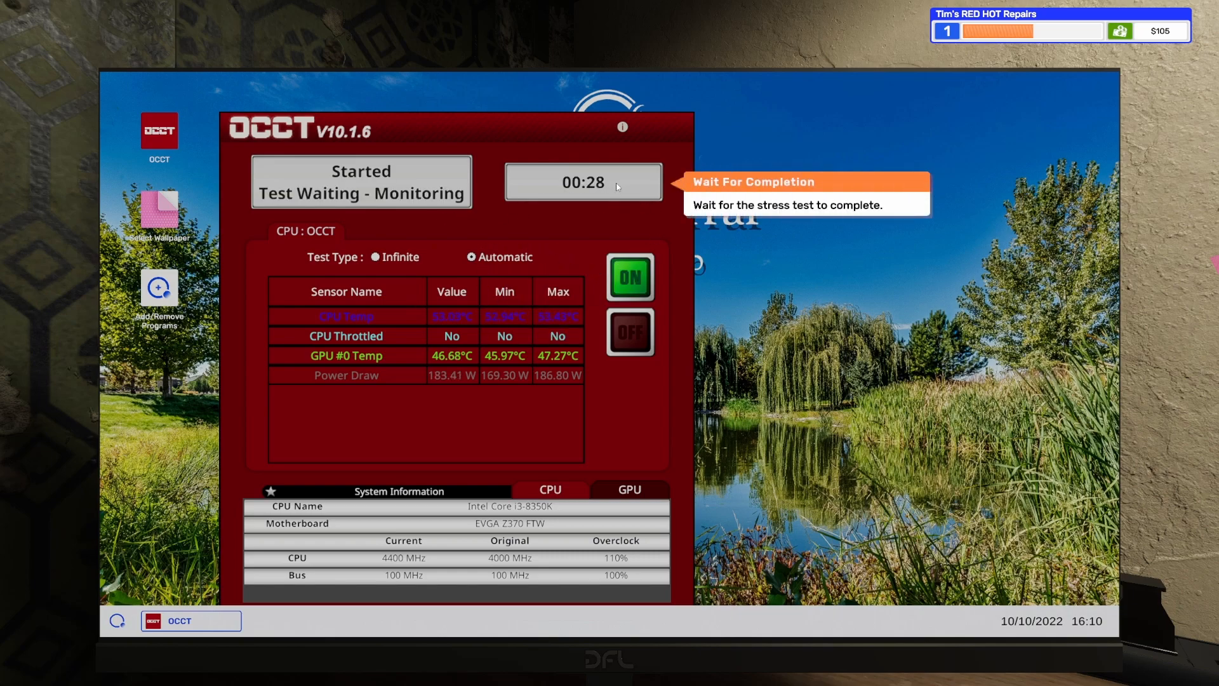
mouse_move(581, 219)
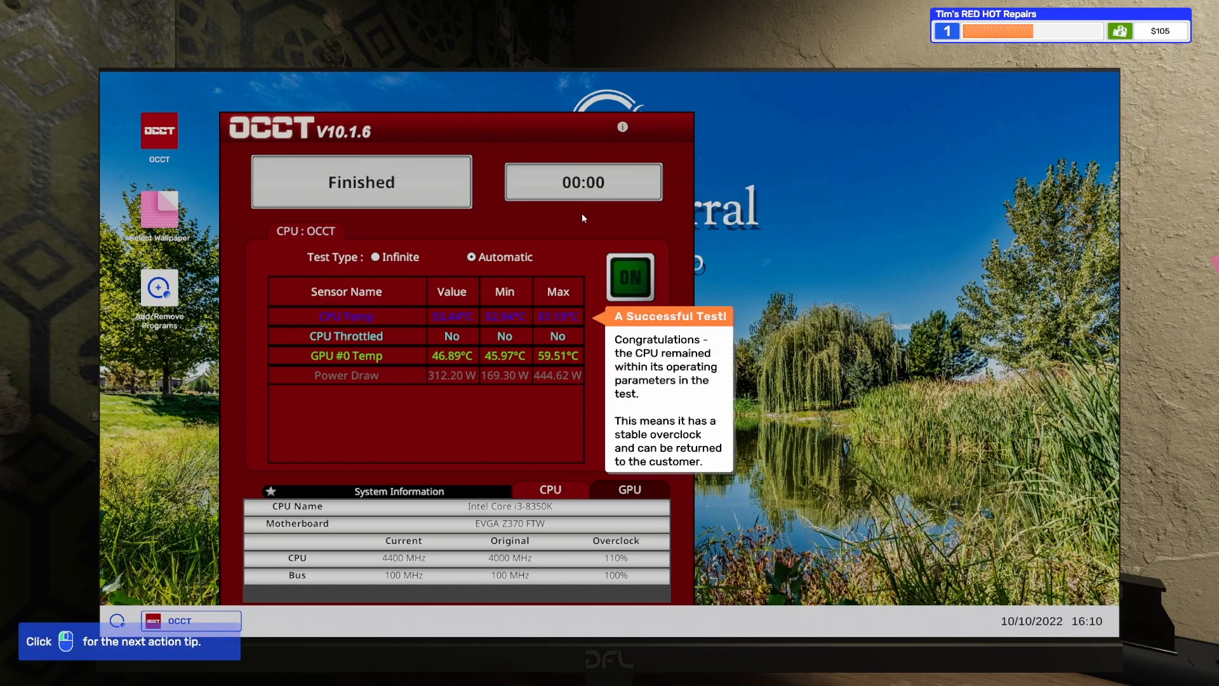
mouse_move(599, 397)
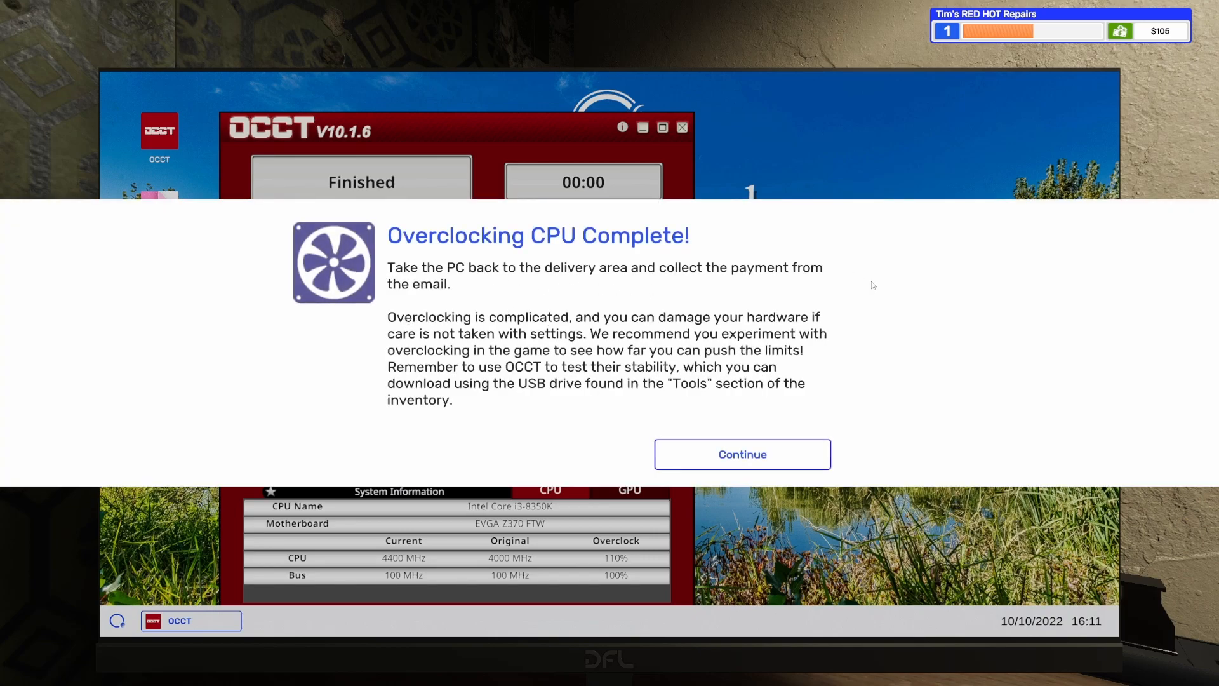
click(742, 453)
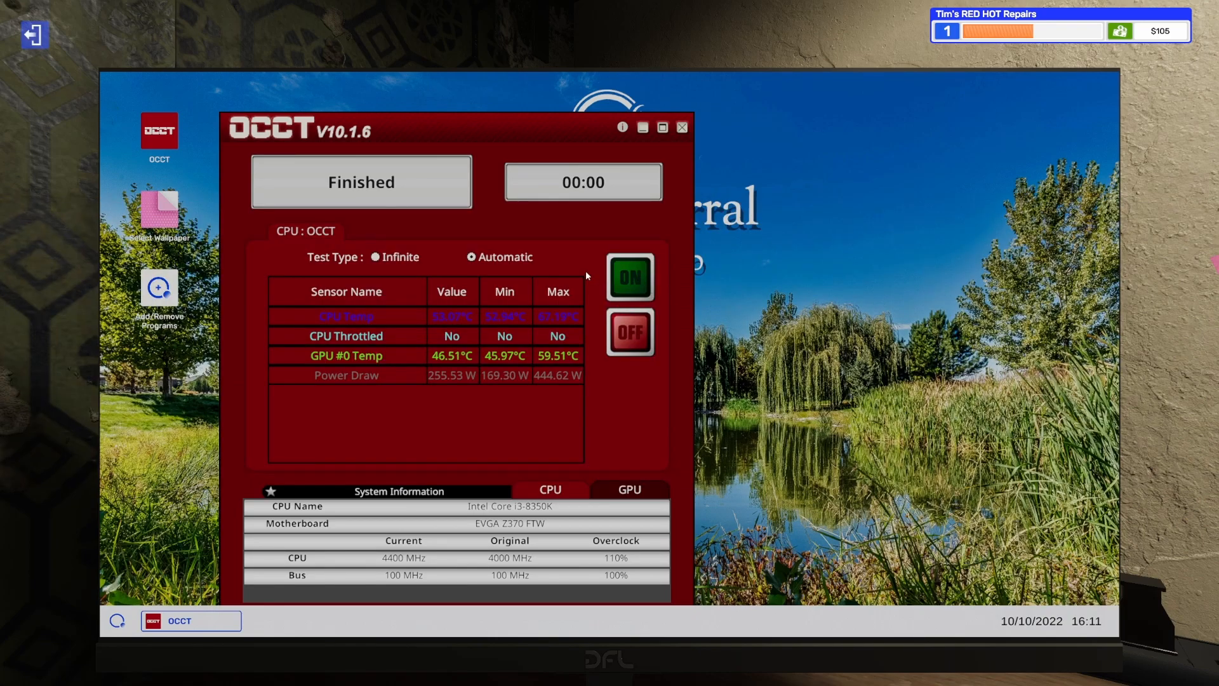
mouse_move(405, 405)
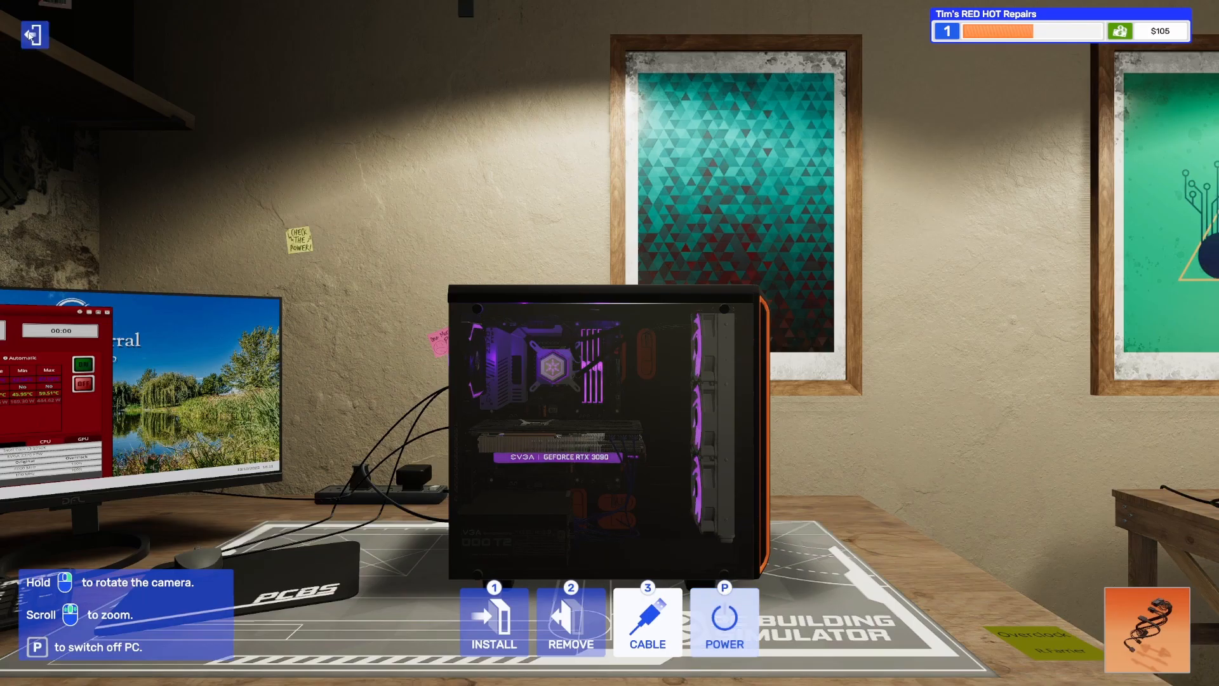
- Take the finished overclocked PC away from the workbench for delivery
click(724, 617)
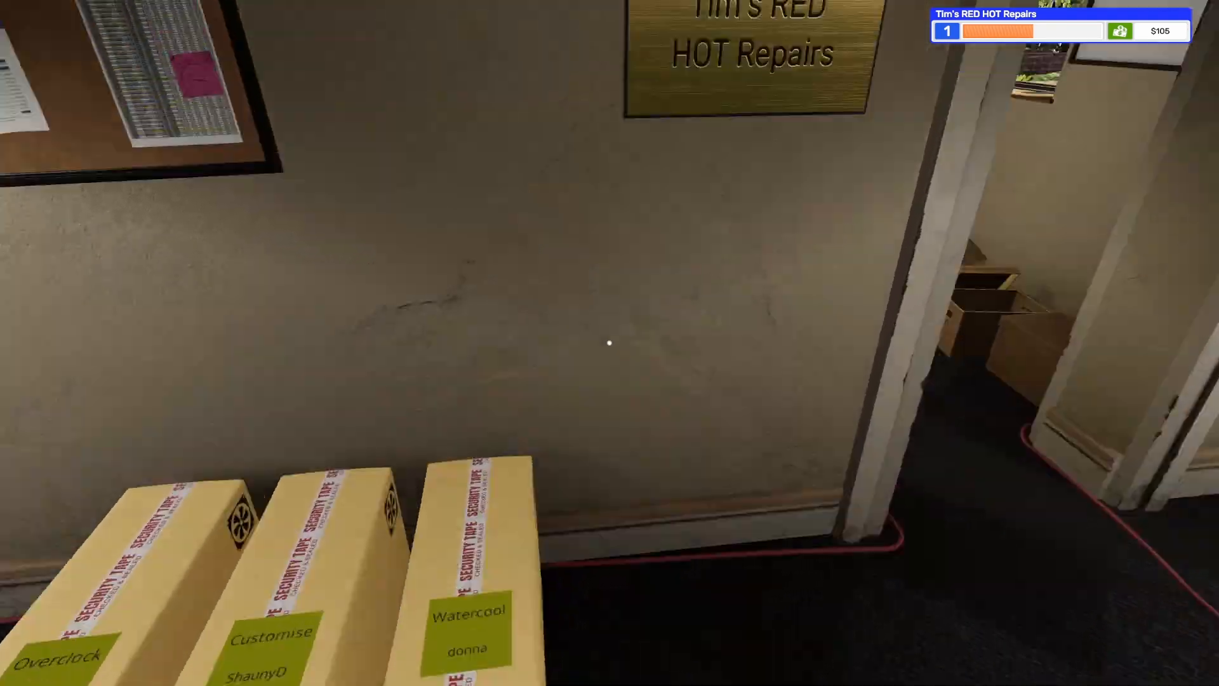
mouse_move(605, 343)
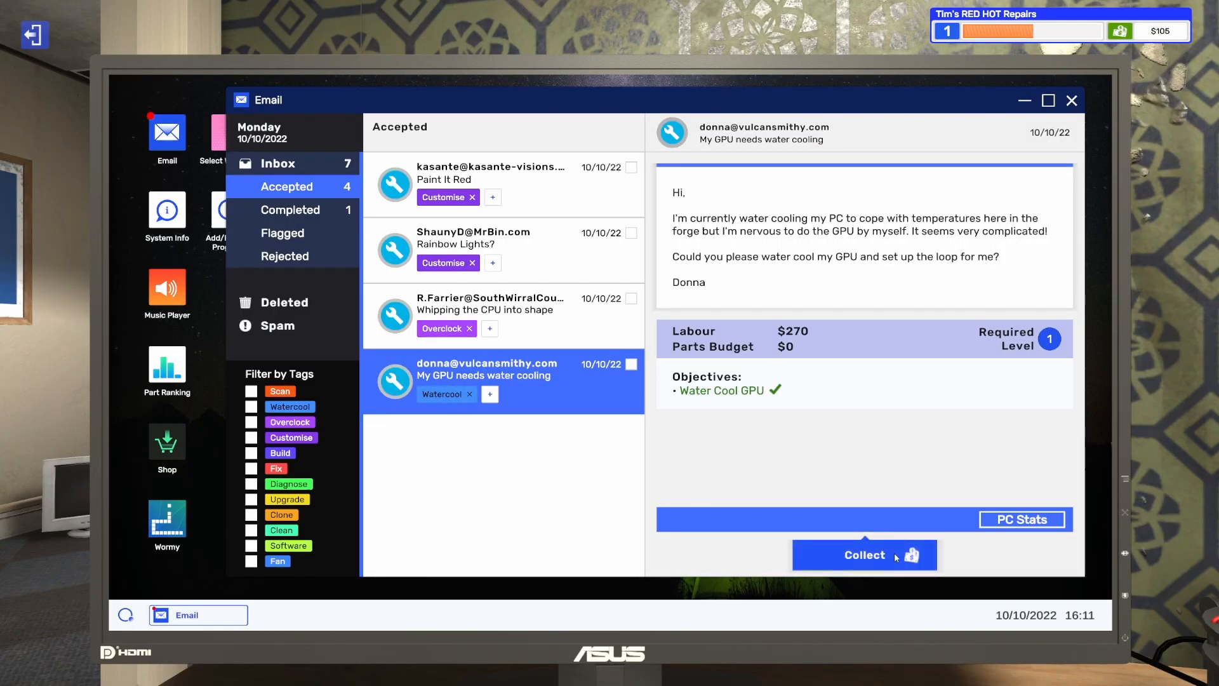
- Collect payment for the water-cooling, rainbow lights and overclock jobs, reaching $915
click(865, 555)
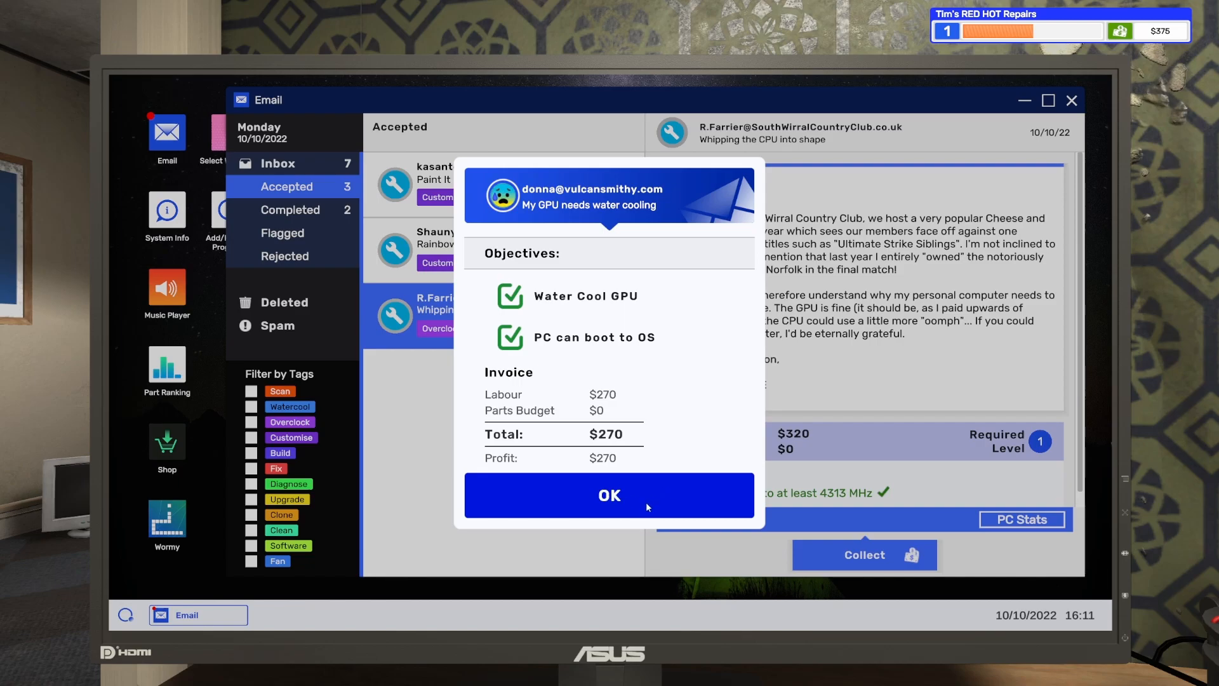
click(609, 495)
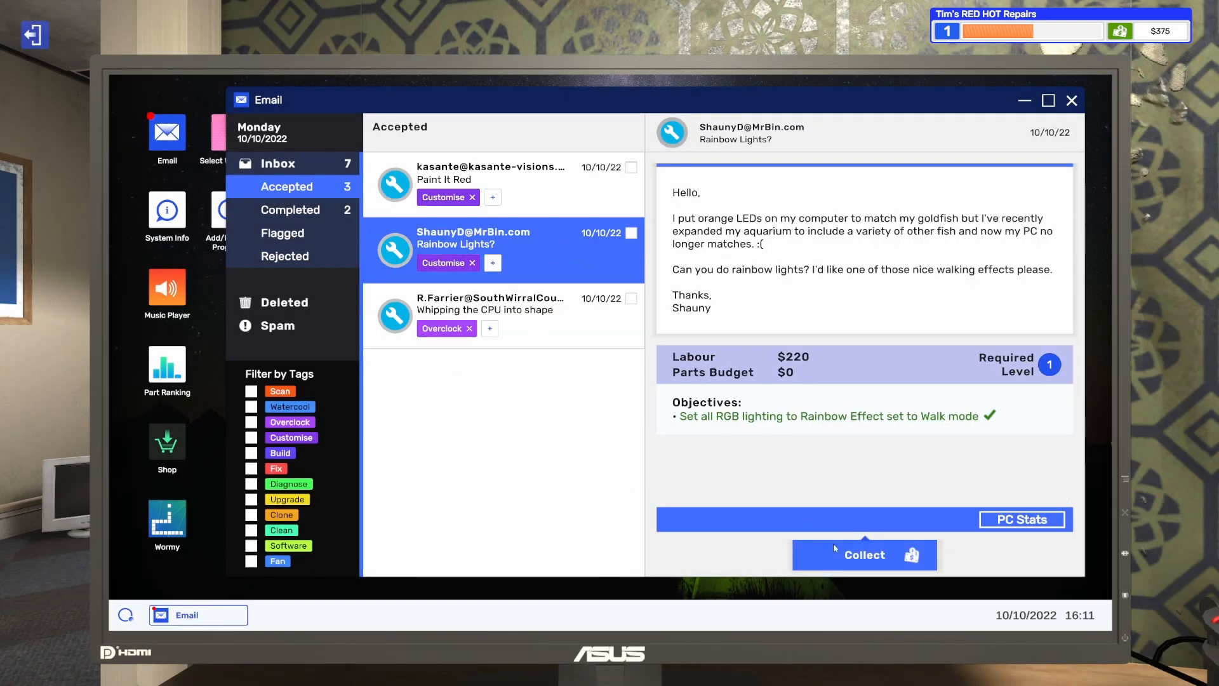
click(865, 555)
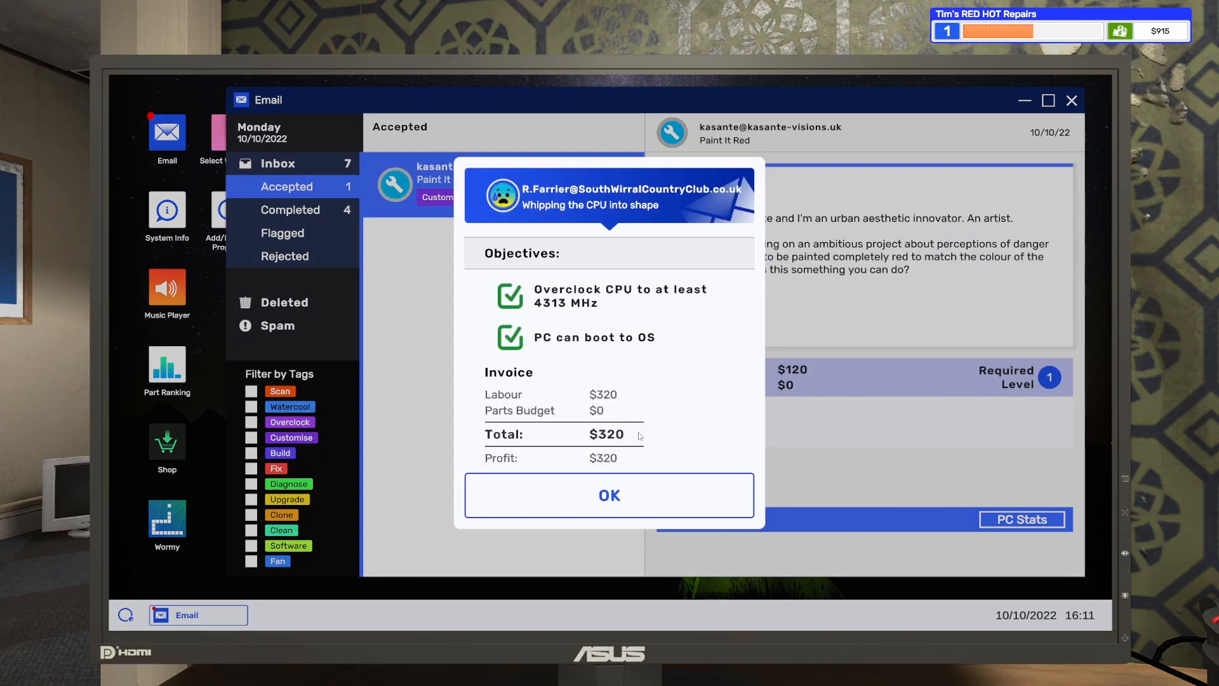
click(609, 496)
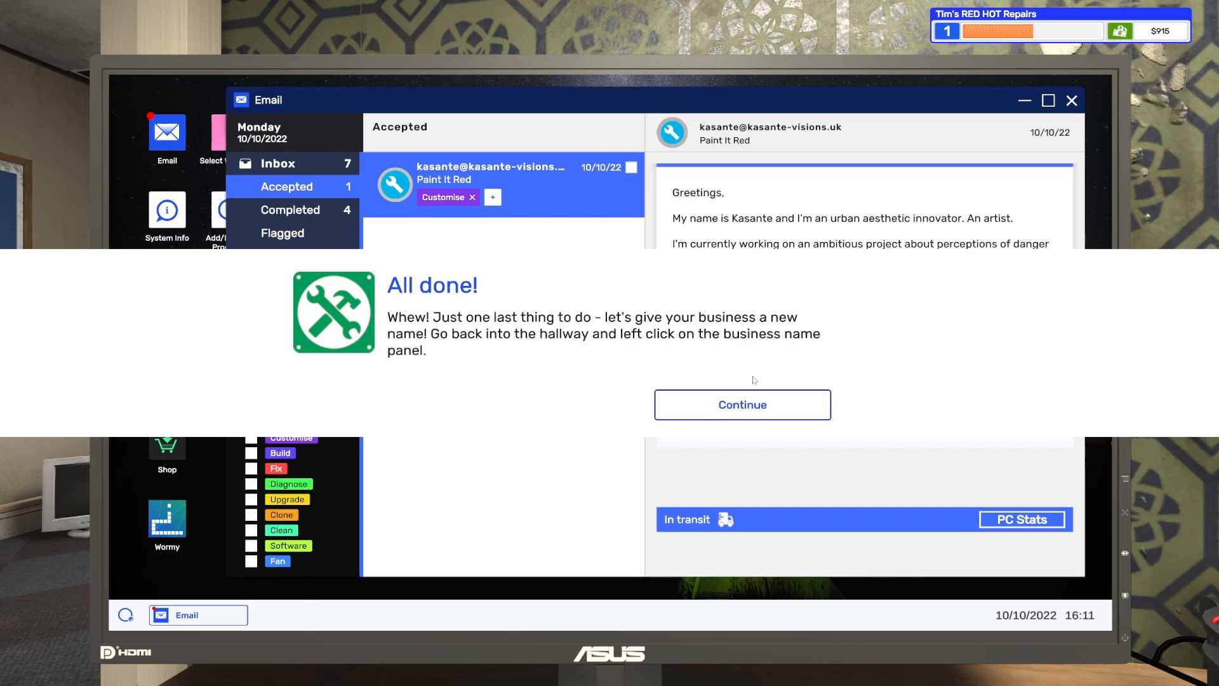
mouse_move(761, 402)
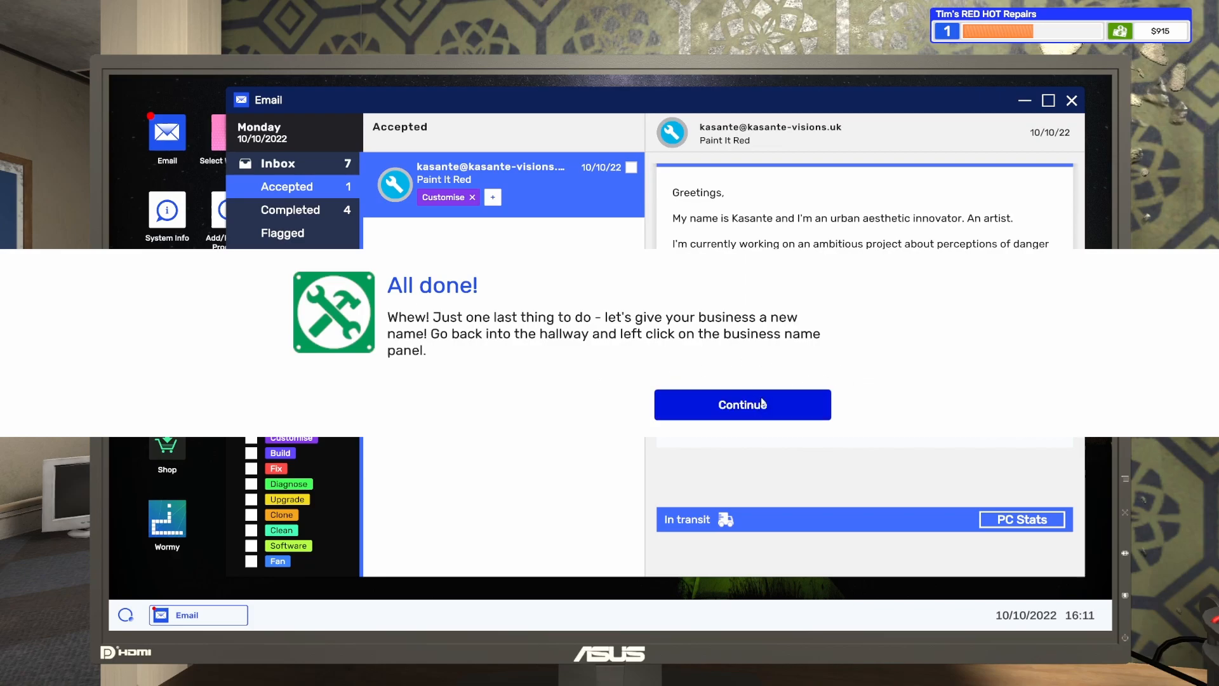
- Rename the company to 'Leps pc repair' and confirm the new name
click(742, 405)
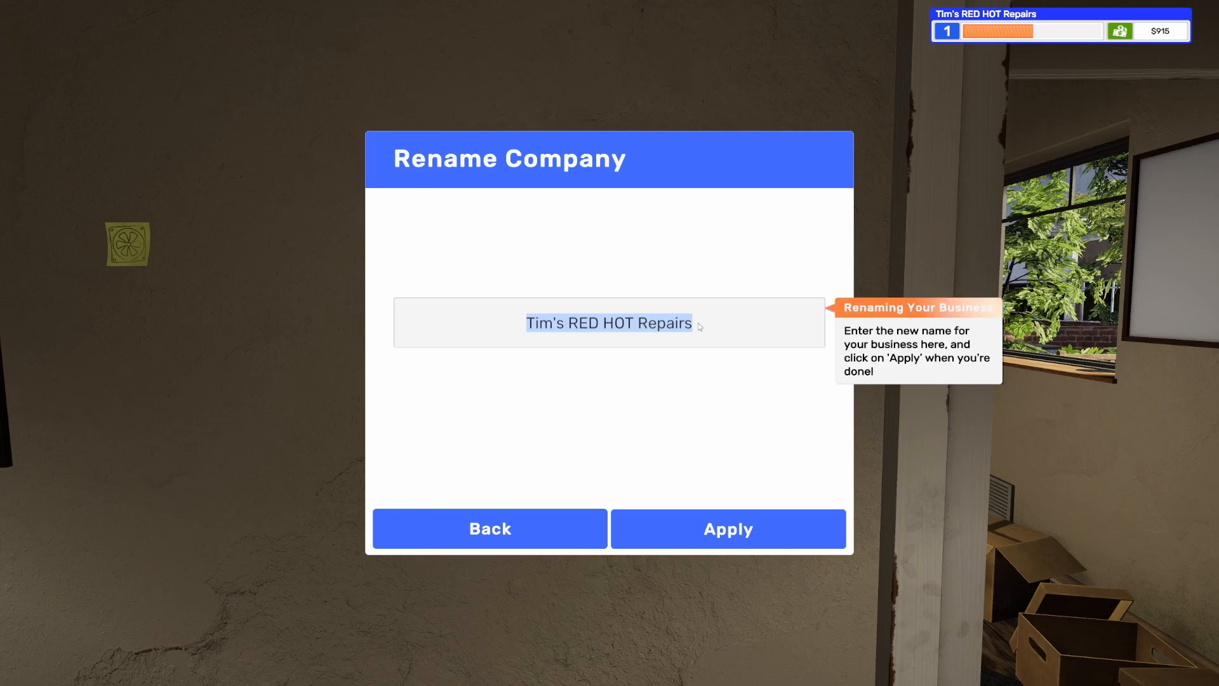
text(Lep)
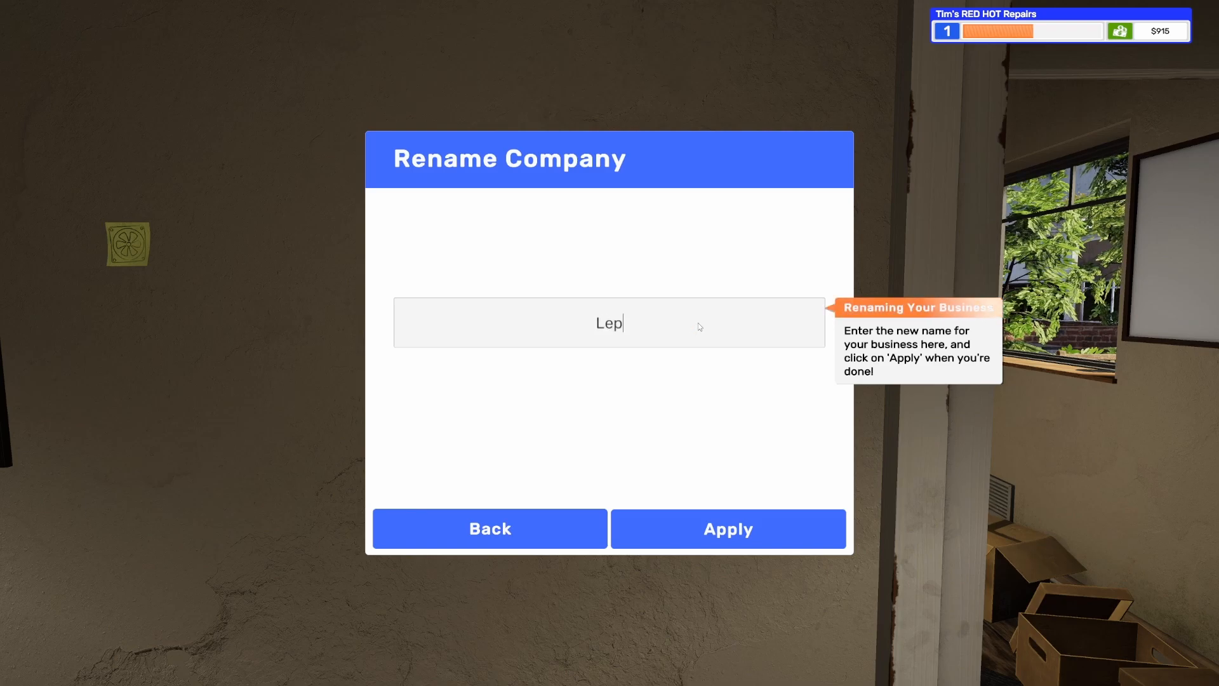
text(s)
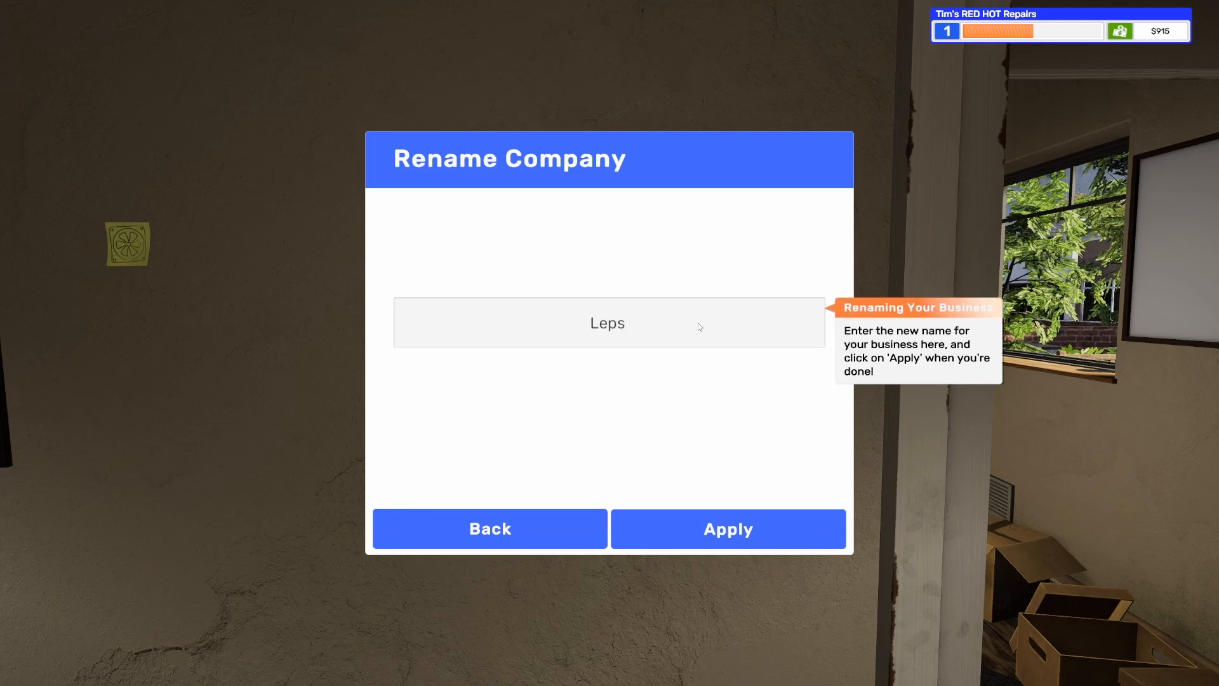
text(pc repair)
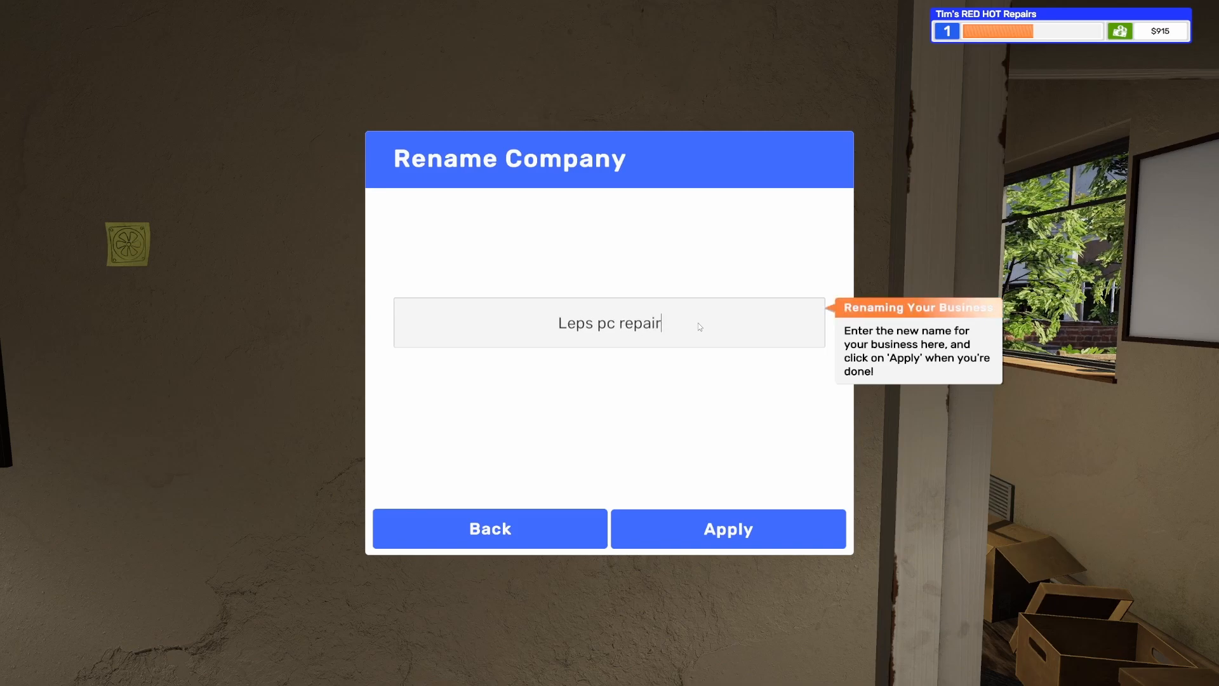
triple_click(610, 323)
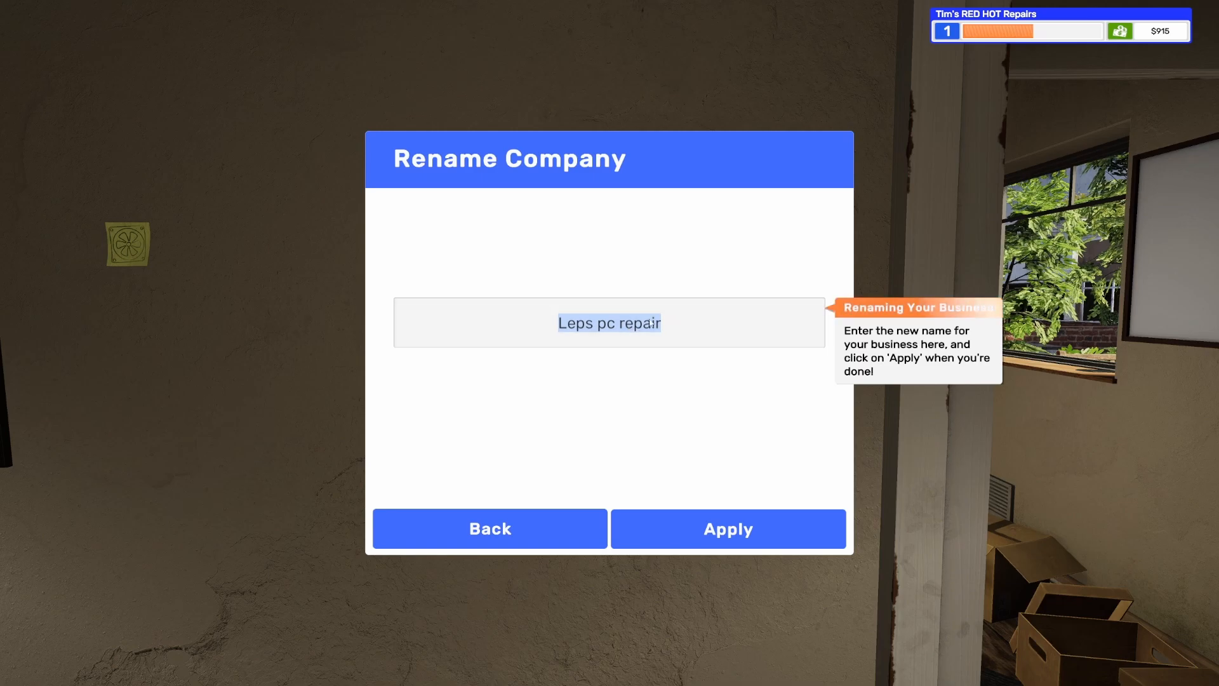
click(729, 528)
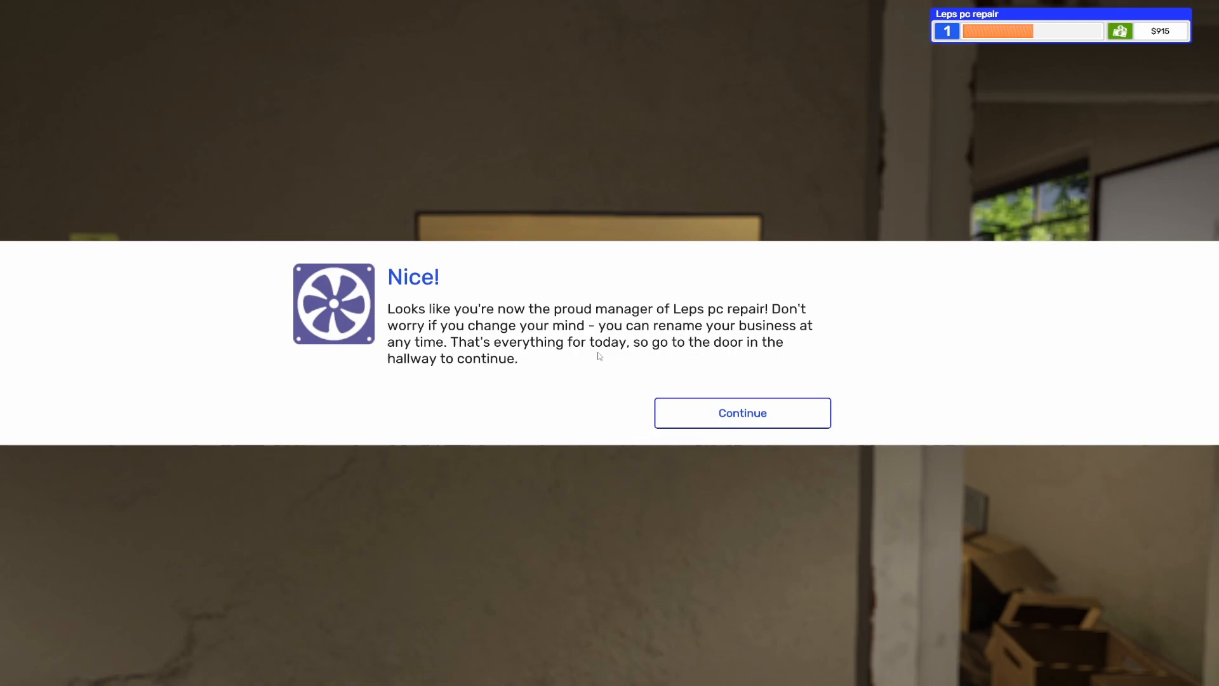
- Acknowledge the Nice! confirmation of the new business name
click(742, 413)
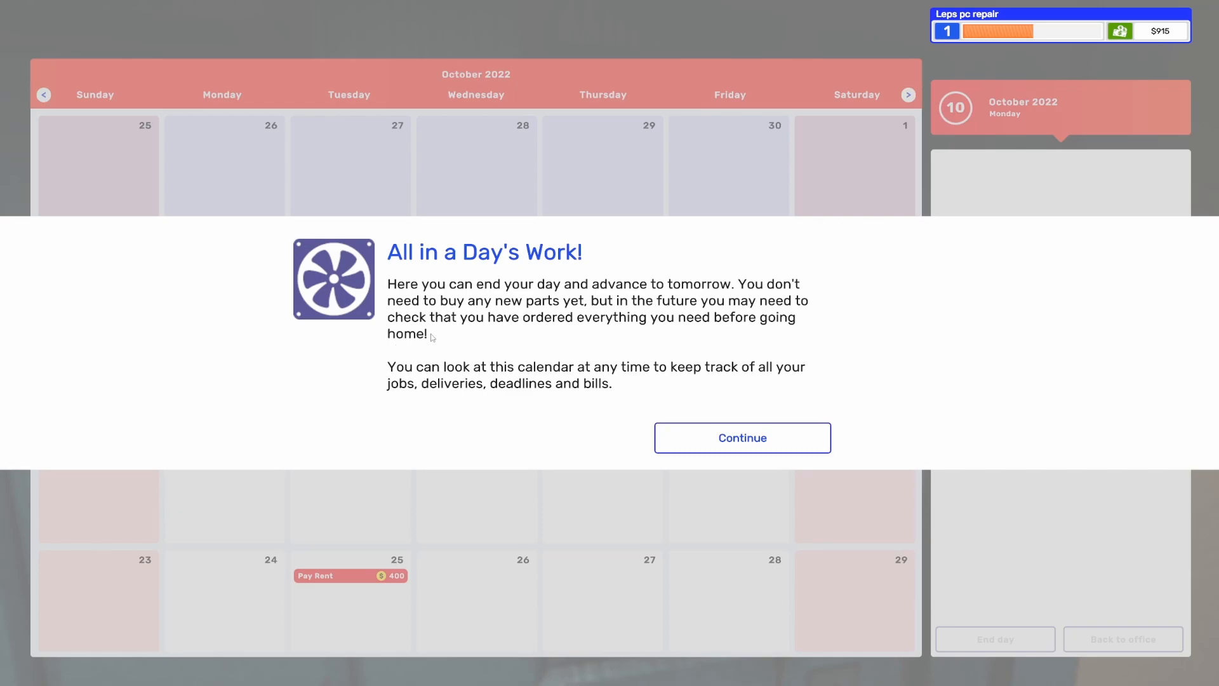
mouse_move(675, 318)
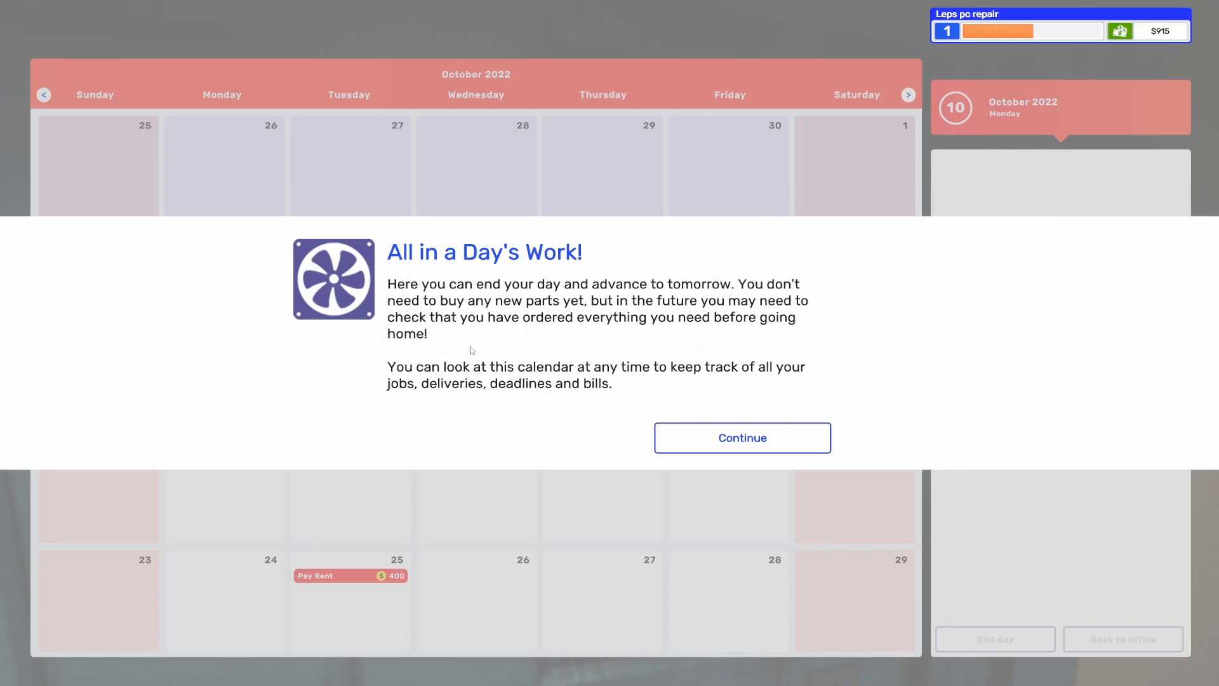
mouse_move(635, 378)
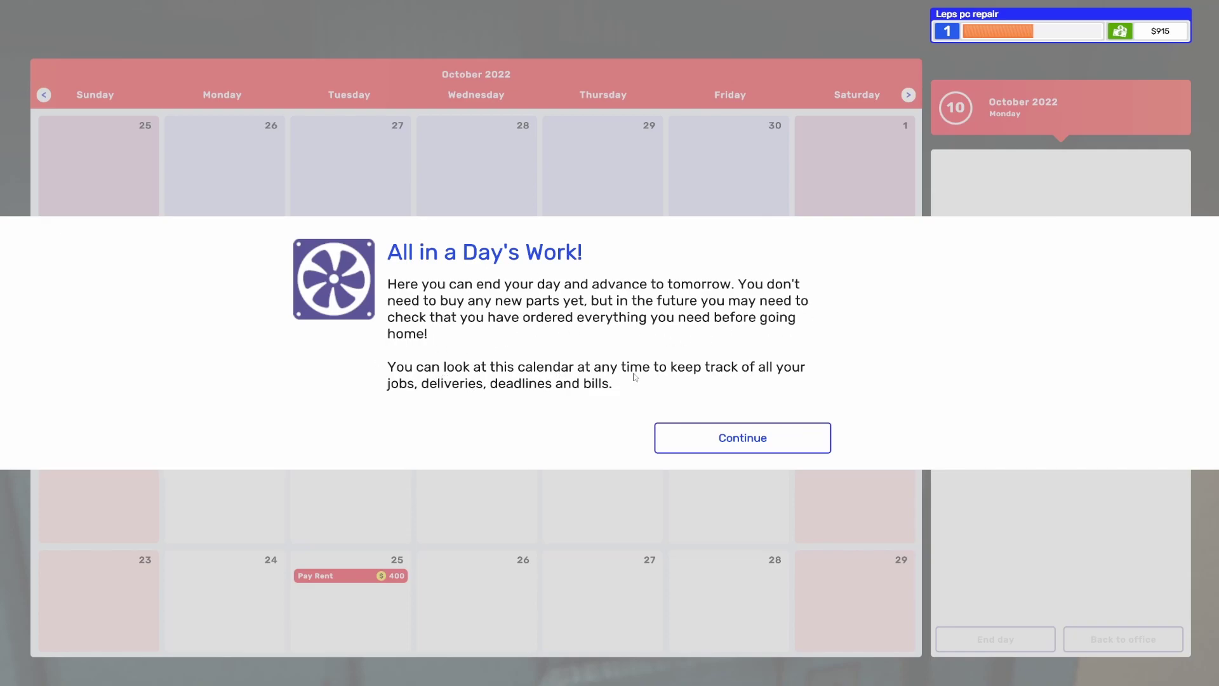
mouse_move(540, 402)
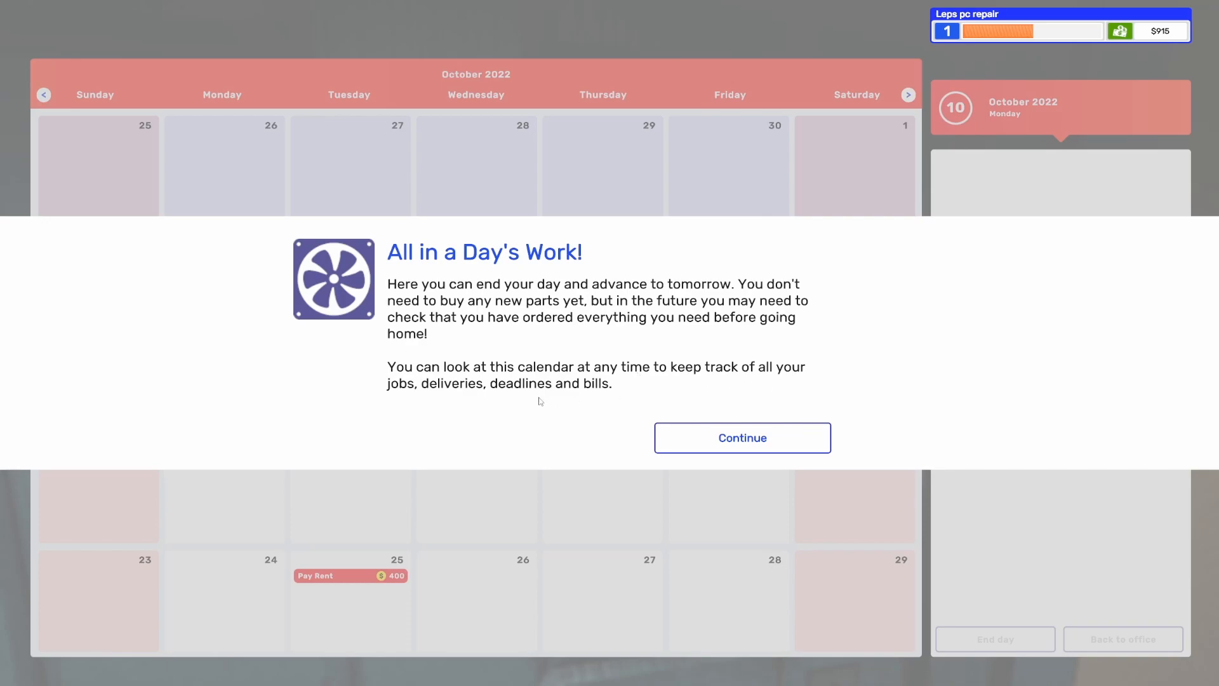
mouse_move(818, 401)
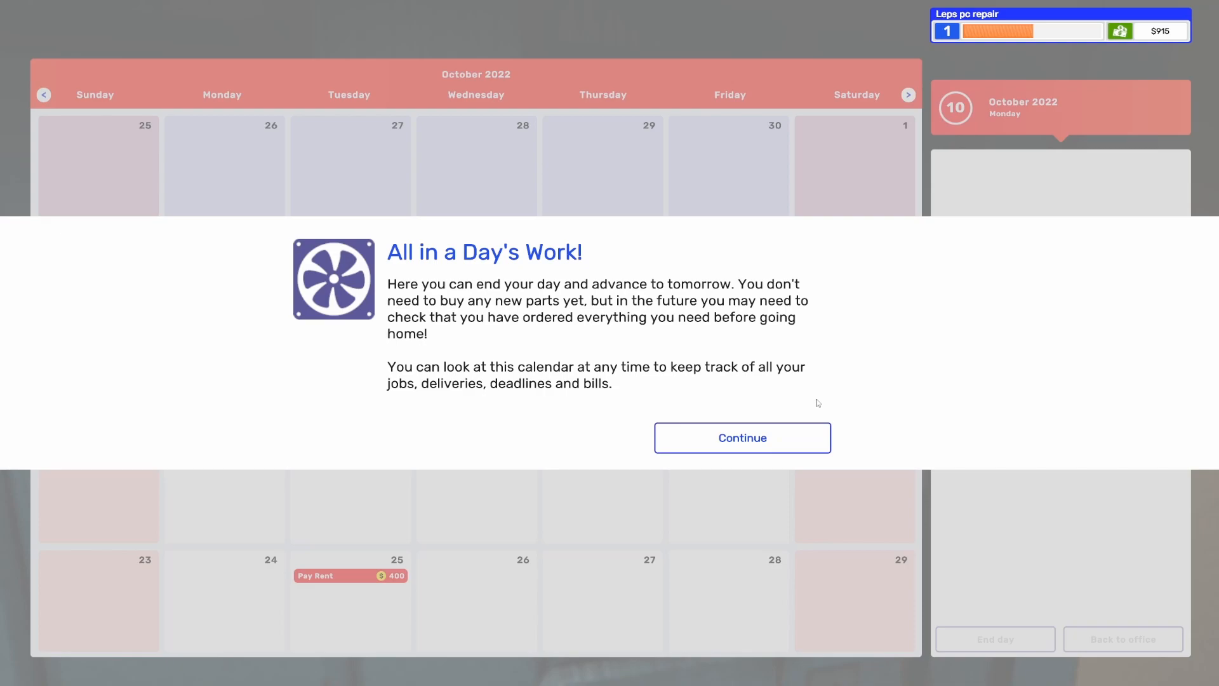
mouse_move(780, 447)
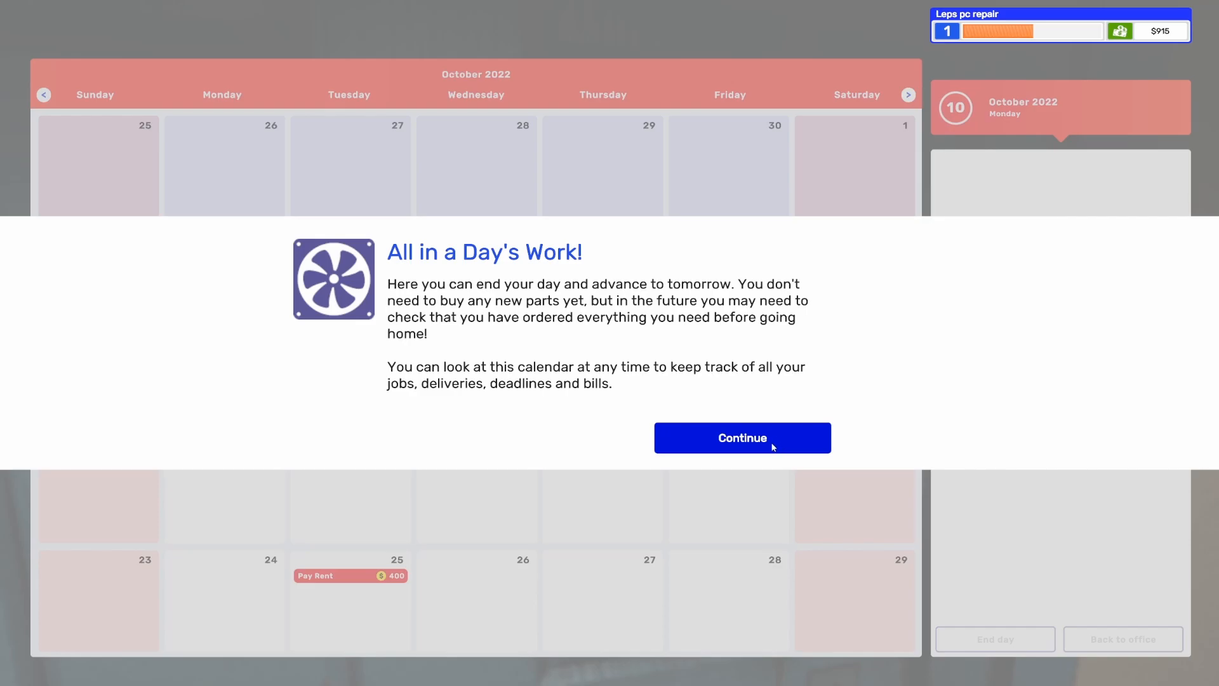
- Dismiss the 'All in a Day's Work!' calendar introduction for October 2022
click(741, 437)
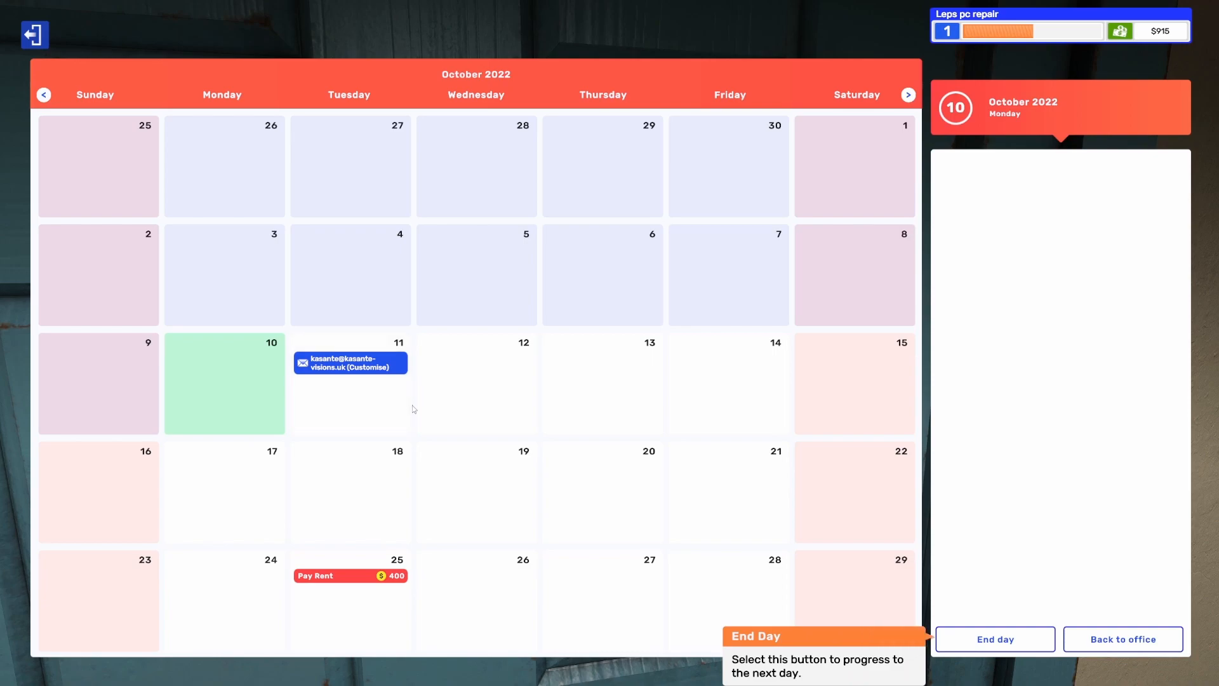
mouse_move(298, 368)
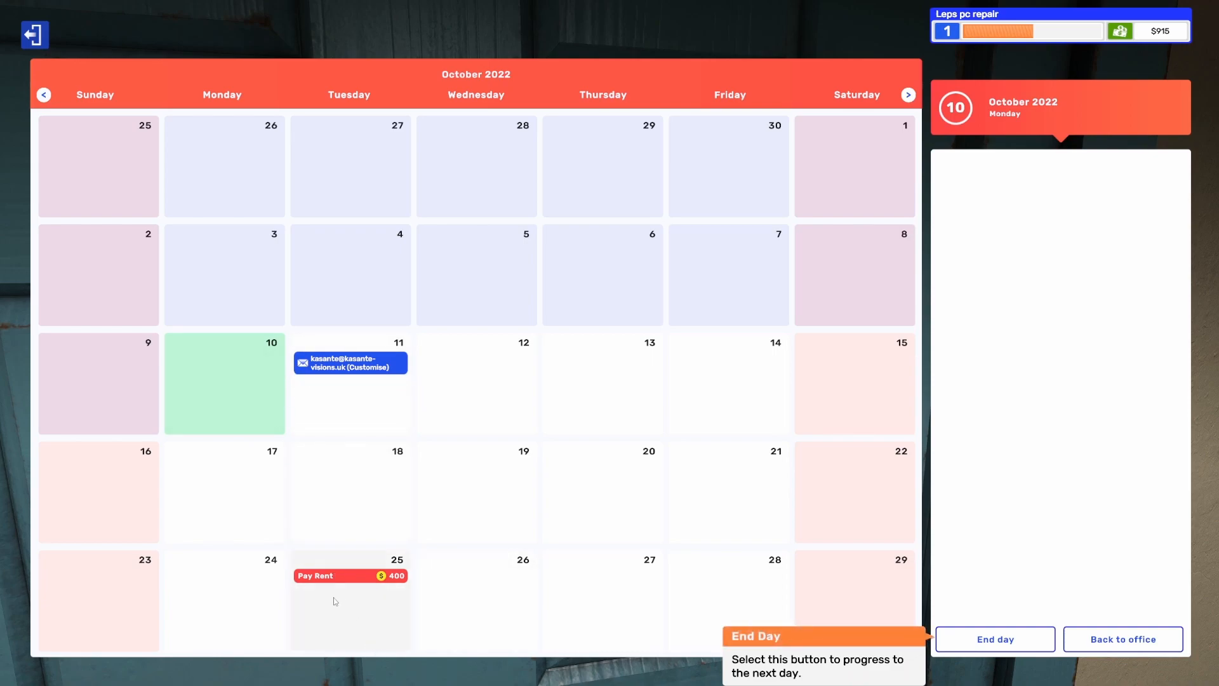
mouse_move(383, 400)
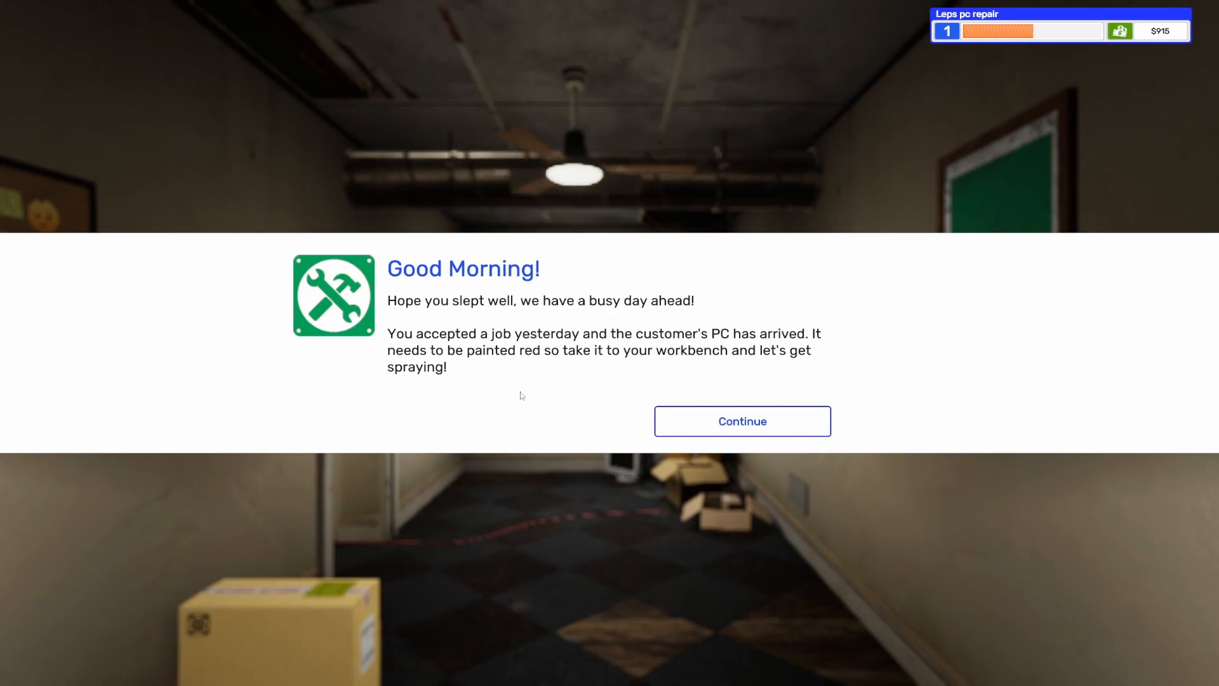
mouse_move(551, 401)
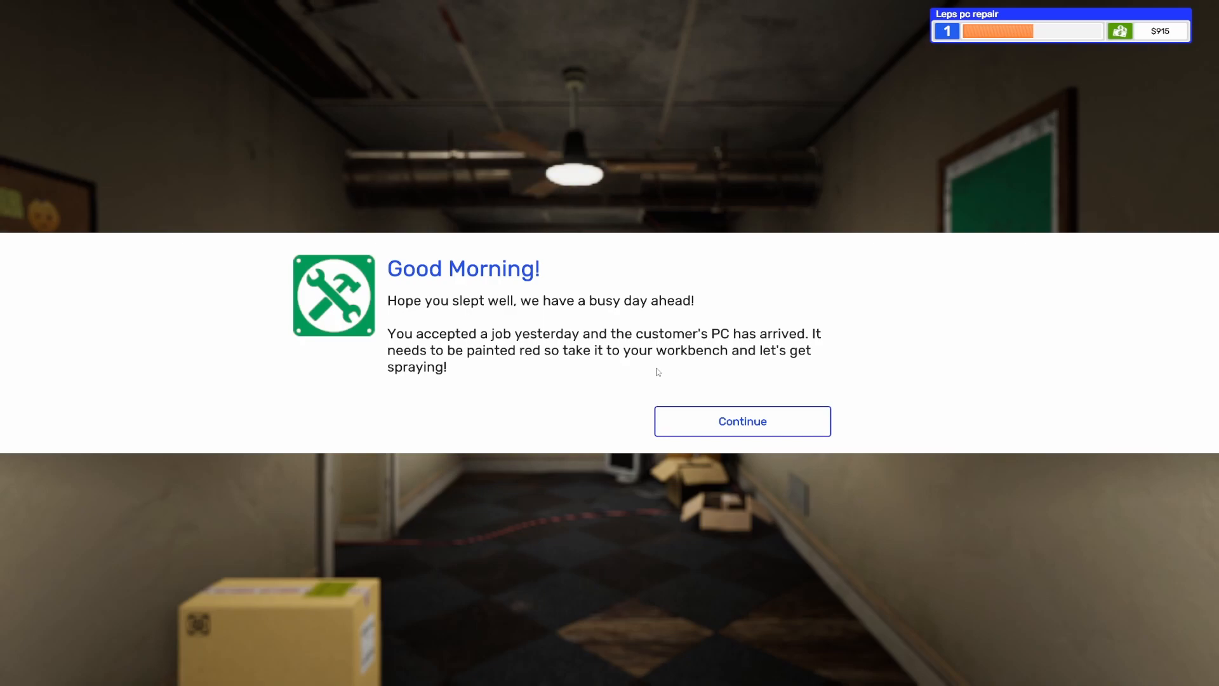
mouse_move(523, 356)
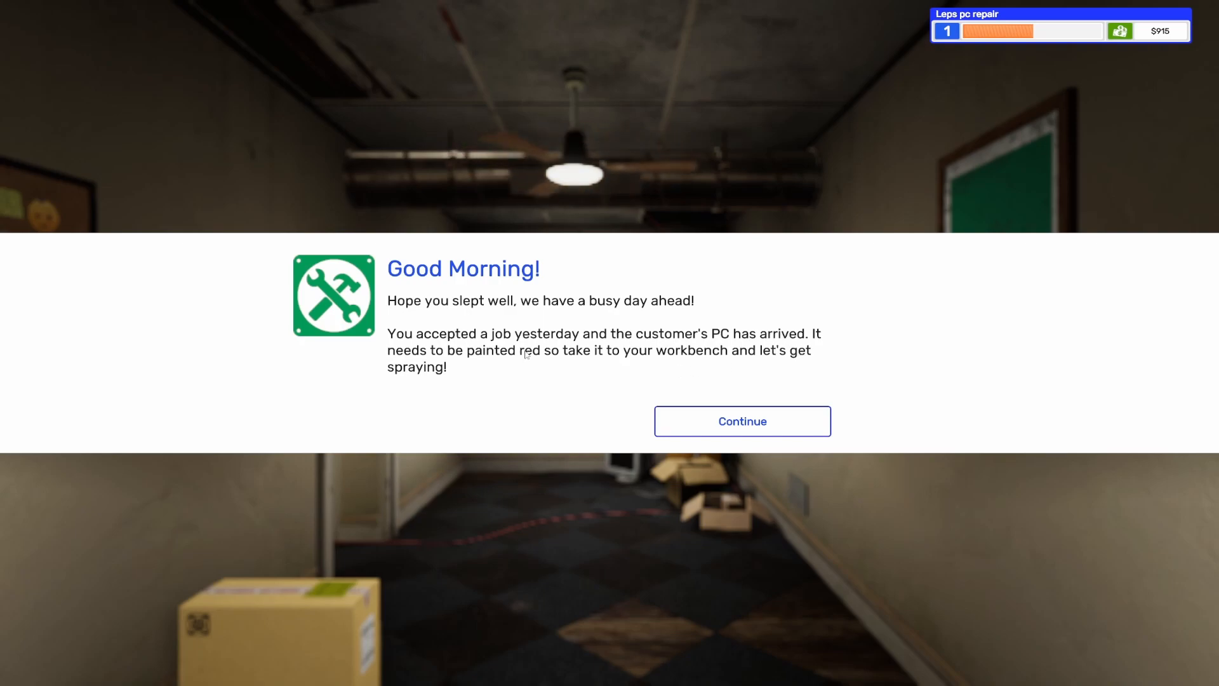
mouse_move(739, 389)
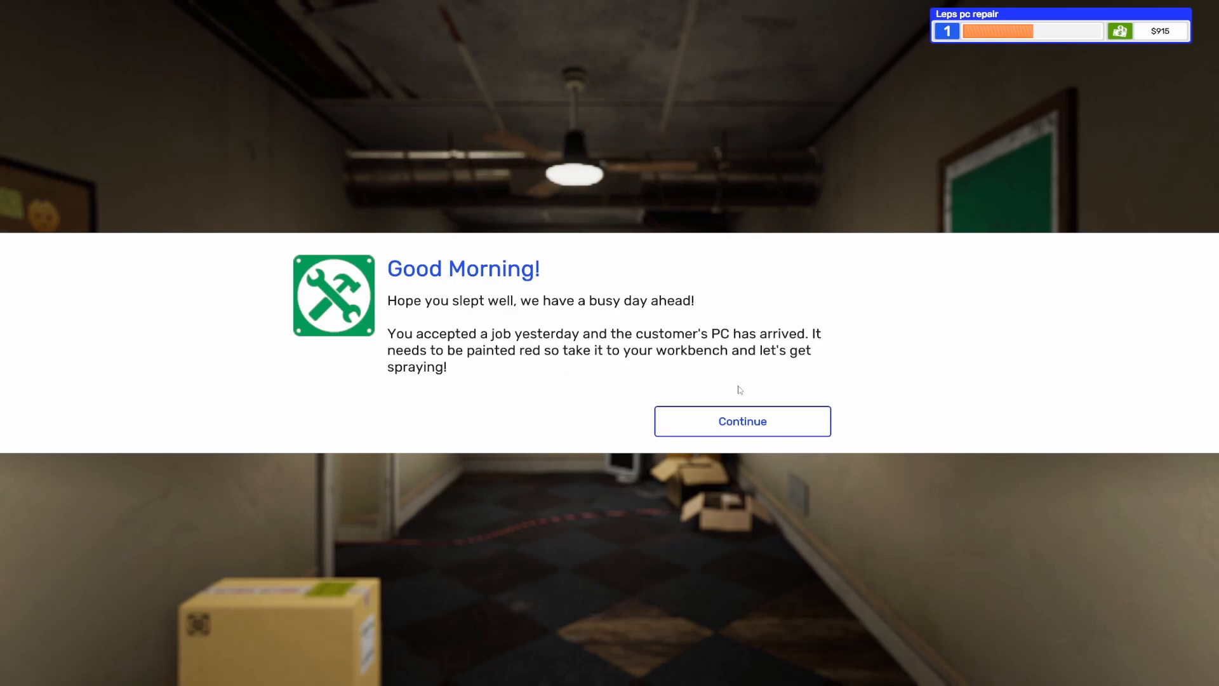
- Acknowledge the morning paint-job briefing and the workbench refit instructions
click(742, 421)
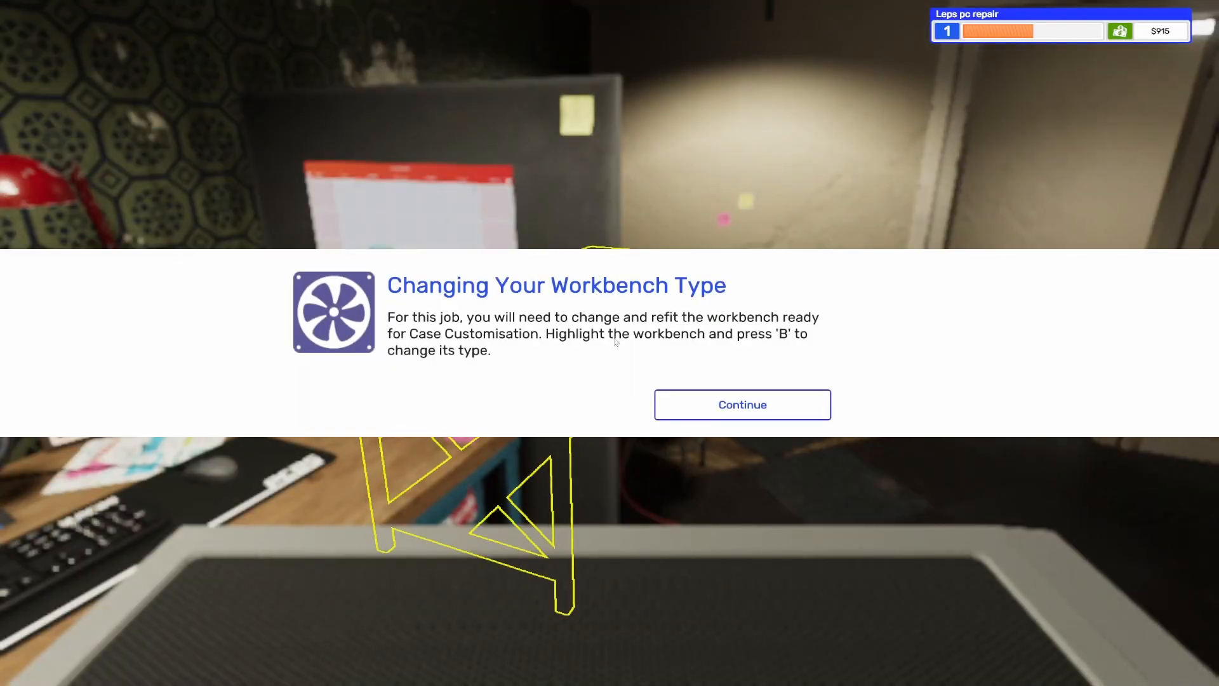
mouse_move(658, 318)
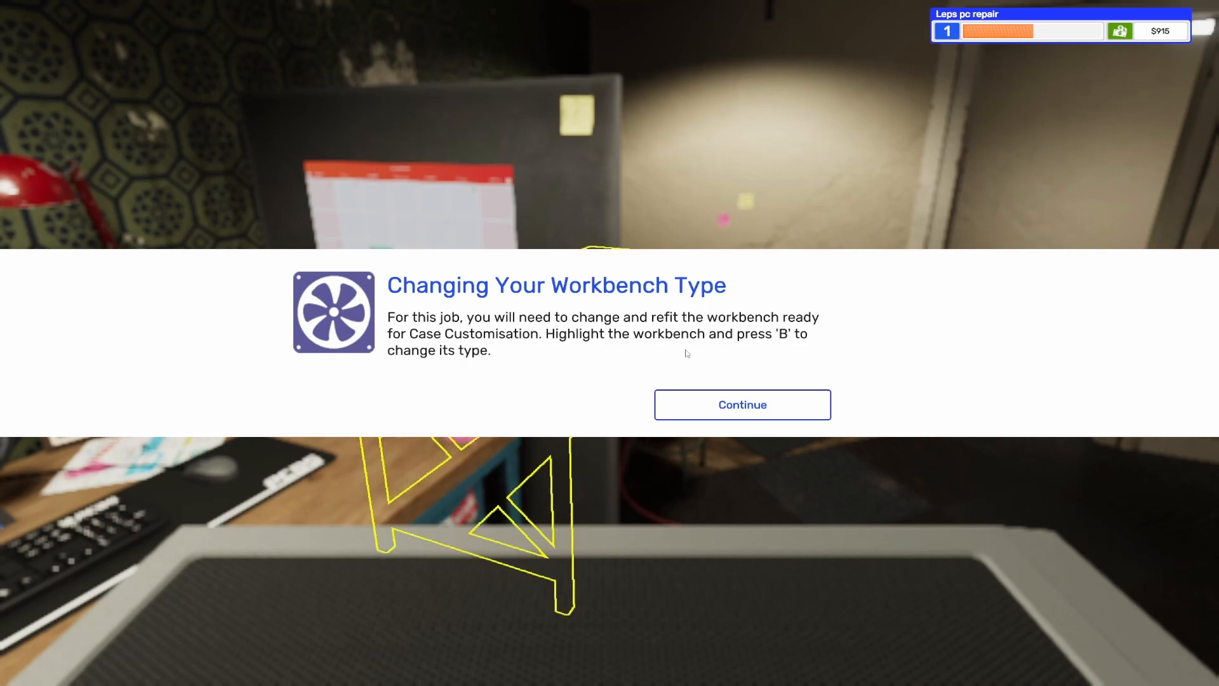
mouse_move(772, 405)
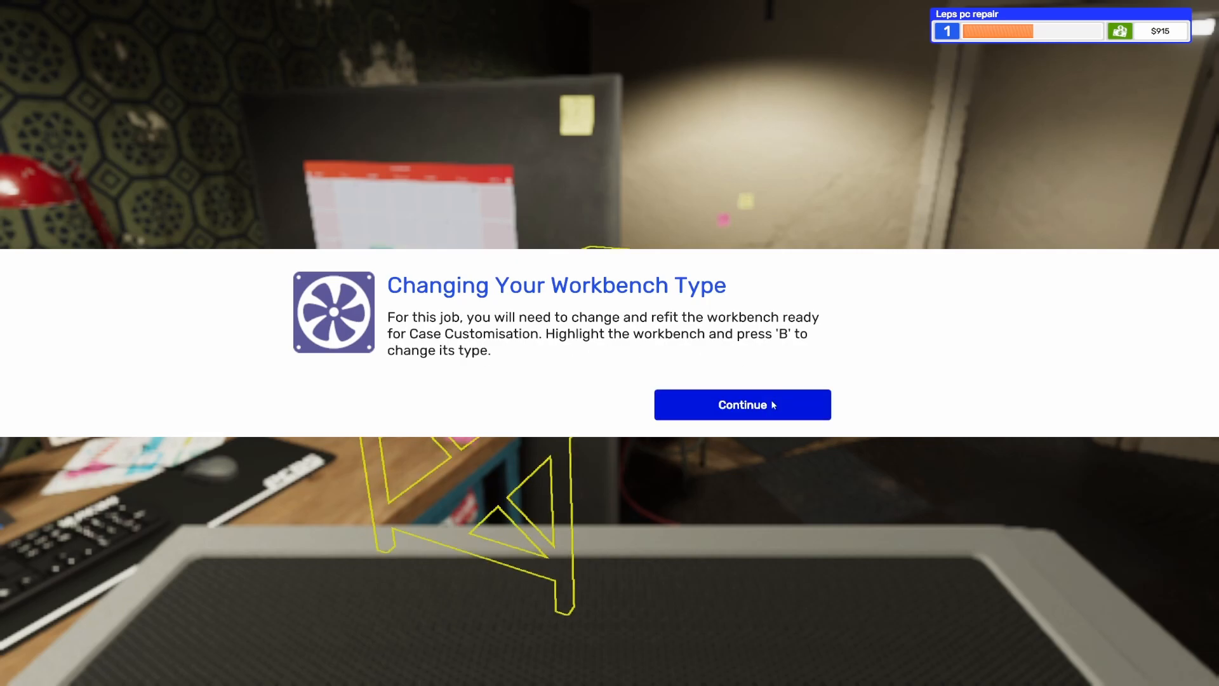
click(742, 405)
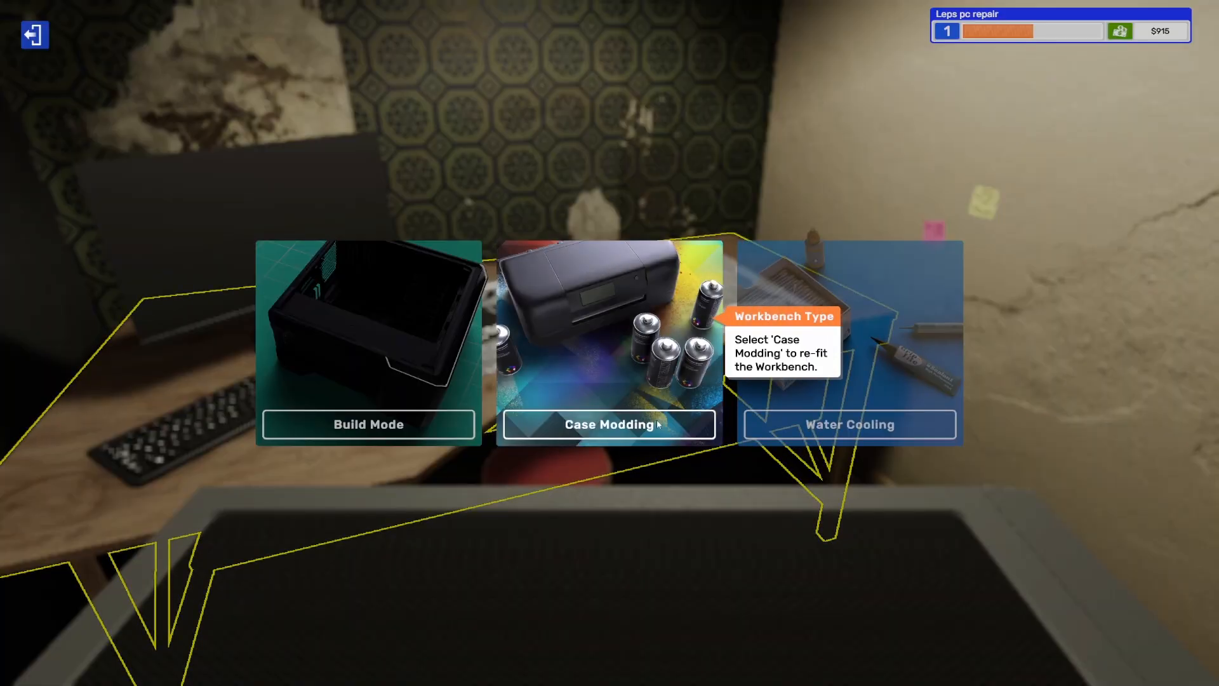
mouse_move(845, 354)
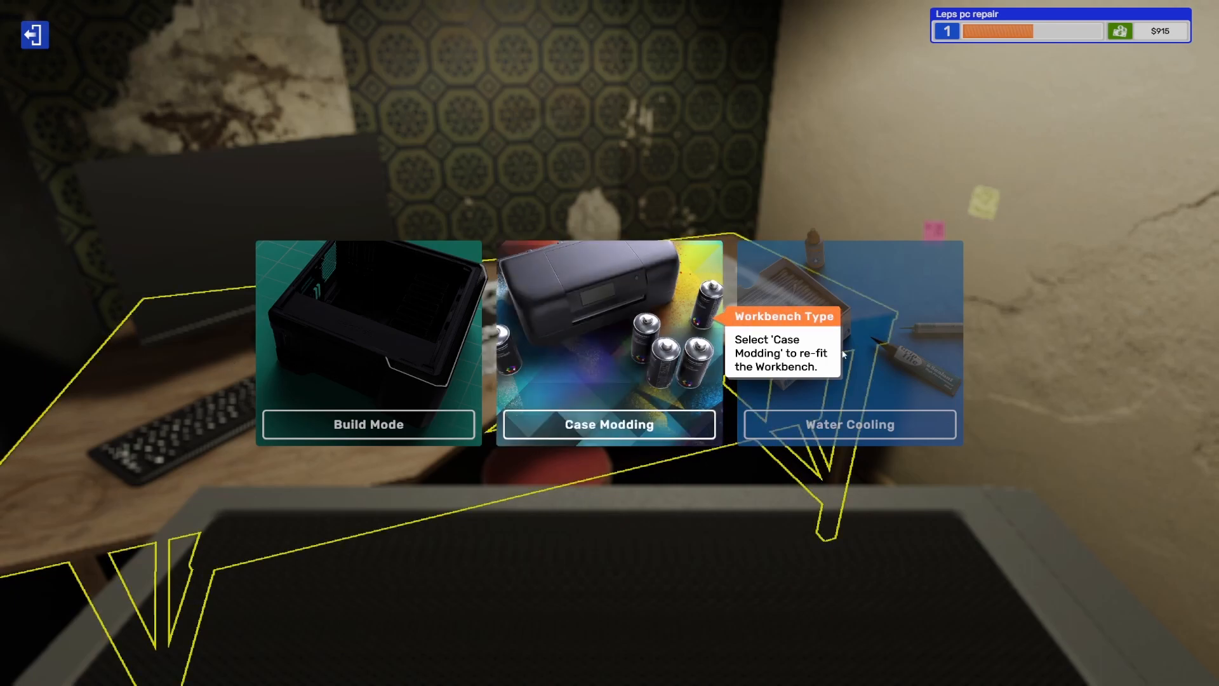
- Refit the workbench for Case Modding and pick up the spray can
click(609, 424)
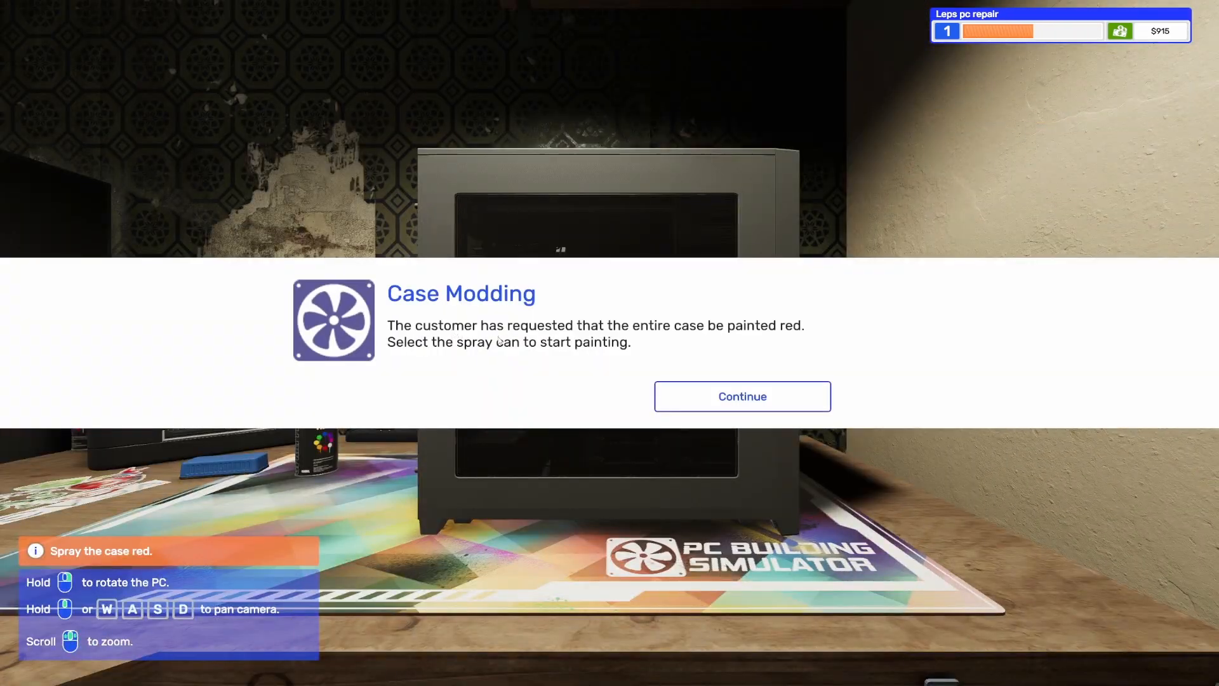
mouse_move(719, 345)
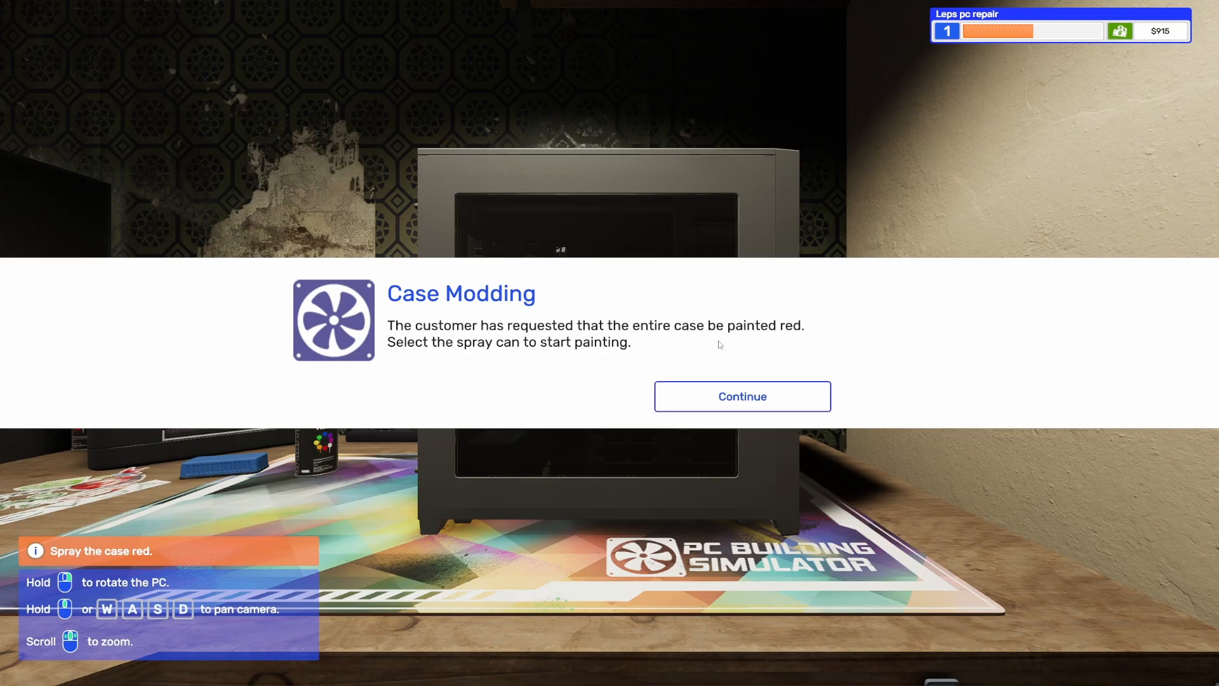
mouse_move(506, 363)
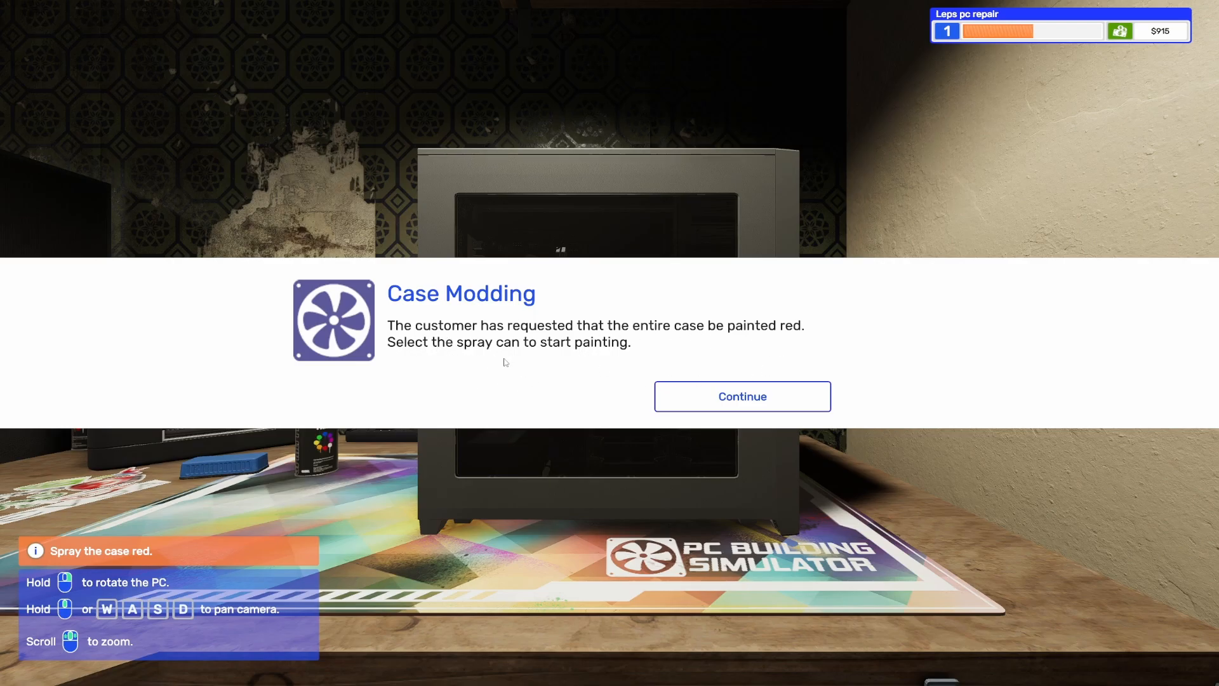
click(742, 396)
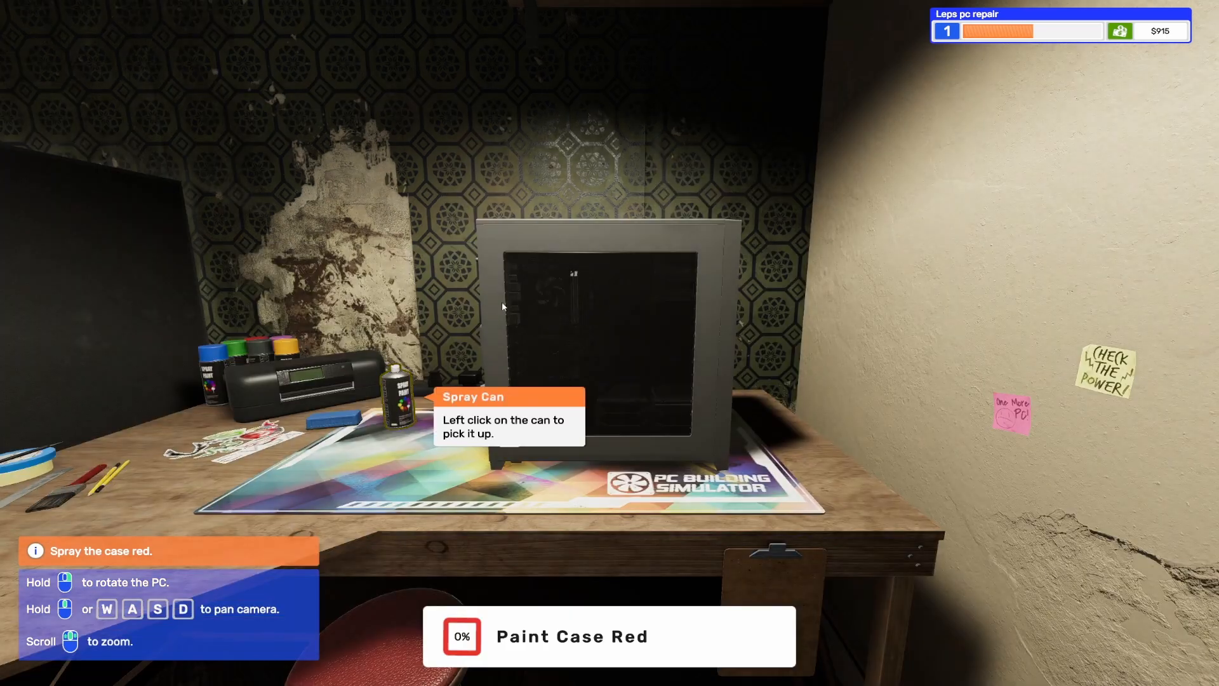
click(400, 397)
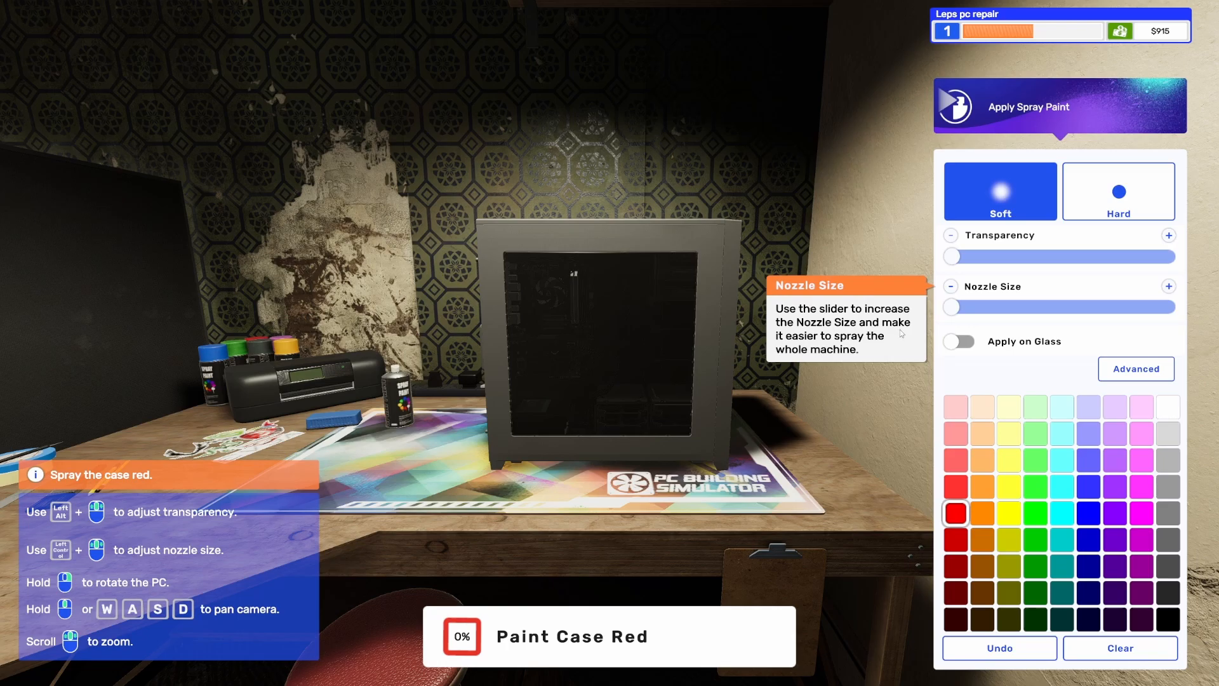
- Set the nozzle to its largest size, enable Apply on Glass and start spraying red
drag(949, 306, 1120, 306)
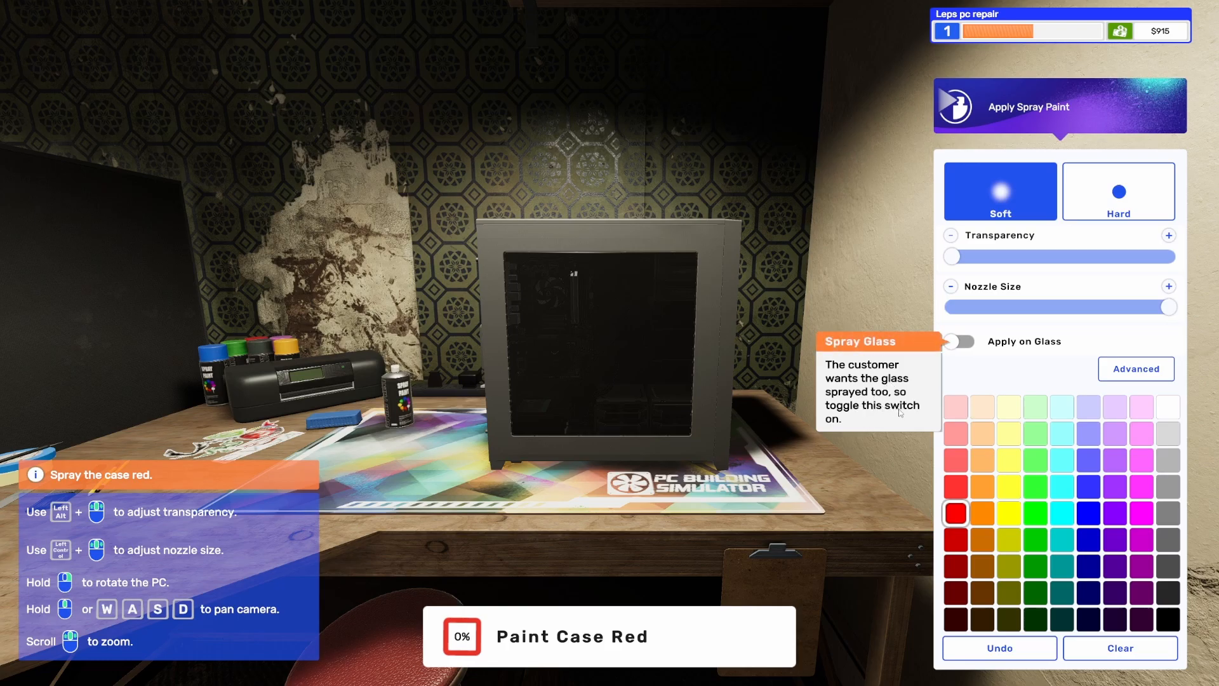
click(960, 341)
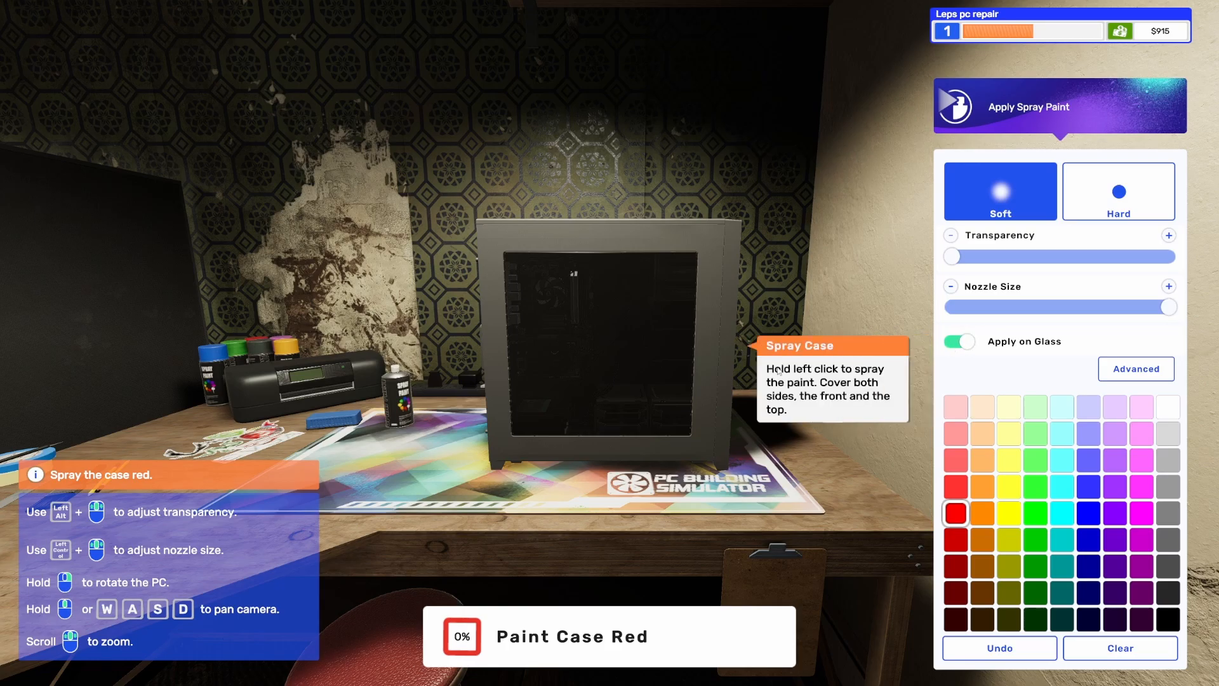
click(645, 253)
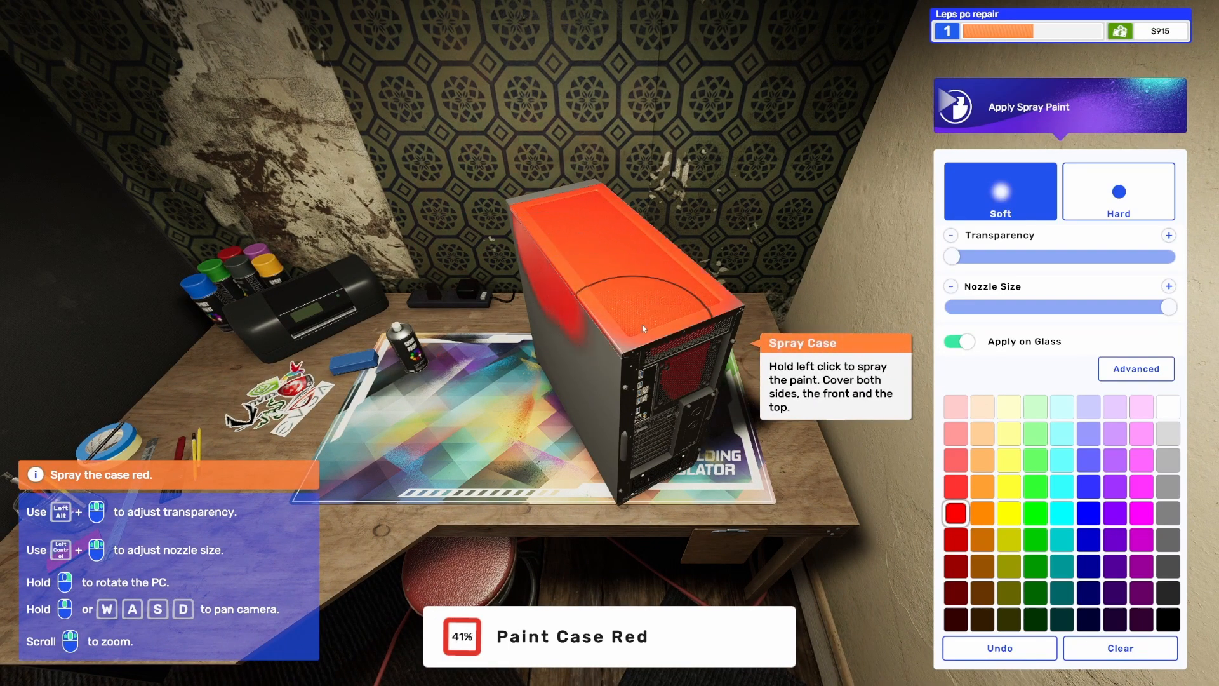
- Spray the case top, back, side and the last bare spot until the paint job completes
drag(641, 327, 598, 257)
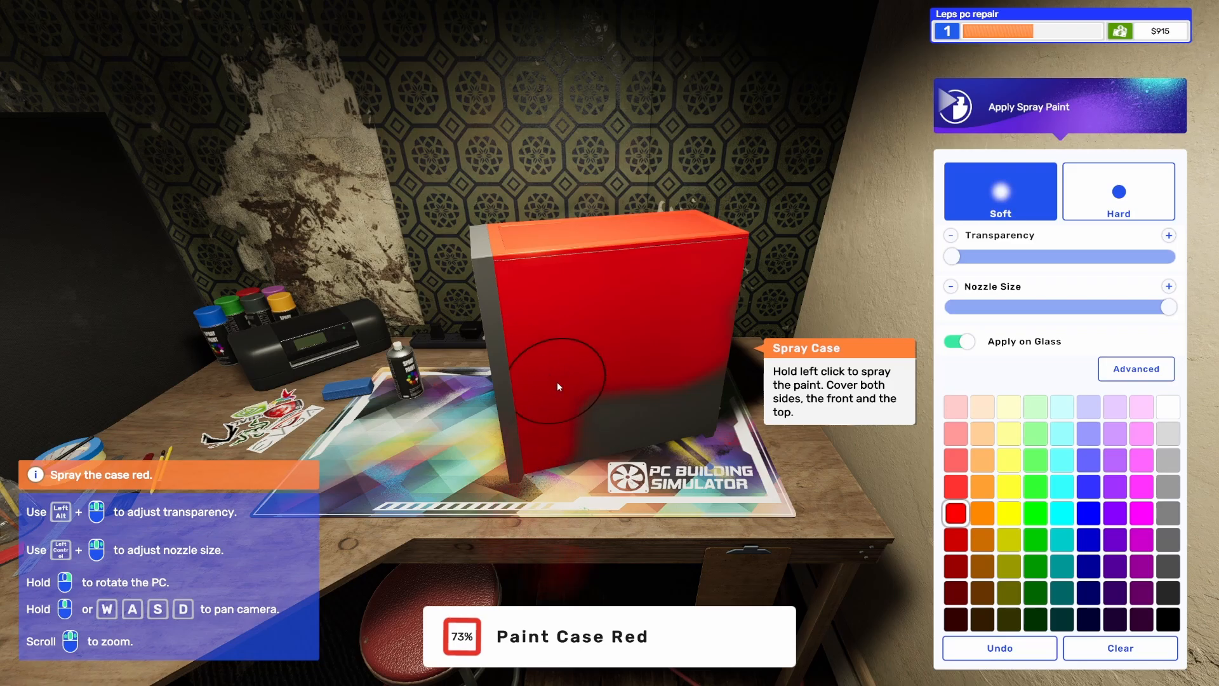
drag(557, 386, 708, 342)
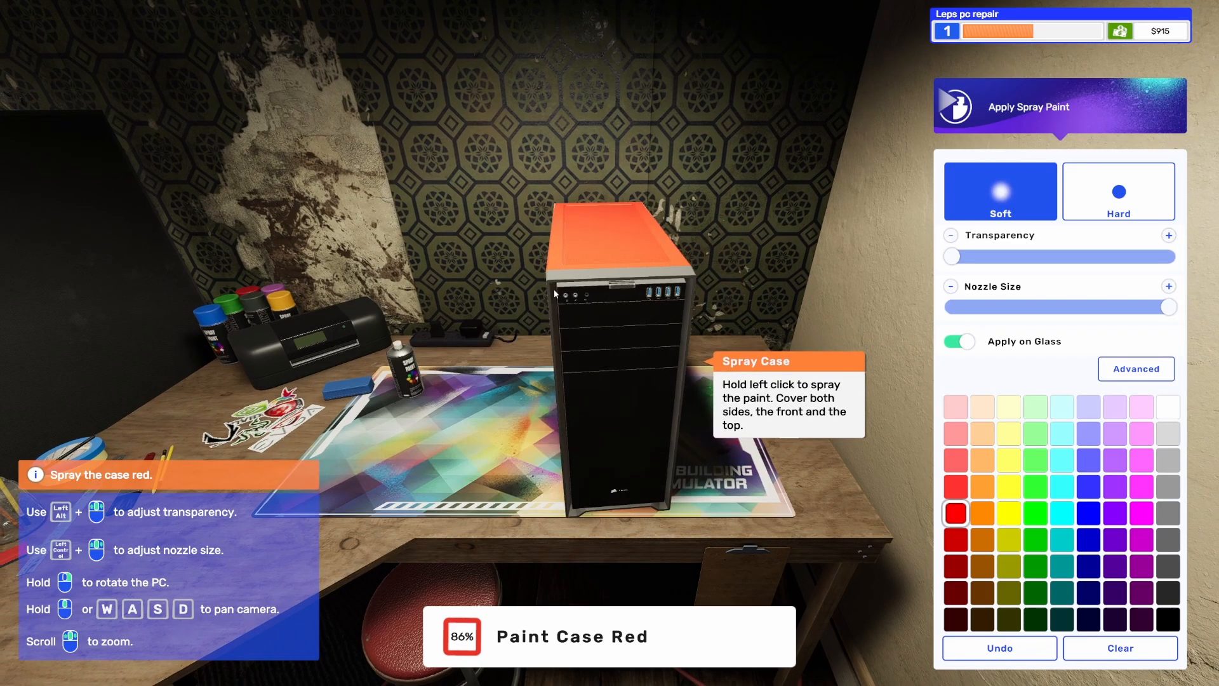
click(627, 483)
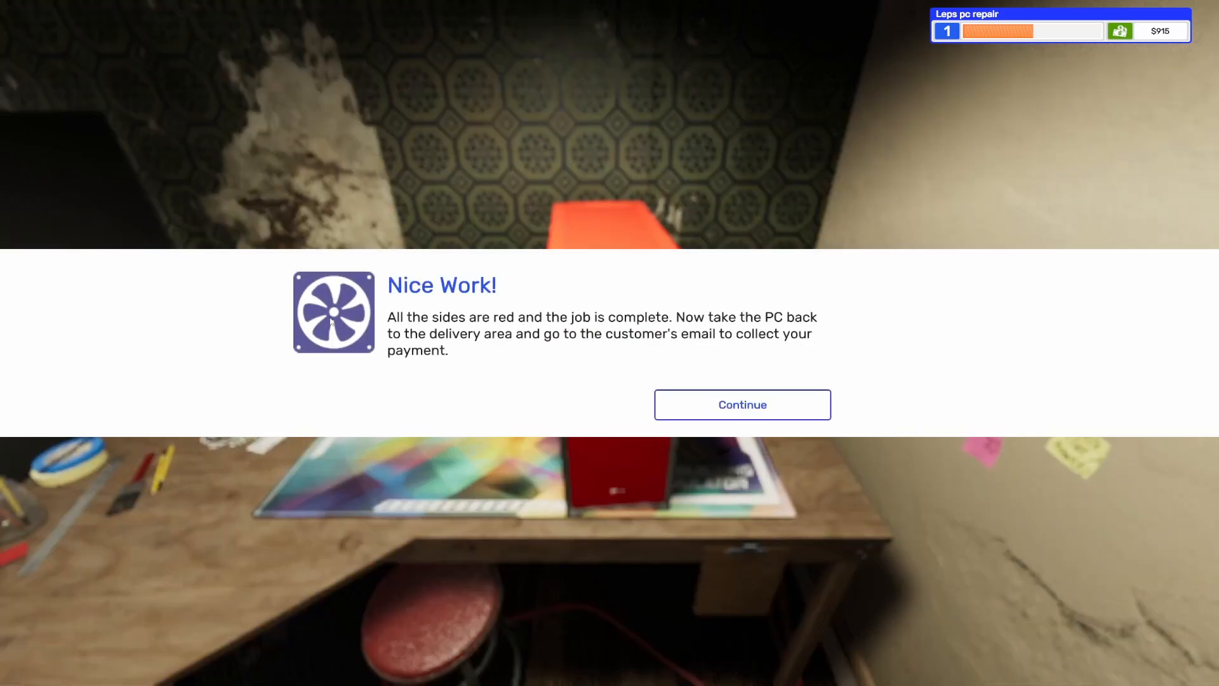
mouse_move(879, 319)
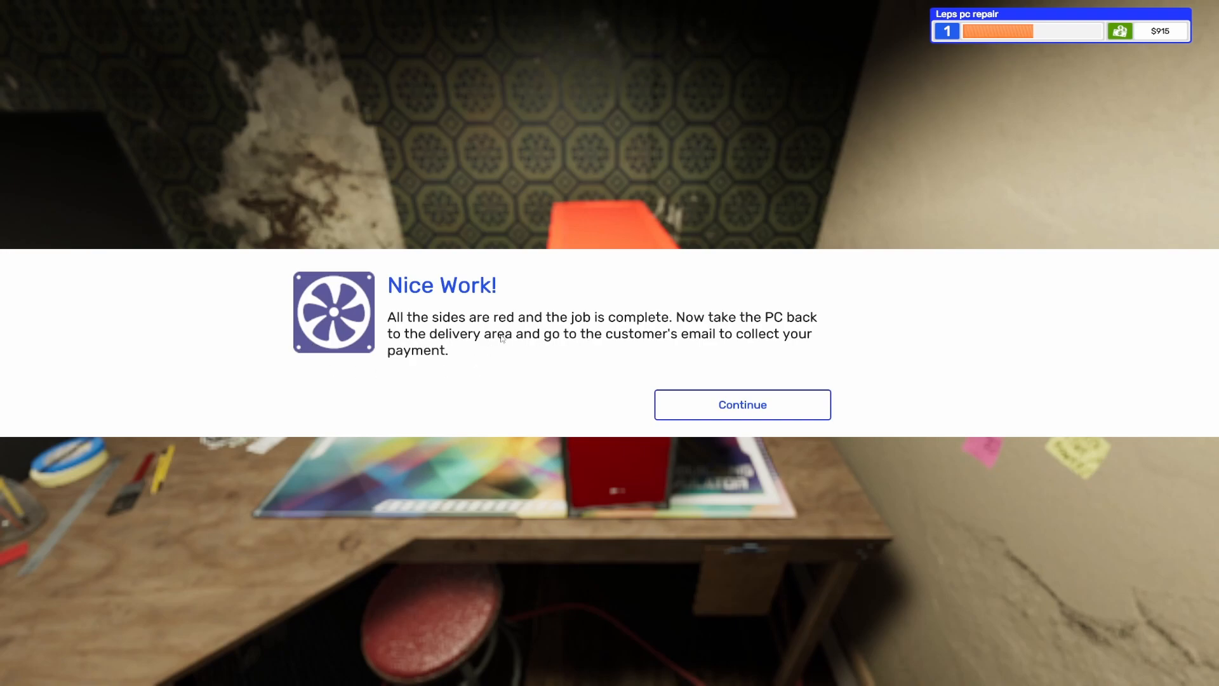
- Dismiss the 'Nice Work!' job-complete message
click(742, 405)
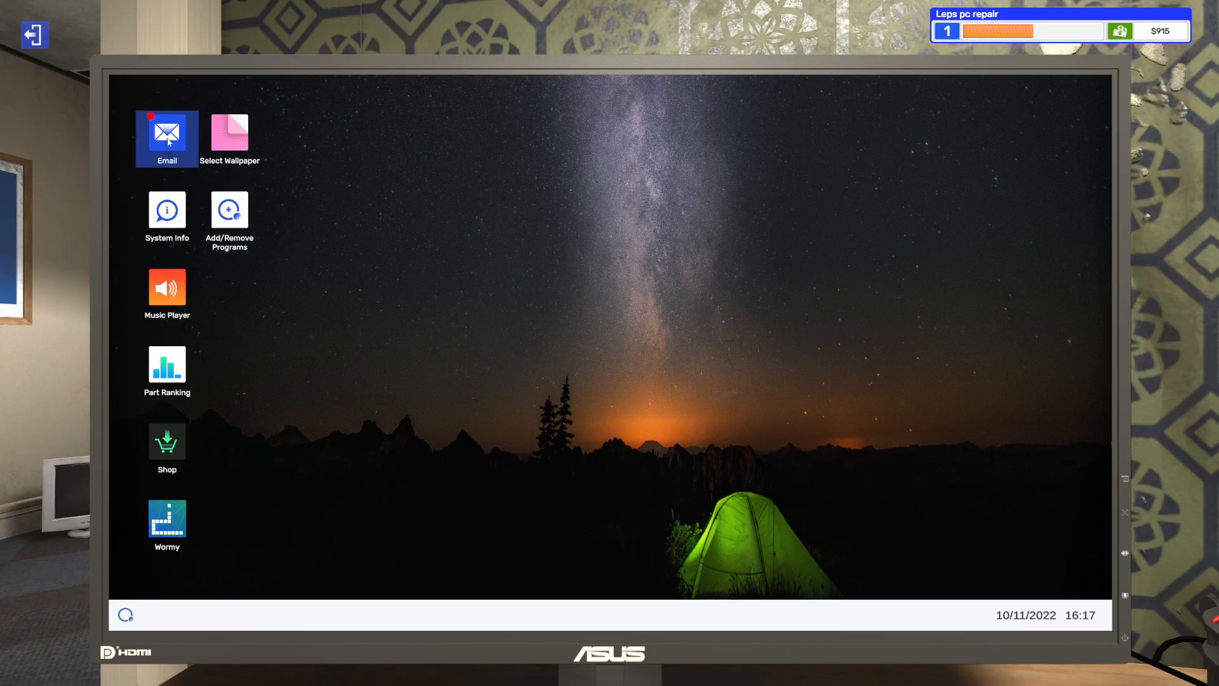
- Read Brody's BROKEN COOLER!!! email and accept the repair job
click(168, 132)
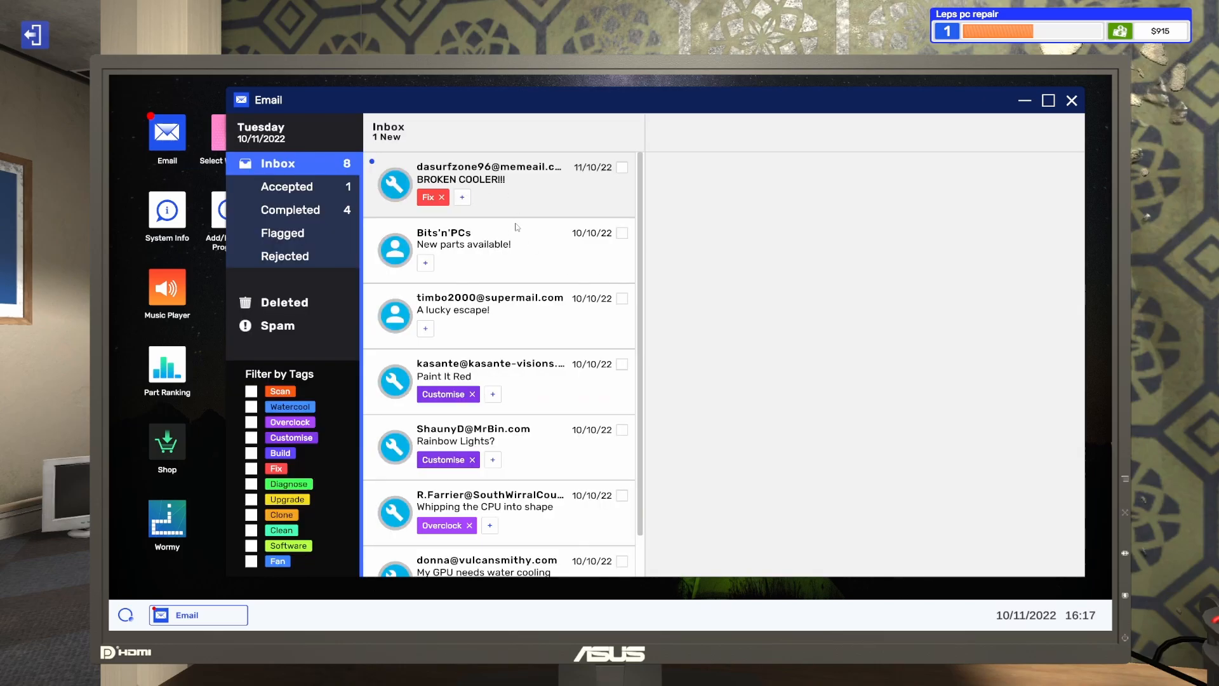
click(500, 179)
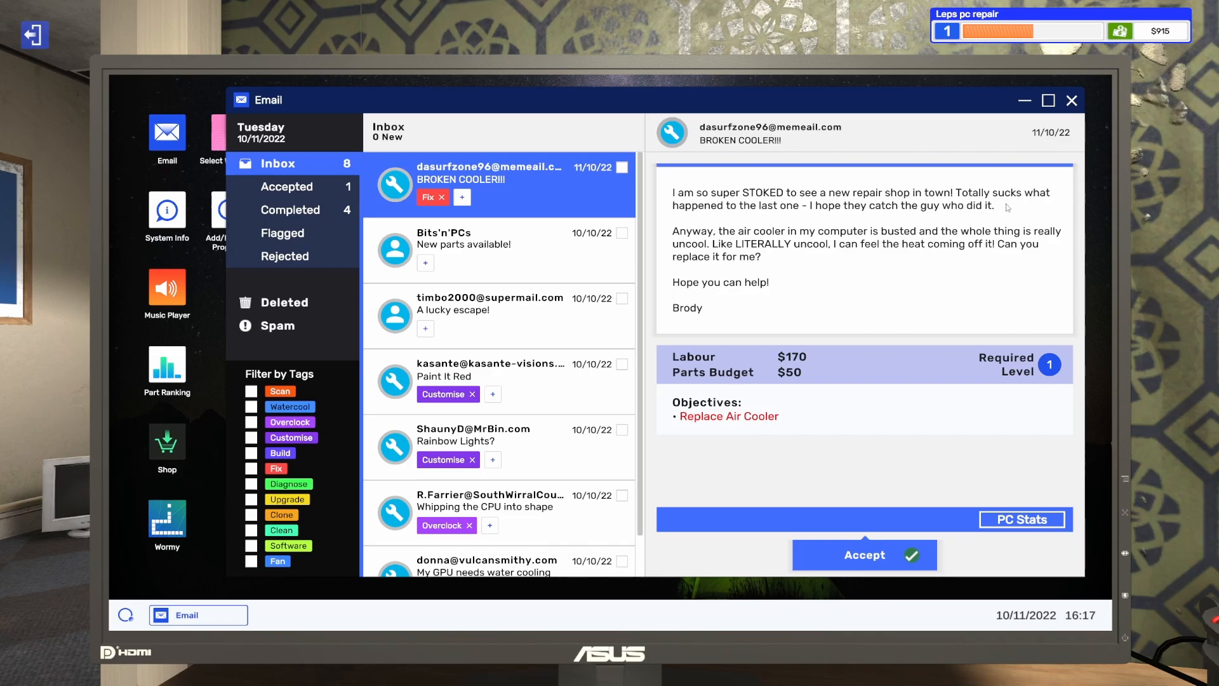
mouse_move(854, 217)
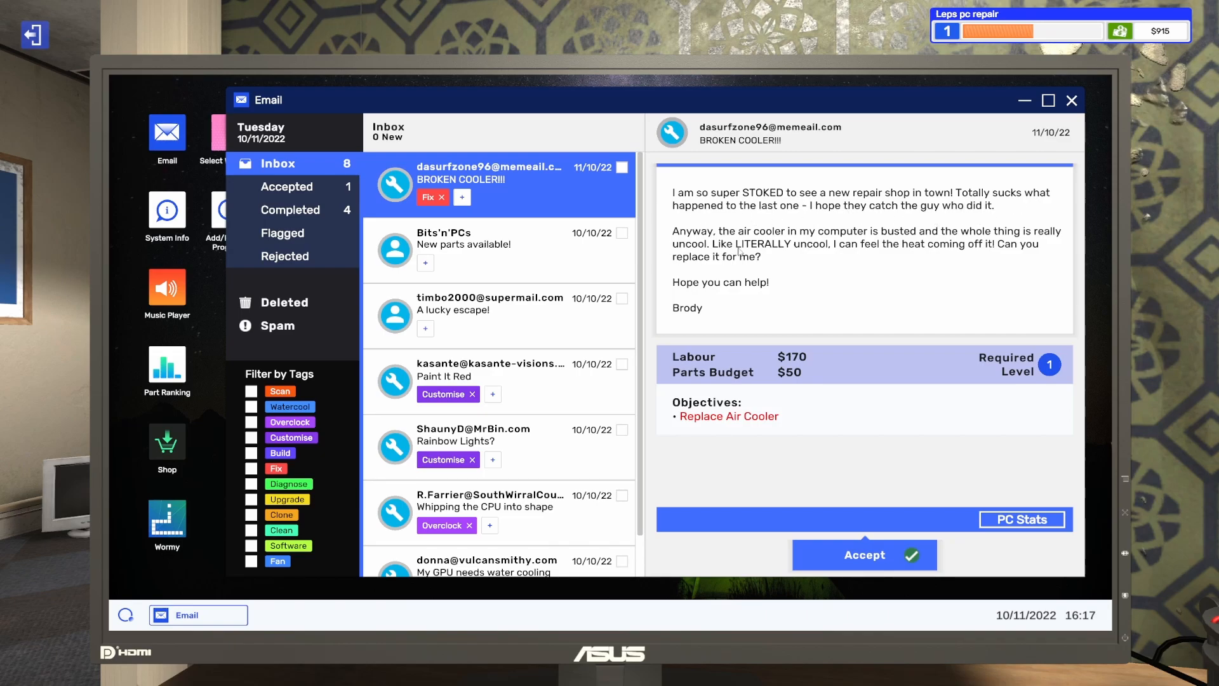
mouse_move(915, 251)
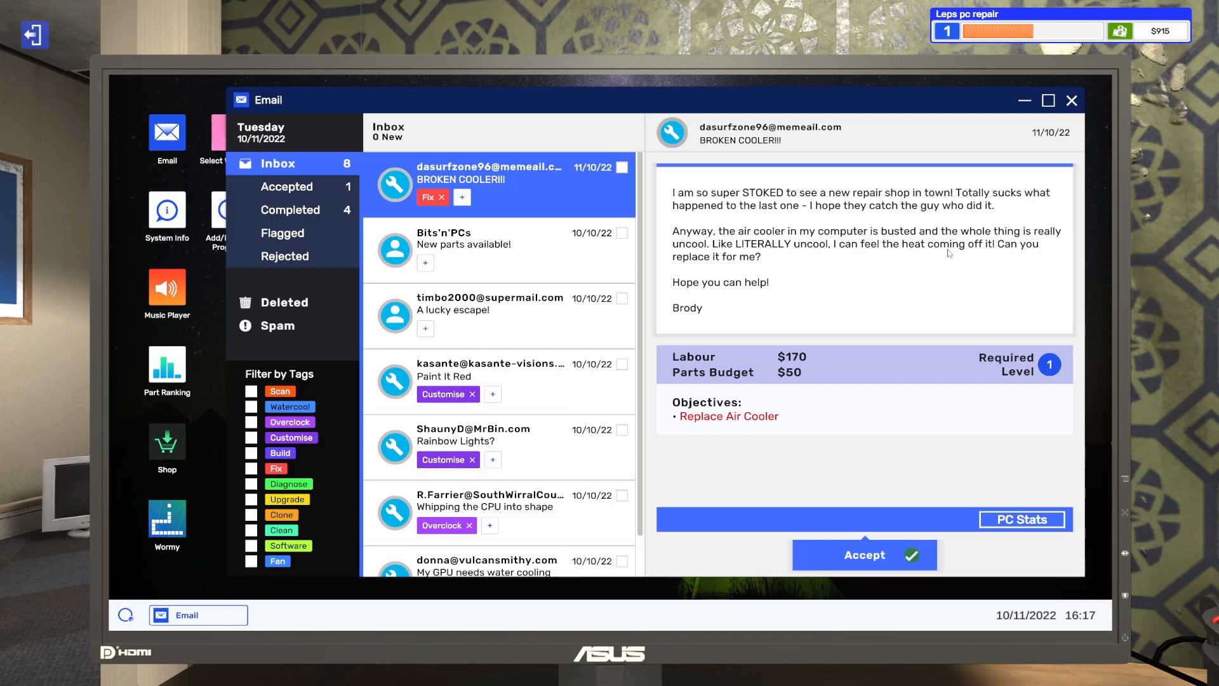
mouse_move(730, 279)
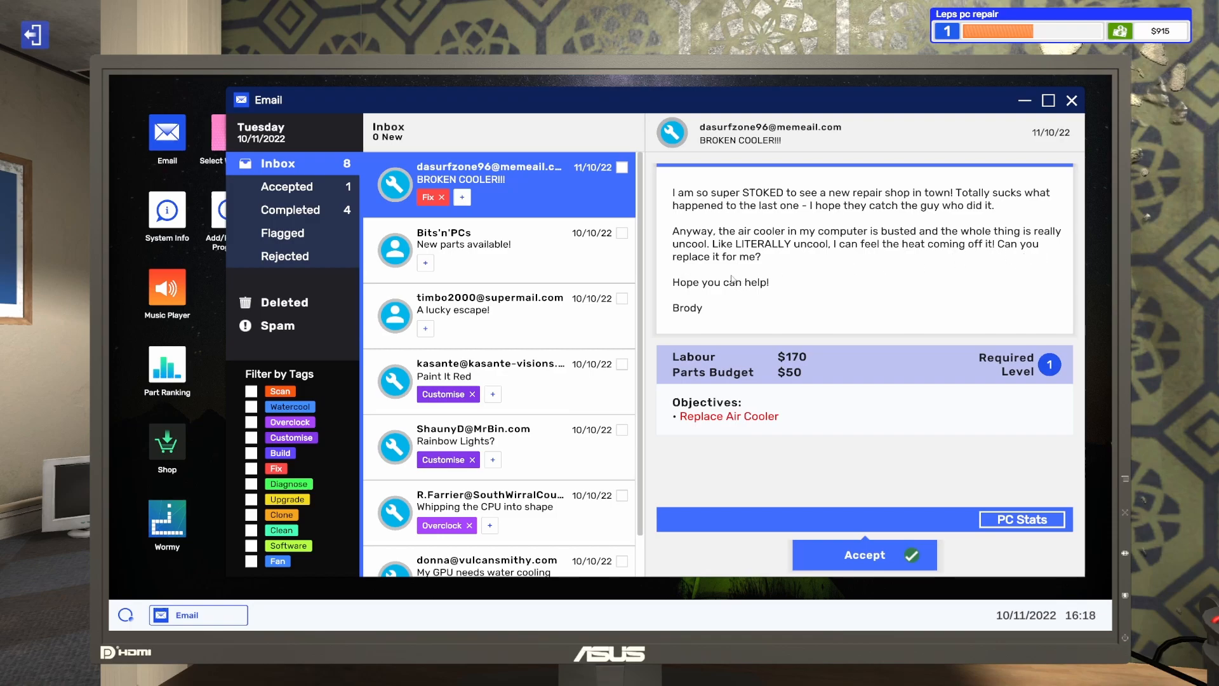
mouse_move(880, 559)
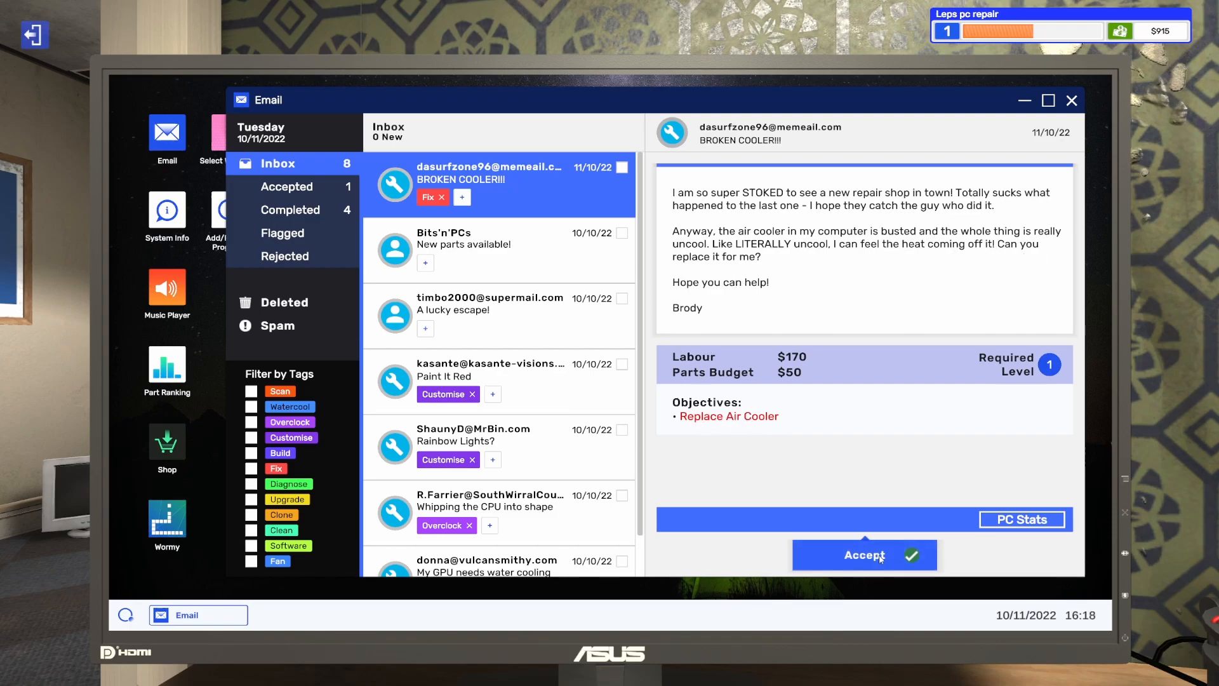
click(865, 555)
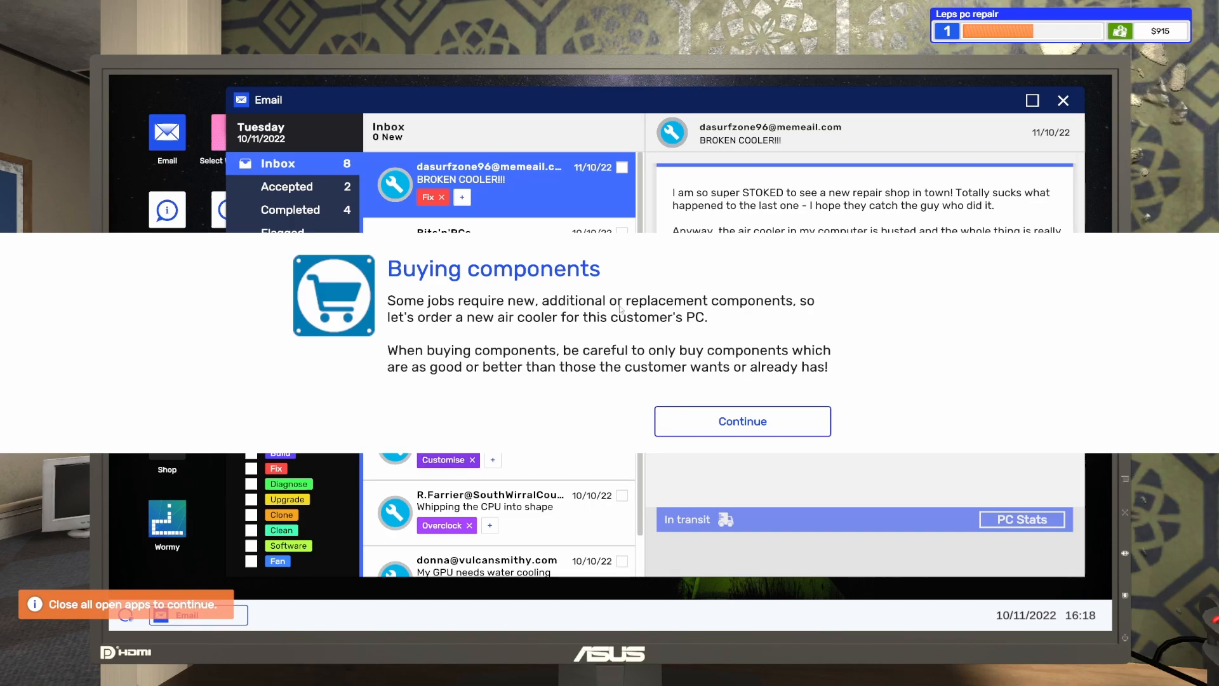
mouse_move(553, 338)
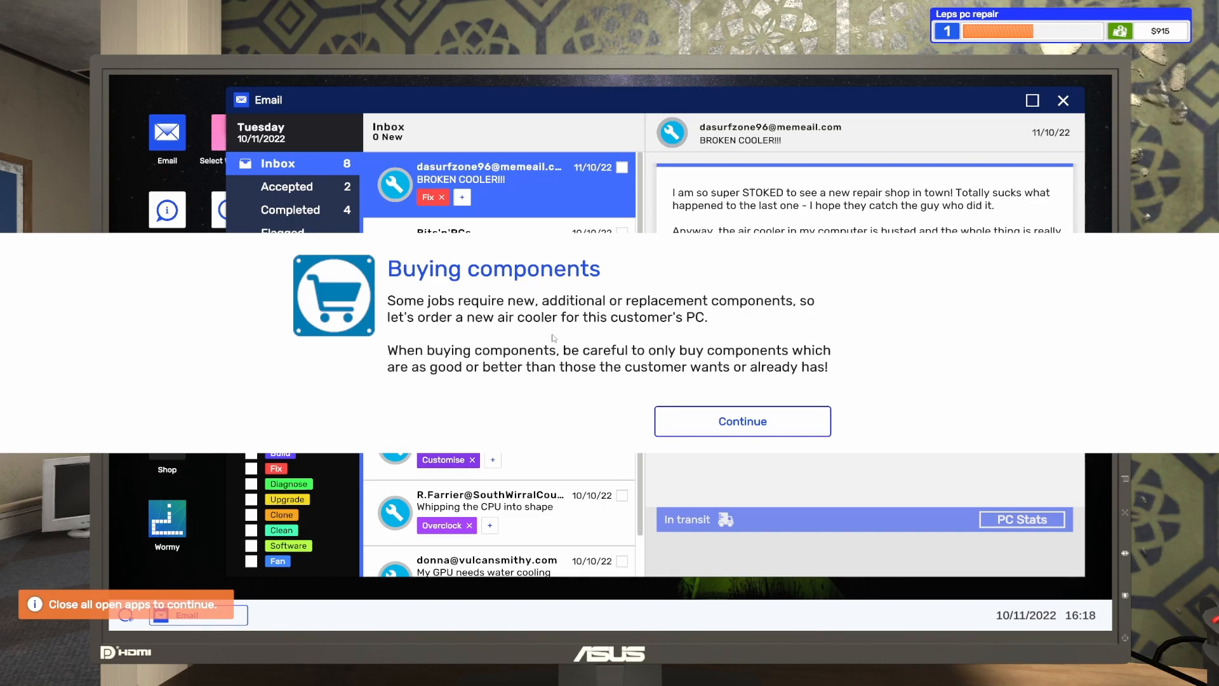
mouse_move(440, 371)
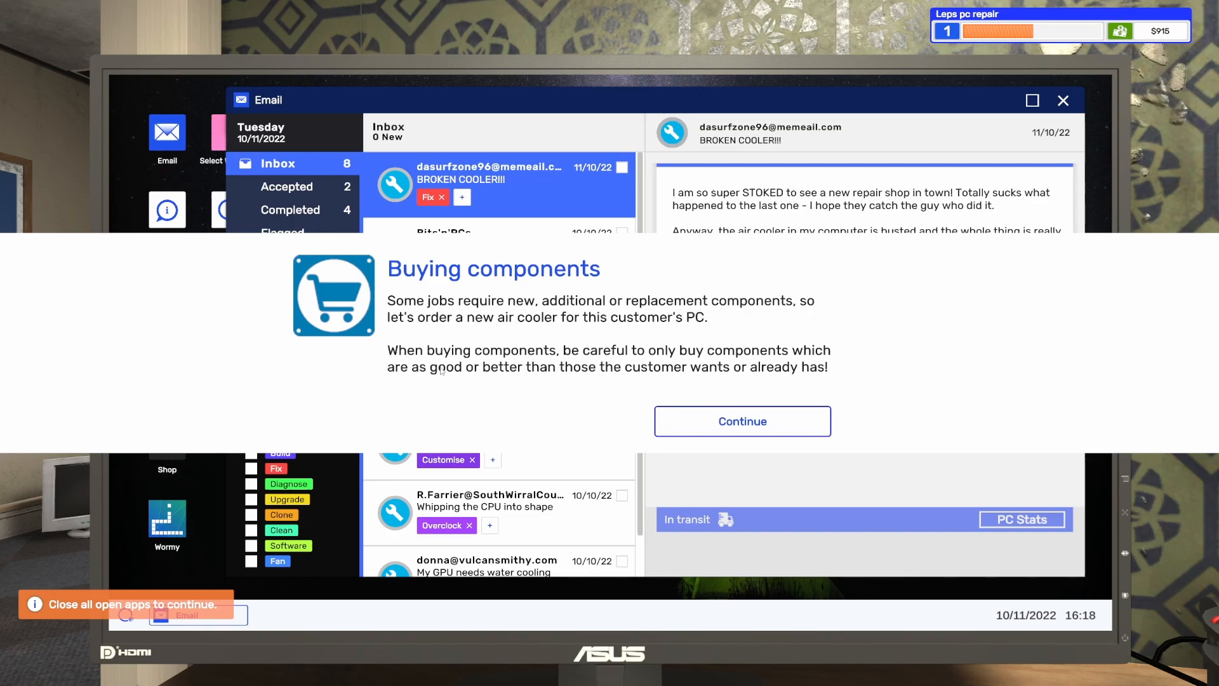
- Dismiss the buying-components tip, view the Accepted jobs folder and close Email
click(742, 420)
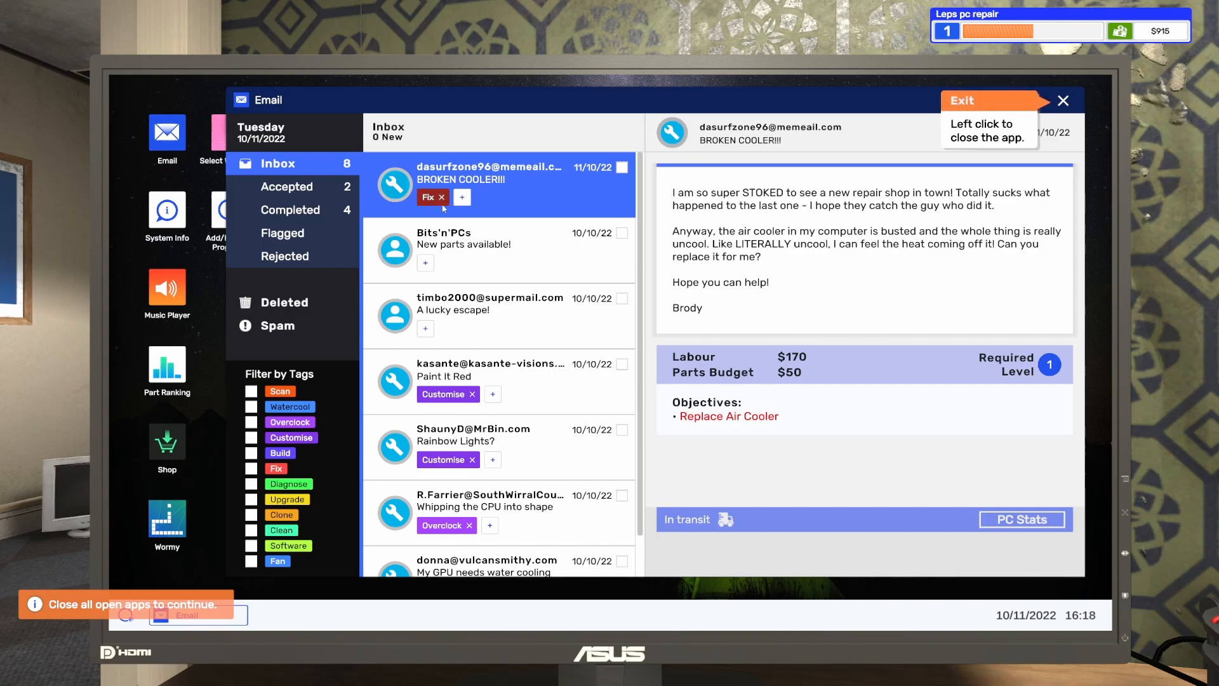
mouse_move(284, 190)
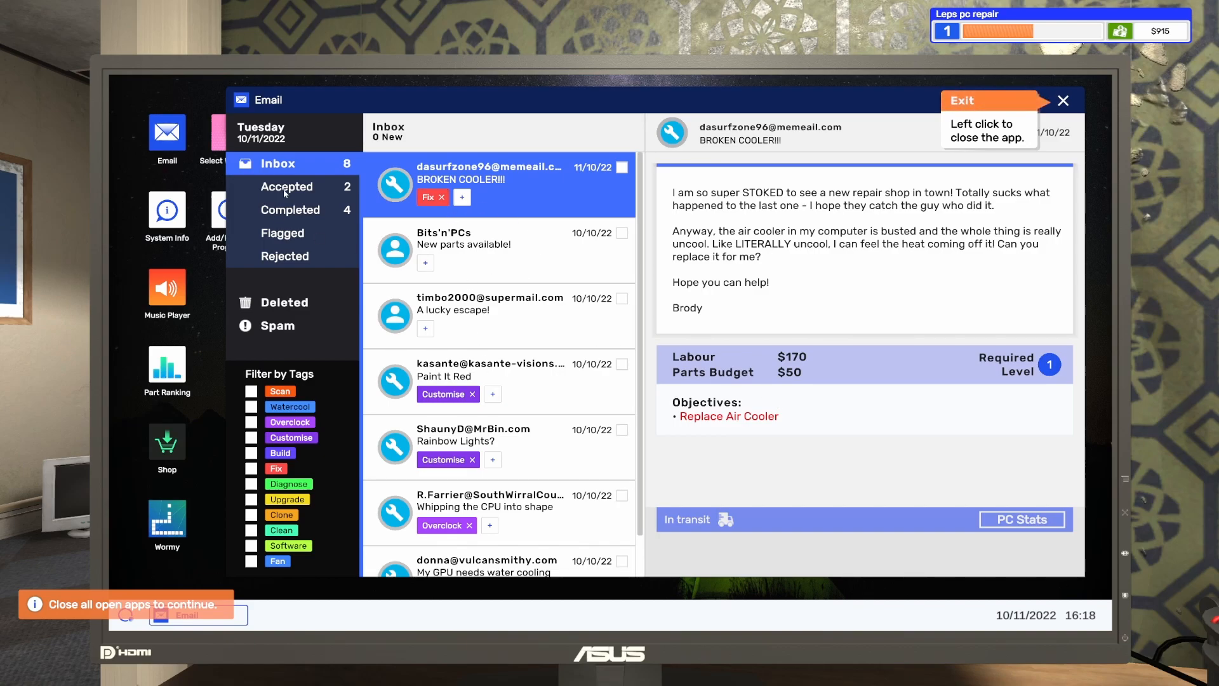
click(287, 185)
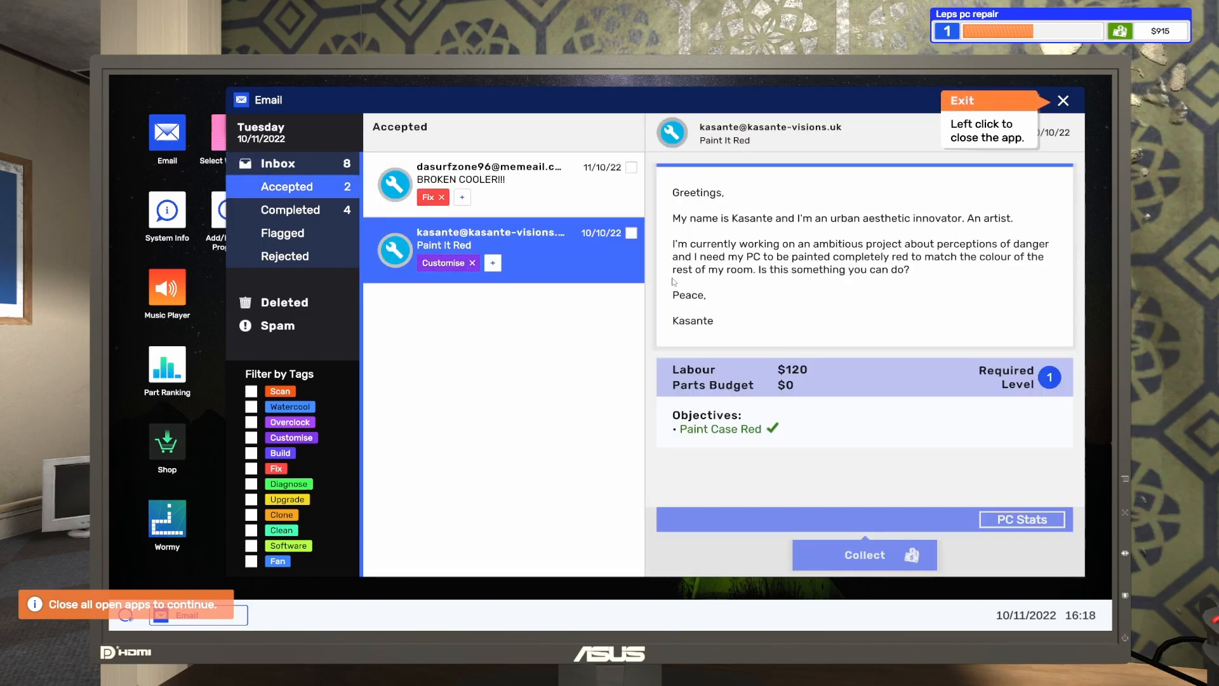
mouse_move(879, 473)
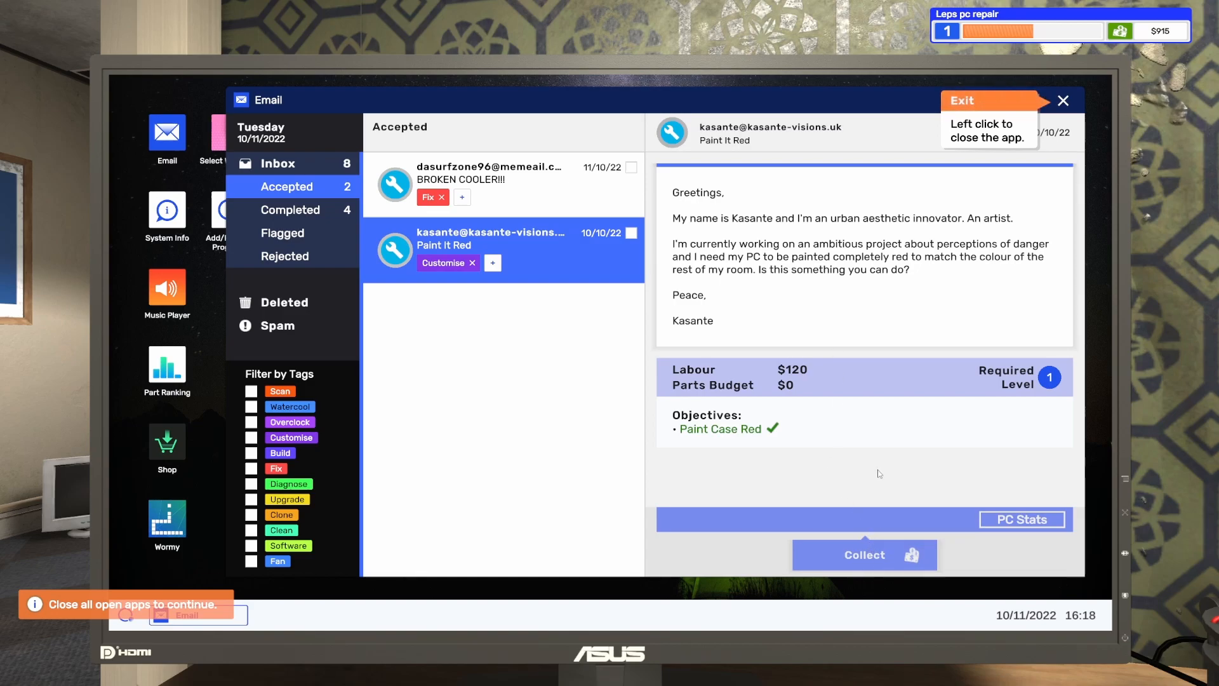
click(1063, 100)
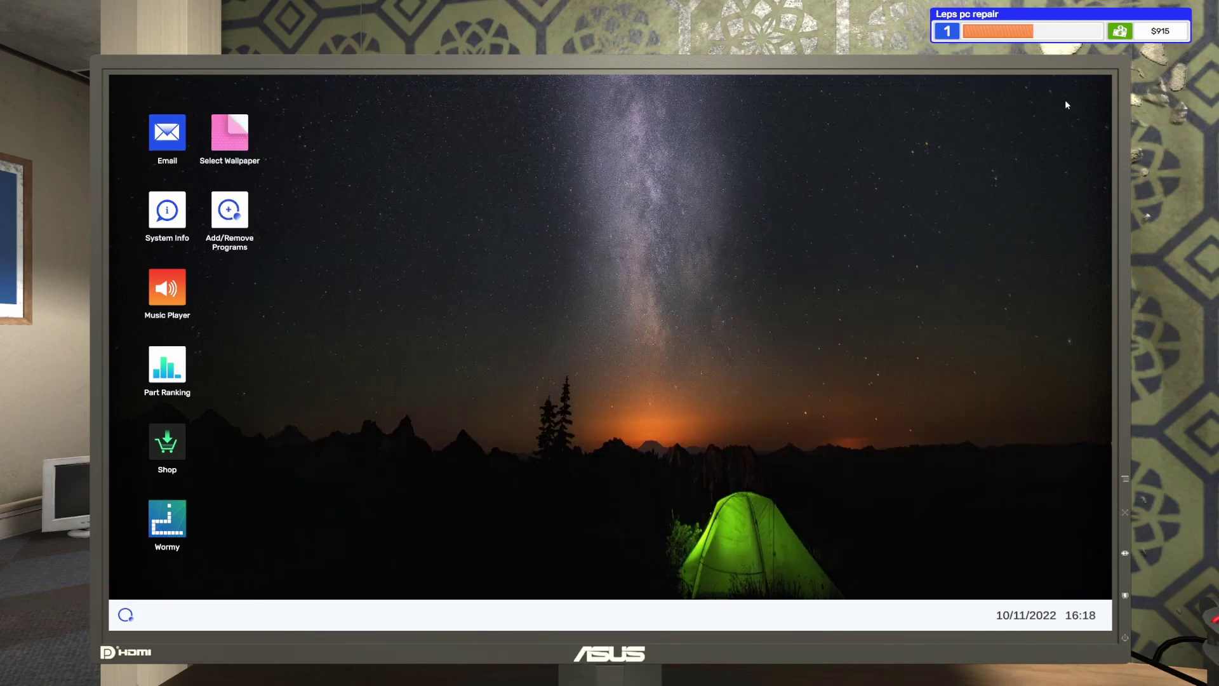
mouse_move(168, 442)
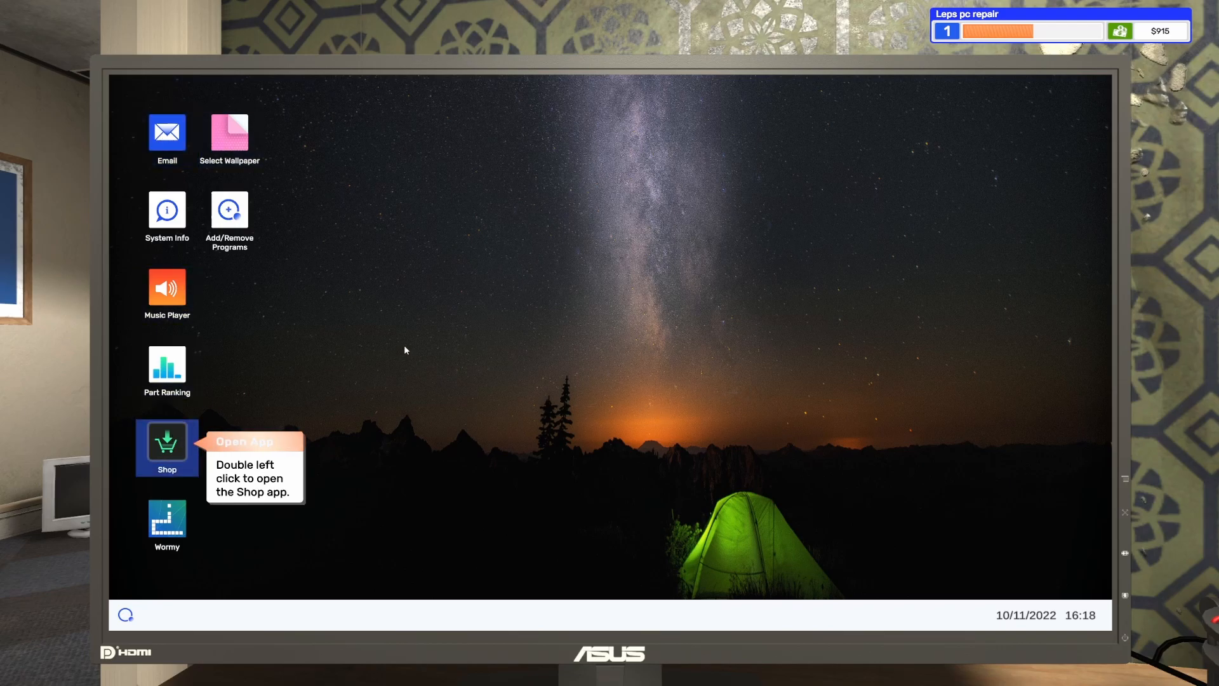
- Pick the AMD Wraith Prism from the shop's CPU Cooling section for add-and-assign
double_click(167, 442)
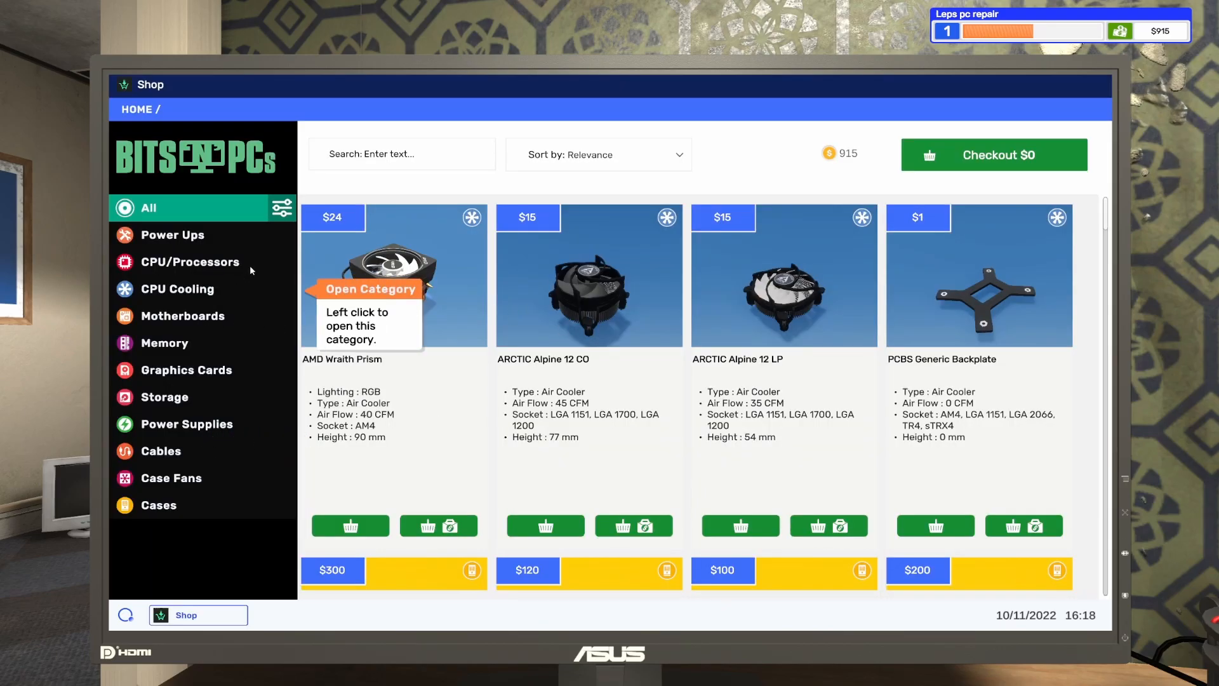
click(176, 289)
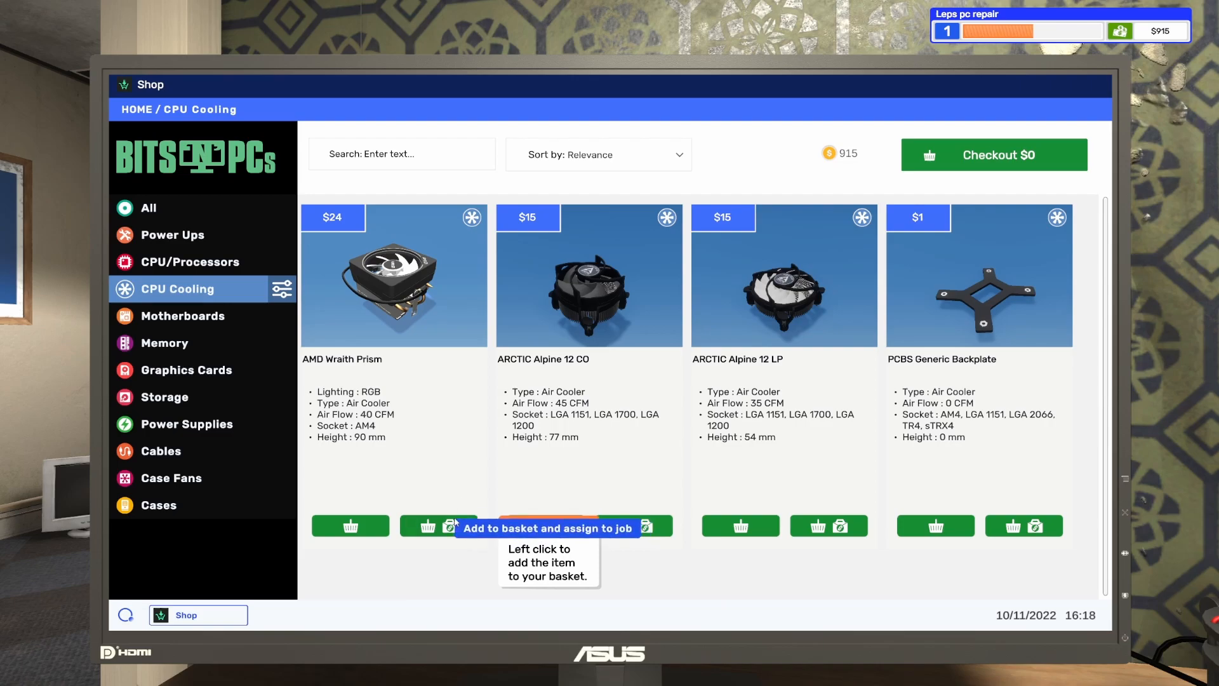
click(448, 526)
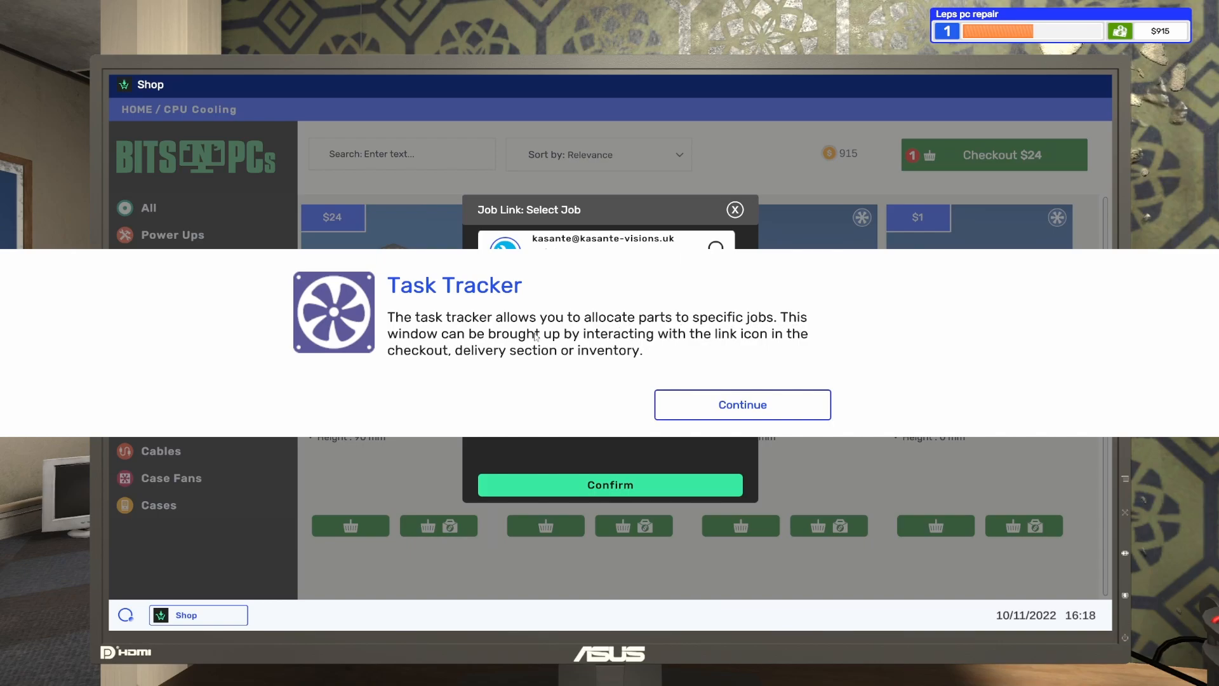
mouse_move(642, 348)
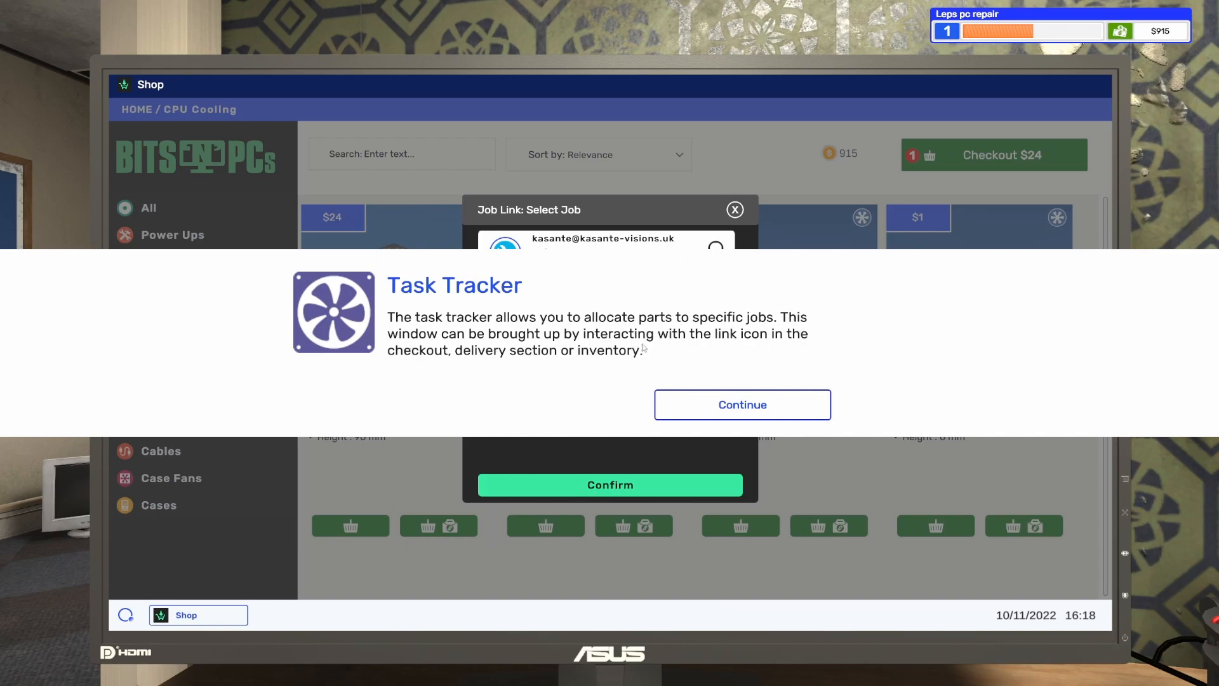
mouse_move(591, 368)
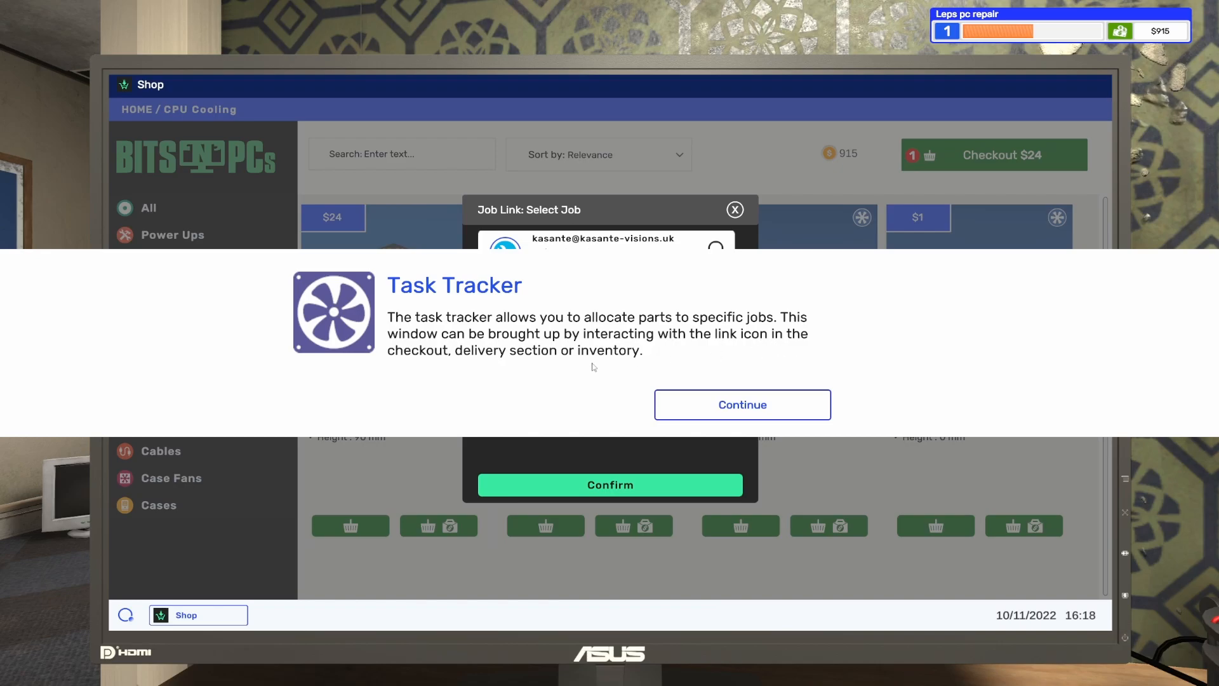
mouse_move(749, 375)
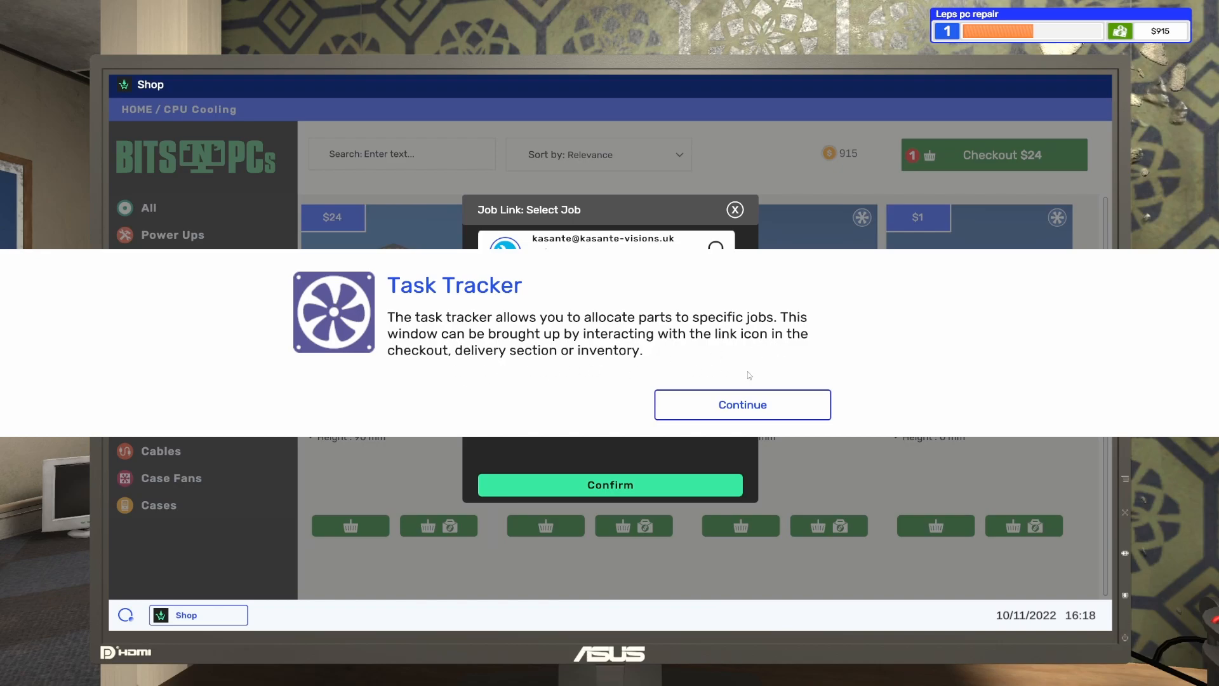
- Link the cooler to the BROKEN COOLER!!! job and confirm
click(742, 405)
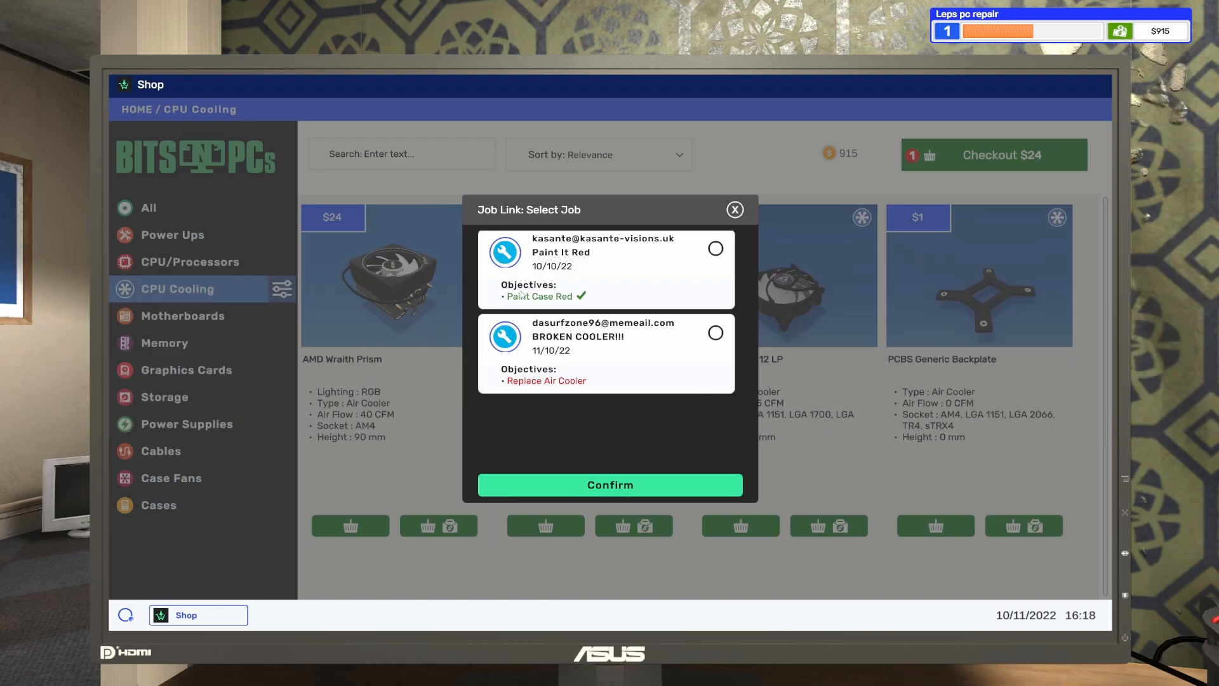
click(716, 332)
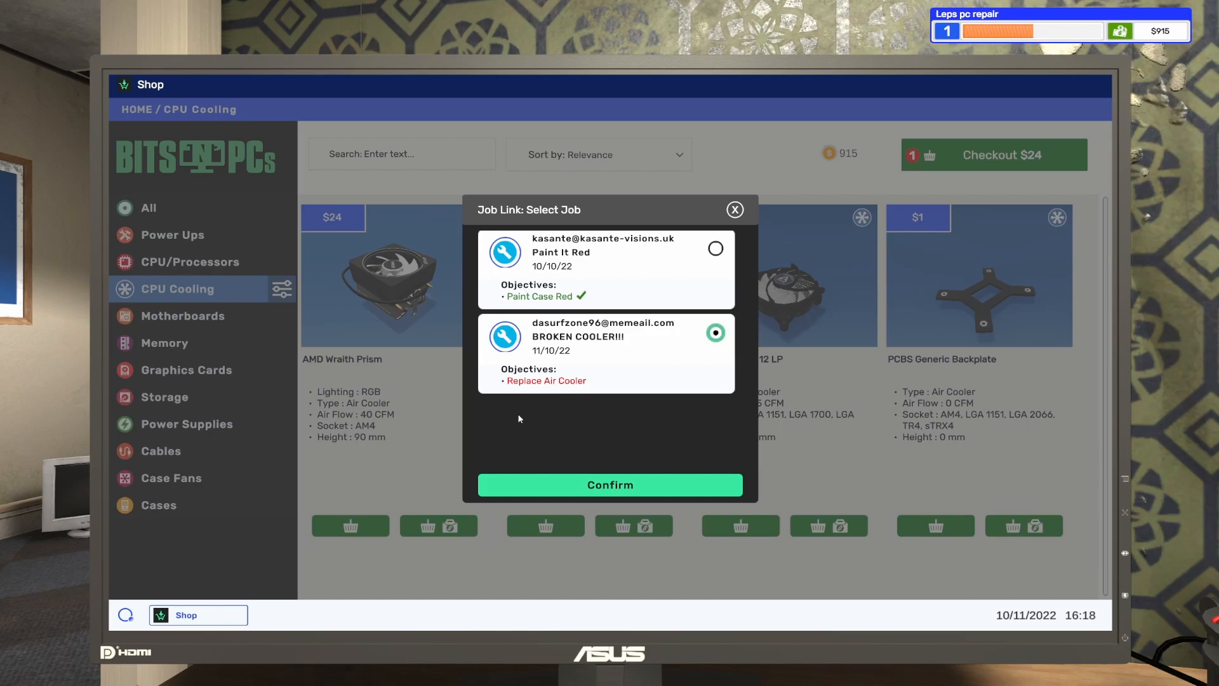
mouse_move(646, 480)
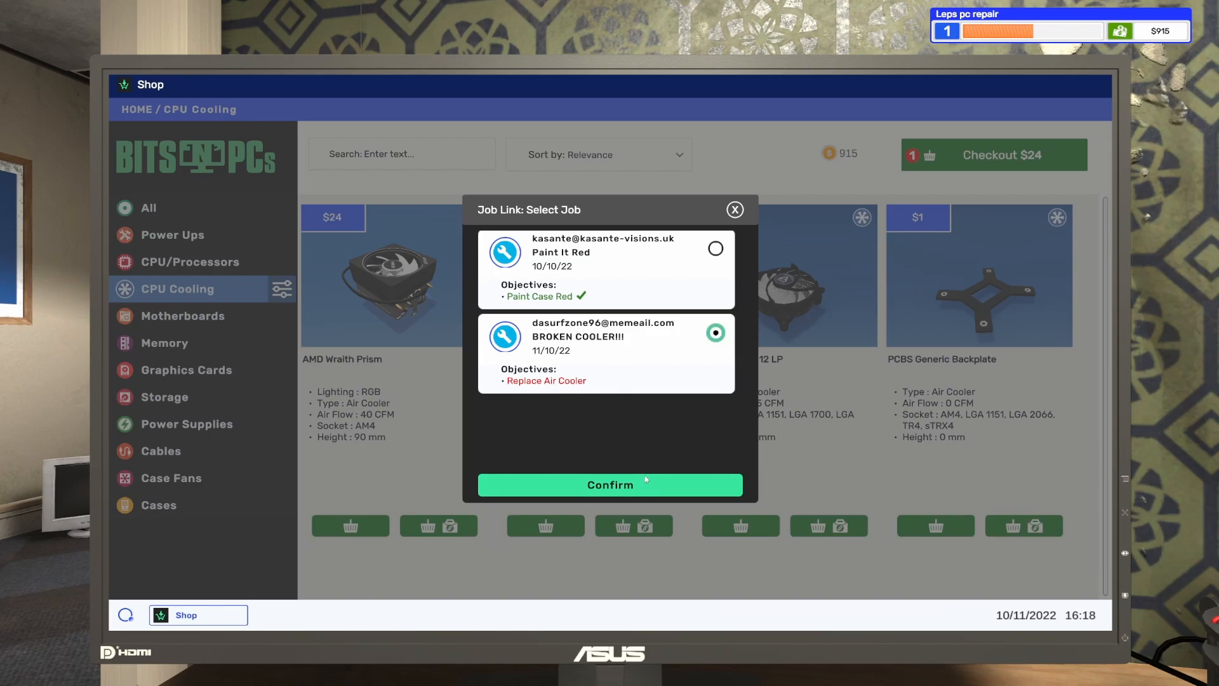
click(609, 485)
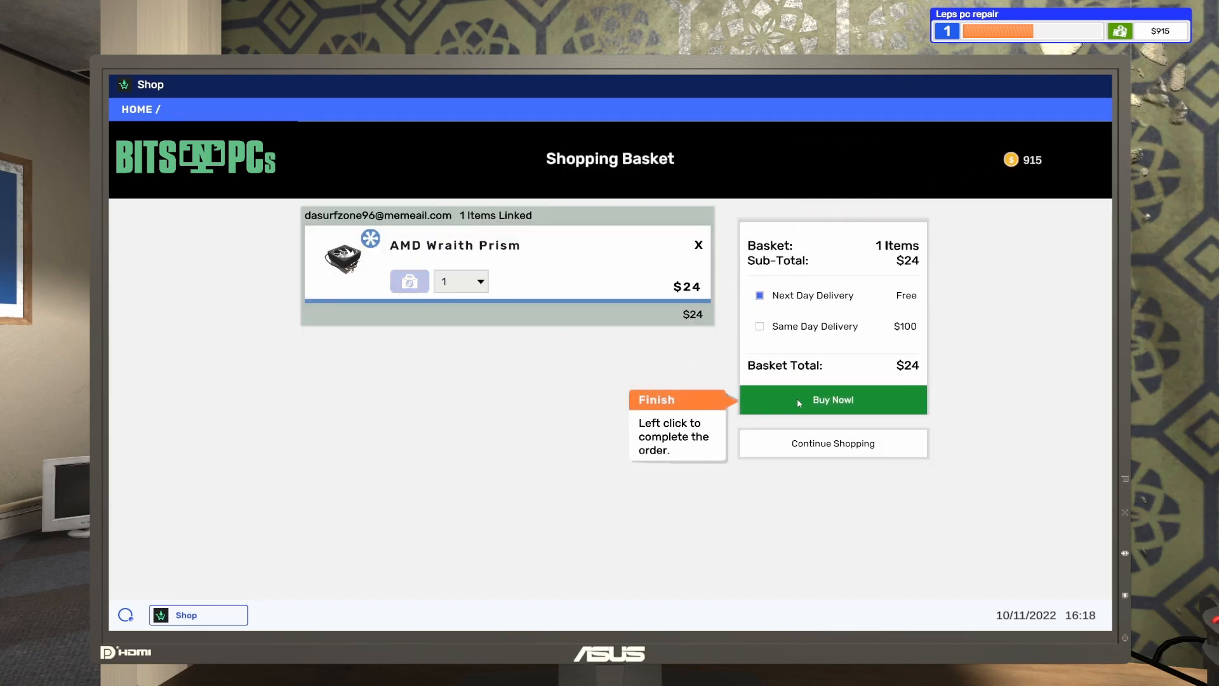
- Buy the AMD Wraith Prism for $24, leaving $891, then leave the shop
click(833, 399)
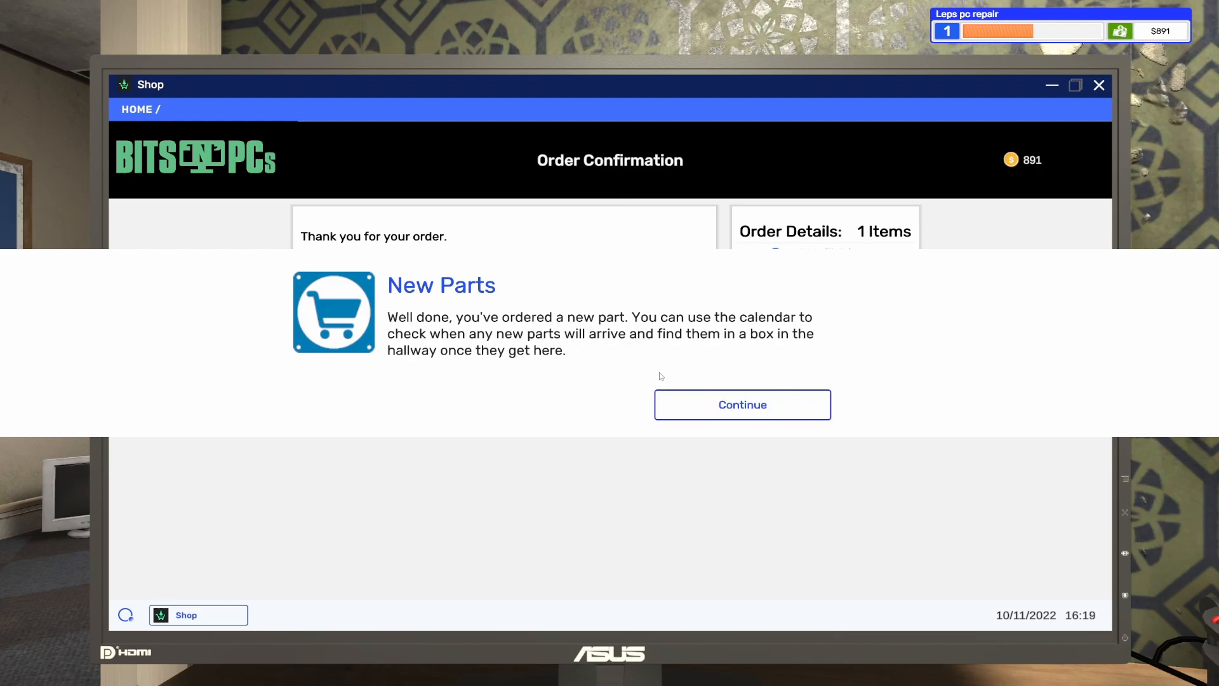
click(741, 405)
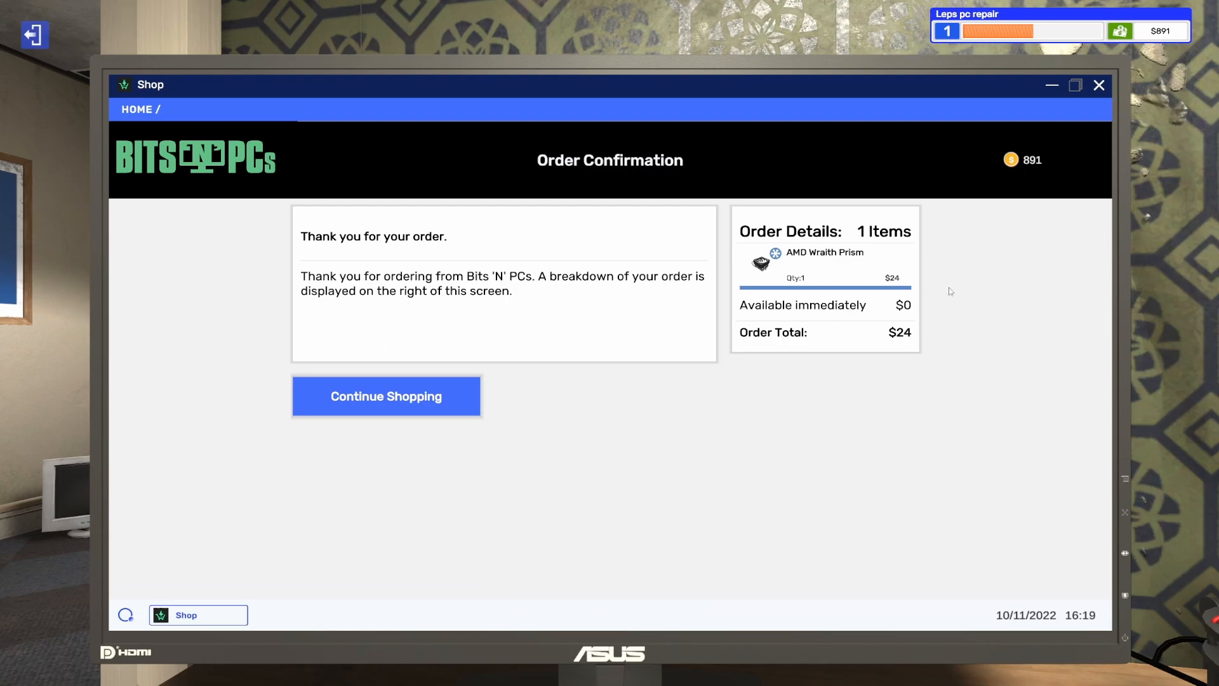
click(386, 396)
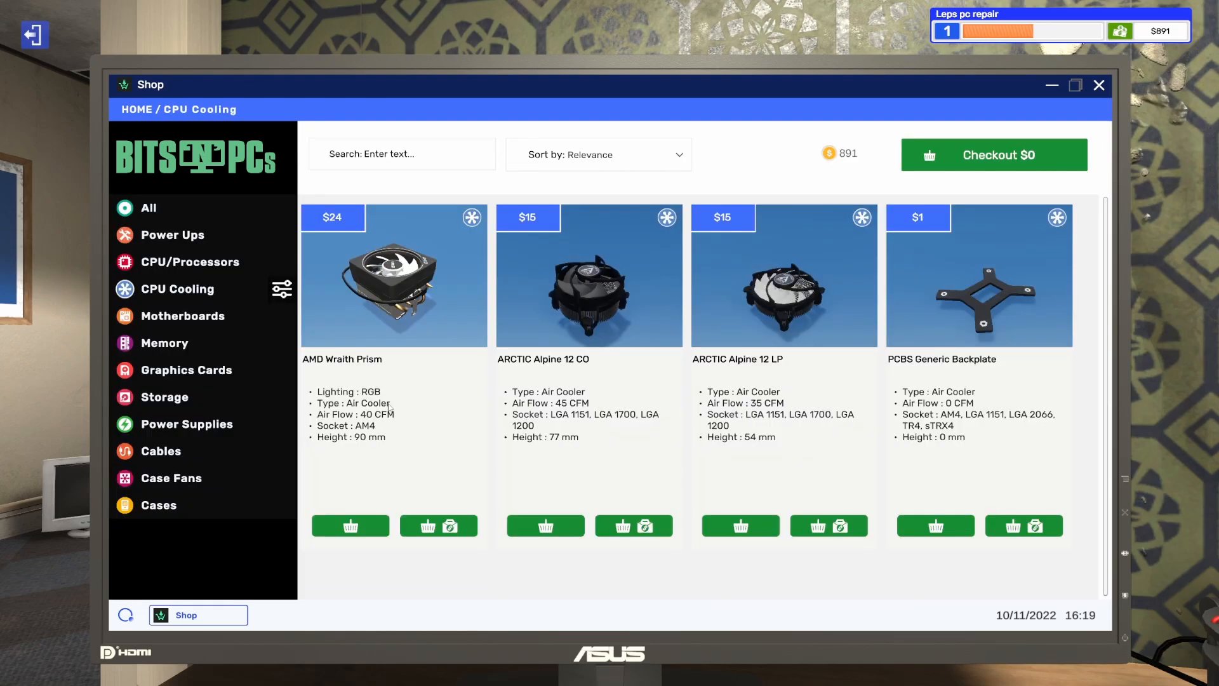
click(1099, 84)
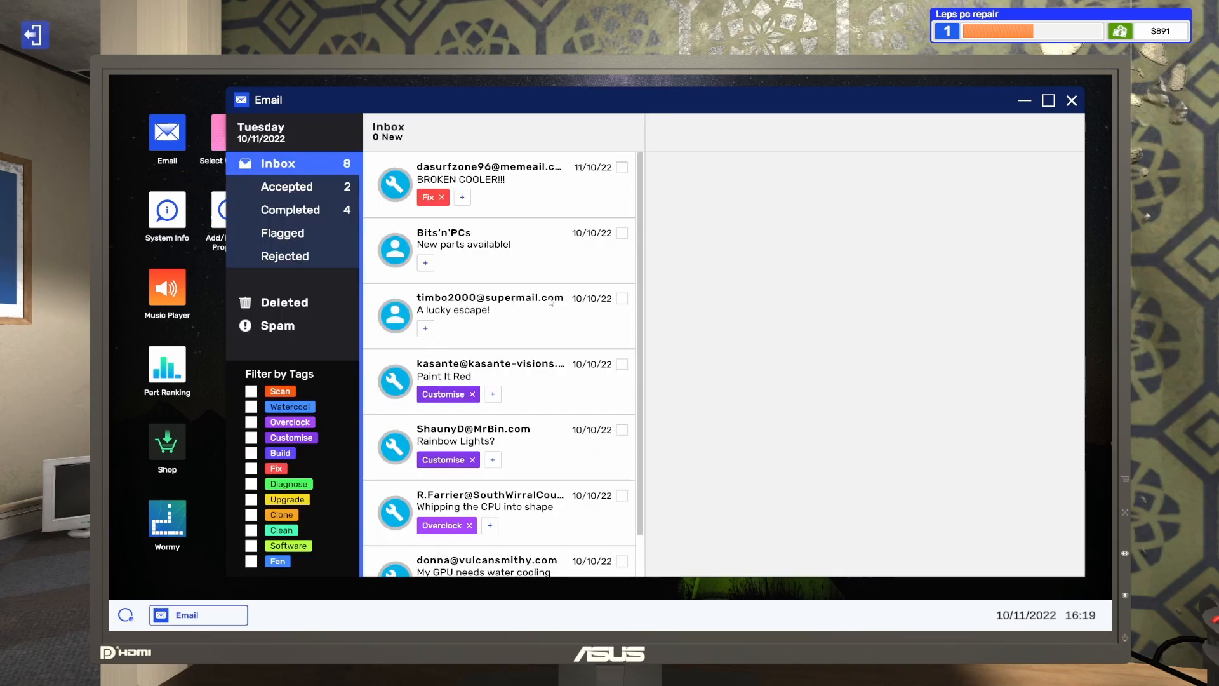
- Mark Paint It Red complete, accept its $120 invoice and acknowledge the delivery notice
click(287, 187)
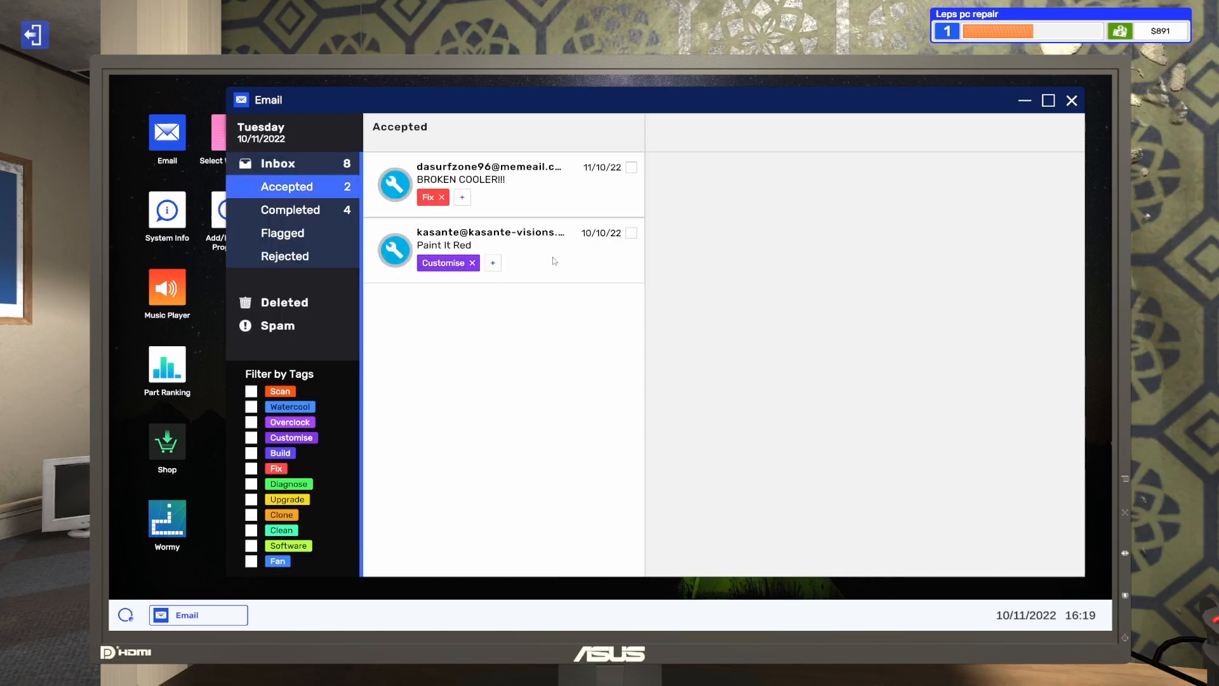
click(491, 248)
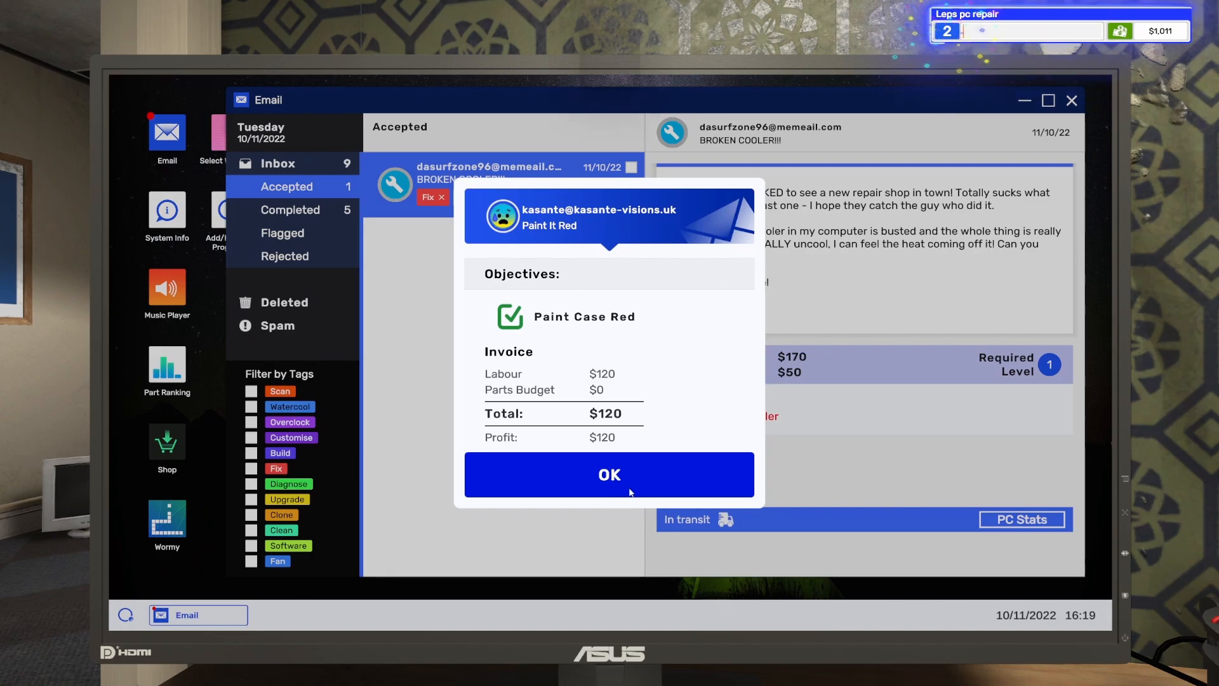
click(610, 475)
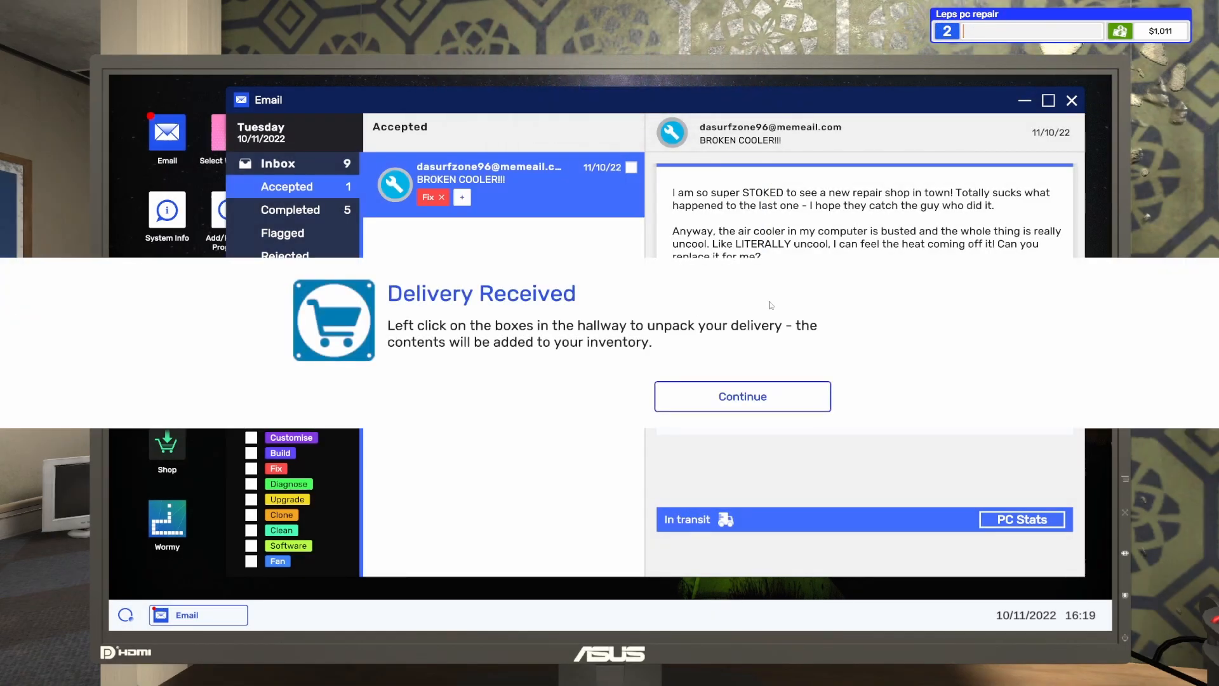
mouse_move(495, 322)
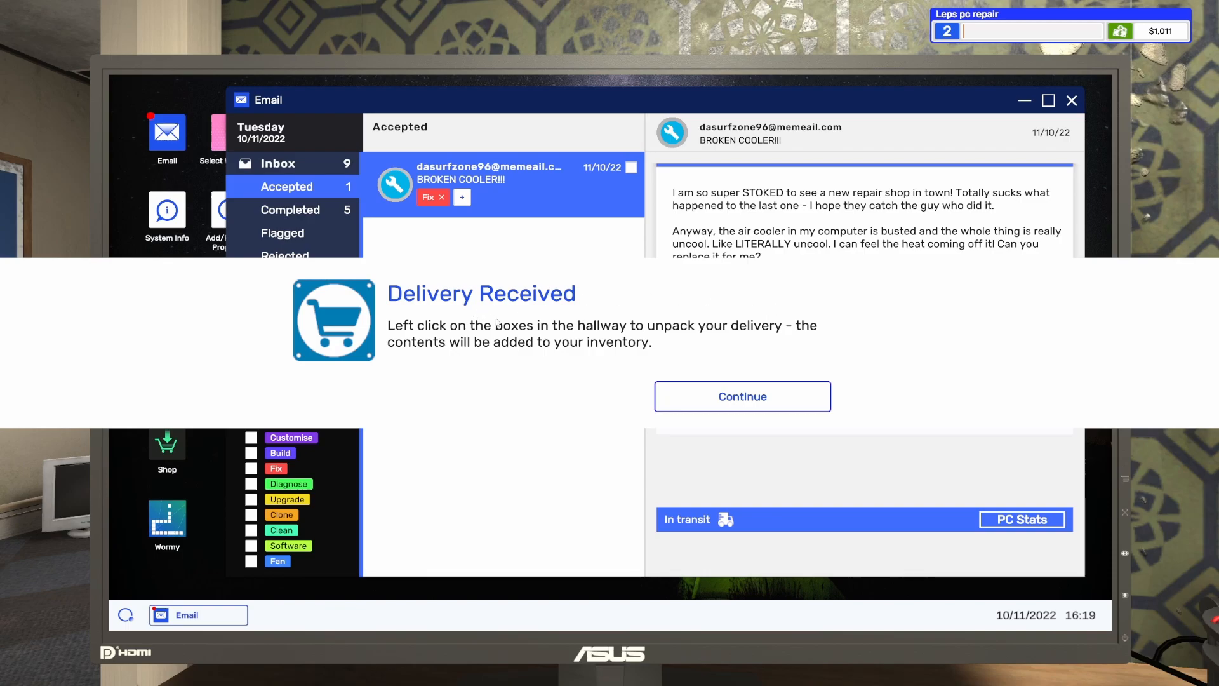
click(742, 396)
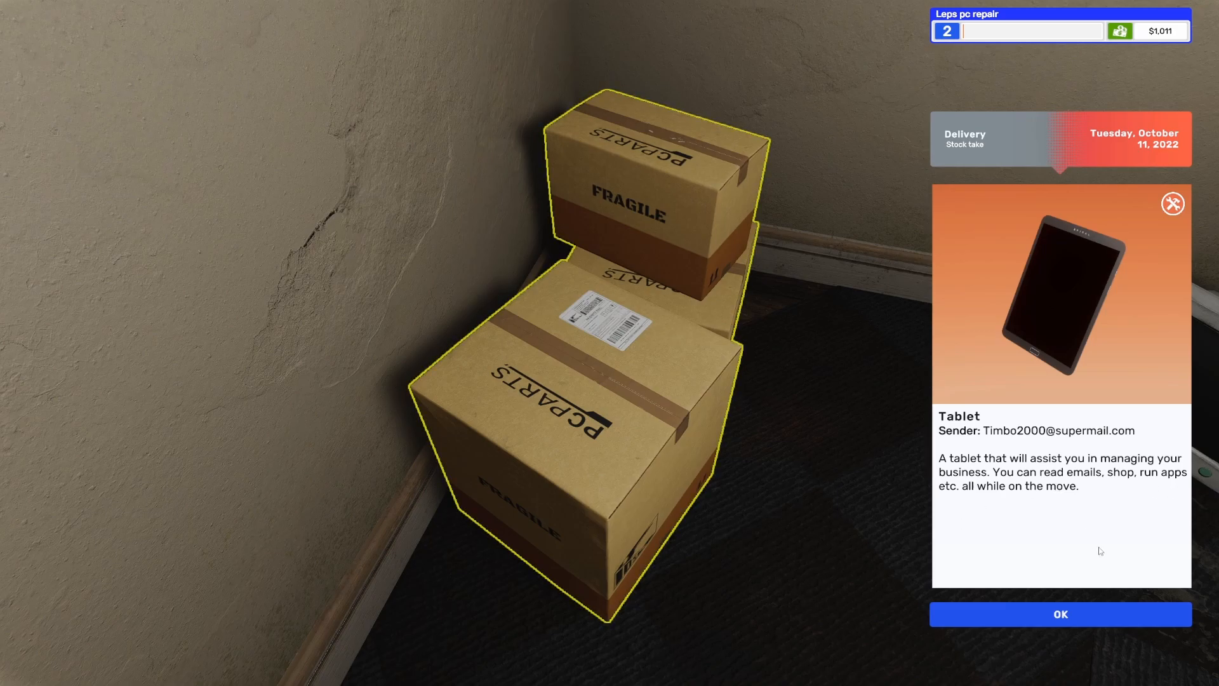
- Take Uncle Tim's gifted tablet, launch it with T and acknowledge its welcome
click(1061, 614)
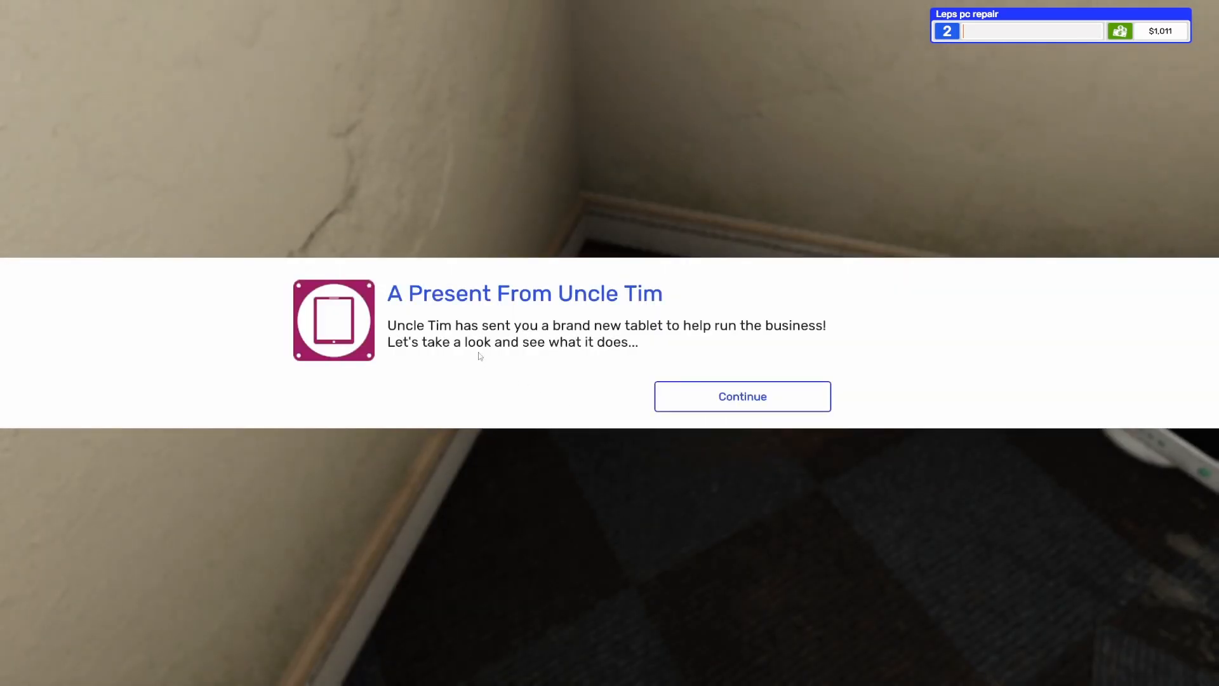
mouse_move(510, 365)
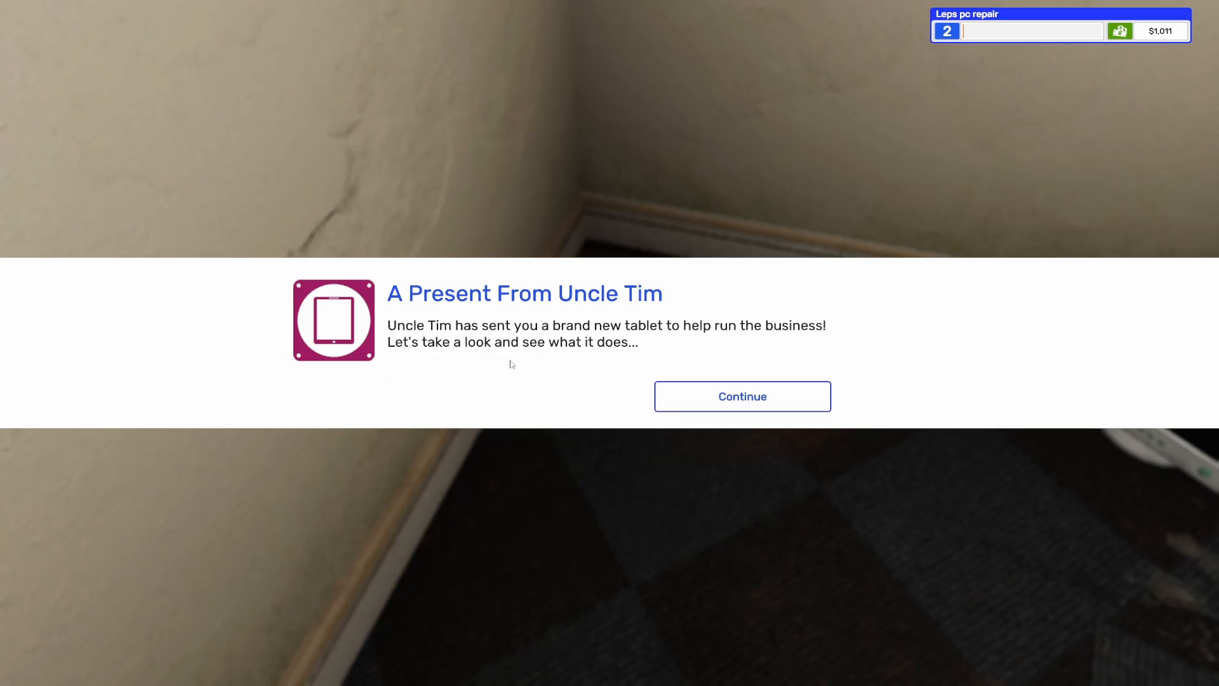
mouse_move(757, 367)
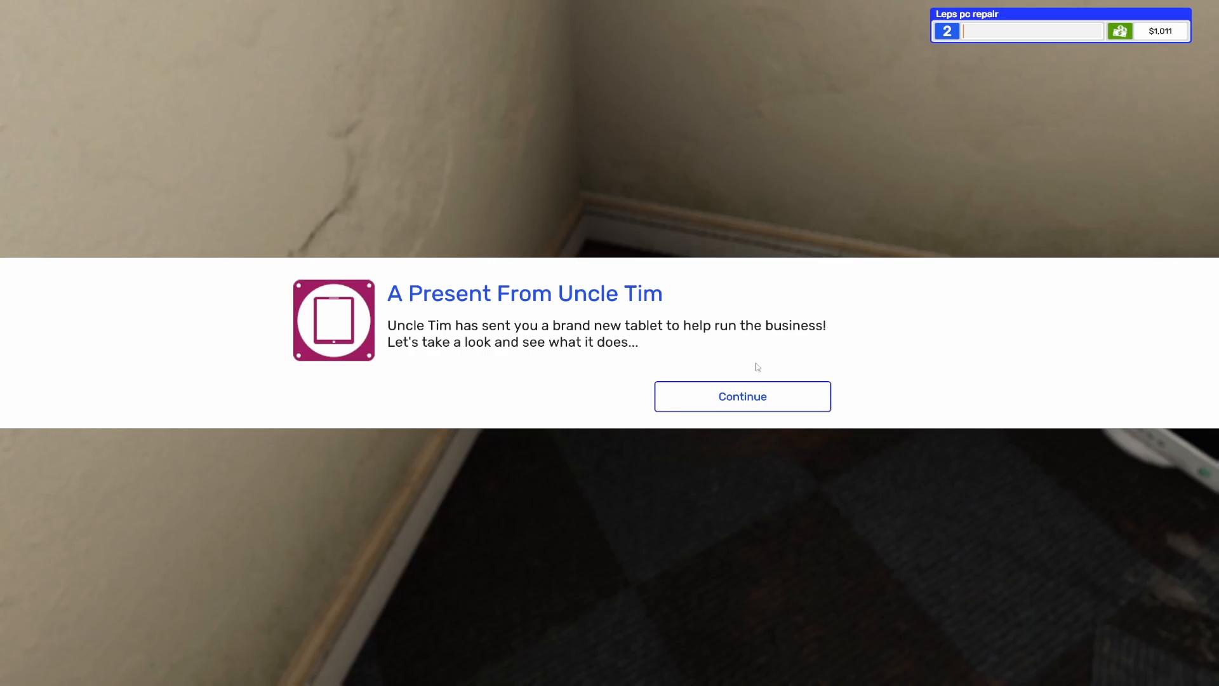
click(742, 397)
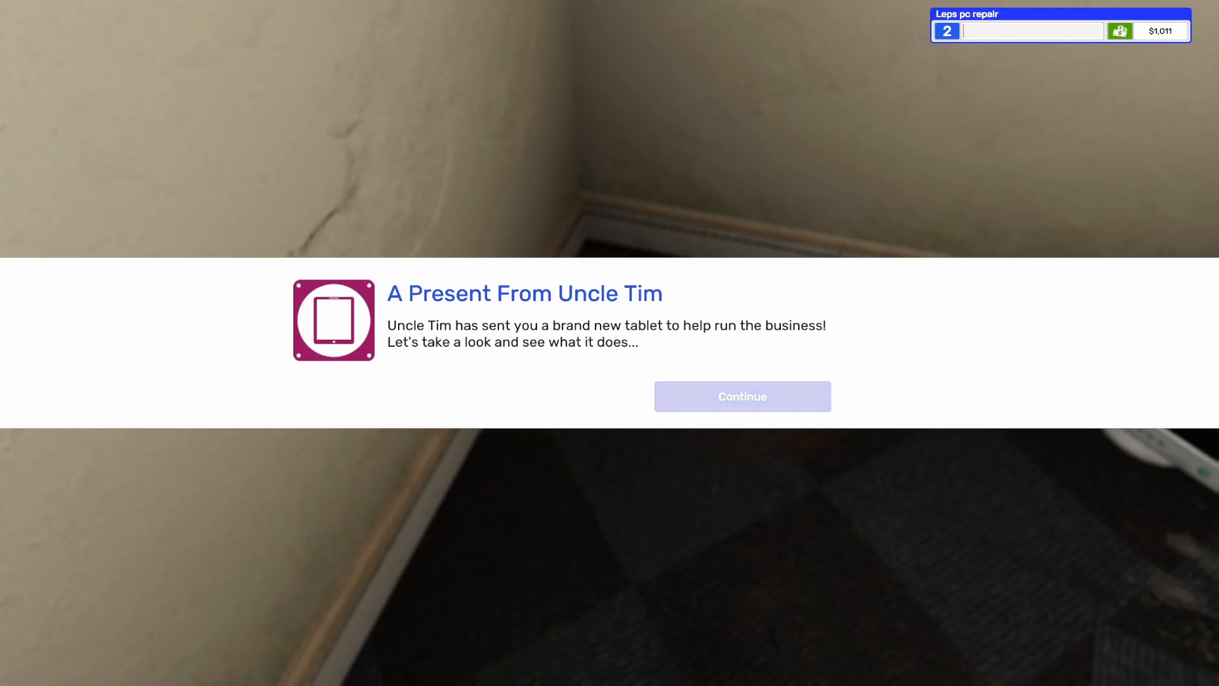
click(742, 396)
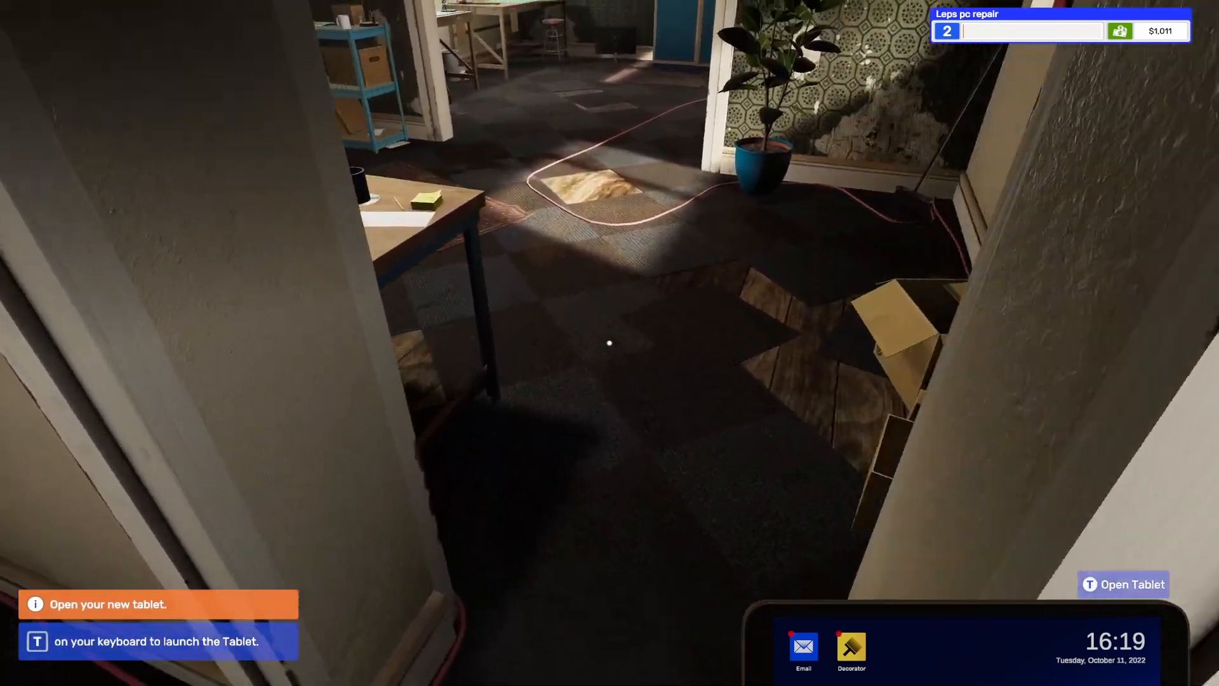
key(t)
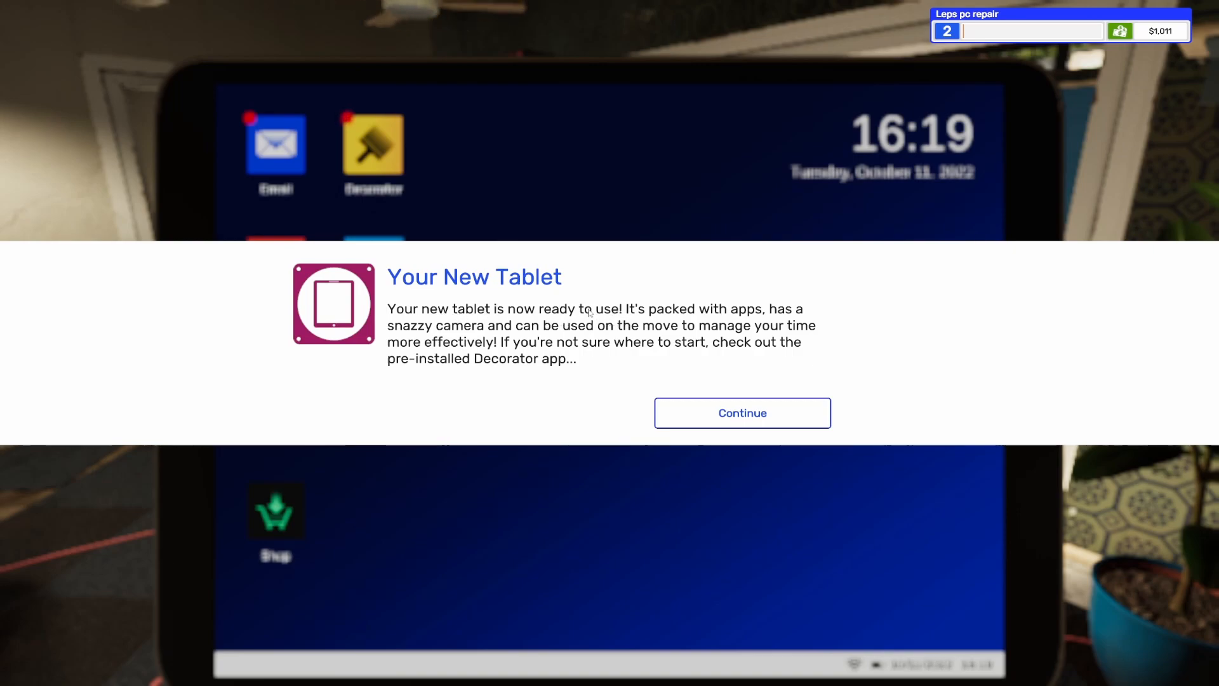
mouse_move(512, 376)
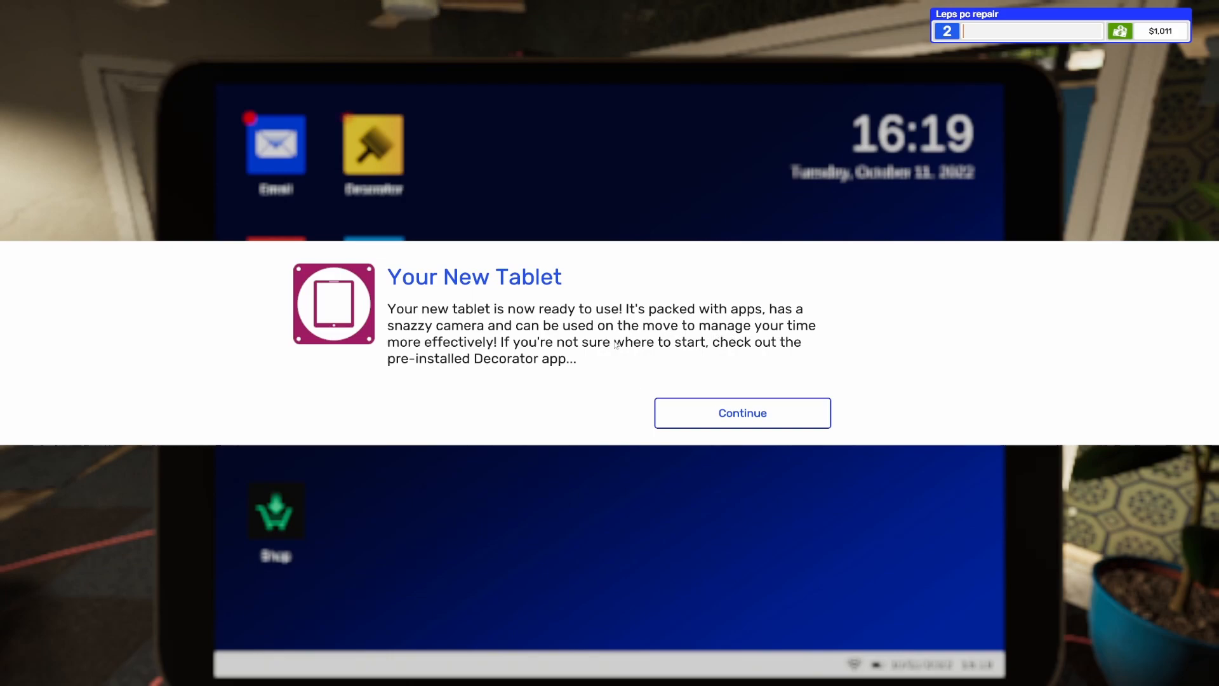
mouse_move(735, 418)
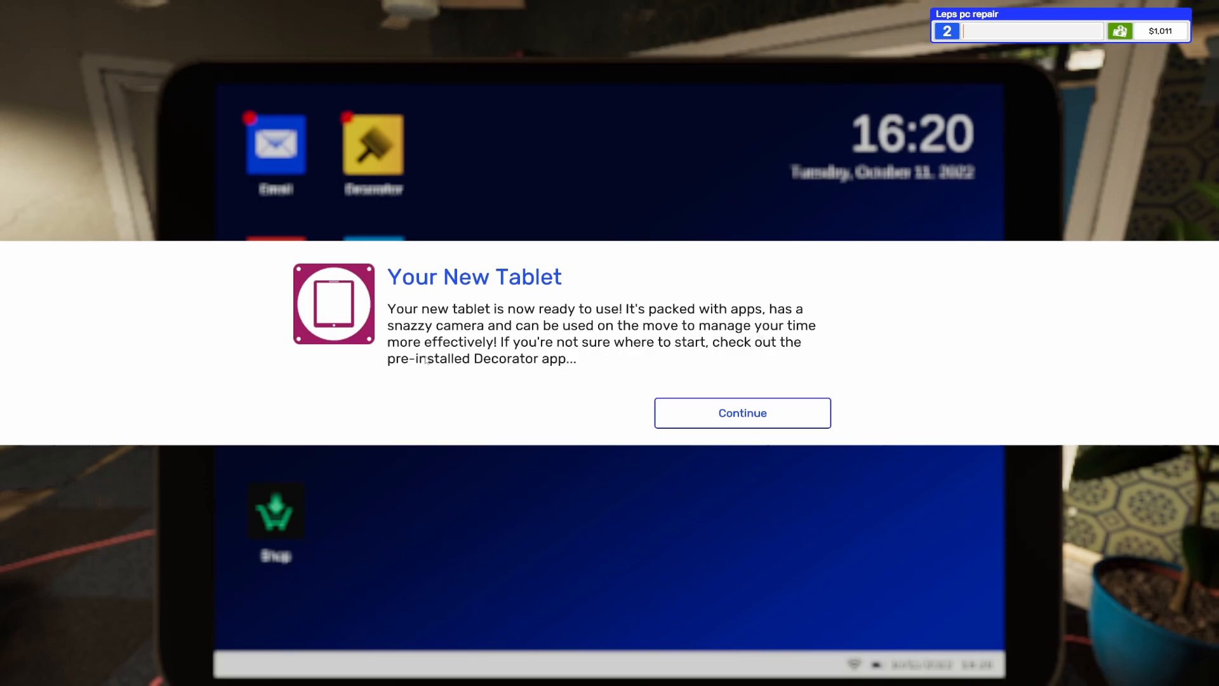
click(743, 413)
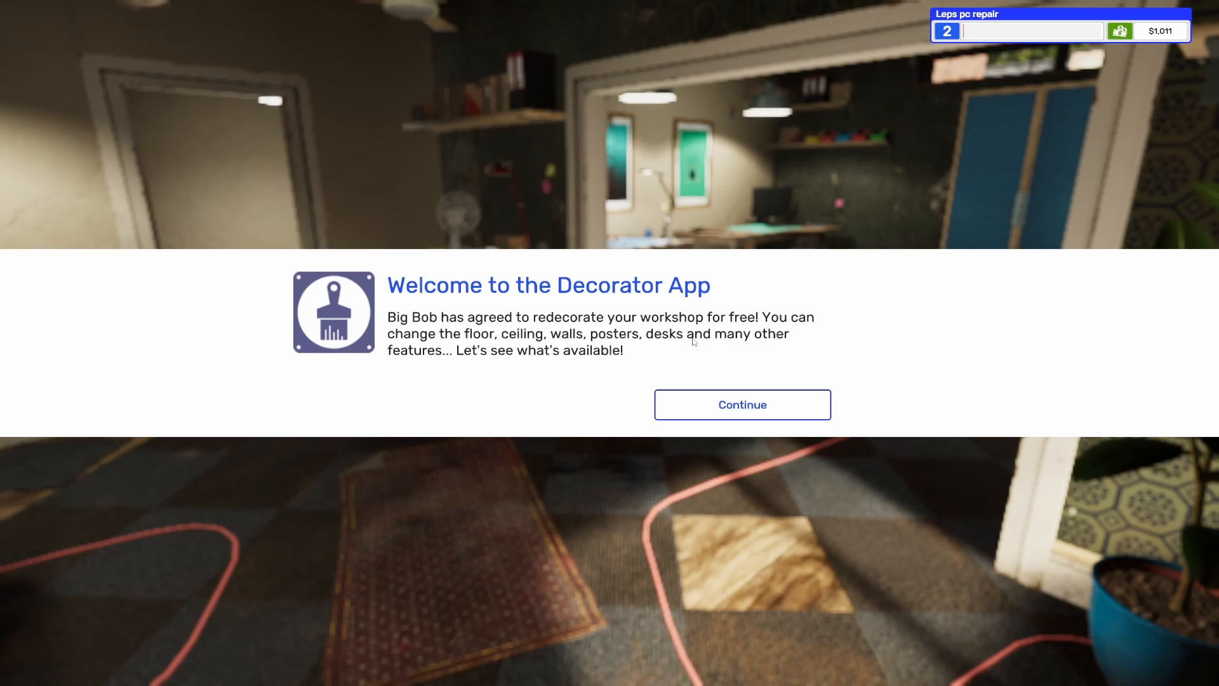
mouse_move(510, 367)
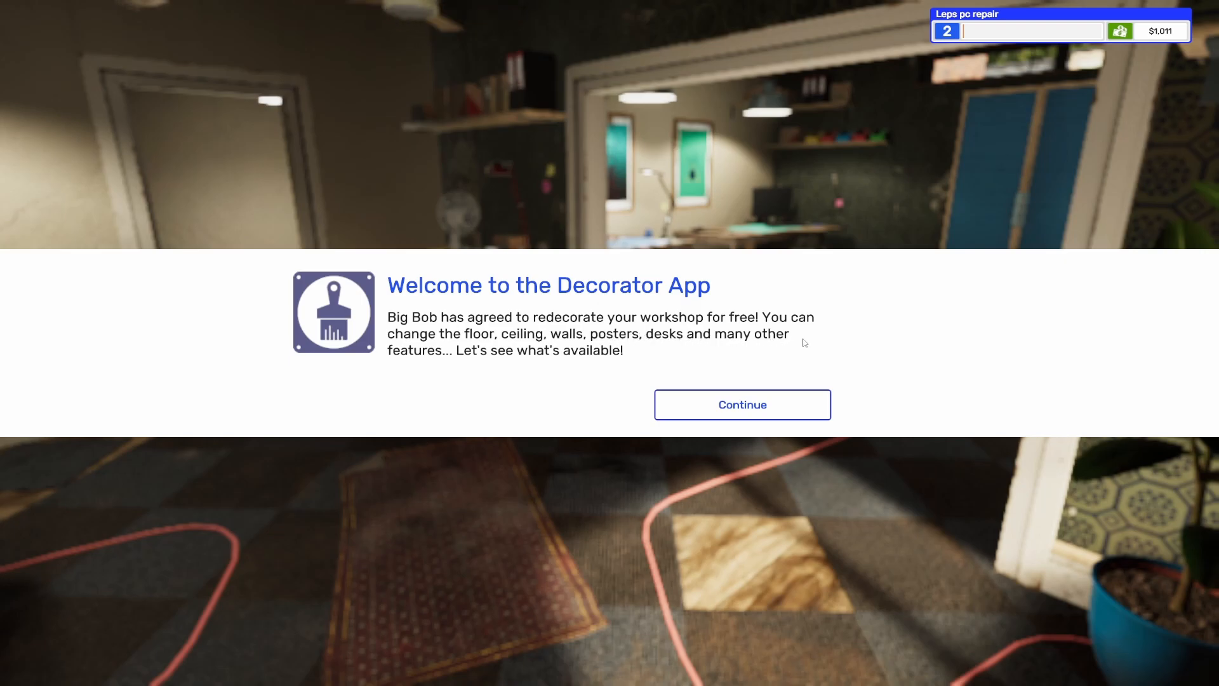
- Launch Decorator, choose new wall and PCBS1 Wood floor finishes, then close it
click(742, 406)
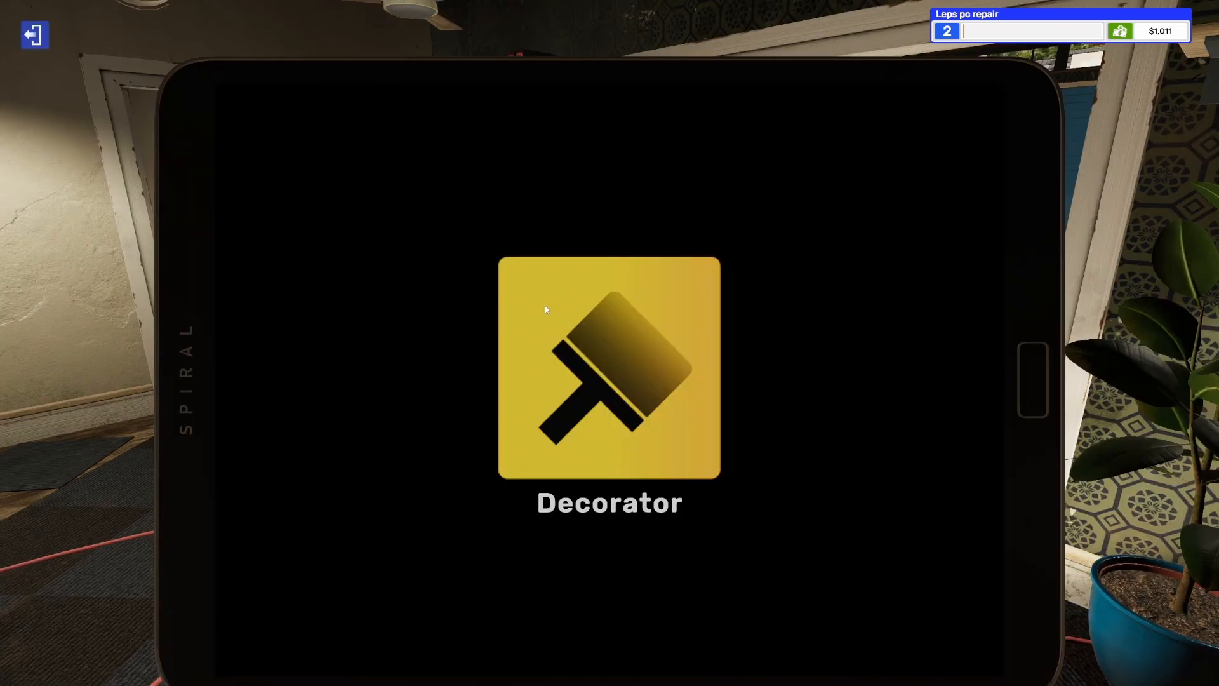
click(608, 376)
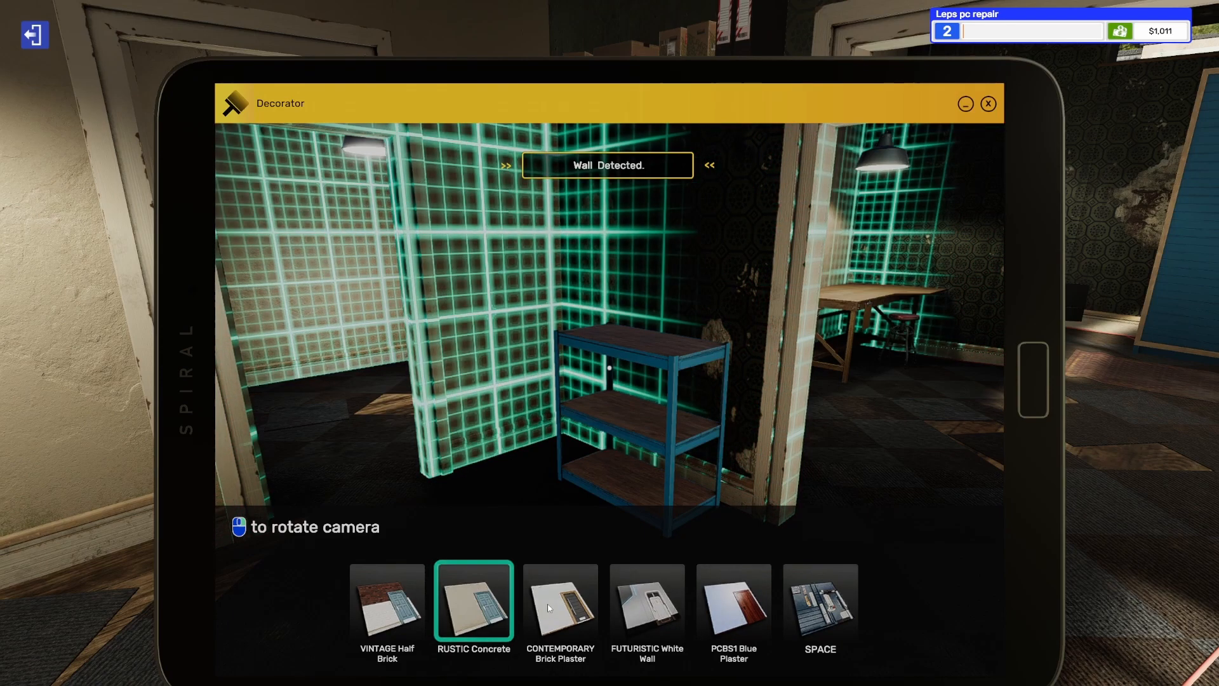
click(385, 607)
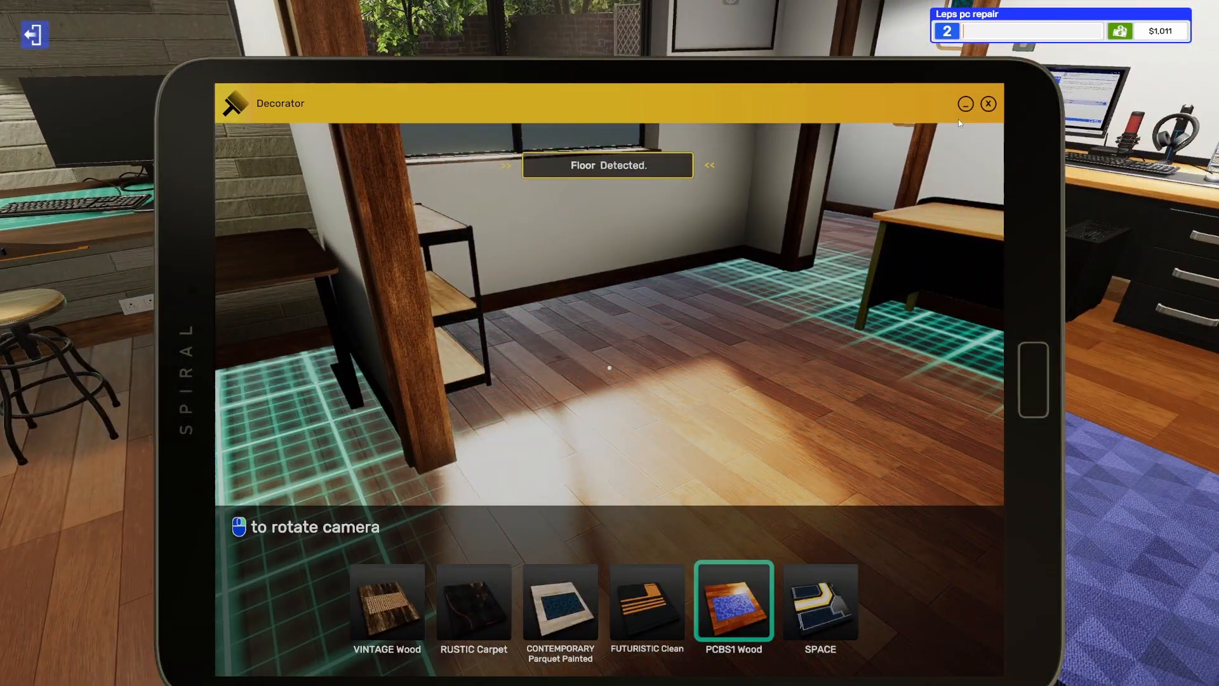
click(988, 102)
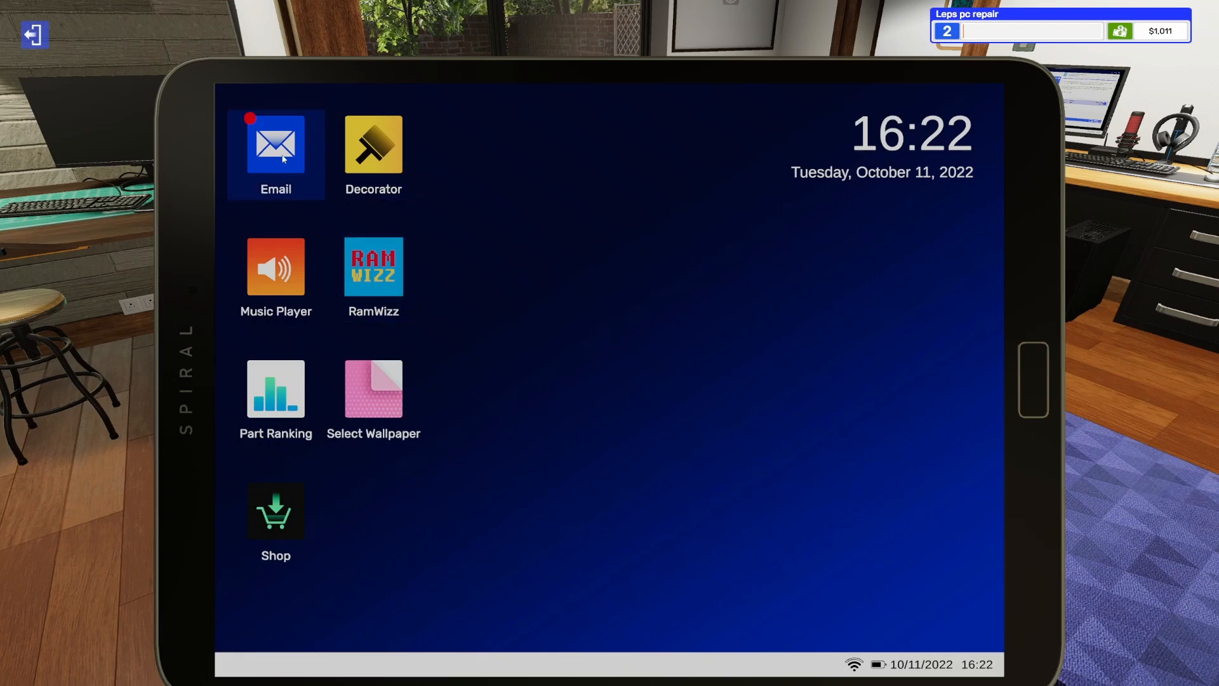
- Read the Levelled Up email listing the level-2 unlocks
click(275, 146)
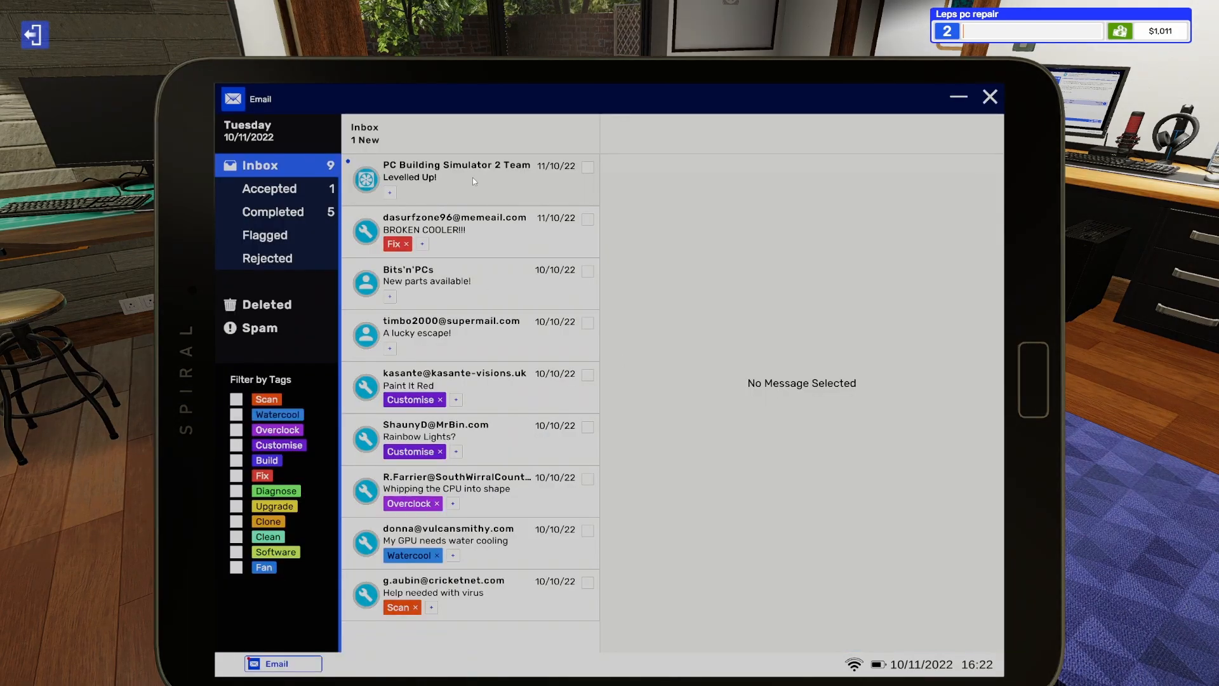
click(457, 172)
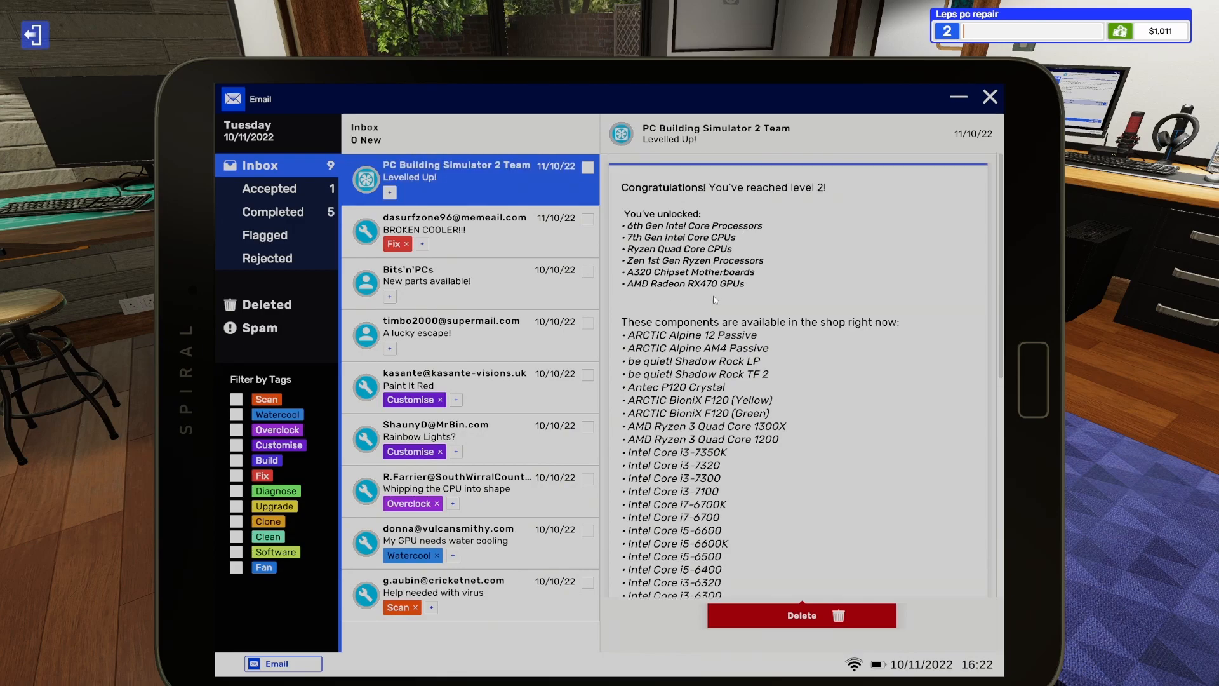
scroll(down, 3)
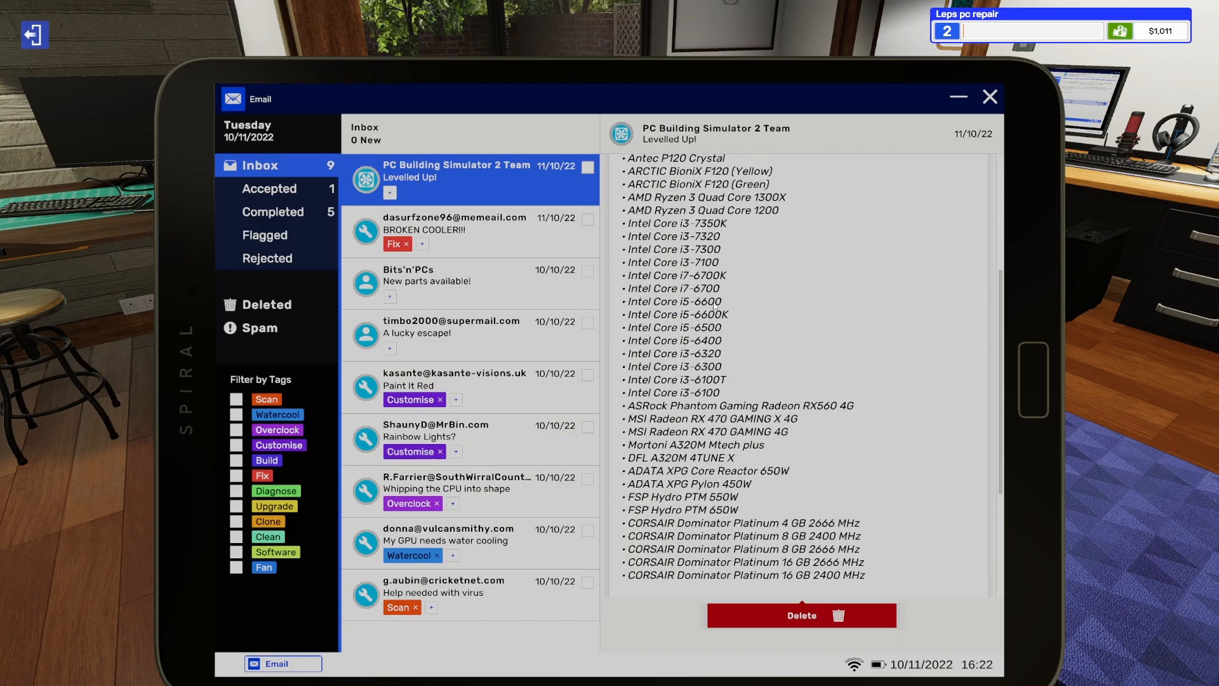
scroll(down, 3)
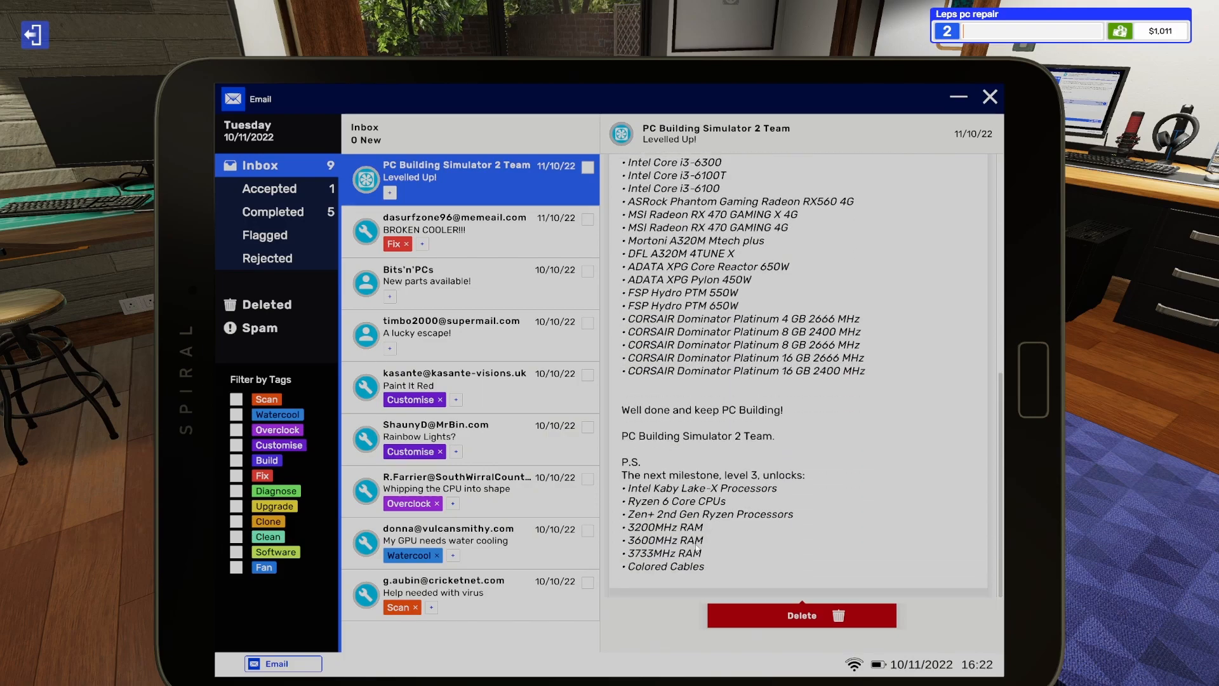
- Read the BROKEN COOLER!!! job email, then close the tablet to the workshop
click(466, 229)
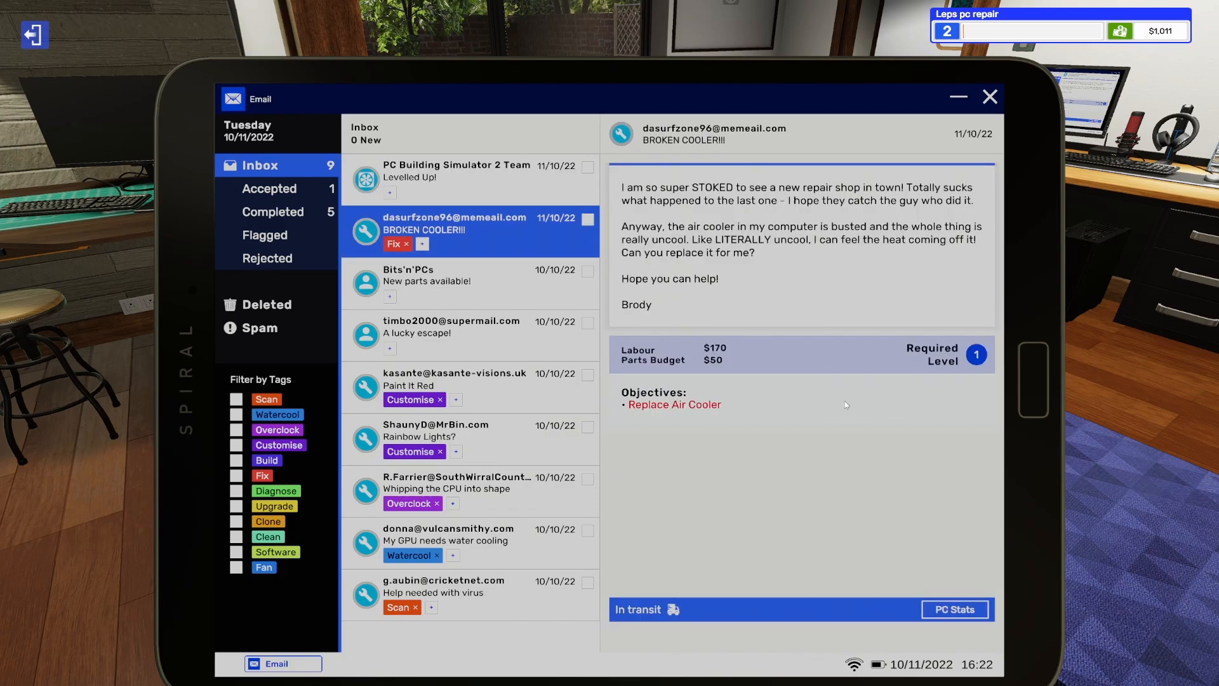
click(990, 96)
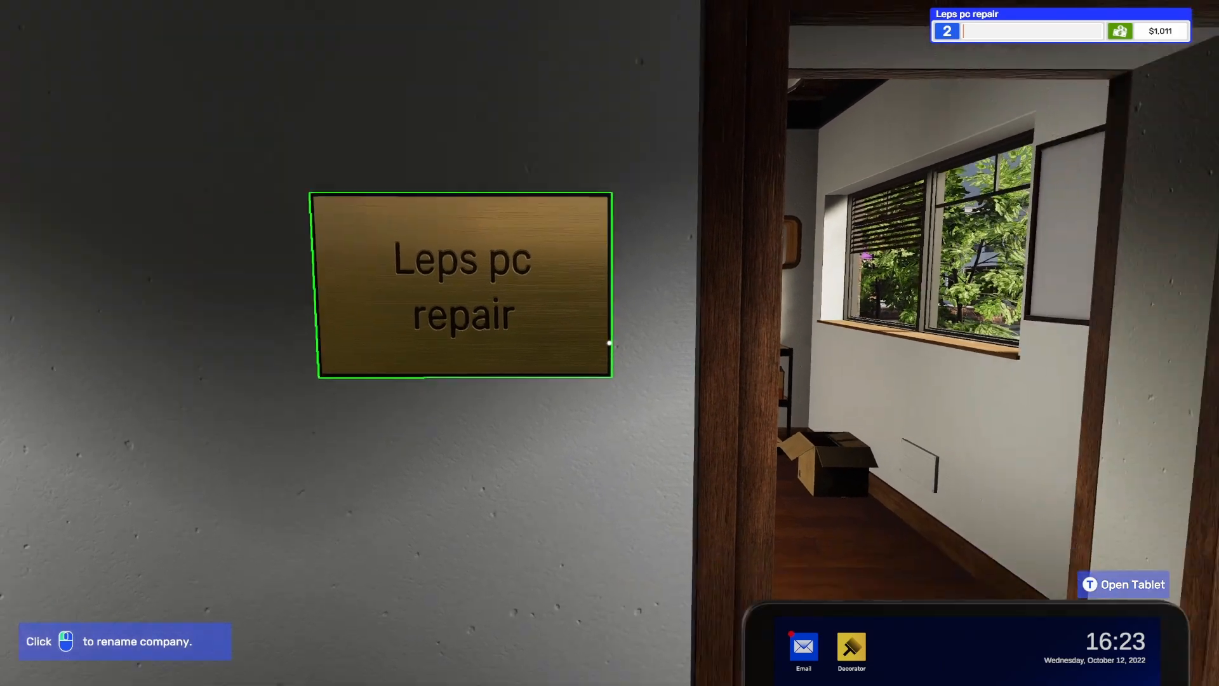
mouse_move(604, 342)
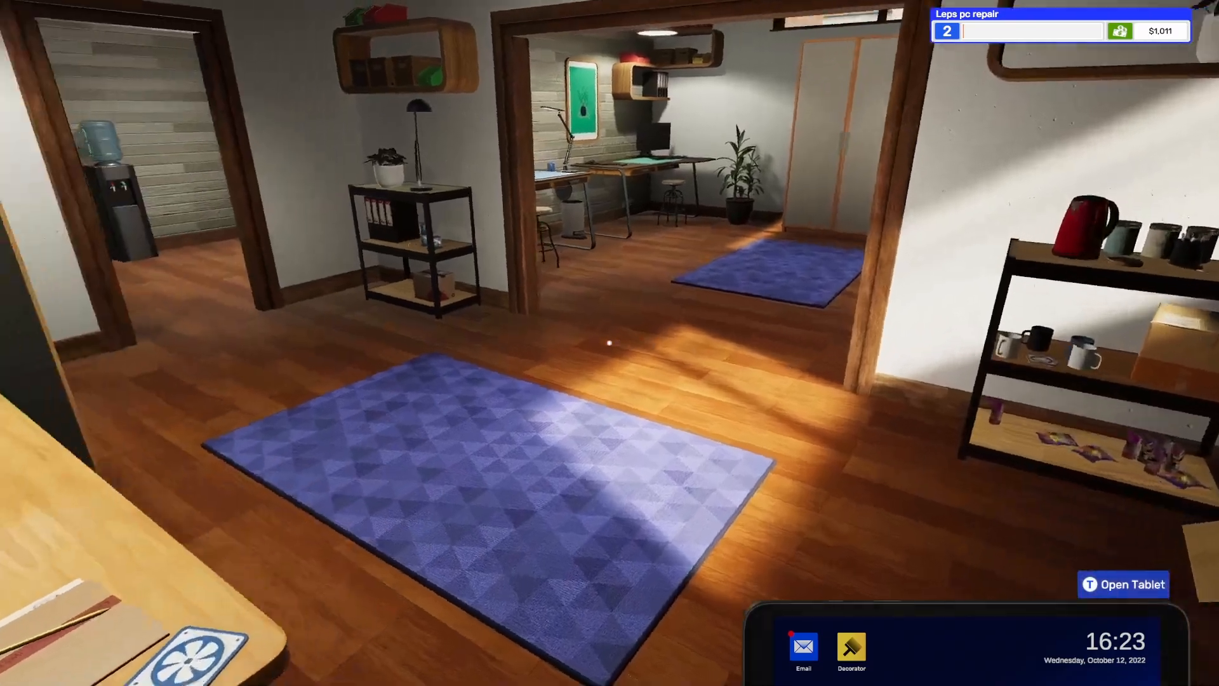